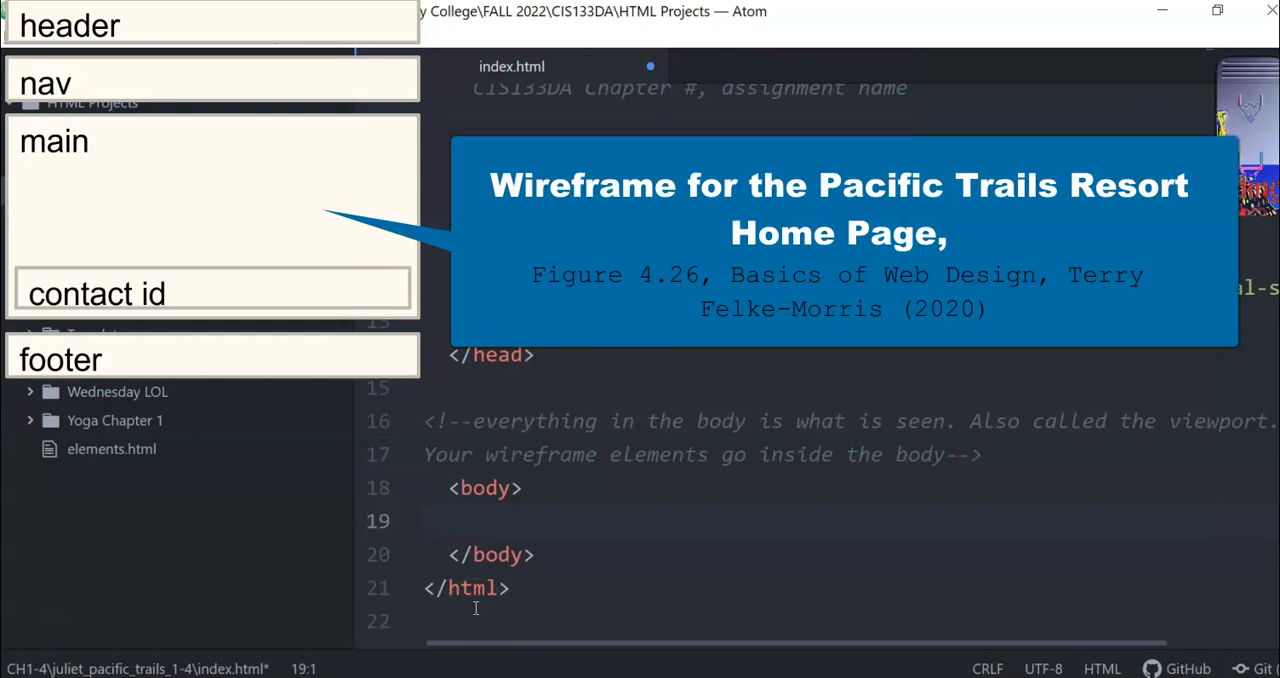
Insert an empty <header></header> element on the first line of the body in index.html.
left_click(424, 520)
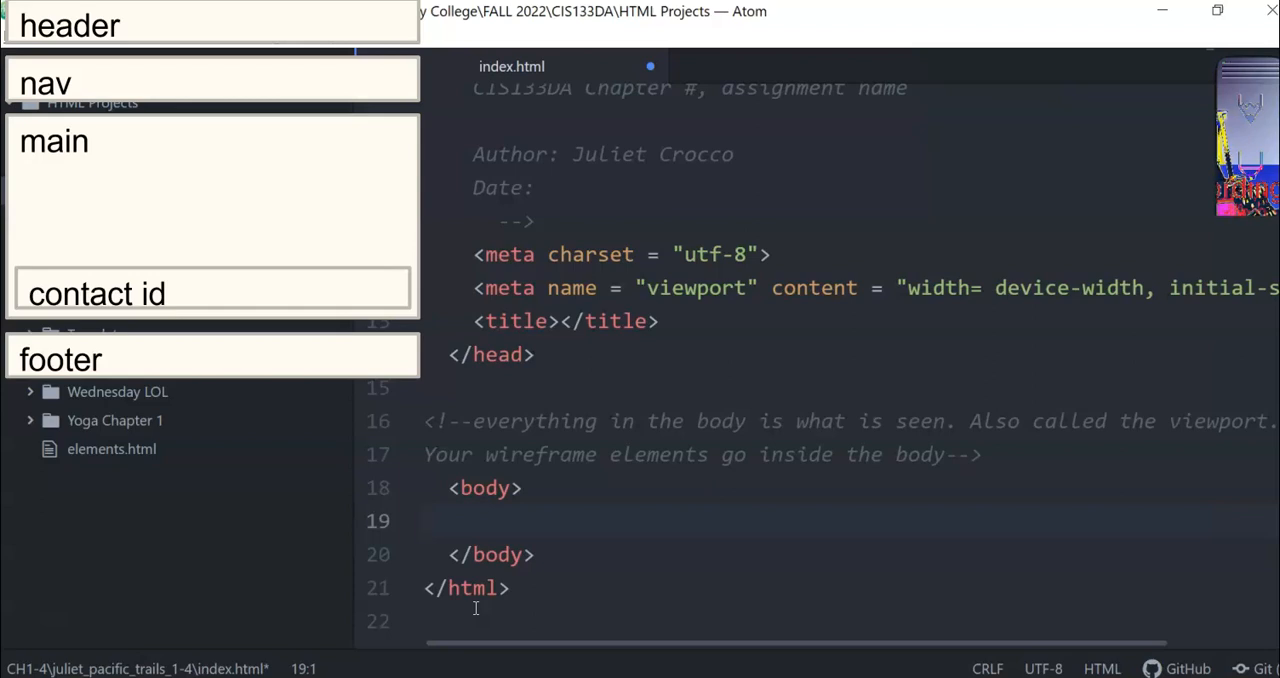
left_click(424, 519)
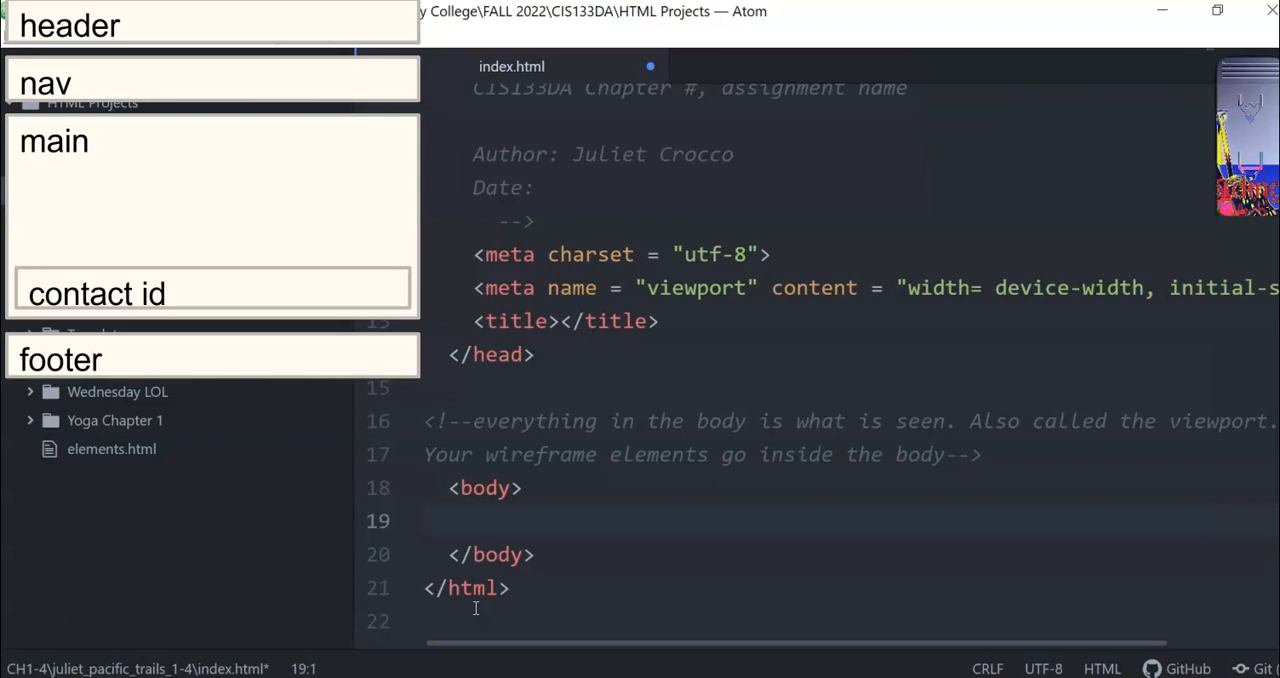
left_click(424, 520)
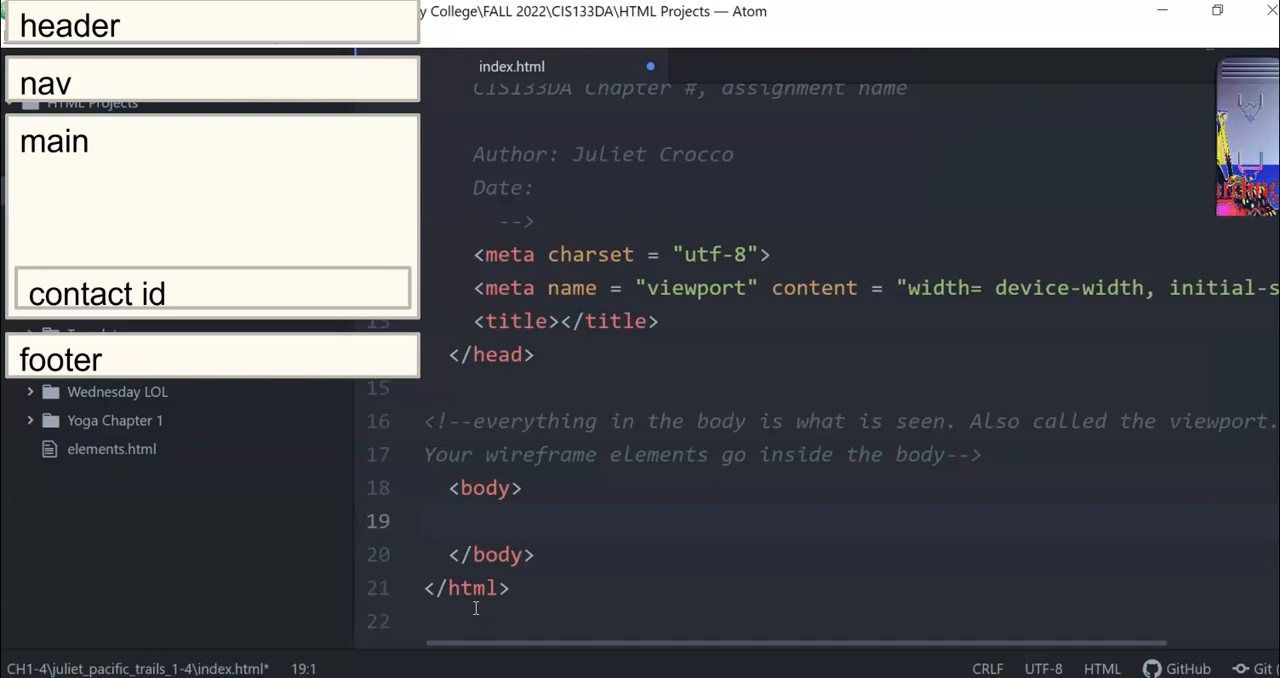
left_click(424, 520)
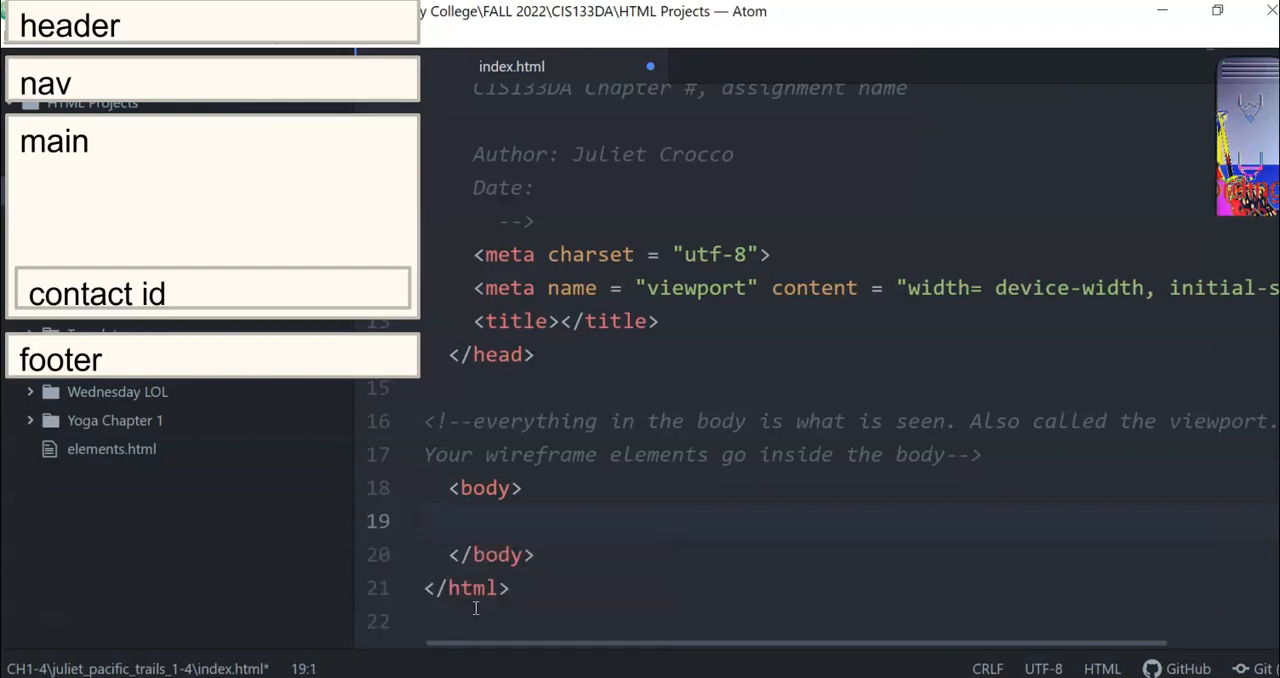
type("header>")
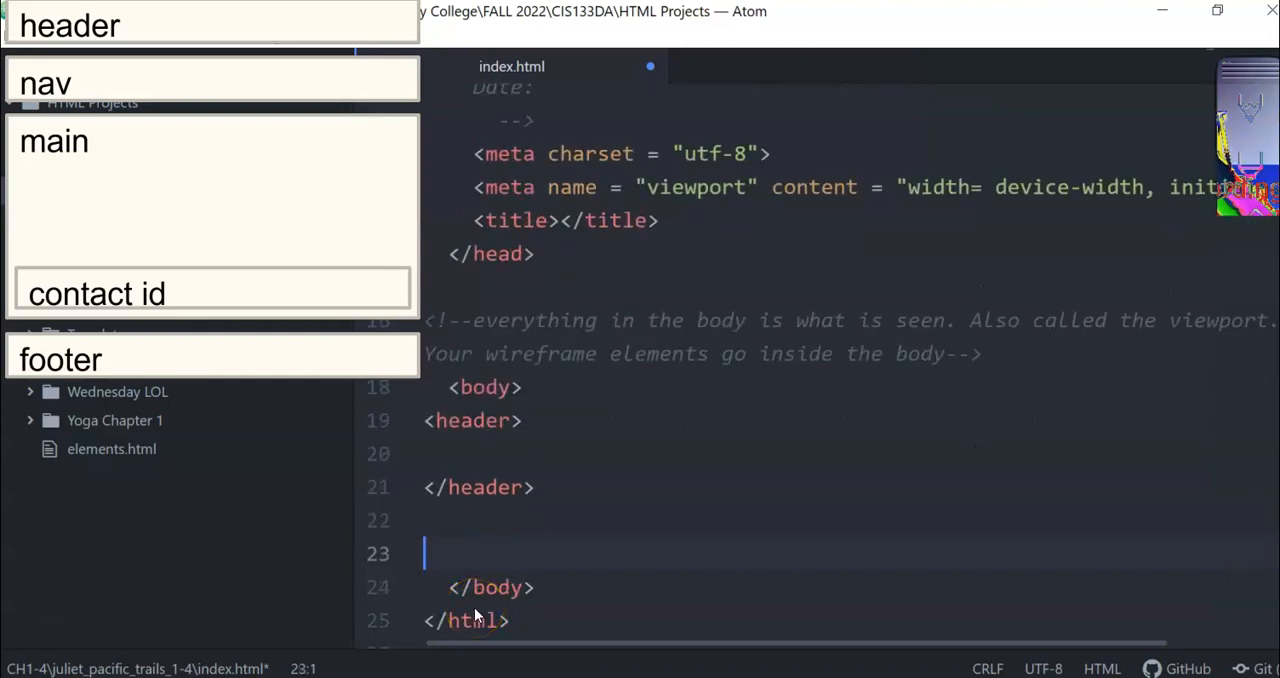
Add <nav></nav> below the header with a comment 'Navigation element used on all pages'.
left_click(473, 420)
type("<nav>")
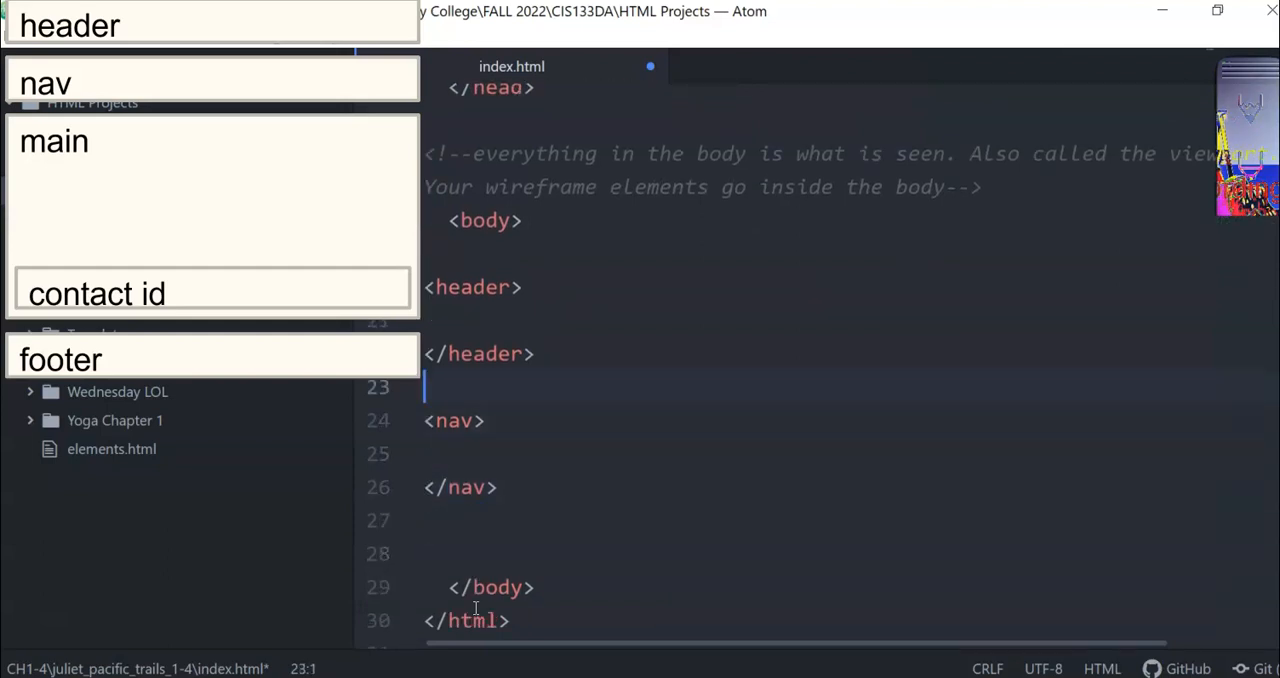
type("<!--Navi")
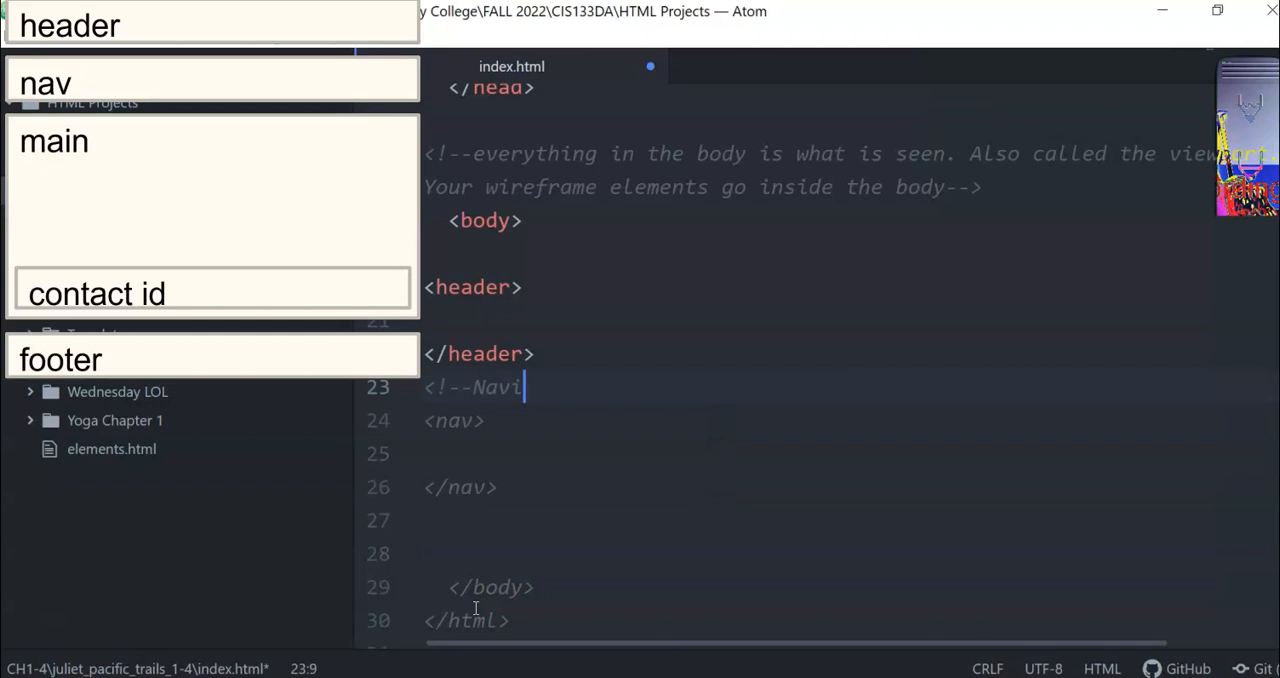
type("gation ele")
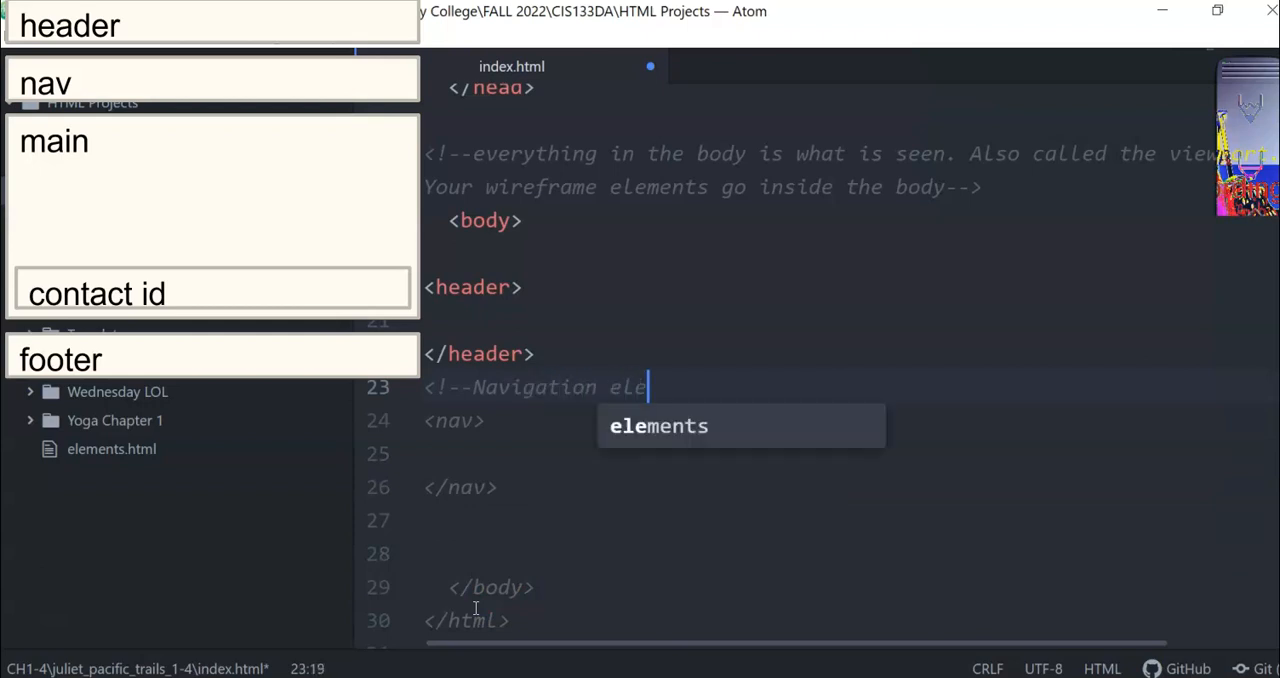
type("ment")
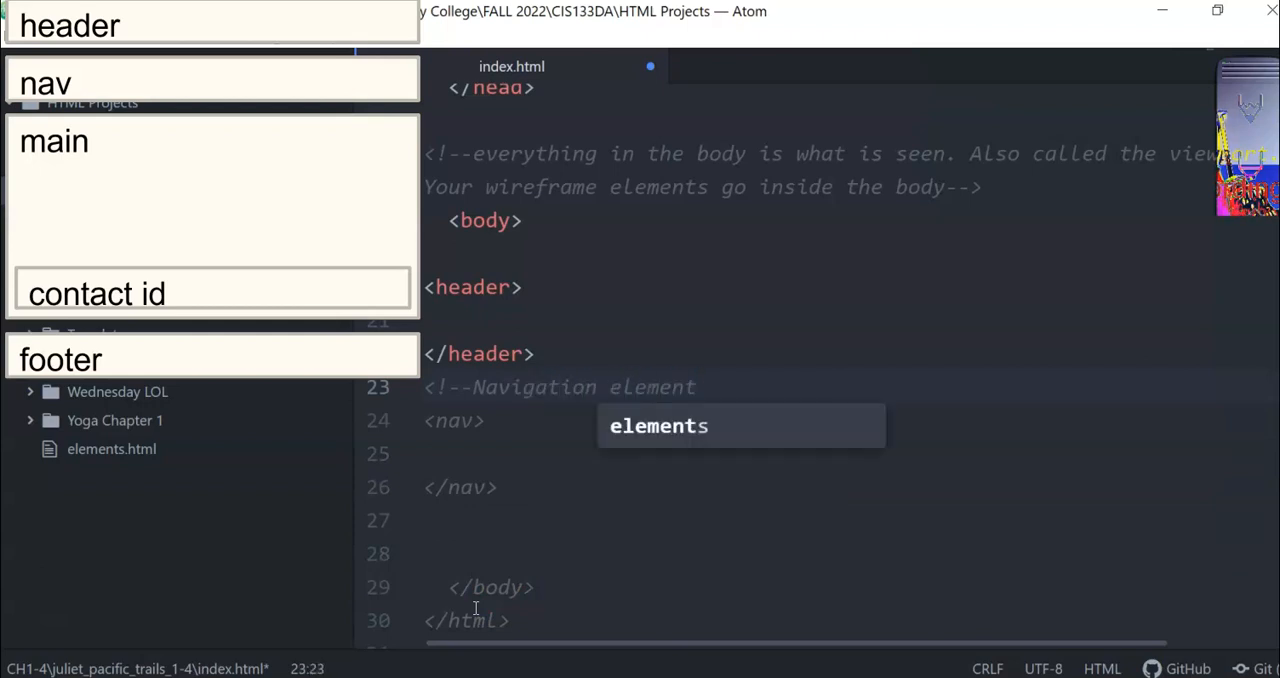
type("used on all pages-->")
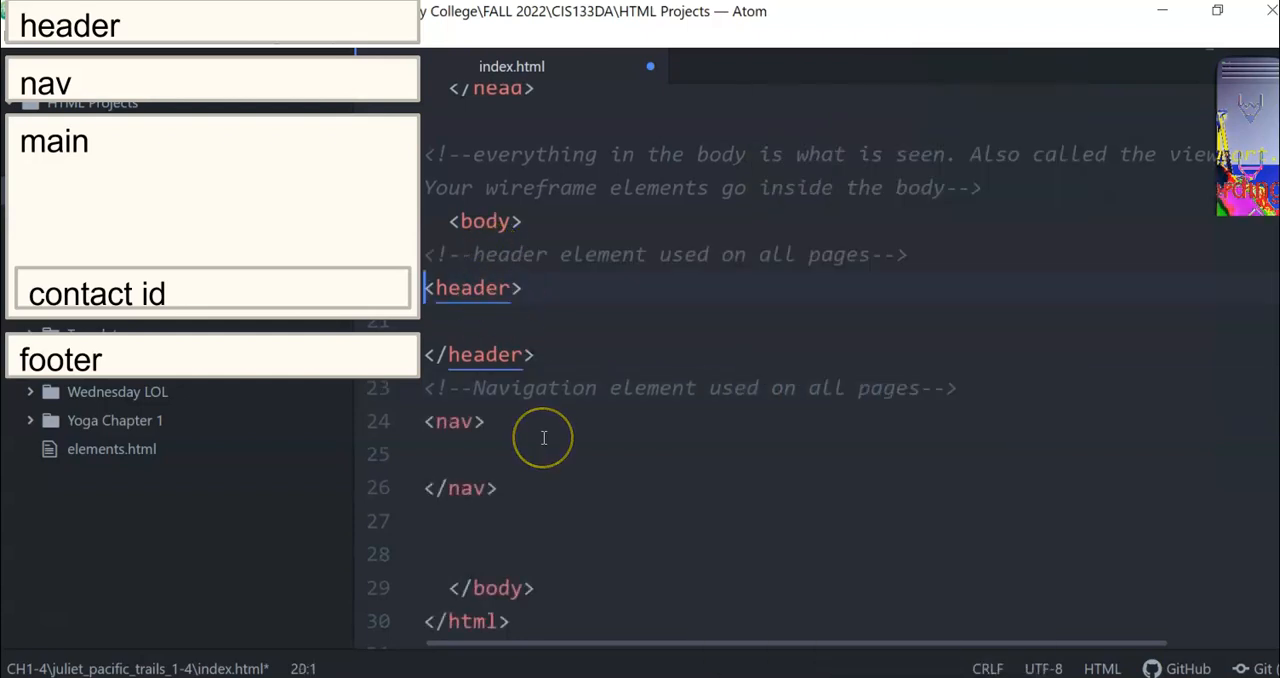
mouse_move(896, 401)
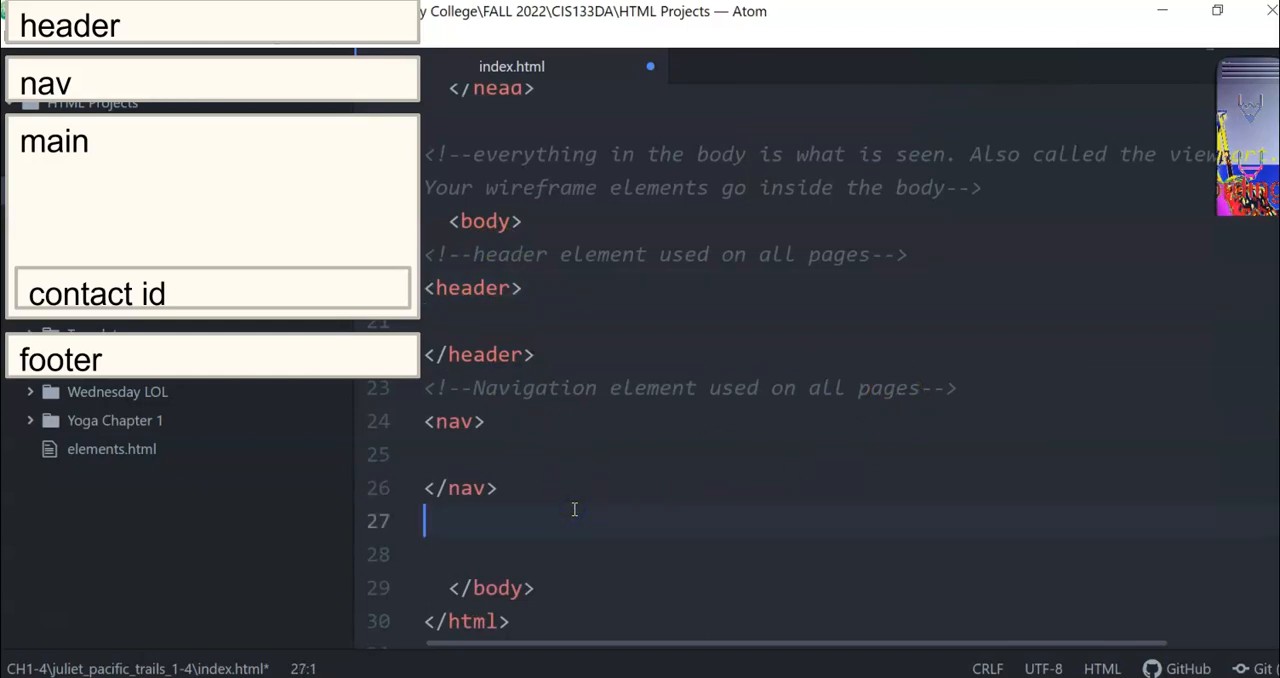
Add the comment 'change text after navigation' right after </nav>.
type("<")
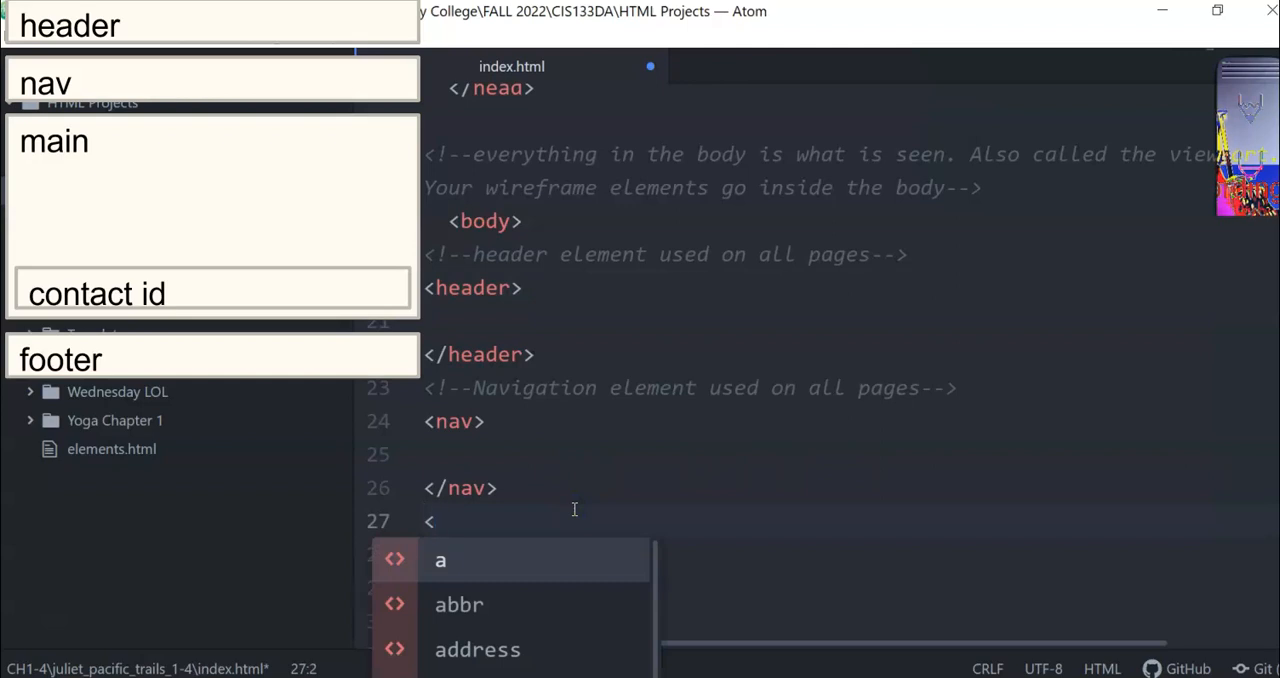
type("!--change text after navigation-->")
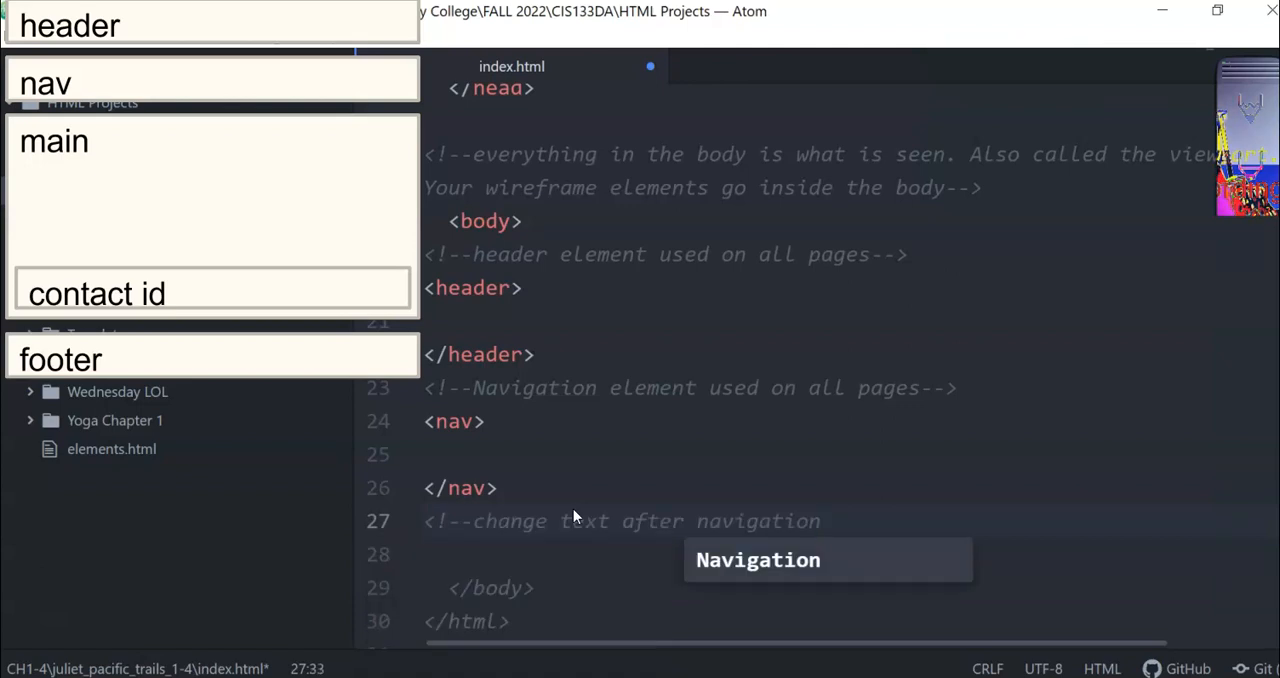
type("--")
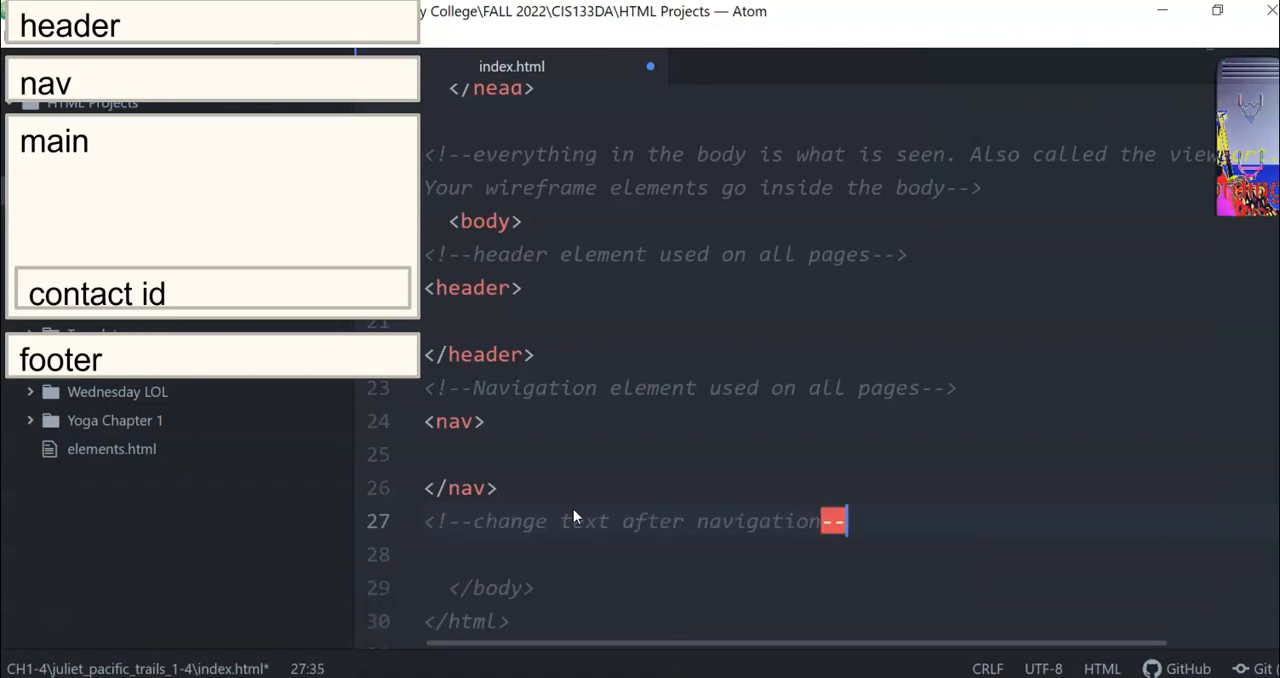
type(">")
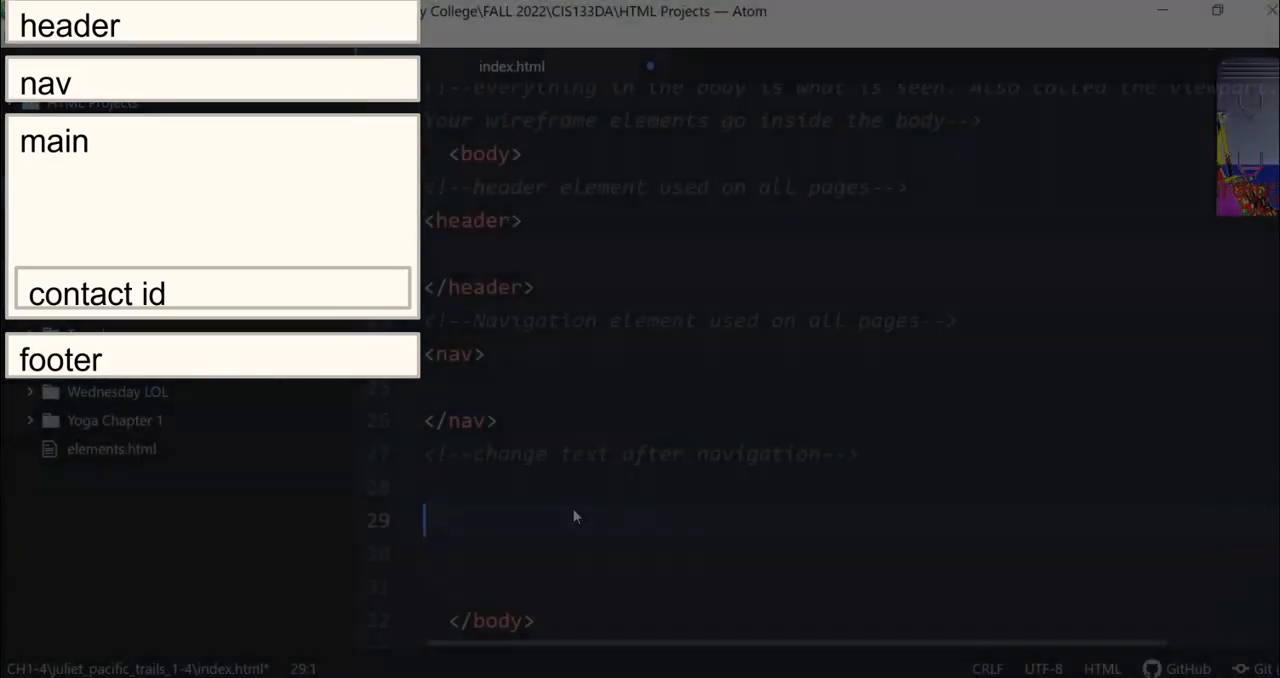
Insert an empty <main></main> element below that comment.
type("main")
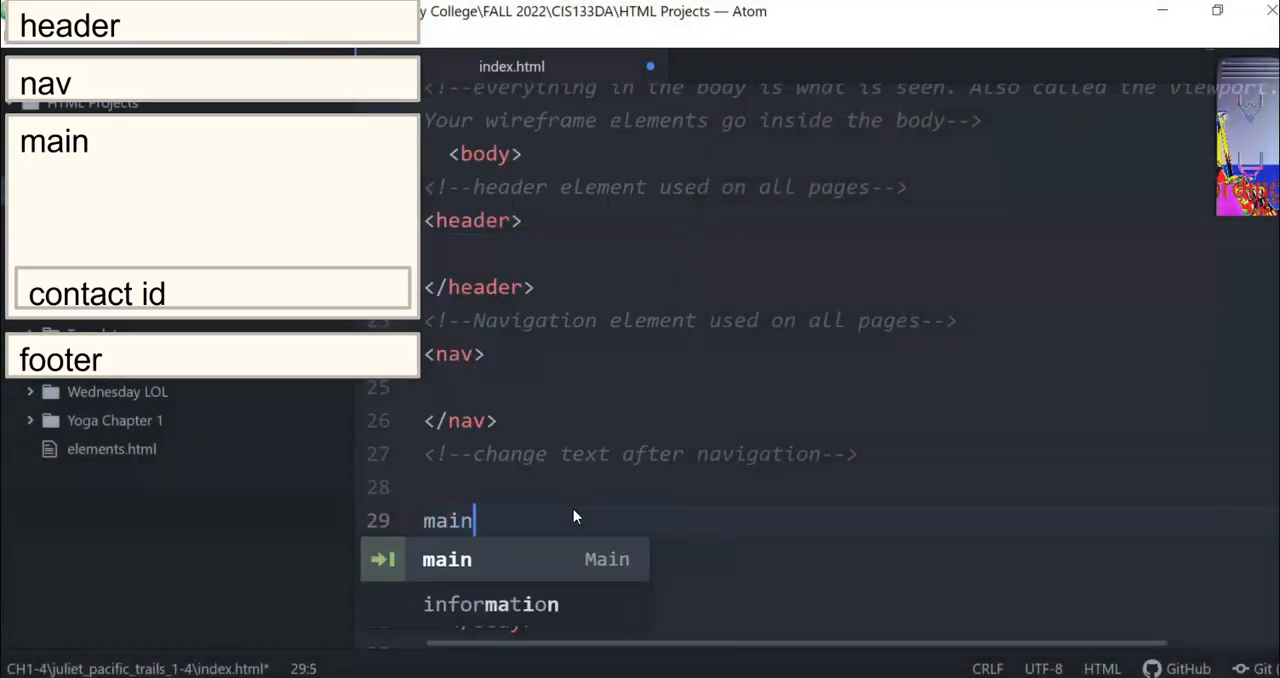
key("Tab")
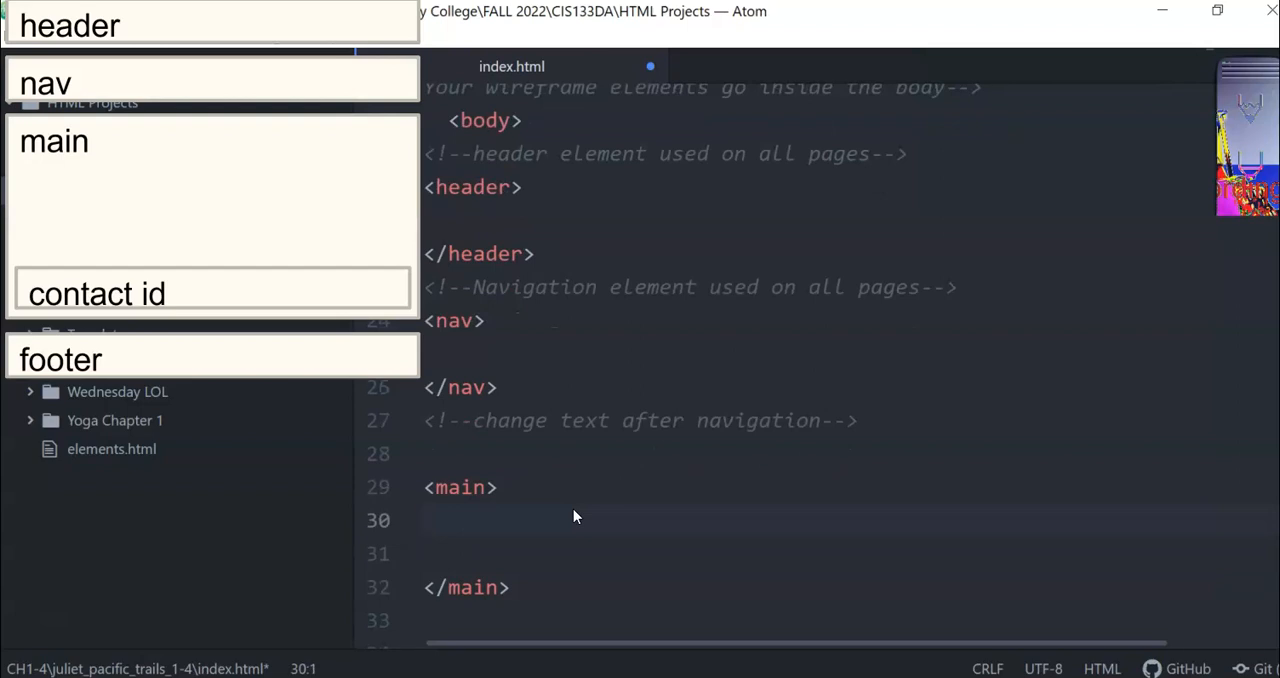
left_click(425, 519)
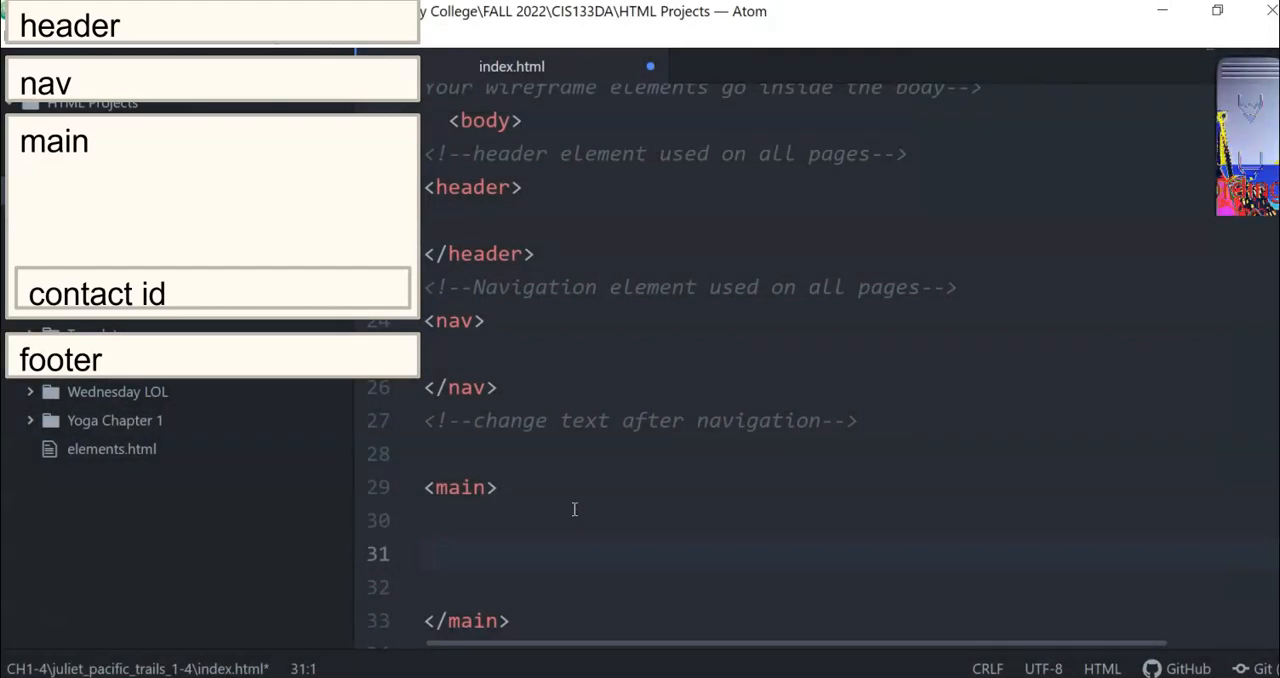
Insert a div inside main, replacing its class attribute with id="contact".
left_click(424, 553)
type("<div class=\"\">")
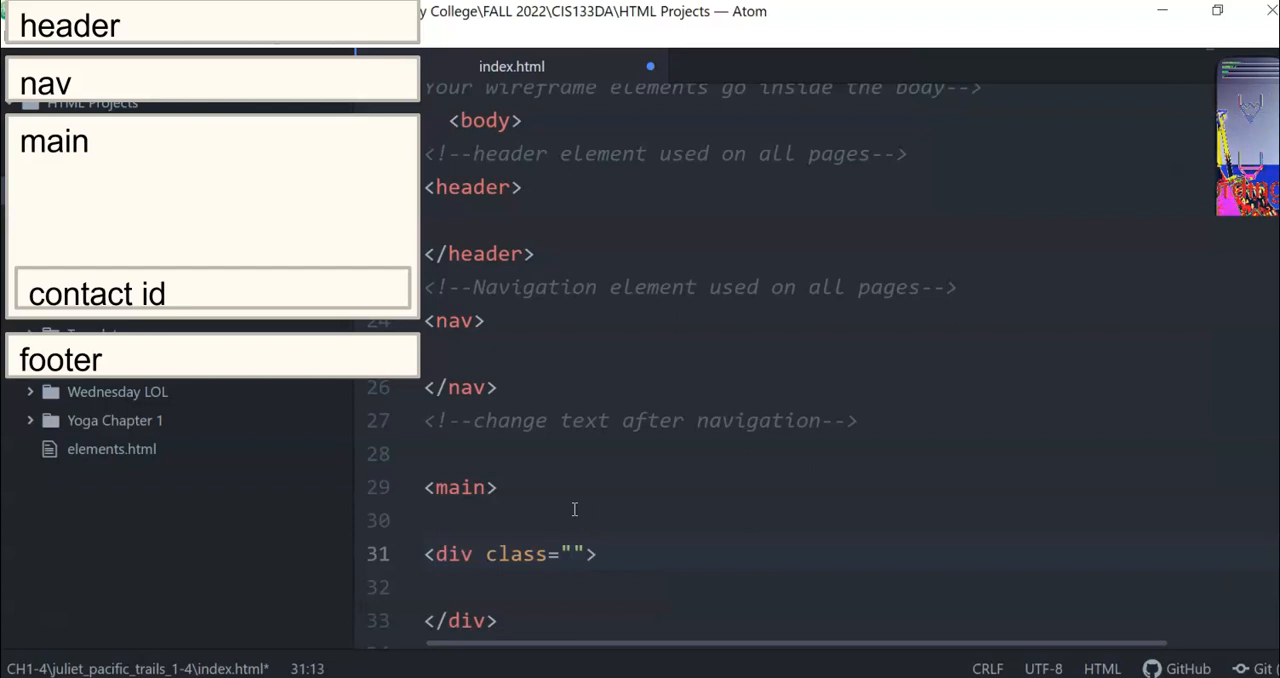
key("BackSpace")
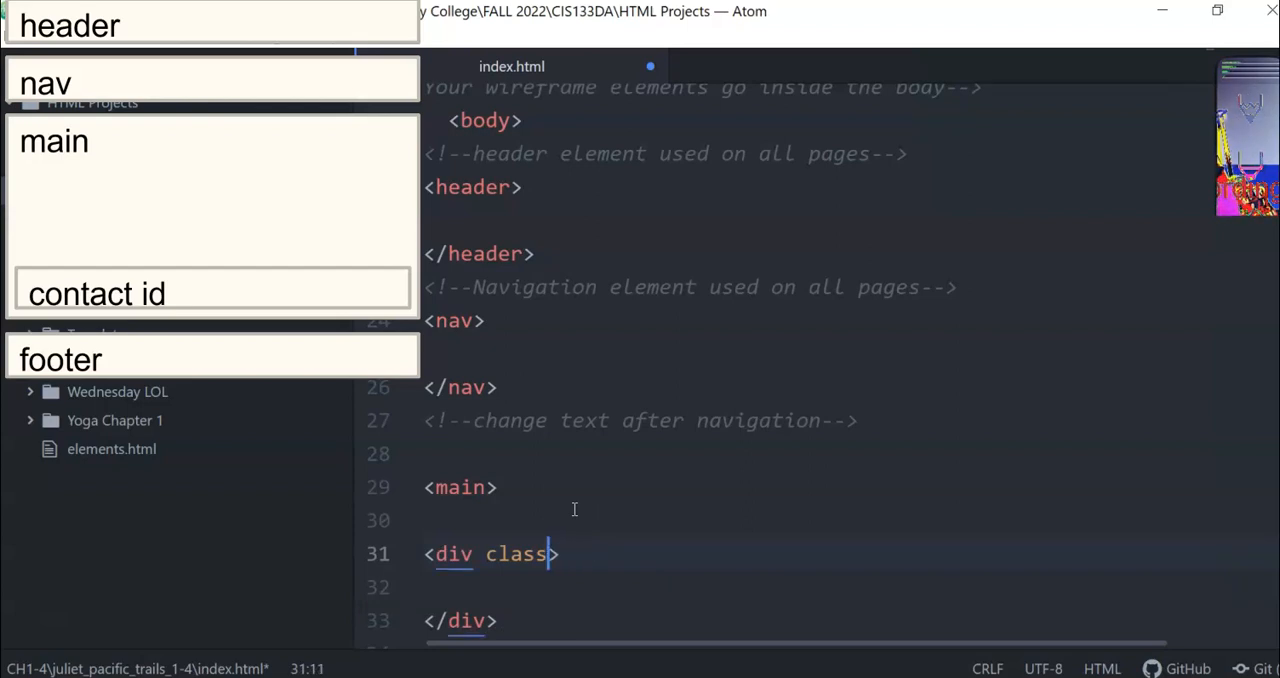
key("BackSpace")
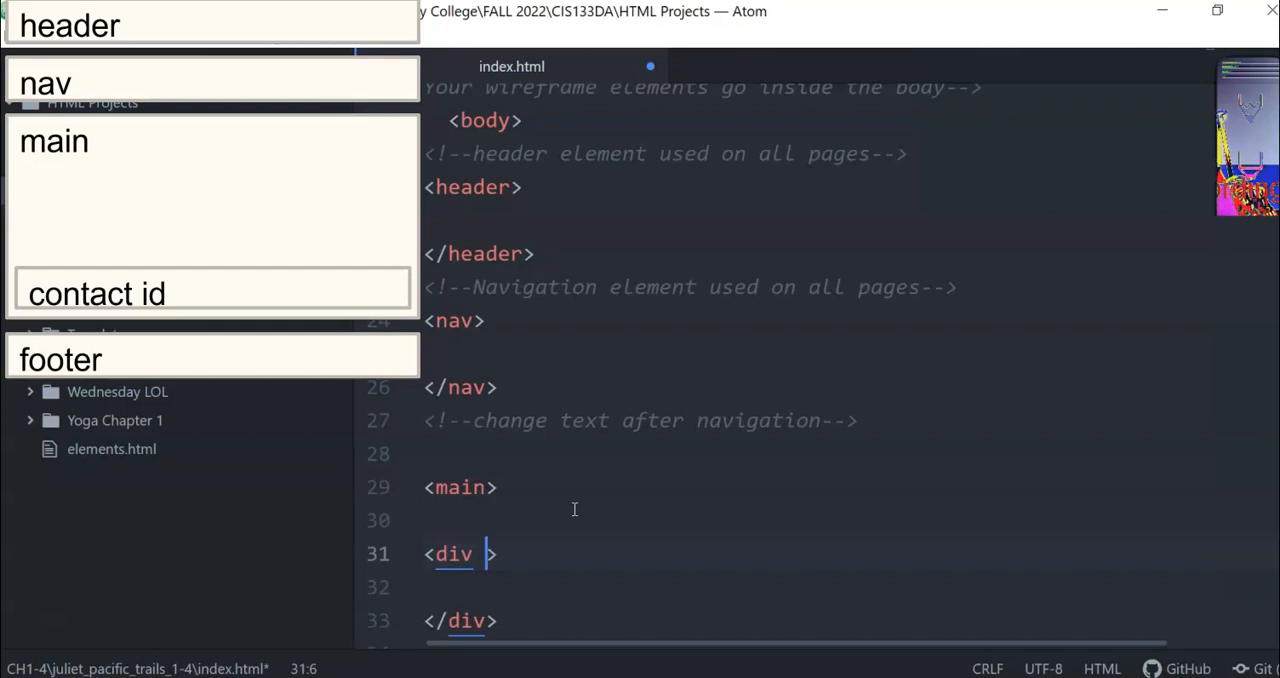
type("id")
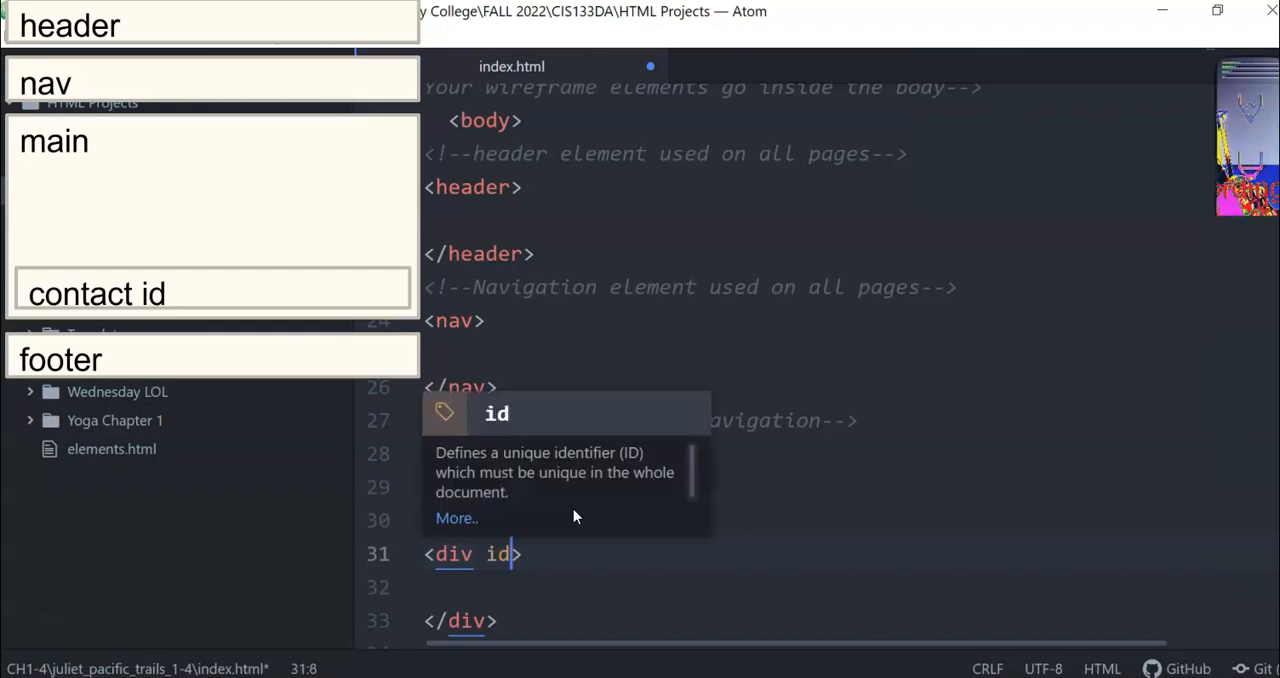
type("=\"")
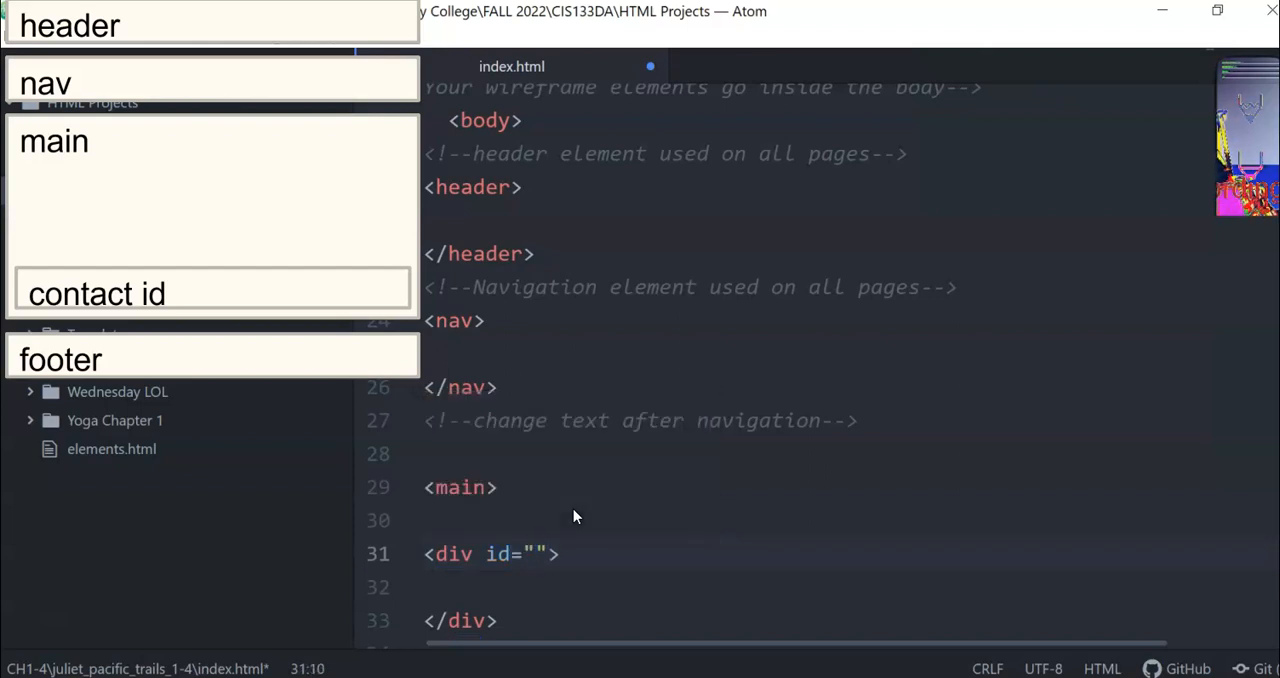
type("contact")
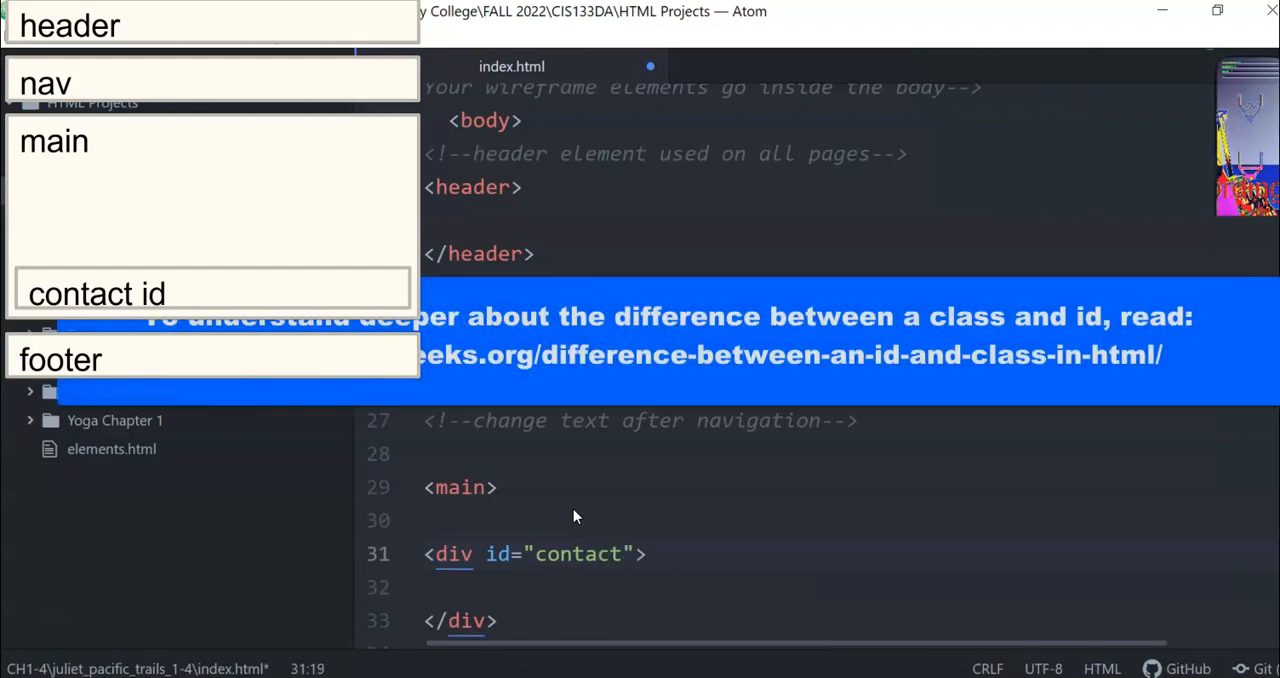
left_click(648, 554)
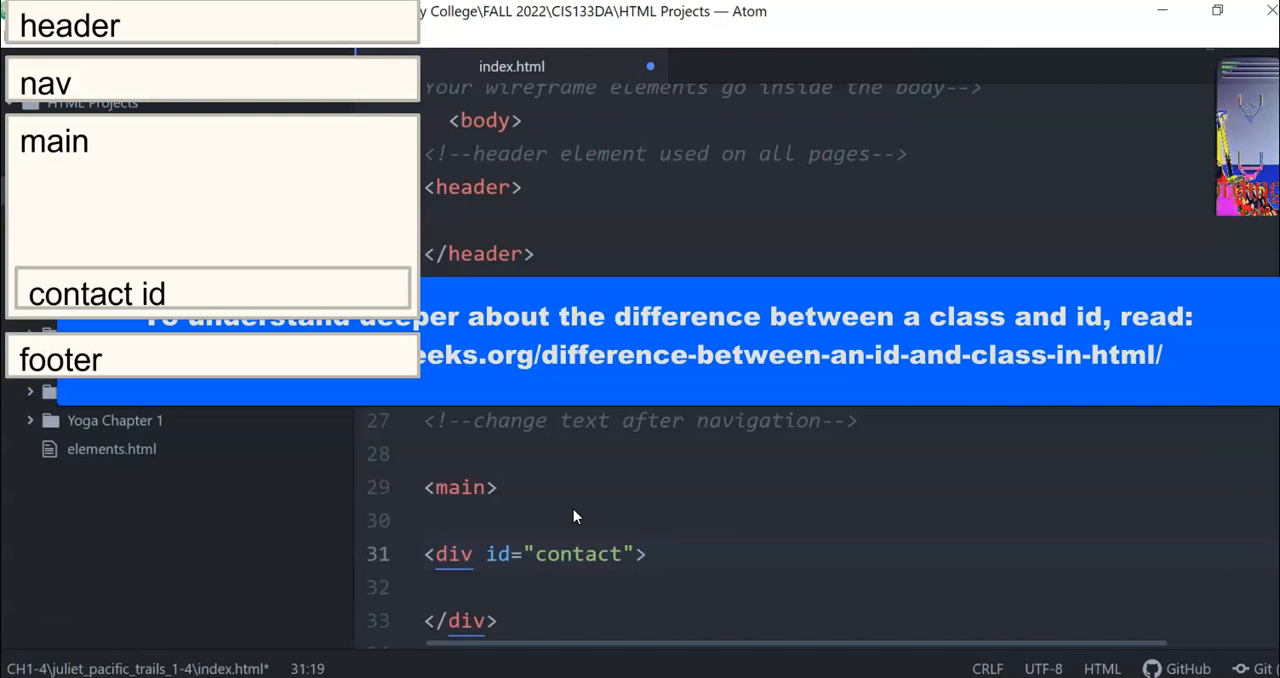
left_click(648, 553)
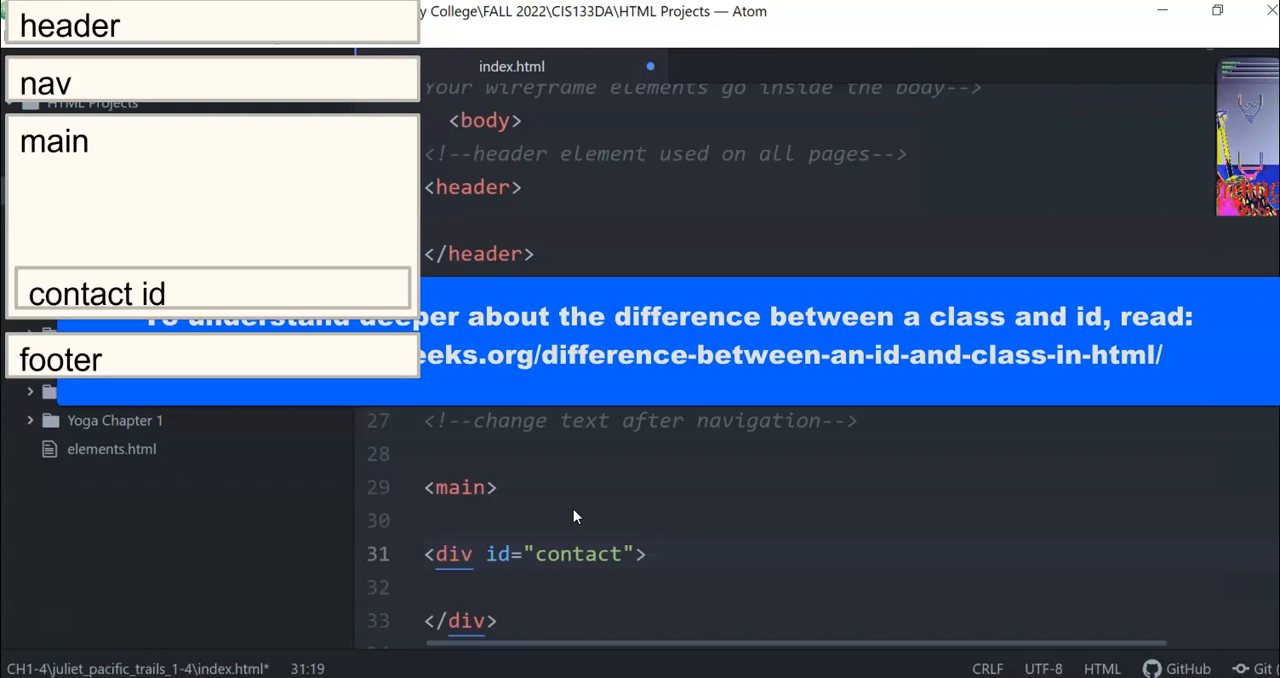
left_click(648, 554)
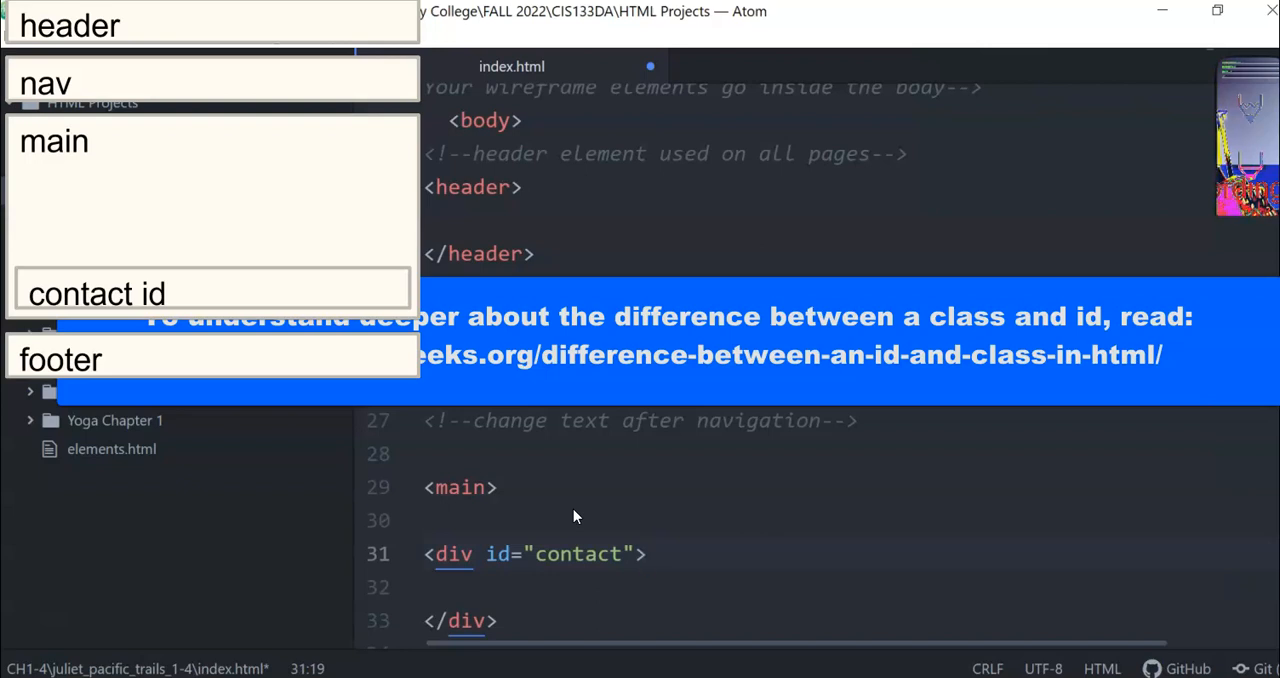
left_click(647, 554)
type("<!--")
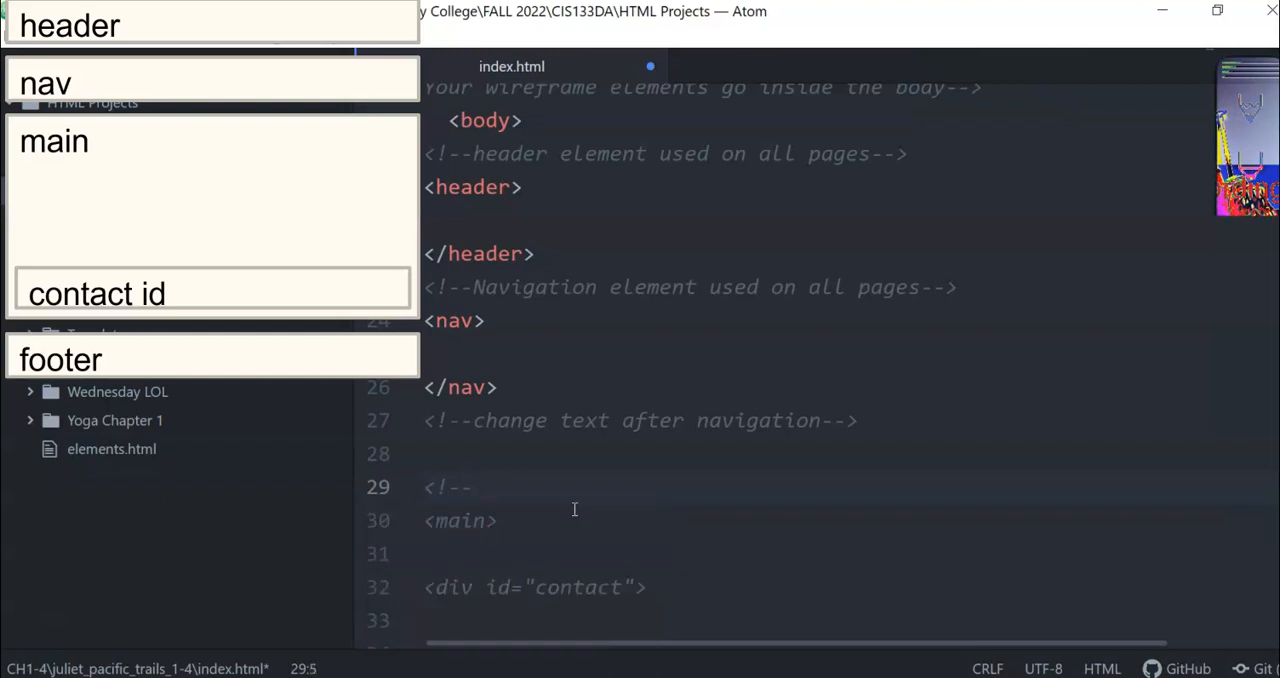
Complete the comment above main: 'main contains the contact information divider area'.
type("main conta")
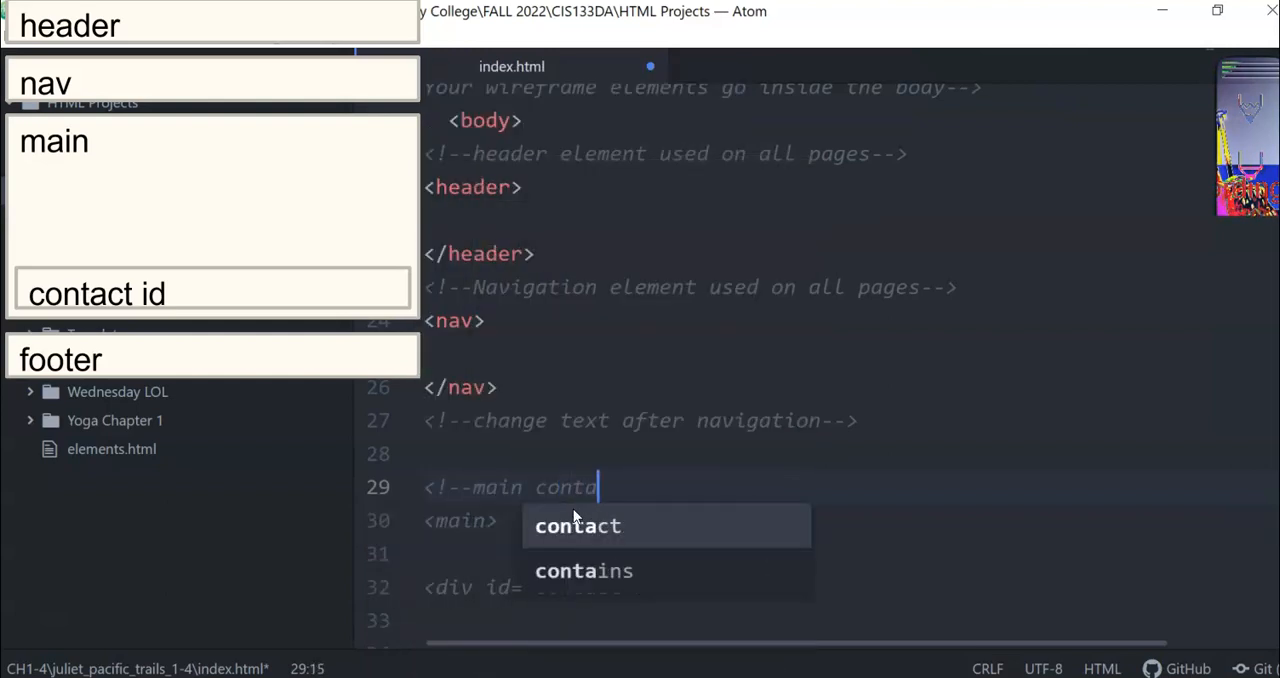
type("inst")
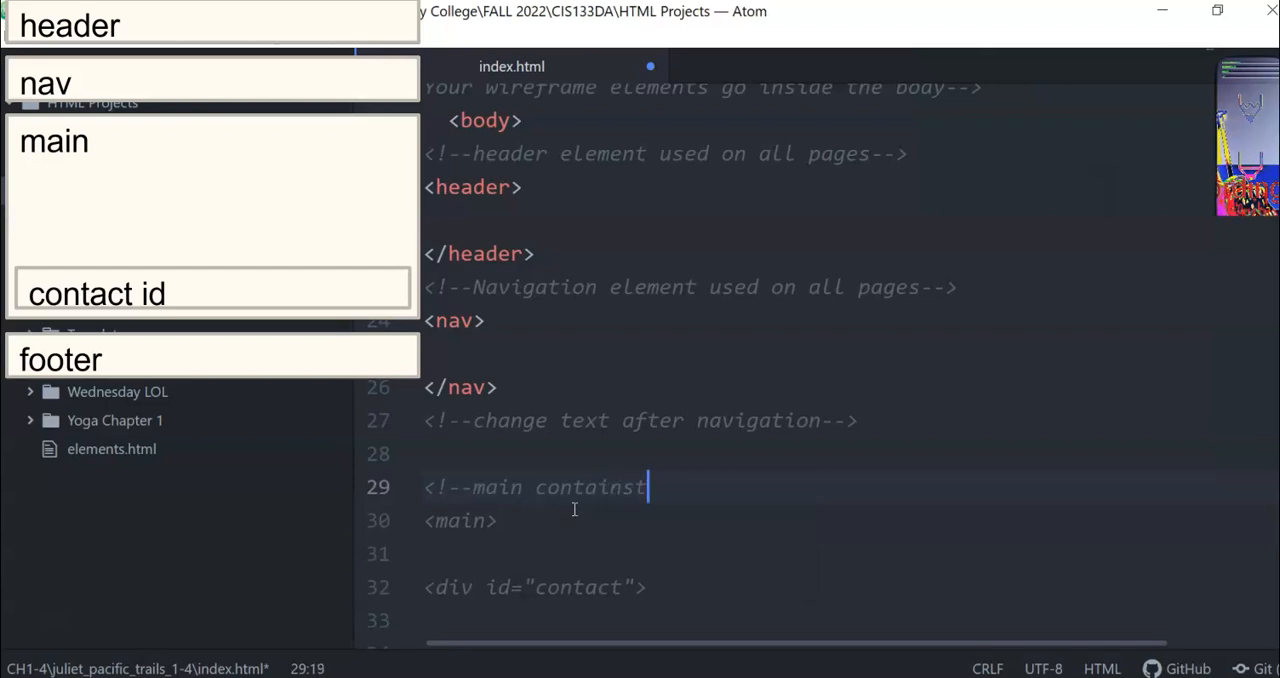
type("the con")
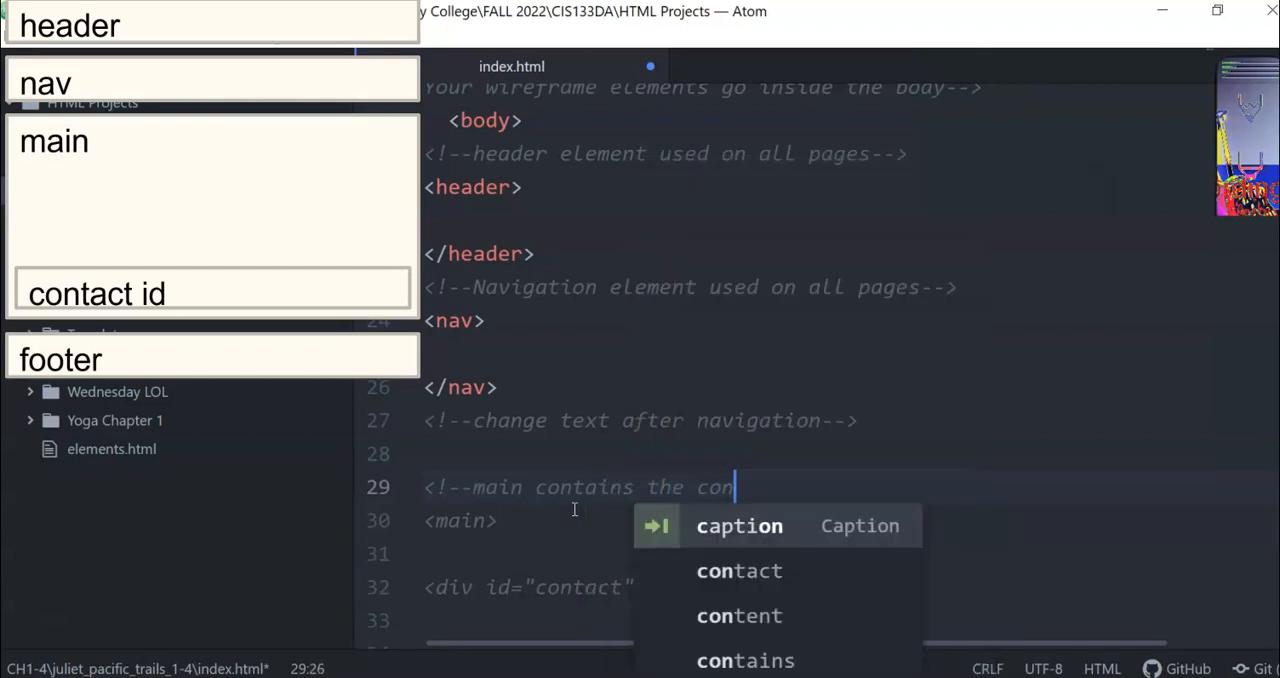
type("tact information divid")
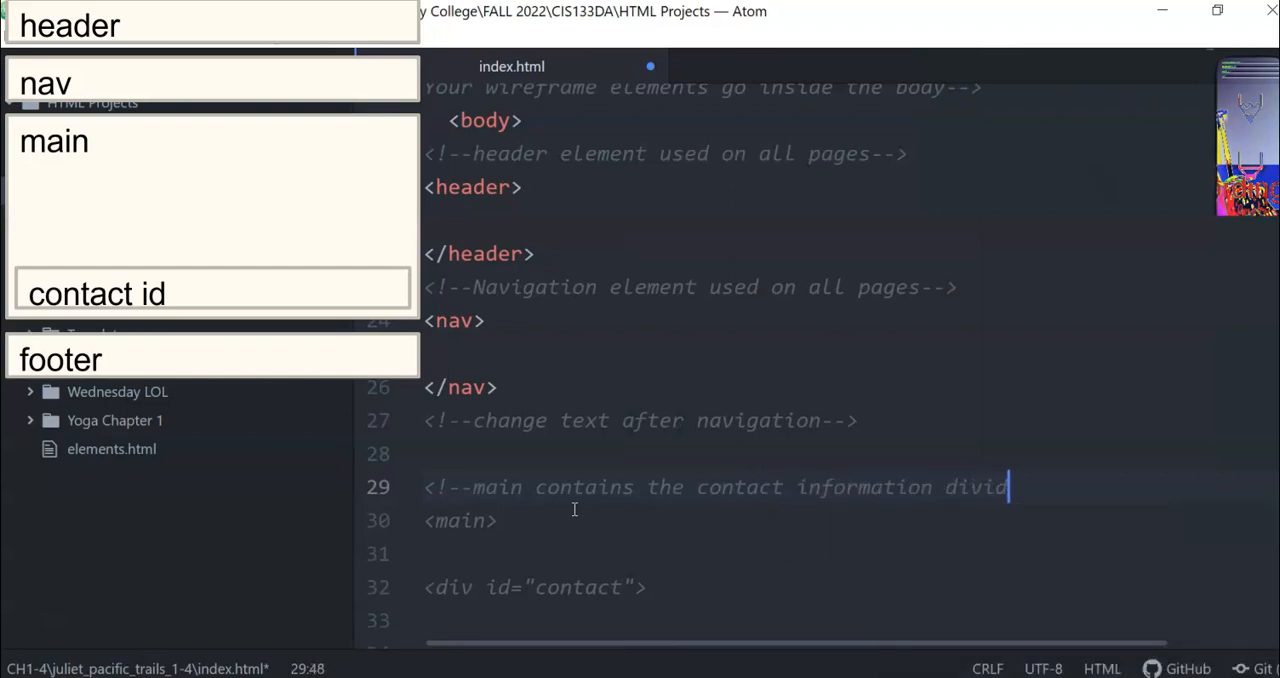
type("area-->")
type("<!")
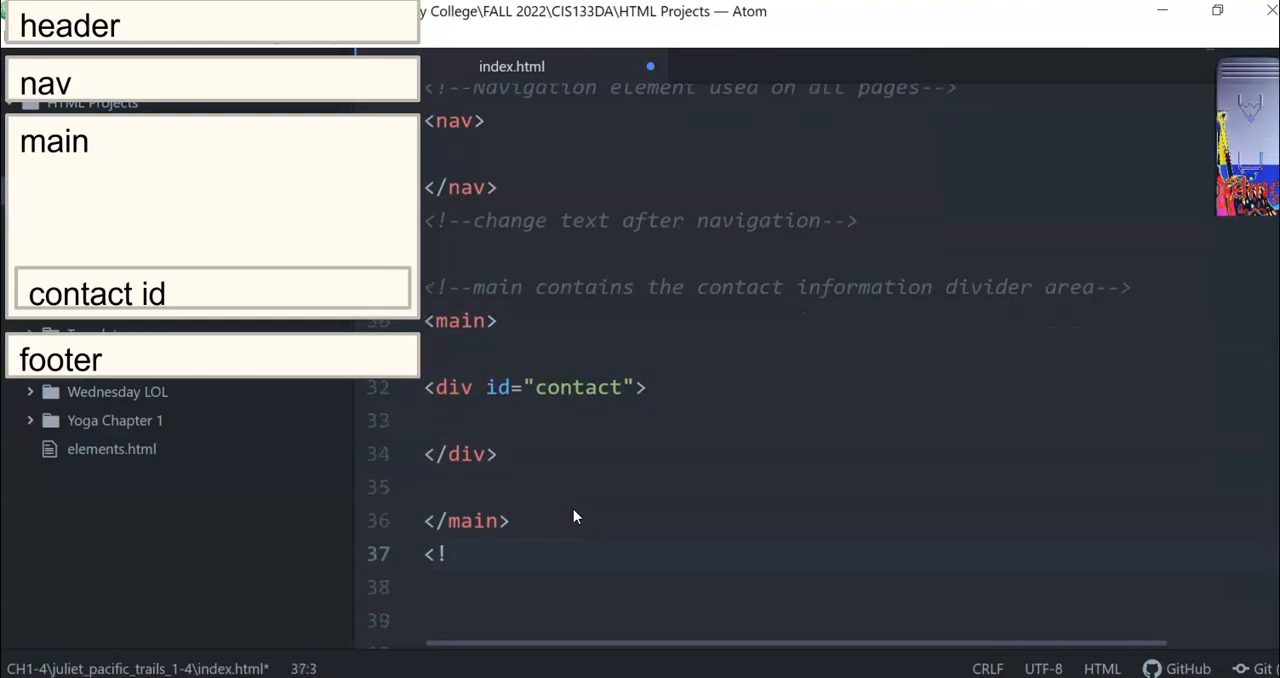
Add a 'footer also stays' comment after </main> and insert a footer element.
type("--footer")
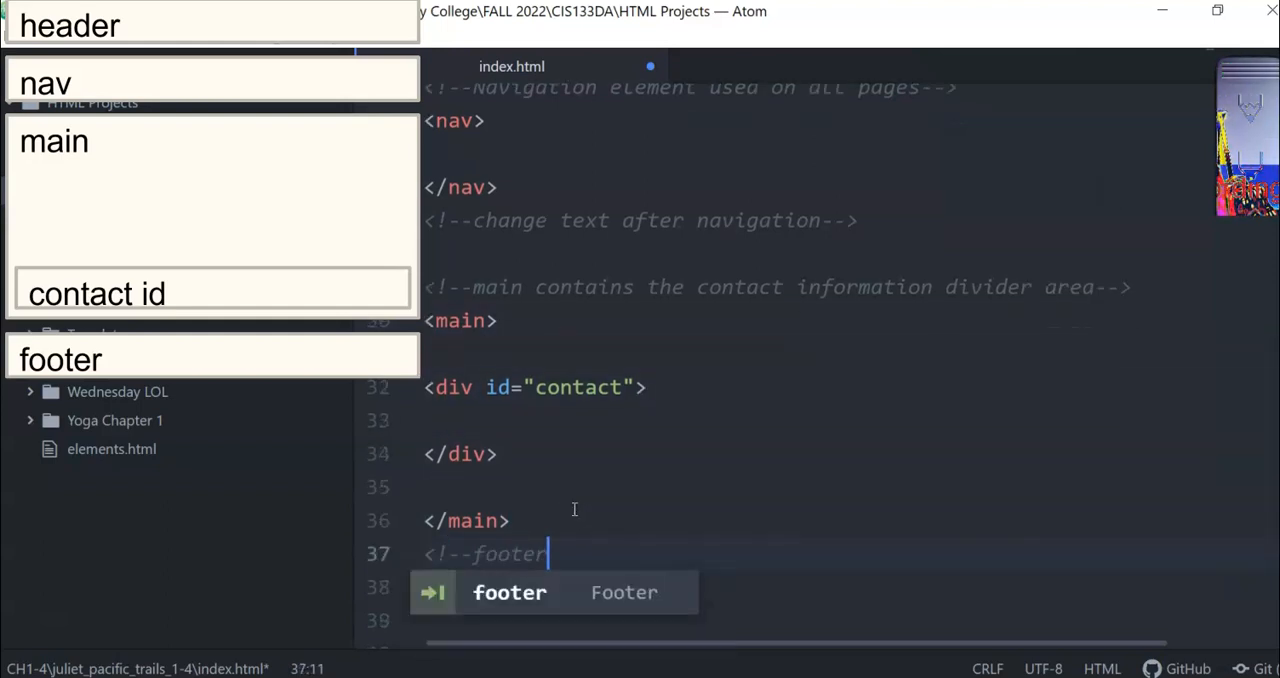
type("also")
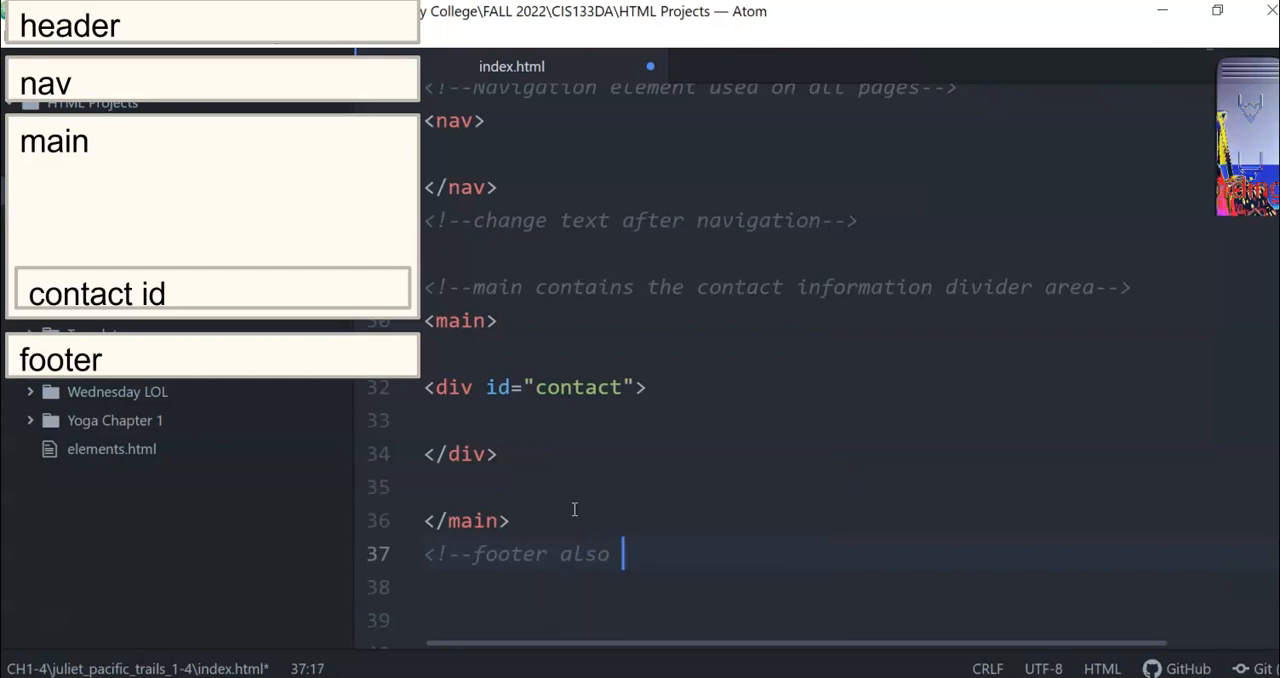
type("stays")
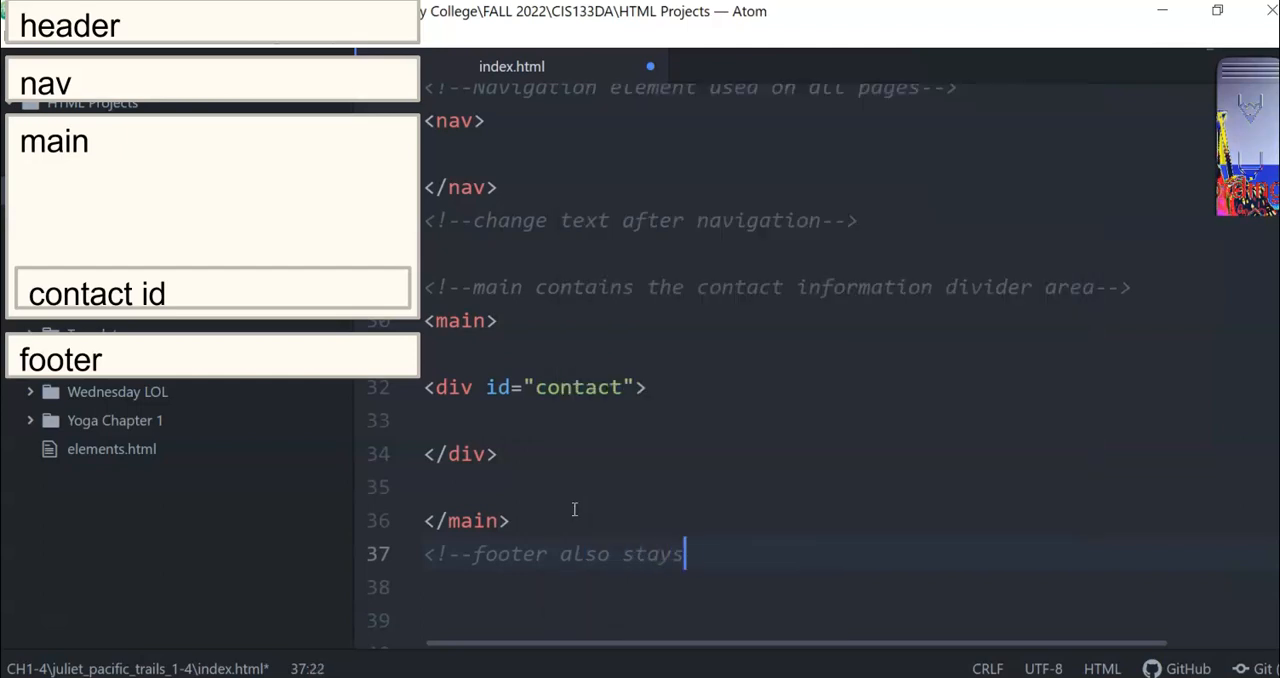
type(", o")
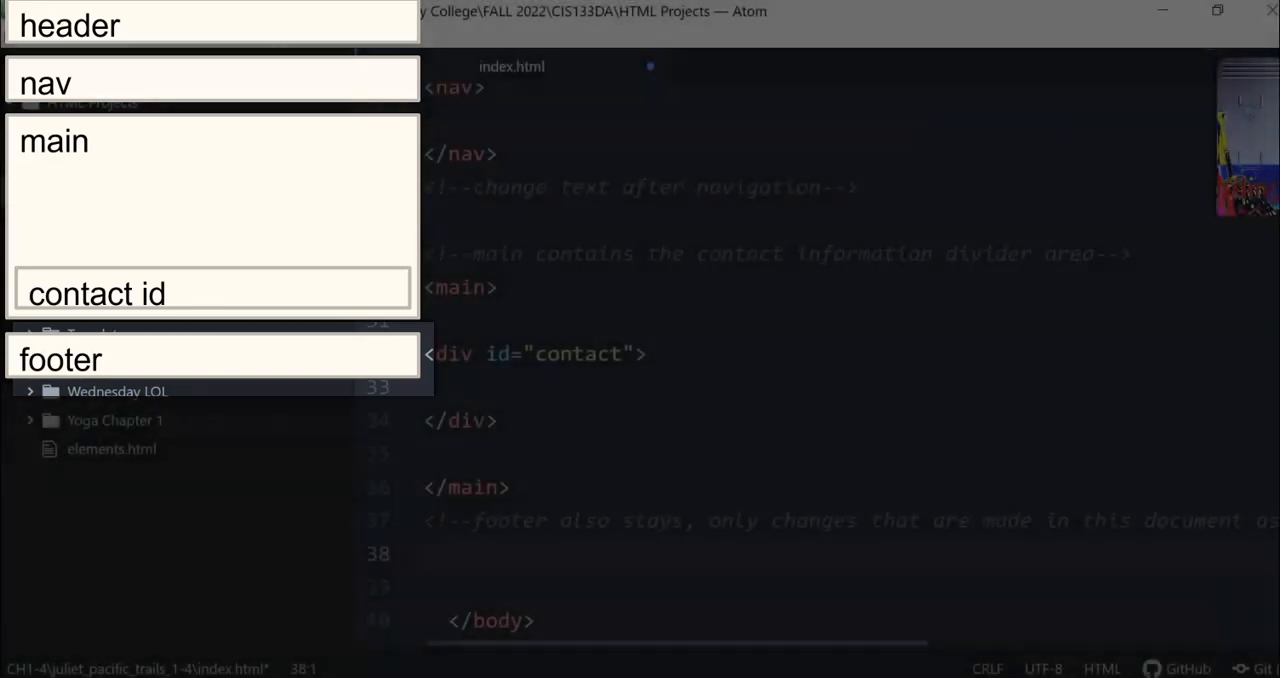
type("foot")
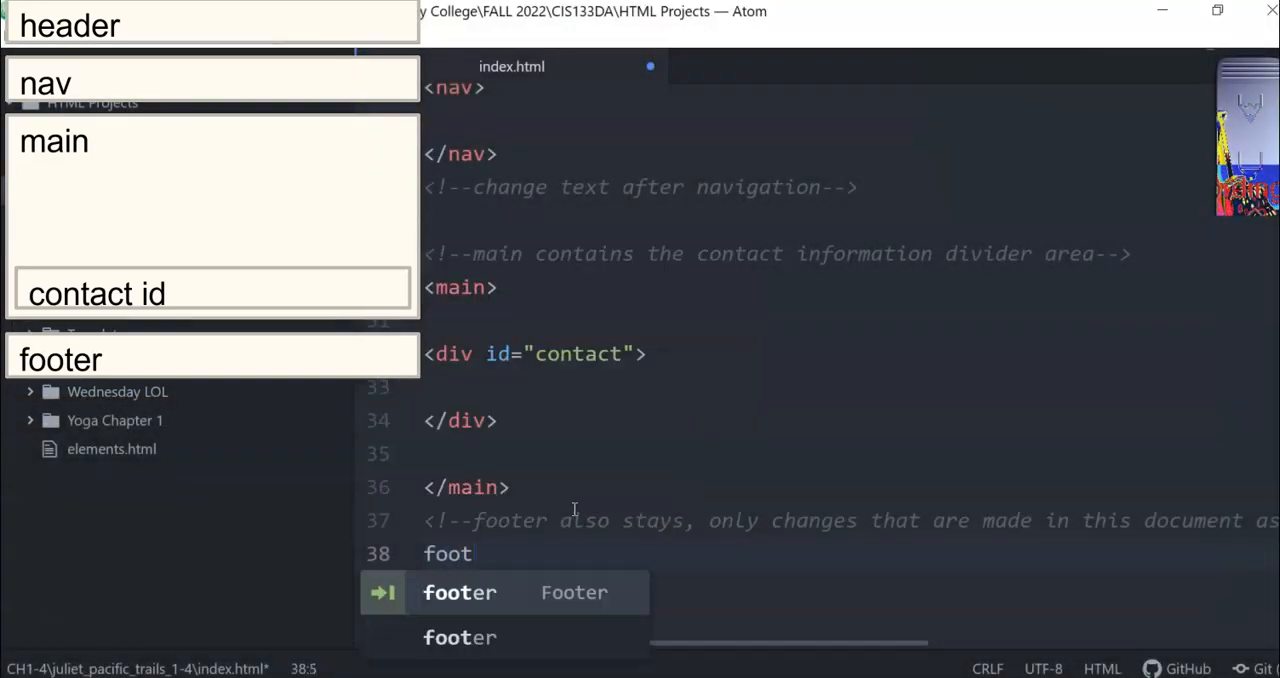
key("Tab")
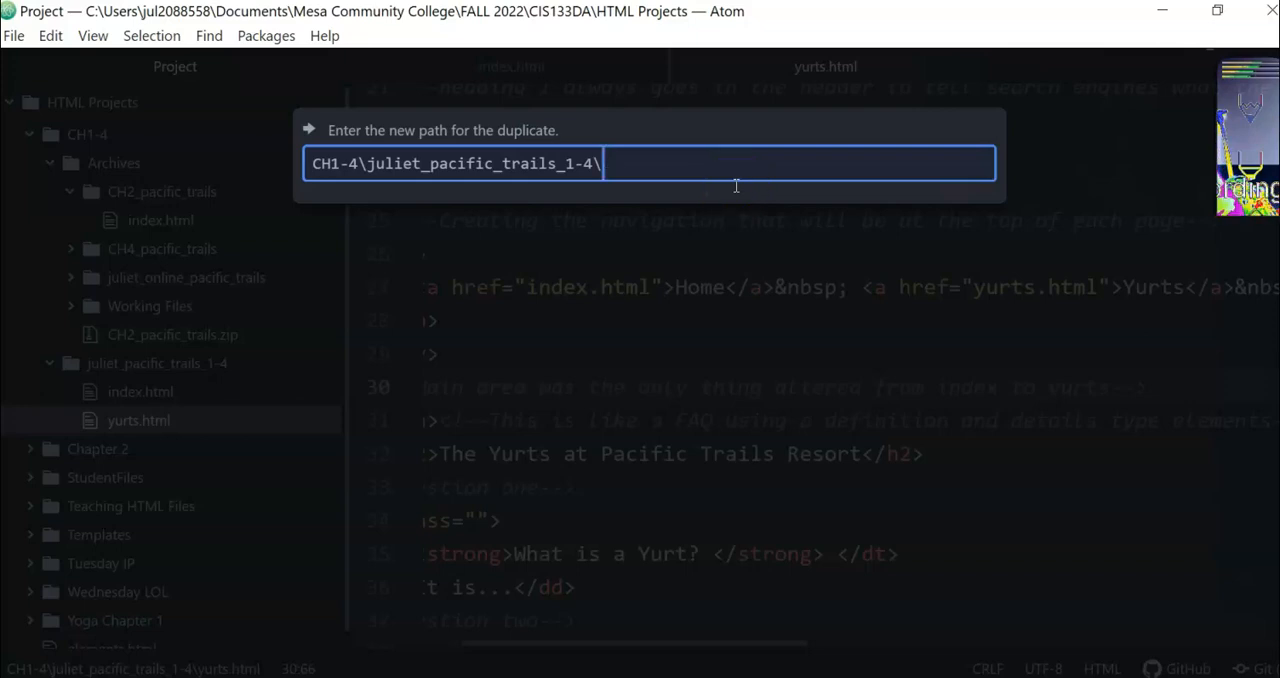
Name the new file pacific.css in the juliet_pacific_trails_1-4 folder.
type("pacific")
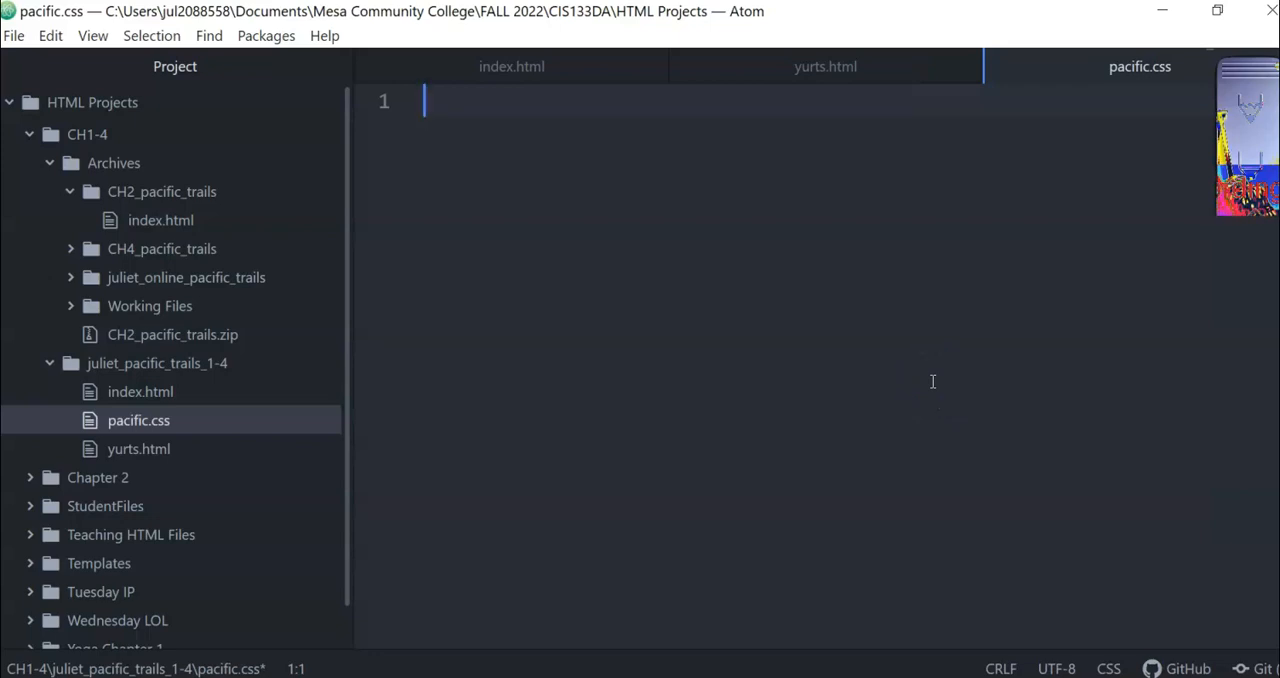
Write a /* CSS Pacific Trails CH4 */ header comment with author and date 10/3/22.
type("/")
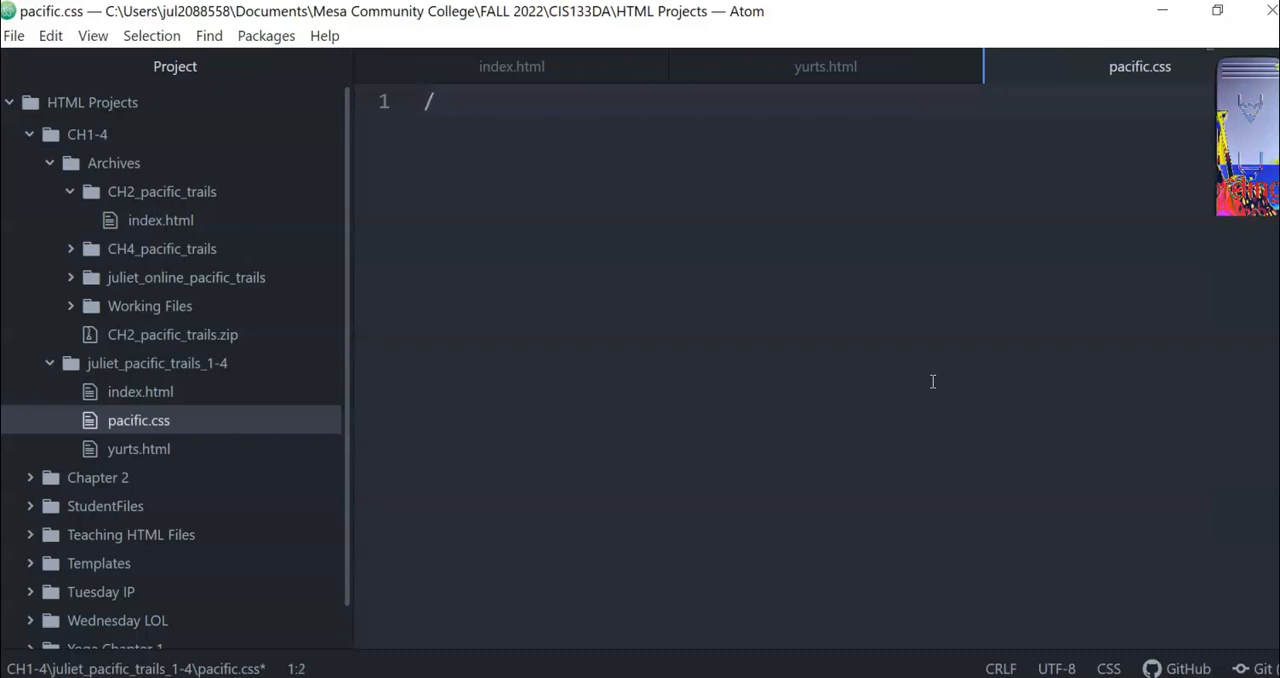
type("*")
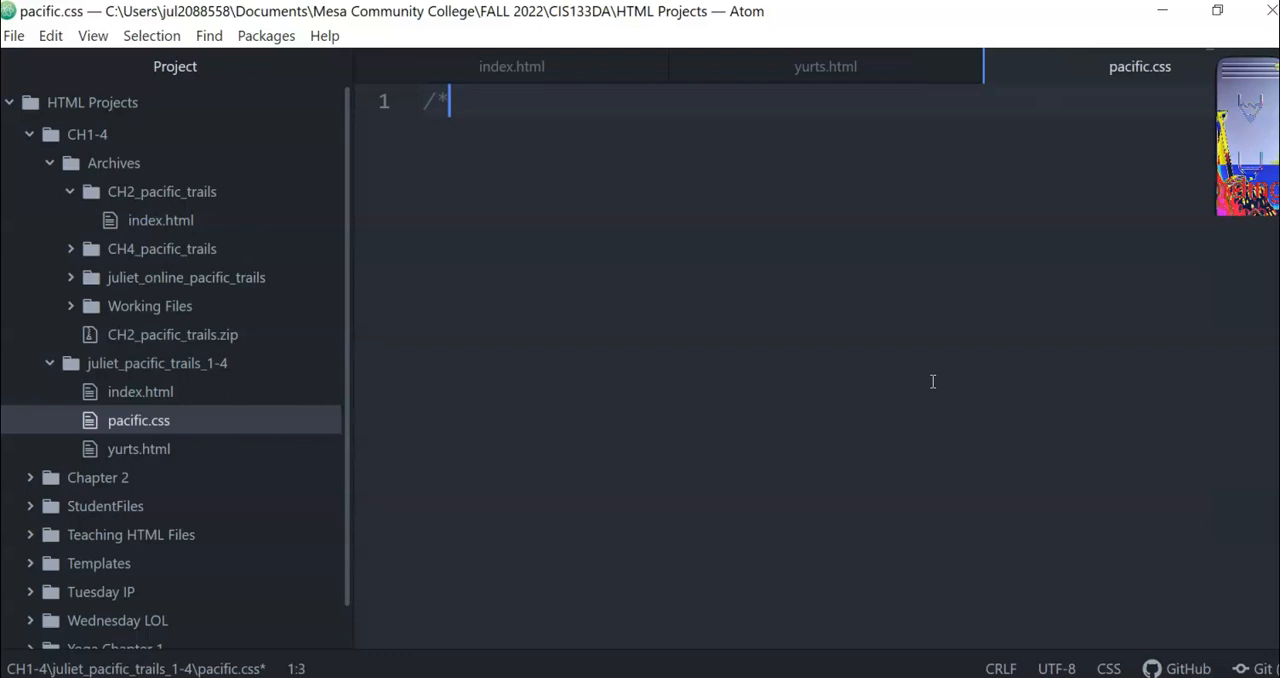
type("CSS for")
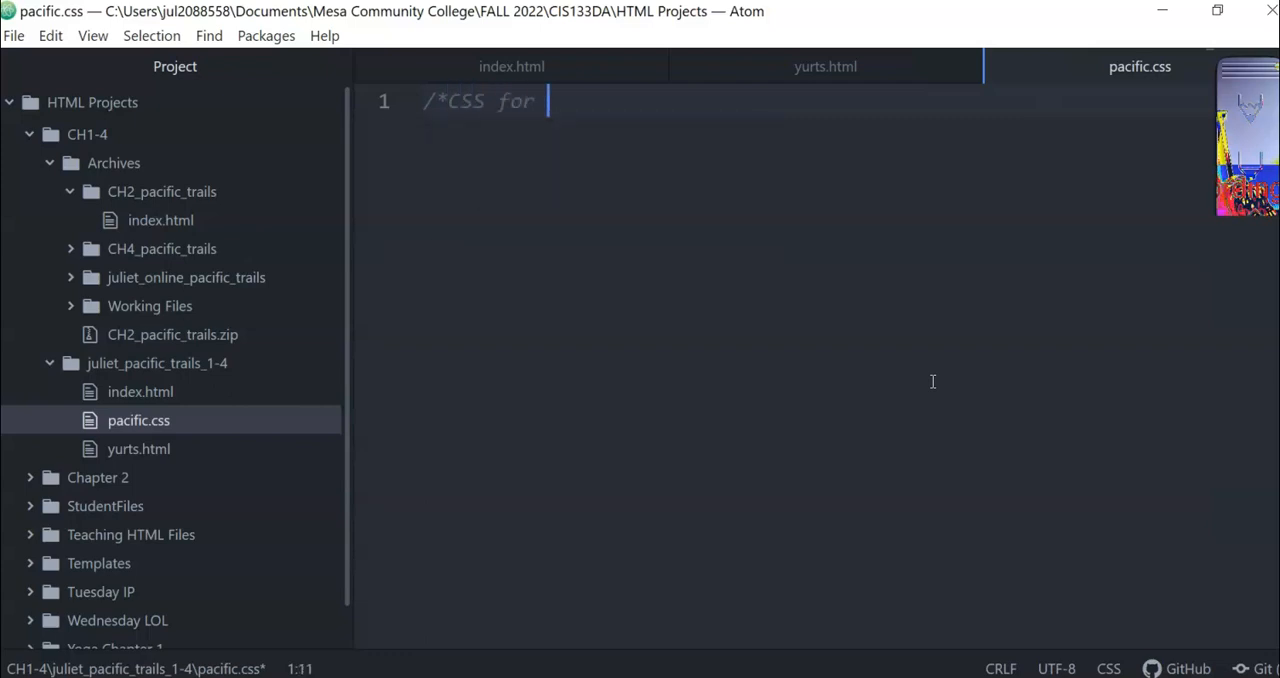
type("Pacific")
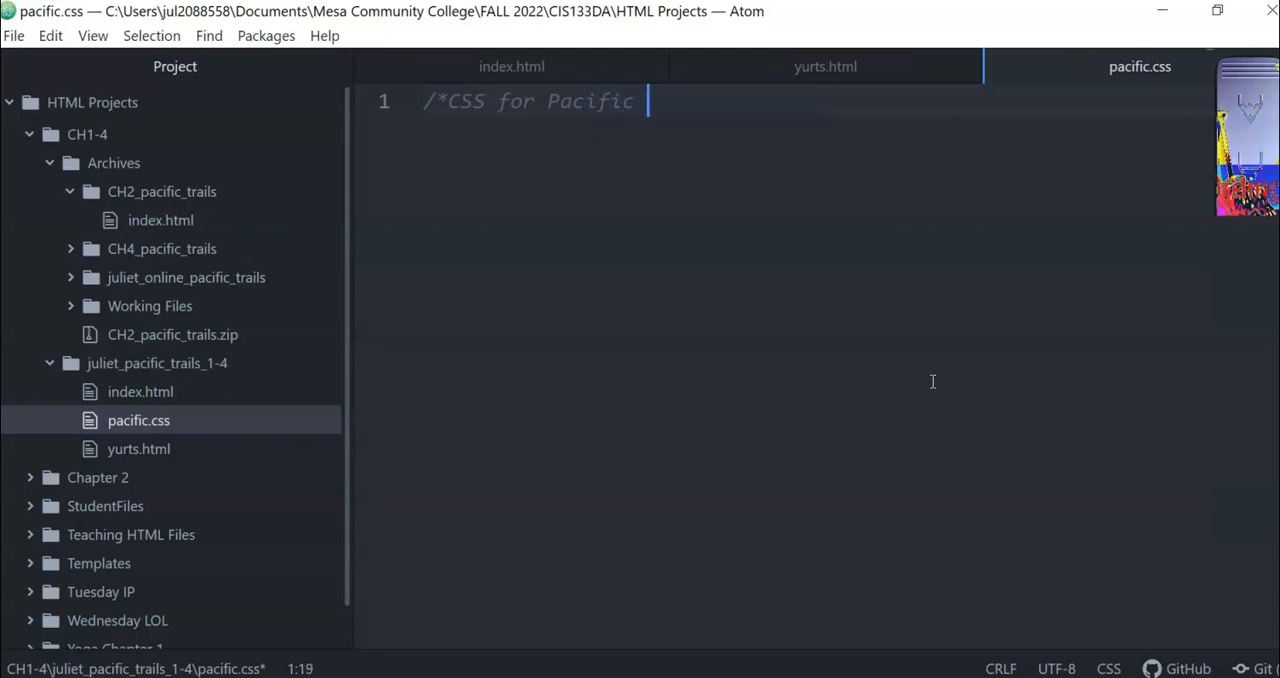
type("Trails CH4")
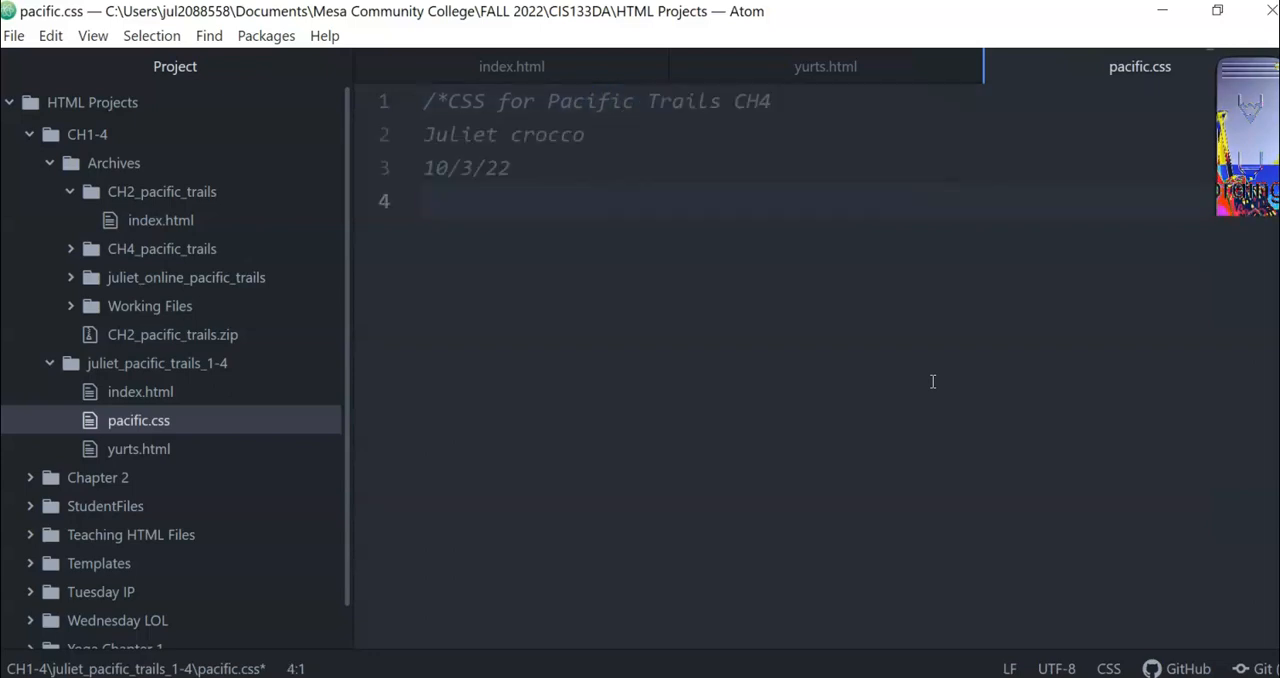
type("*")
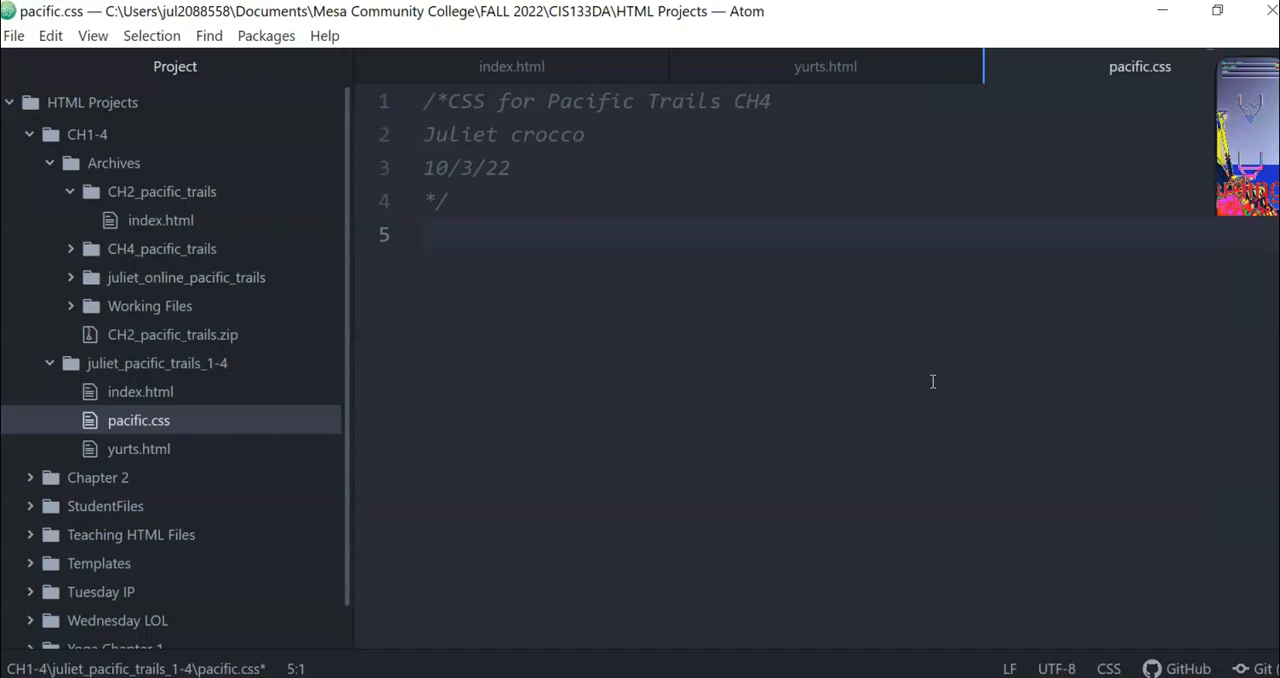
Start an empty body { } rule on line 5 of pacific.css.
type("body")
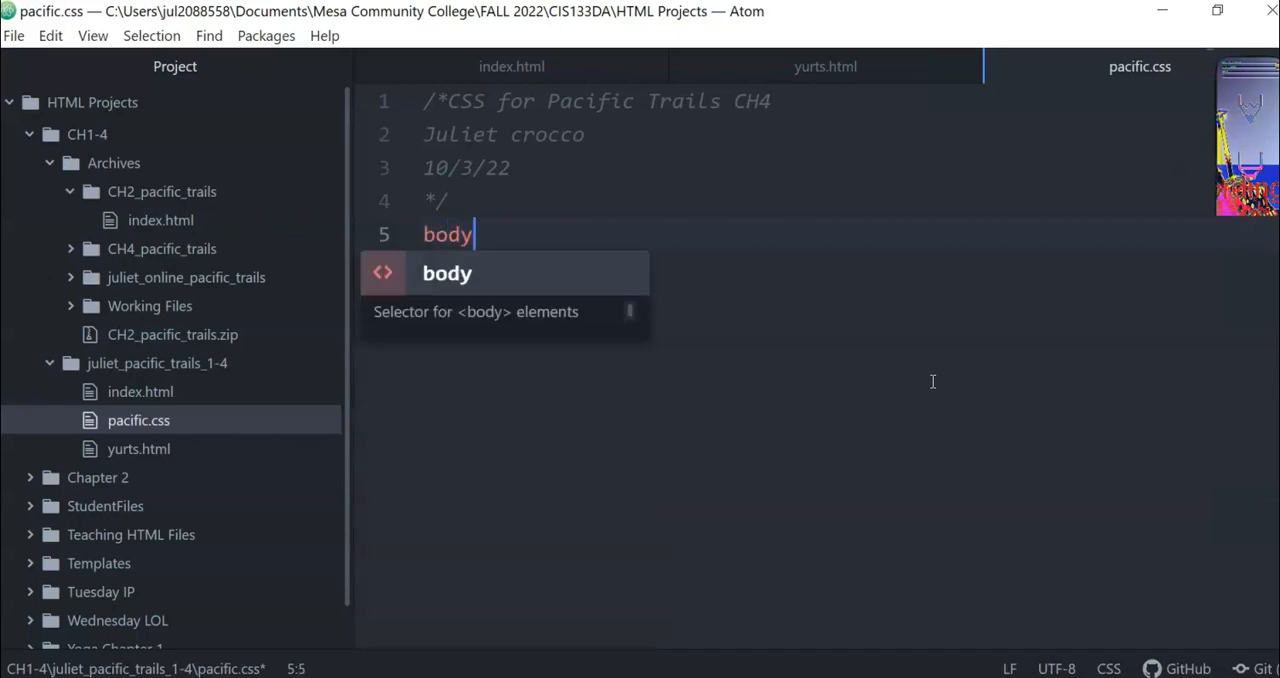
type("\" \"")
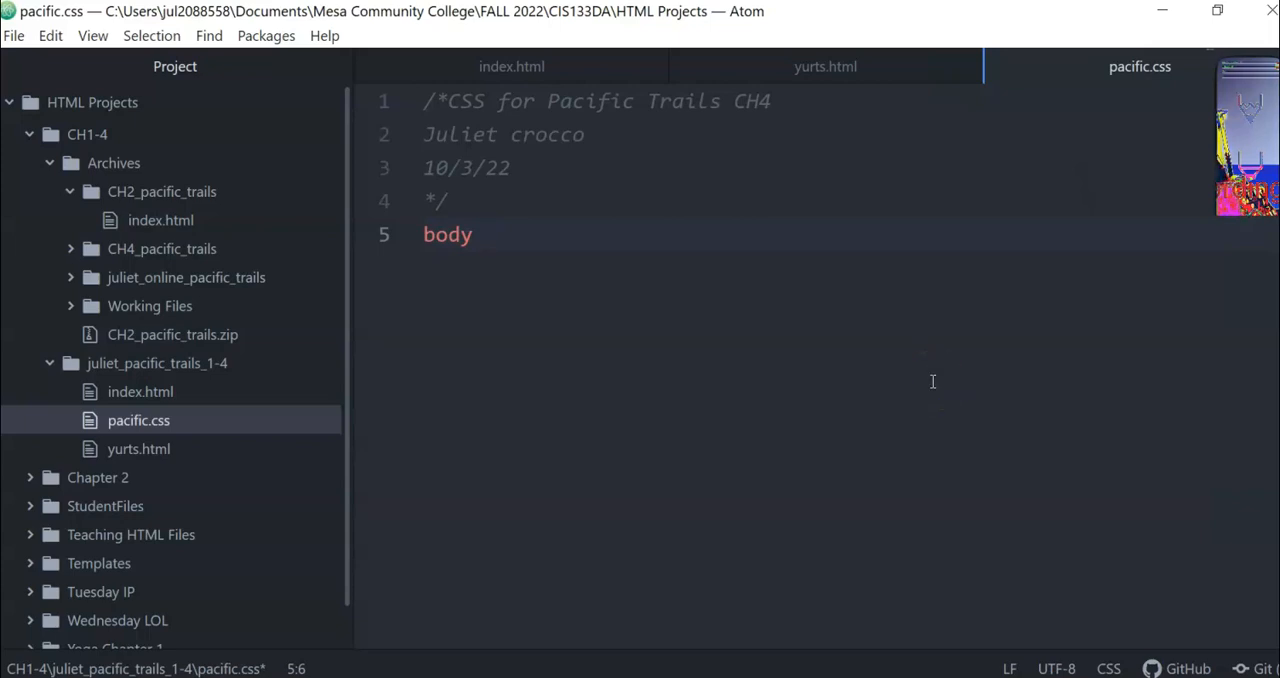
type("{")
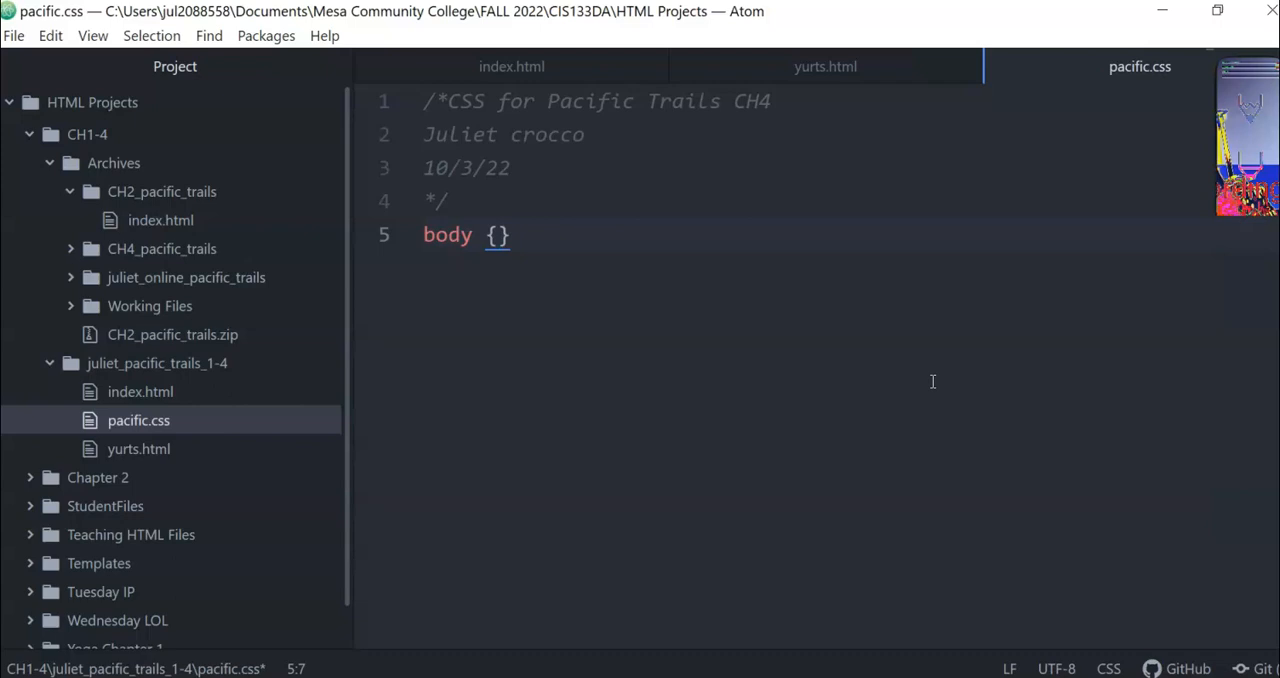
key("enter")
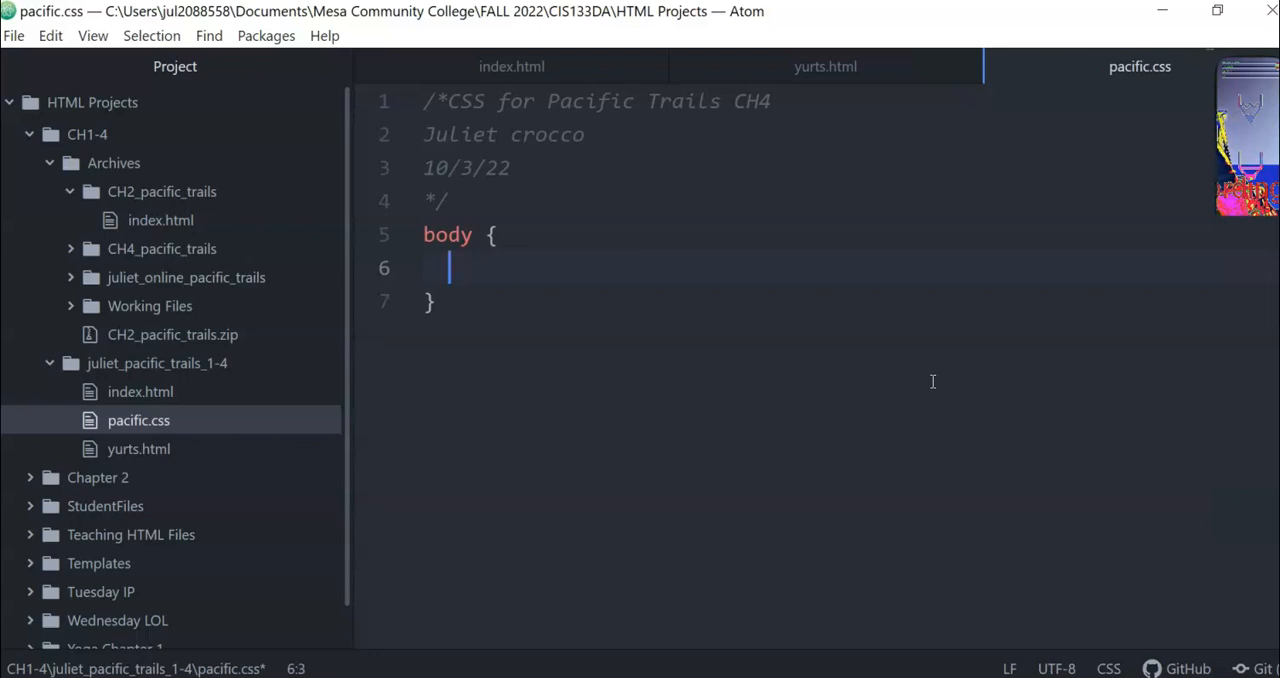
Begin a background-color declaration inside the body rule by typing 'backg'.
type("backg")
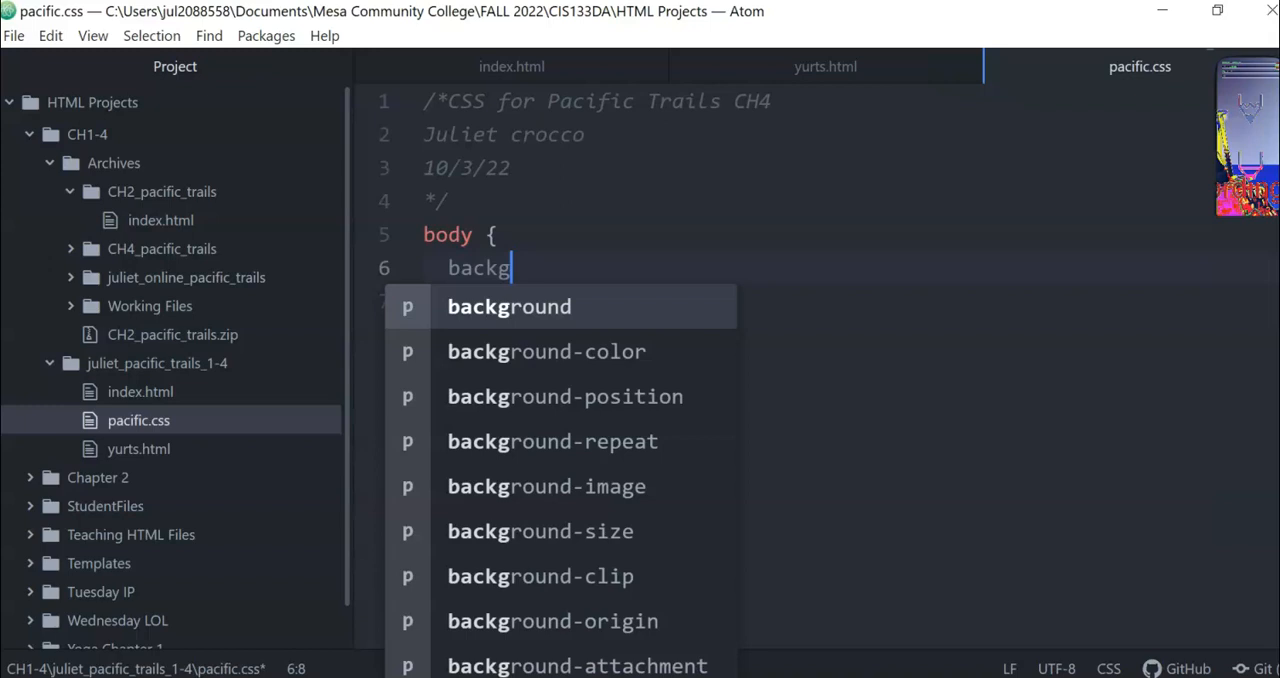
mouse_move(932, 382)
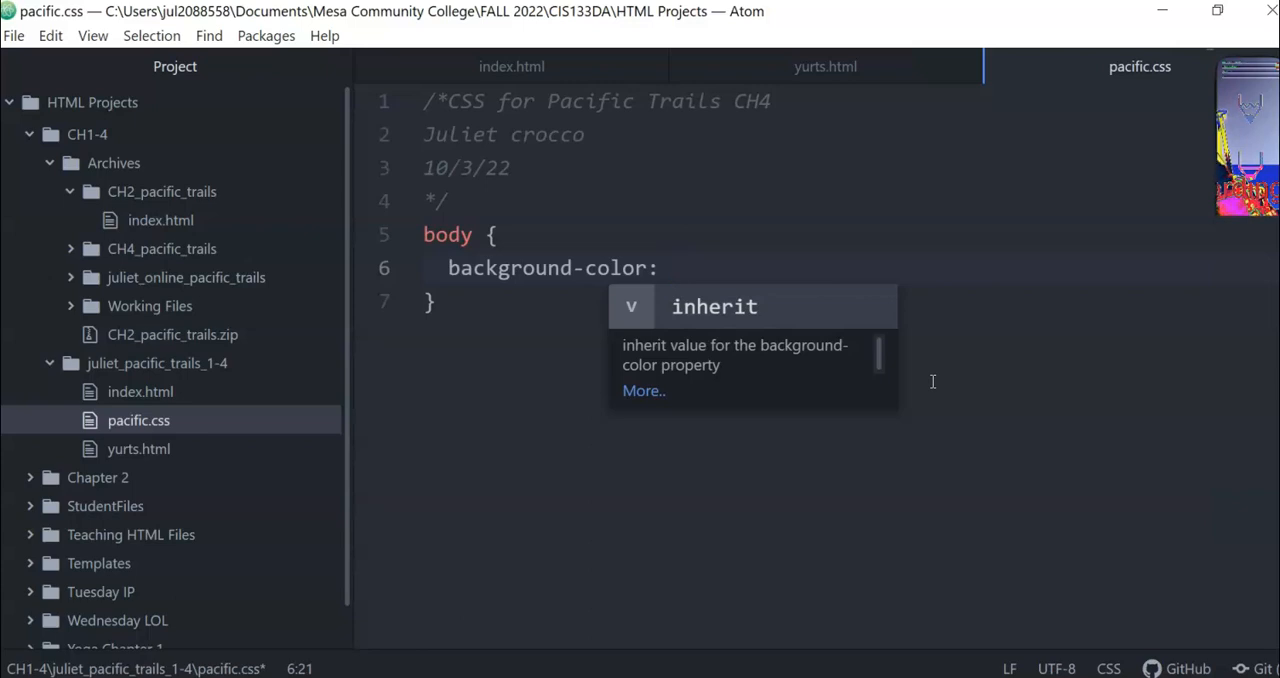
Enter #FFFFFF as the body background-color and start a new declaration line.
type("#")
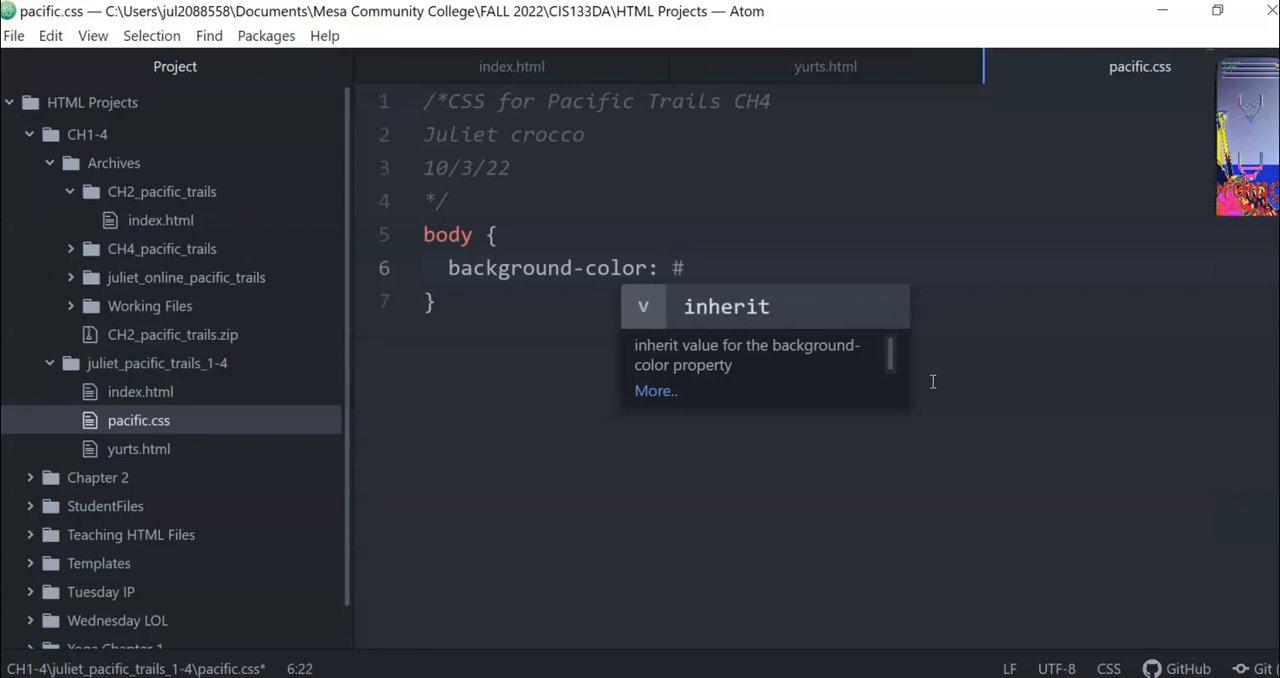
type("FFFFFF;")
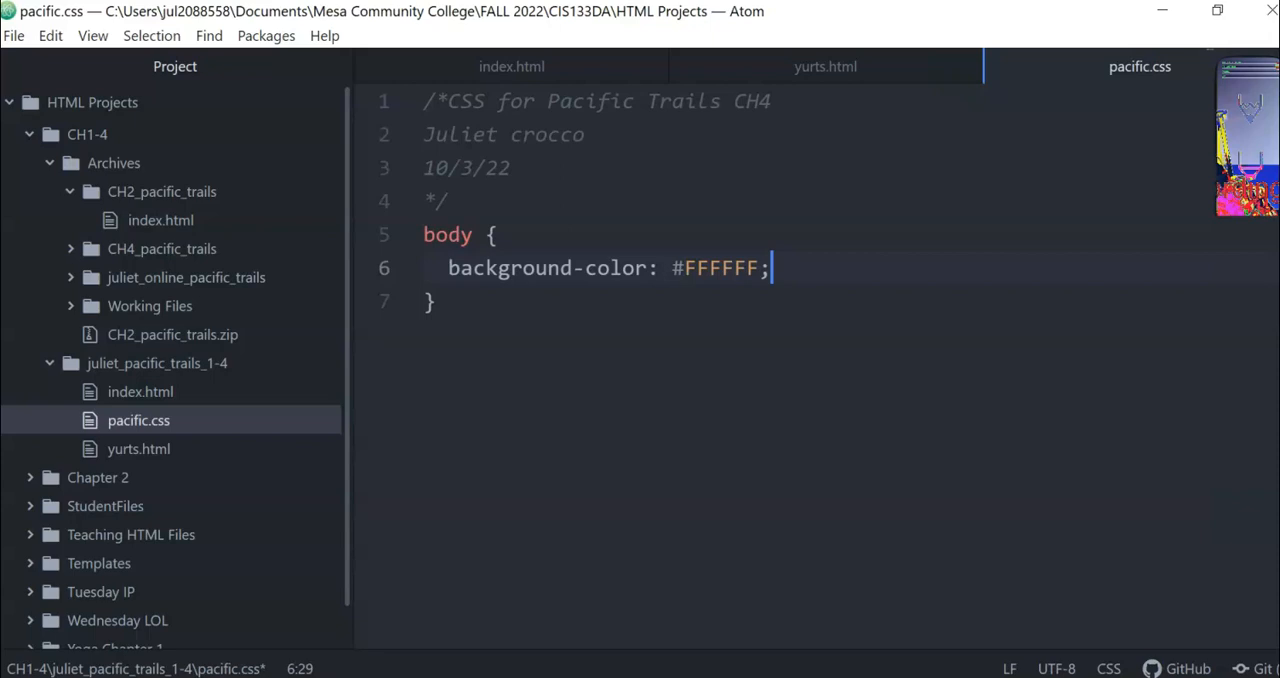
mouse_move(932, 382)
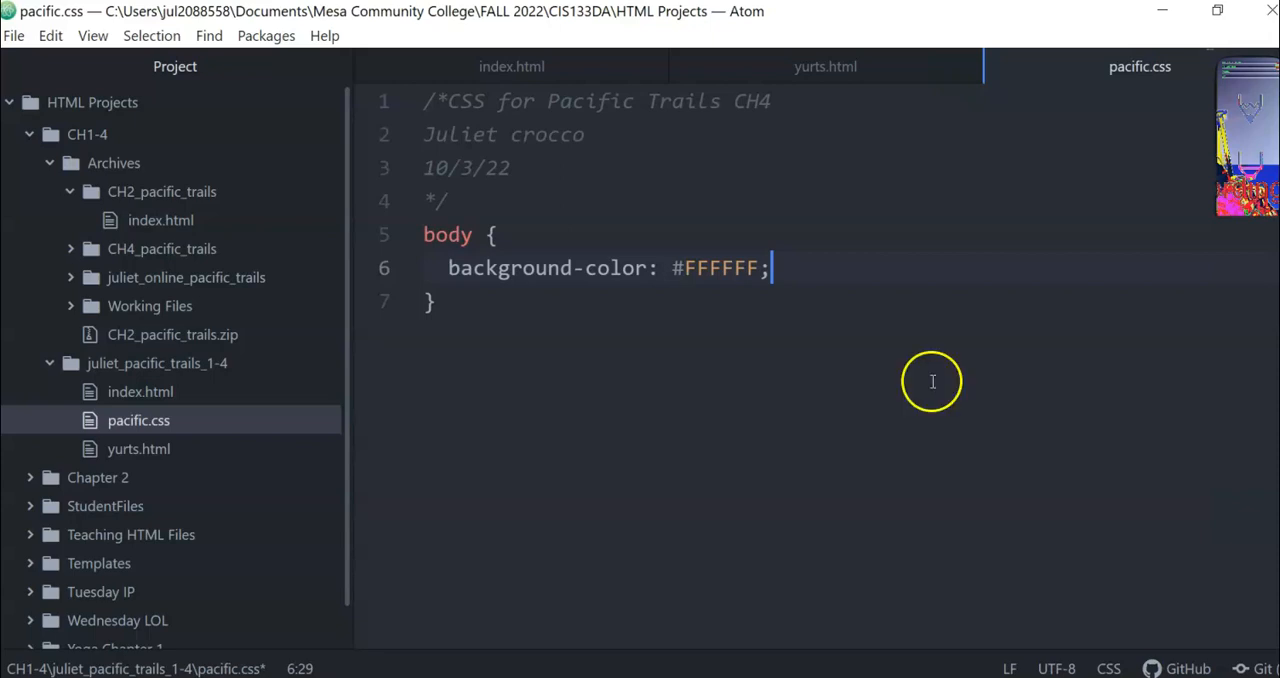
key("enter")
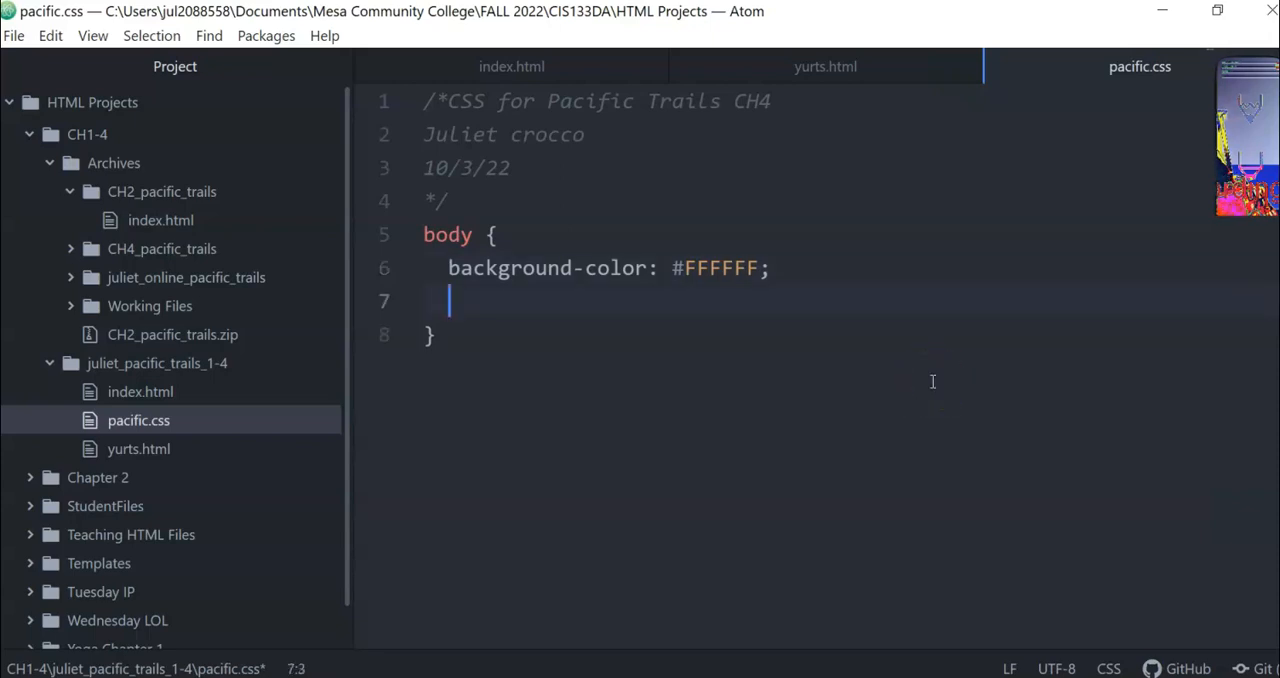
Add color: #666666; to the body rule and leave blank lines after it.
type("color:")
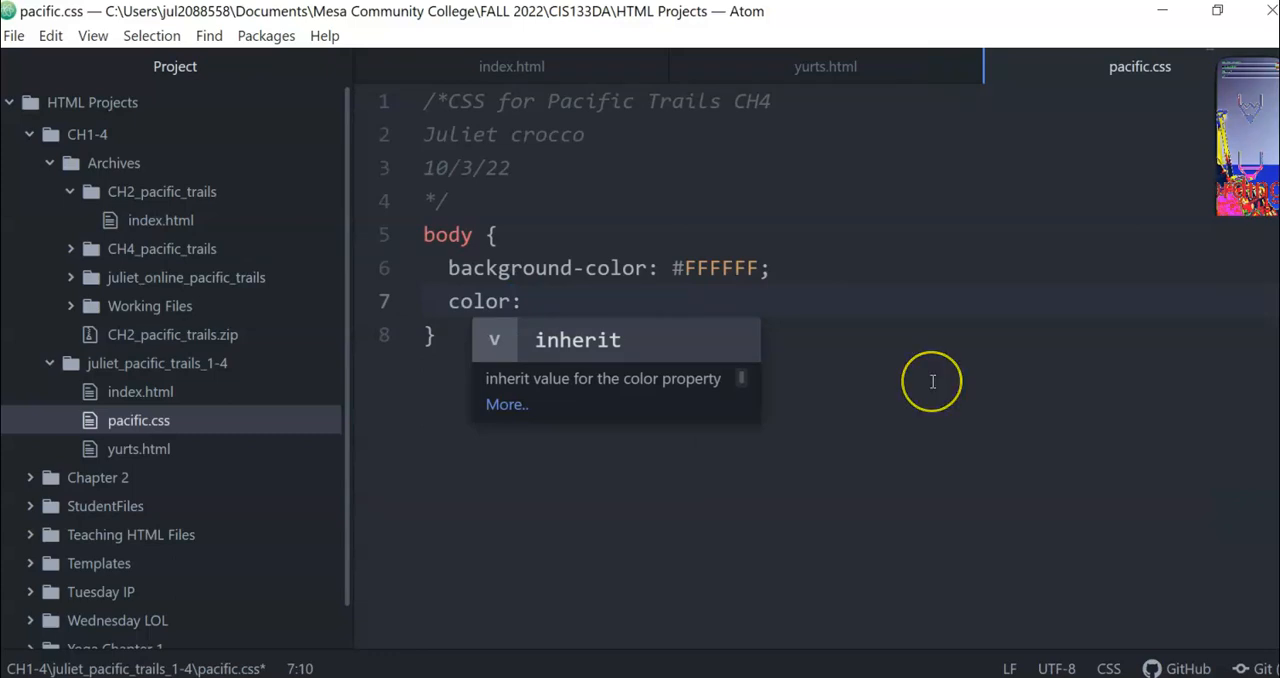
type("#")
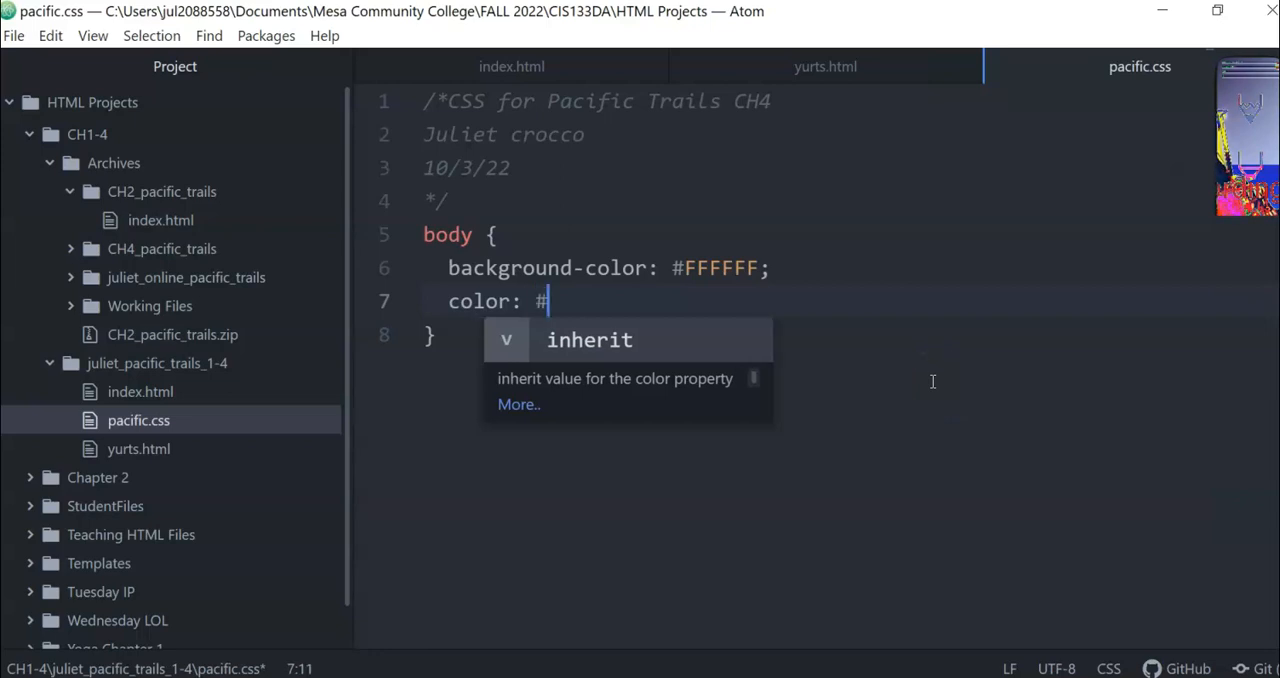
type("66666")
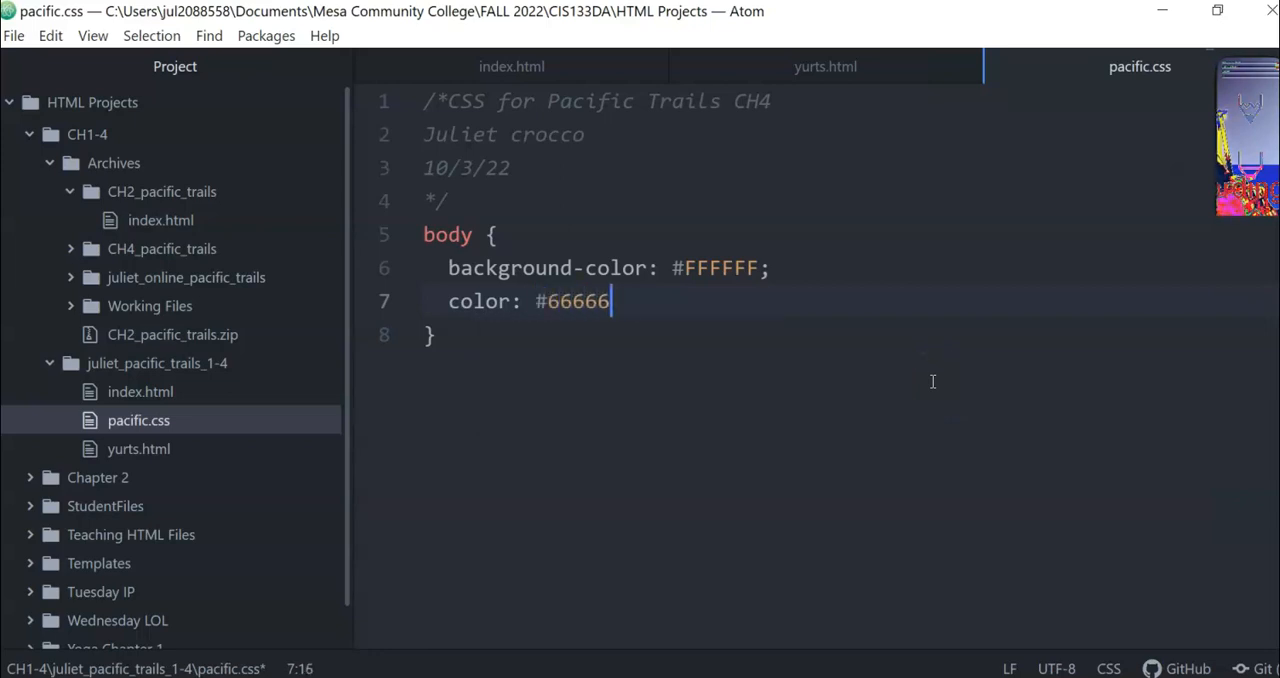
type("6;")
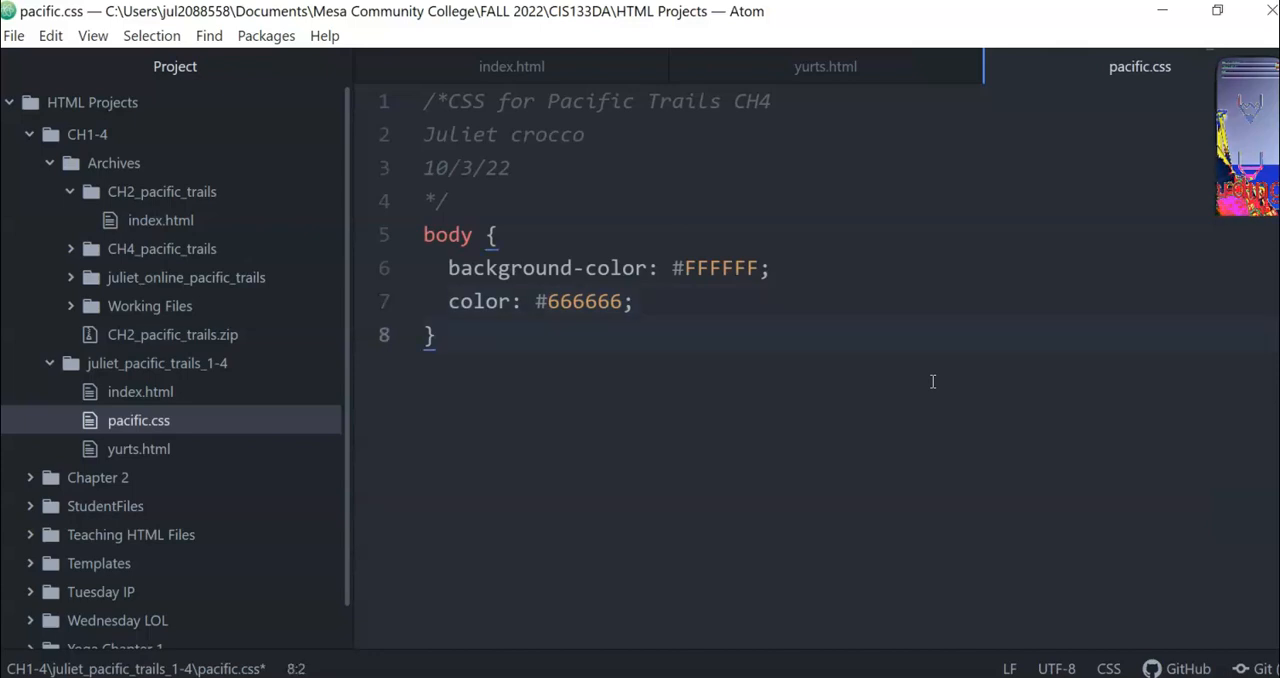
key("enter")
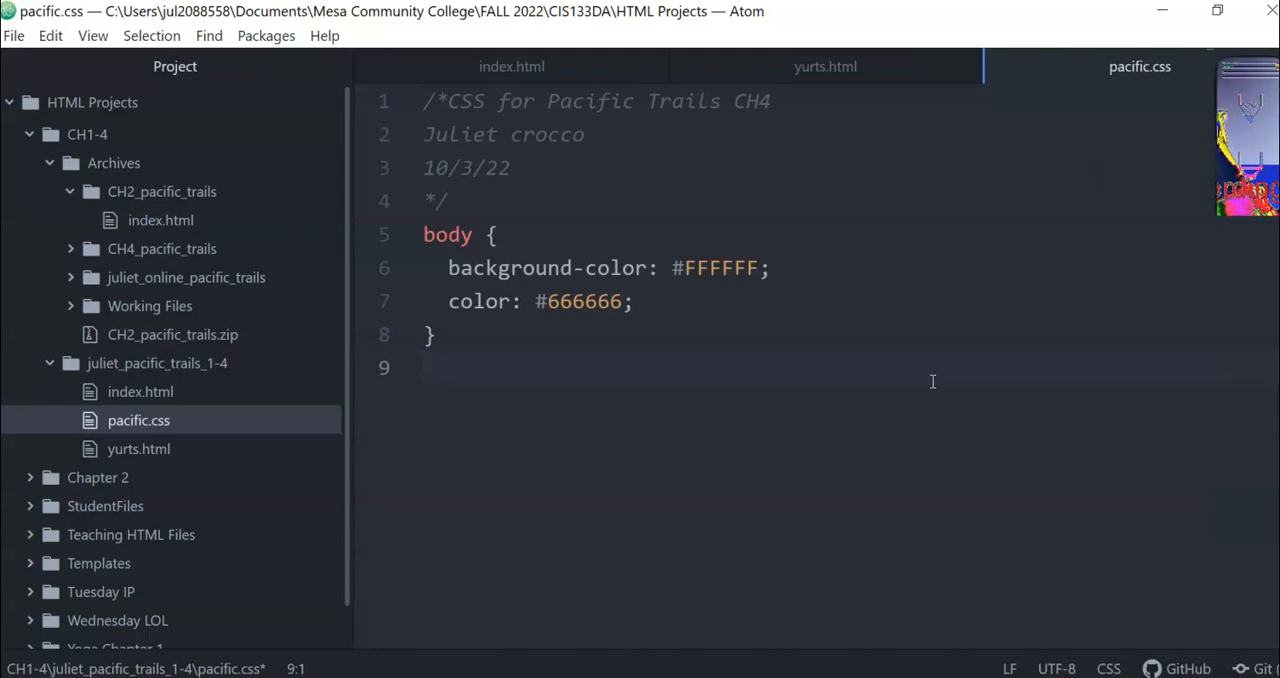
key("enter")
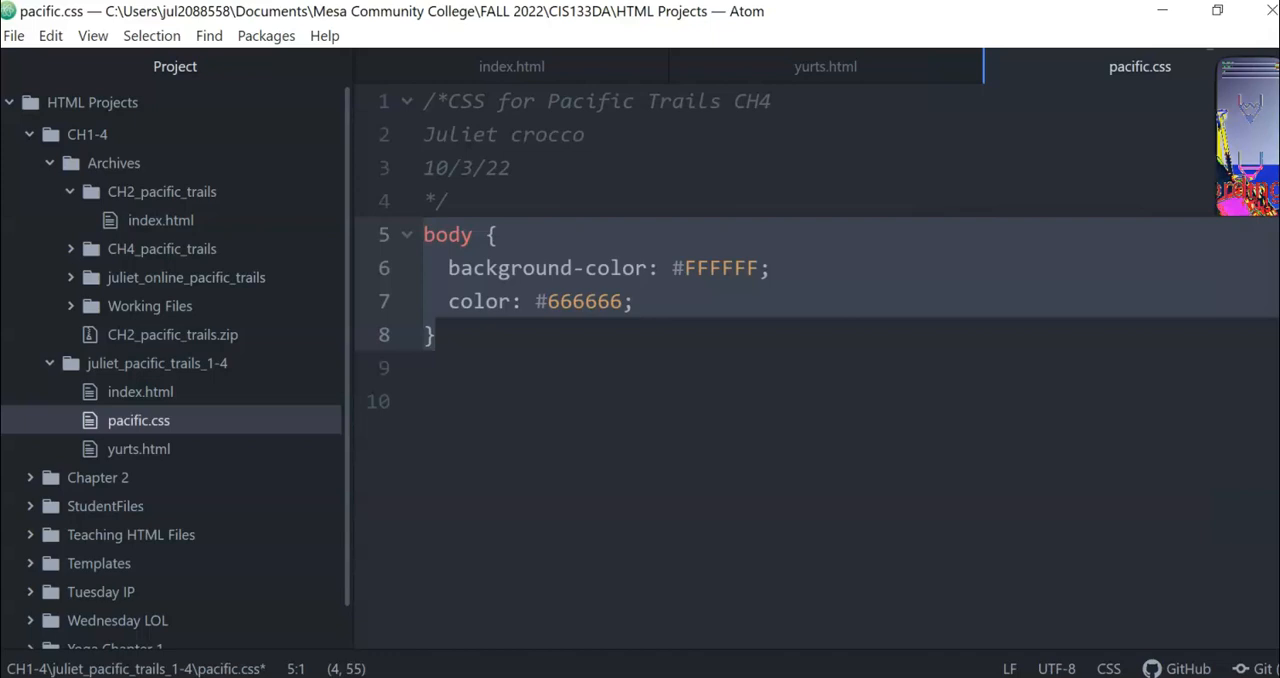
Add a second body rule with background-color #002171 and color #ffffff.
left_click(440, 368)
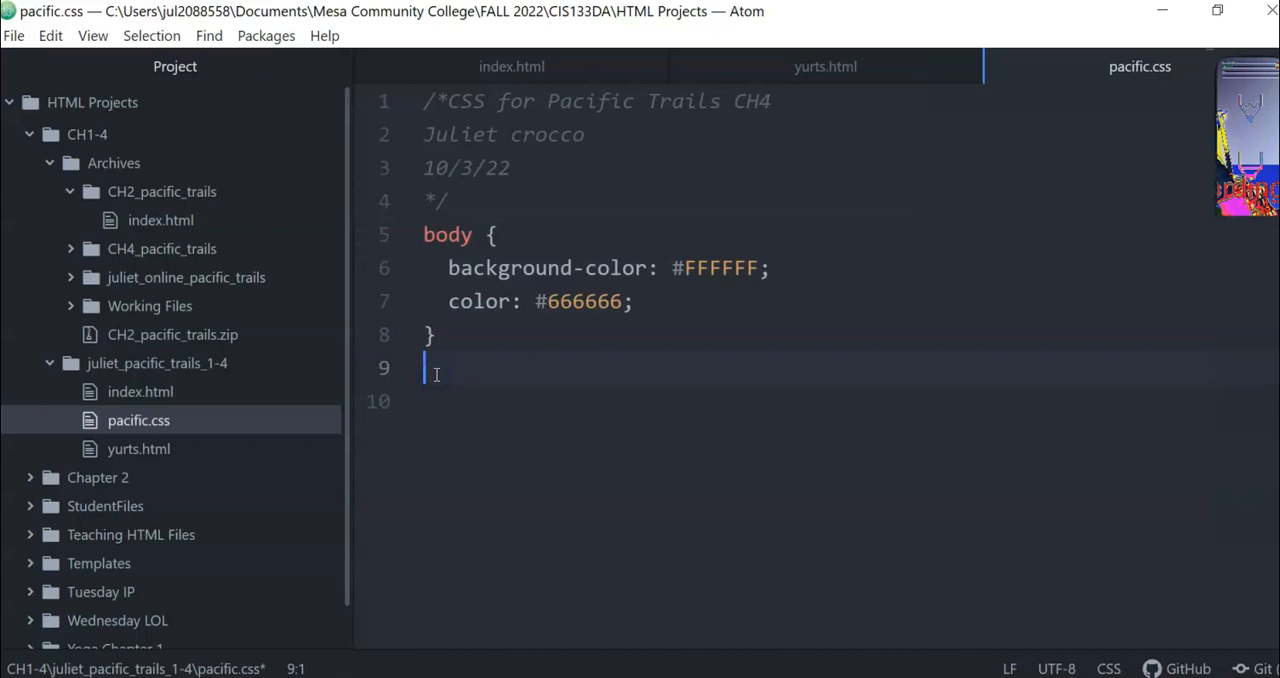
type("body {")
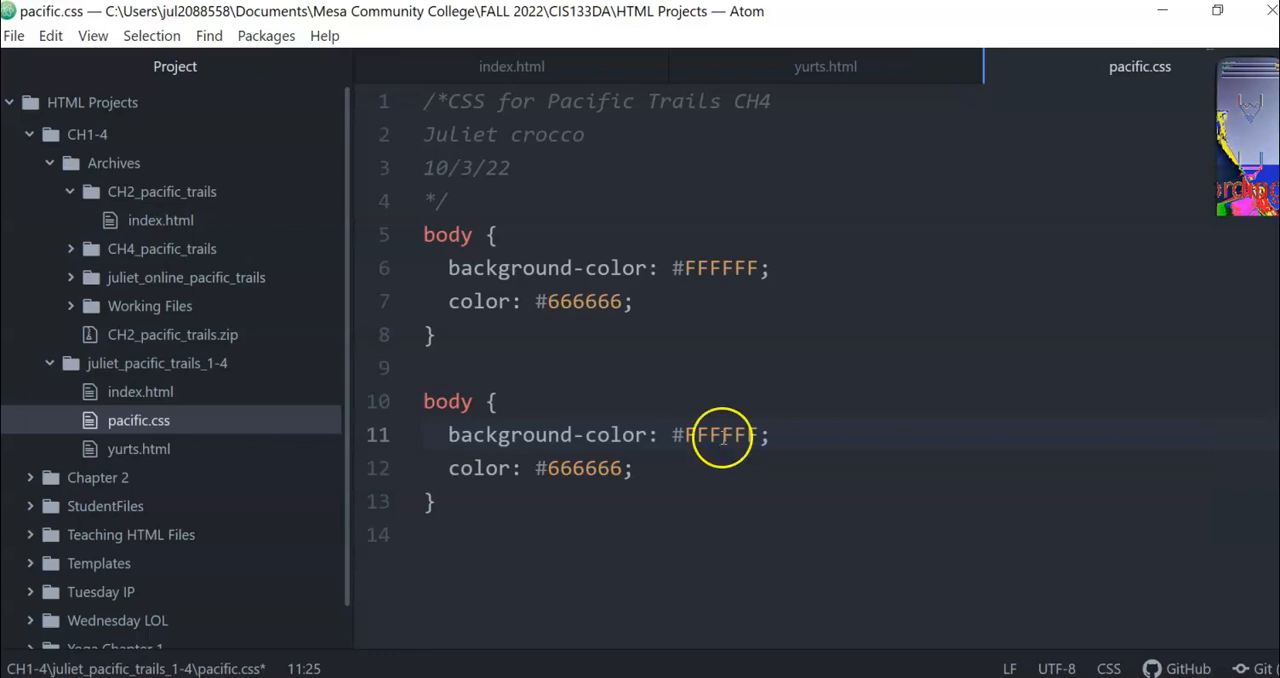
double_click(717, 434)
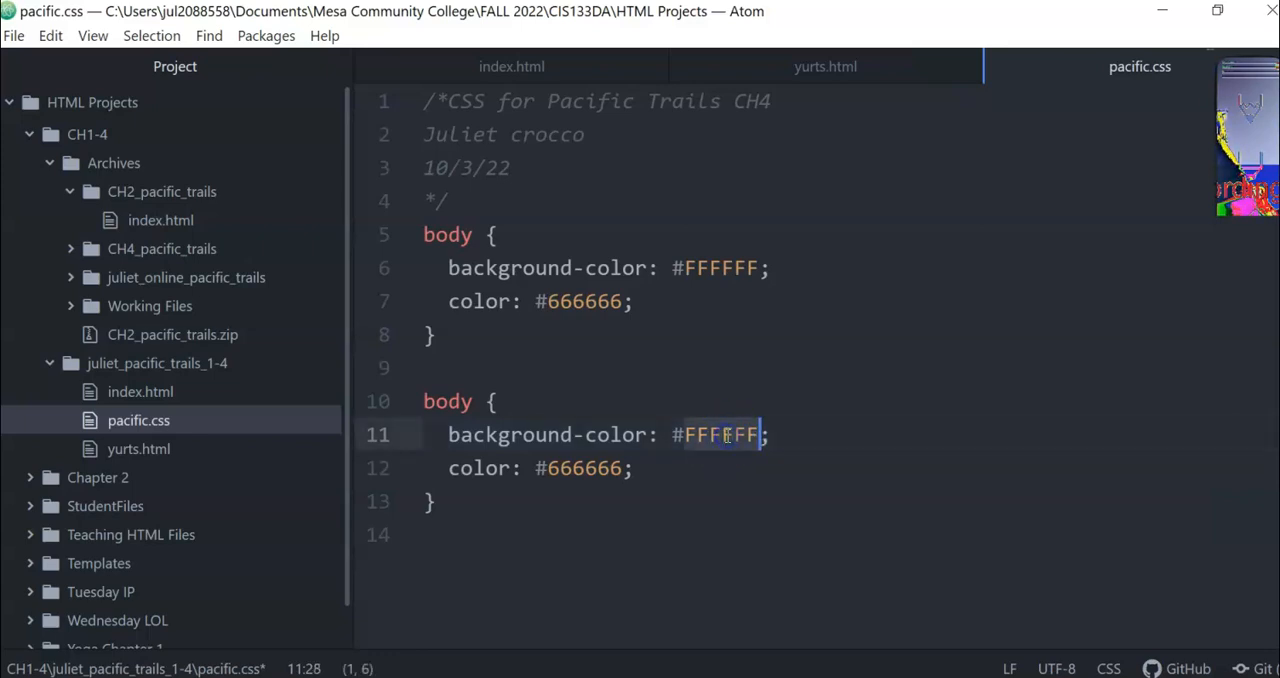
type("0021")
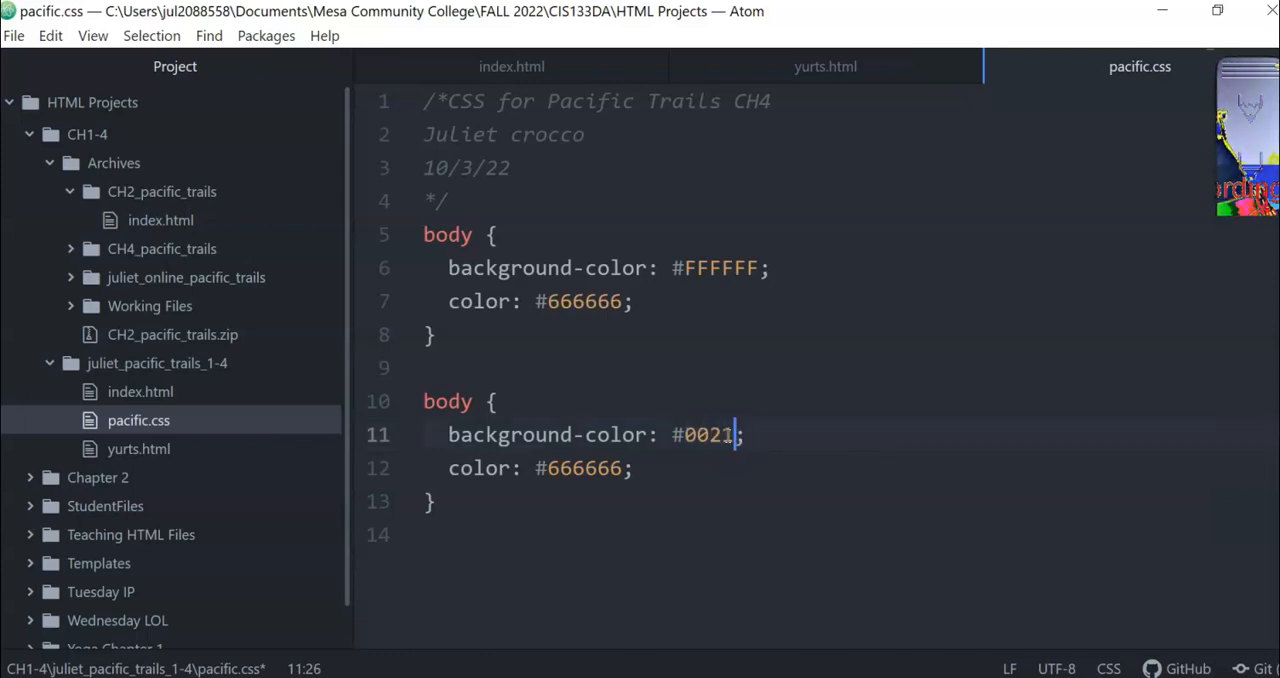
type("71")
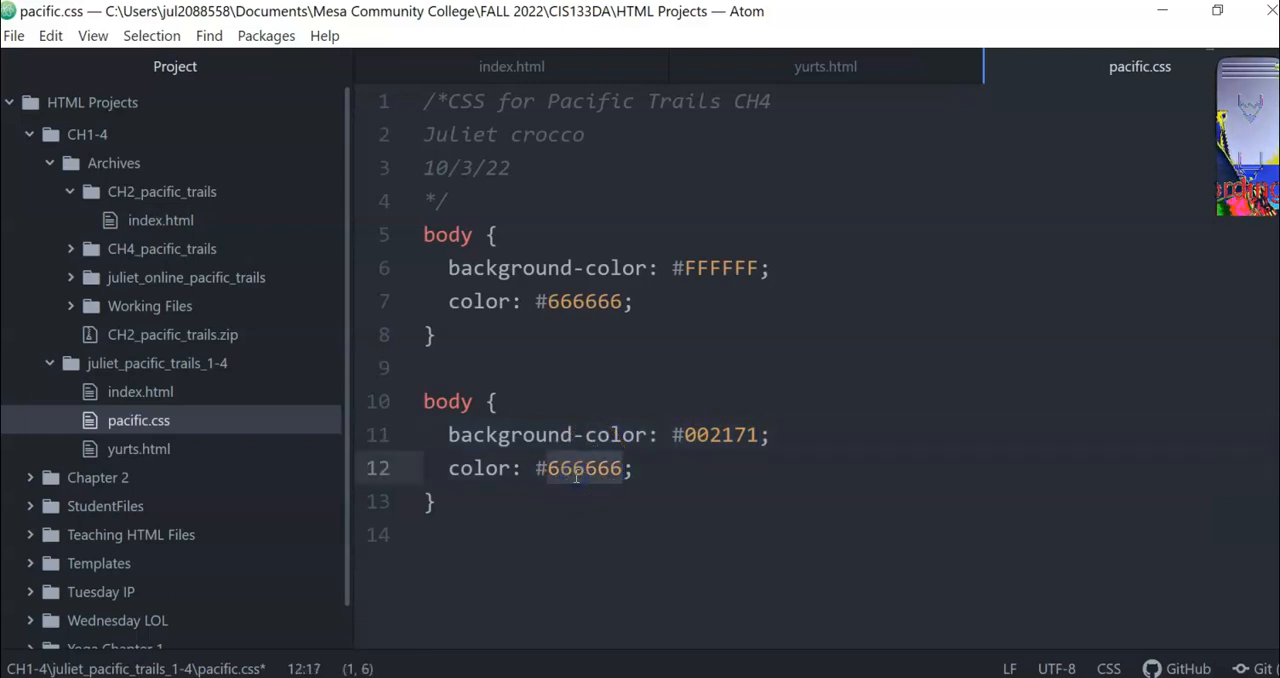
type("ffffff")
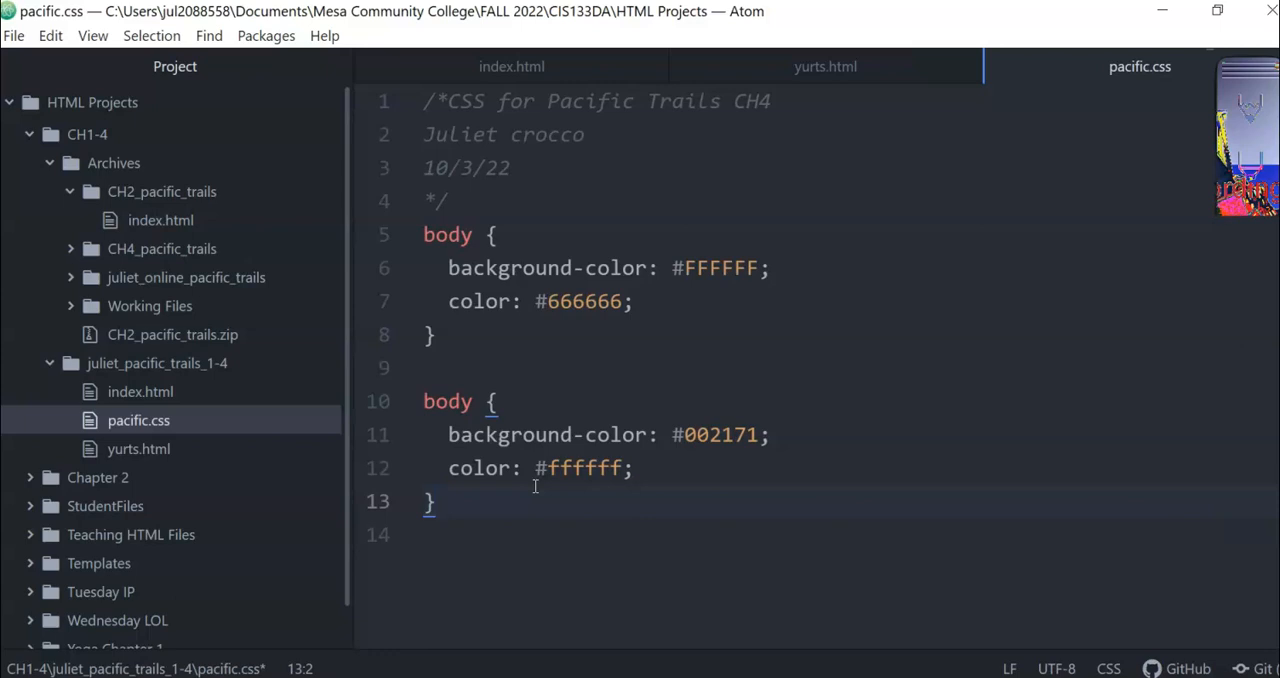
left_click(436, 501)
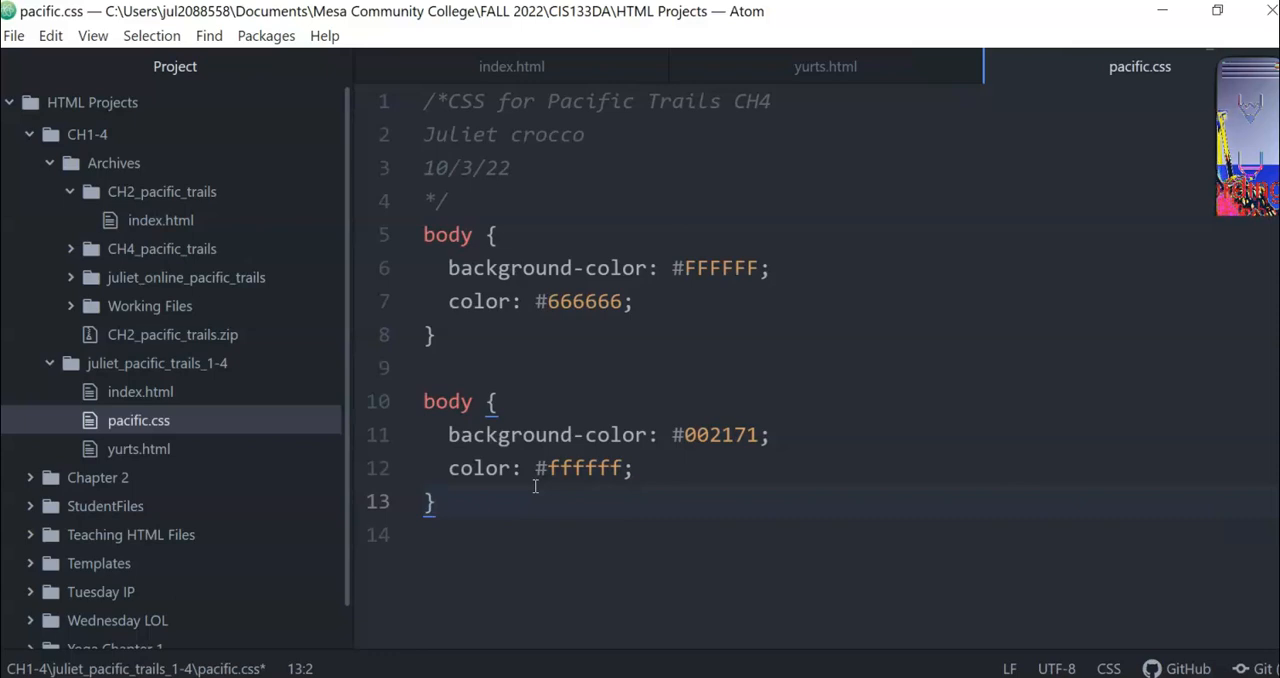
Rename the second body rule's selector to header.
key("enter")
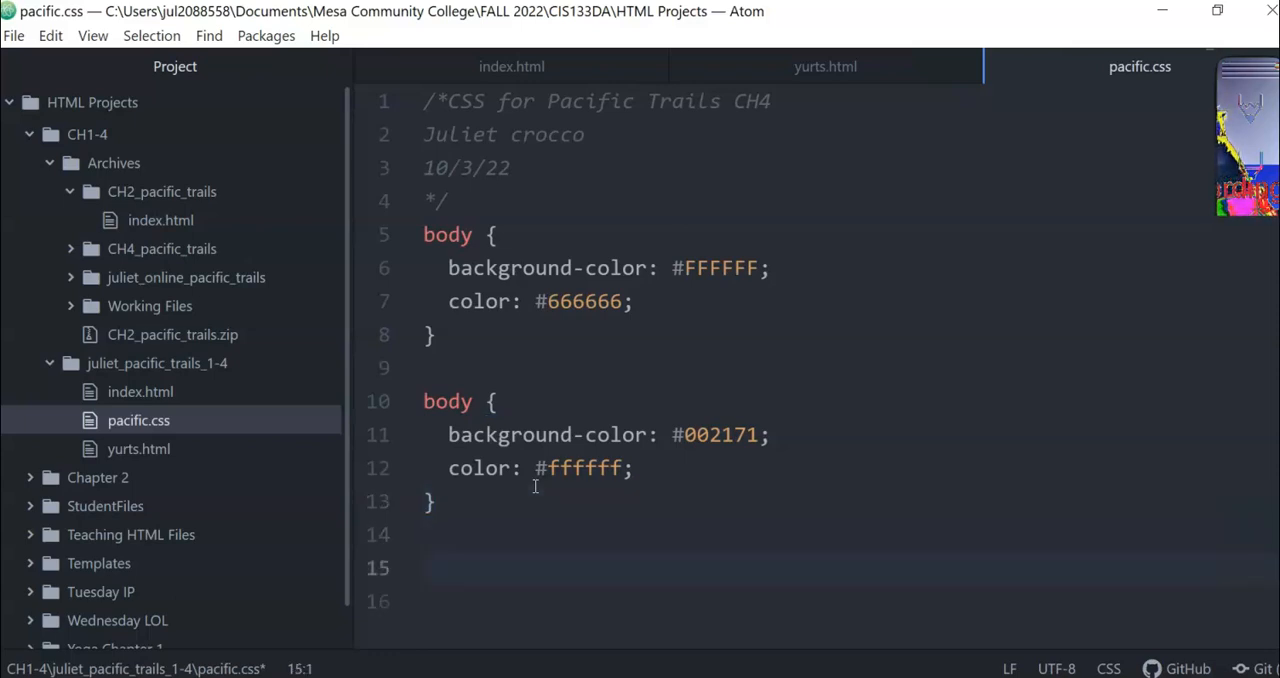
double_click(447, 401)
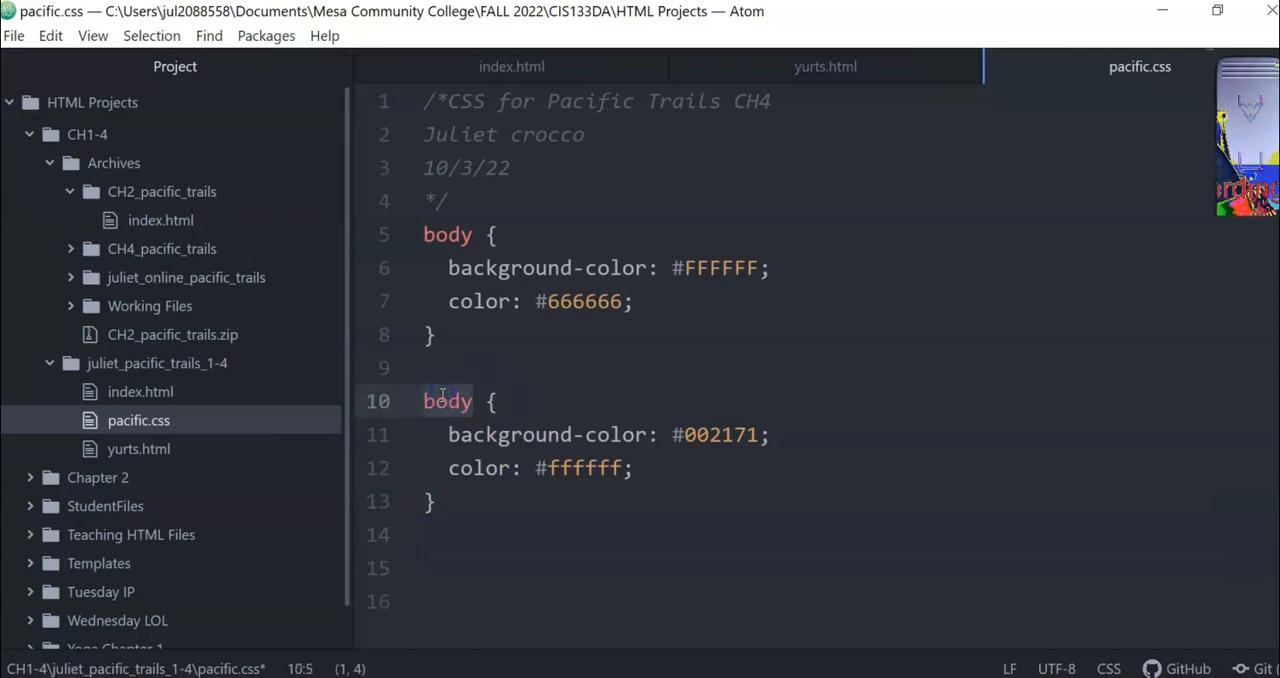
type("header")
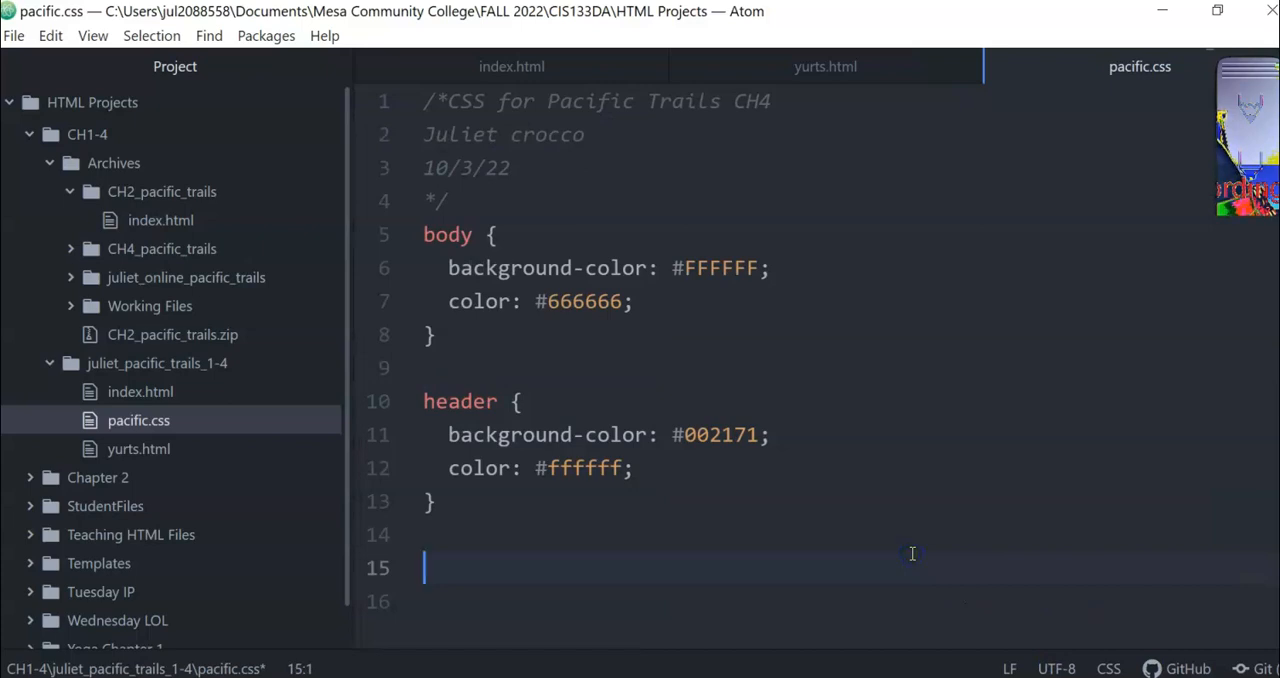
mouse_move(449, 492)
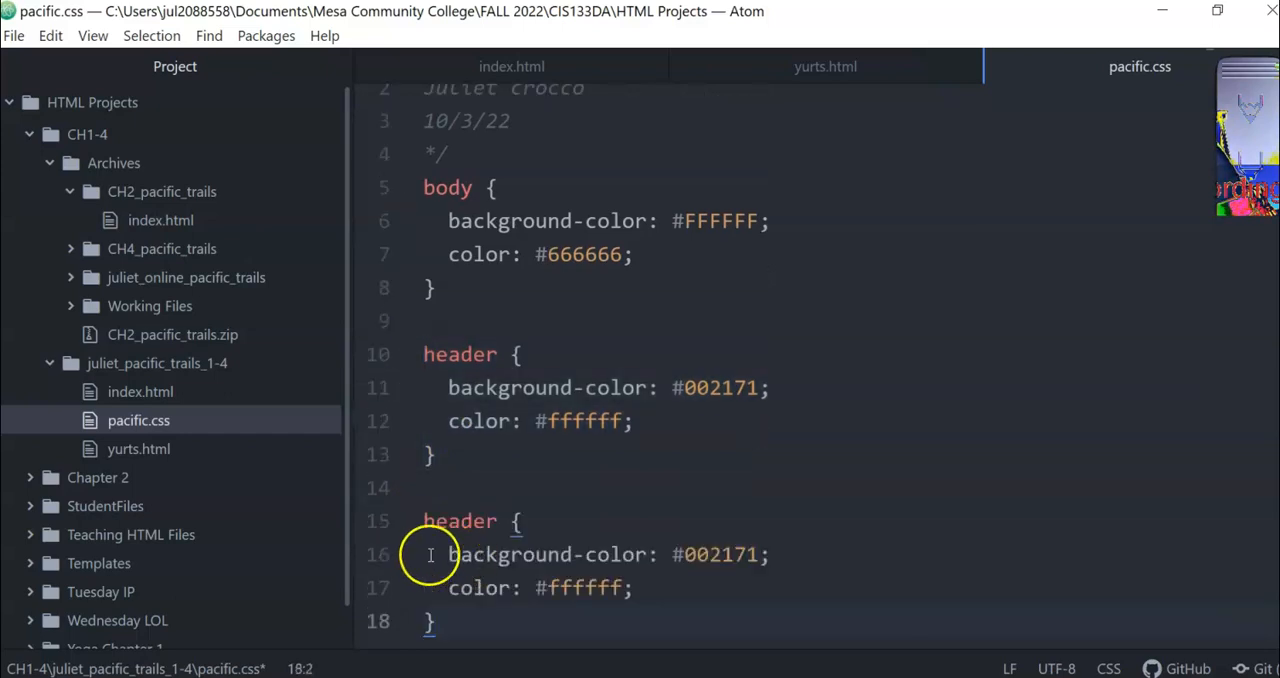
Rename the copied rule's selector to nav and set its background to #bbdefb.
type("nav {")
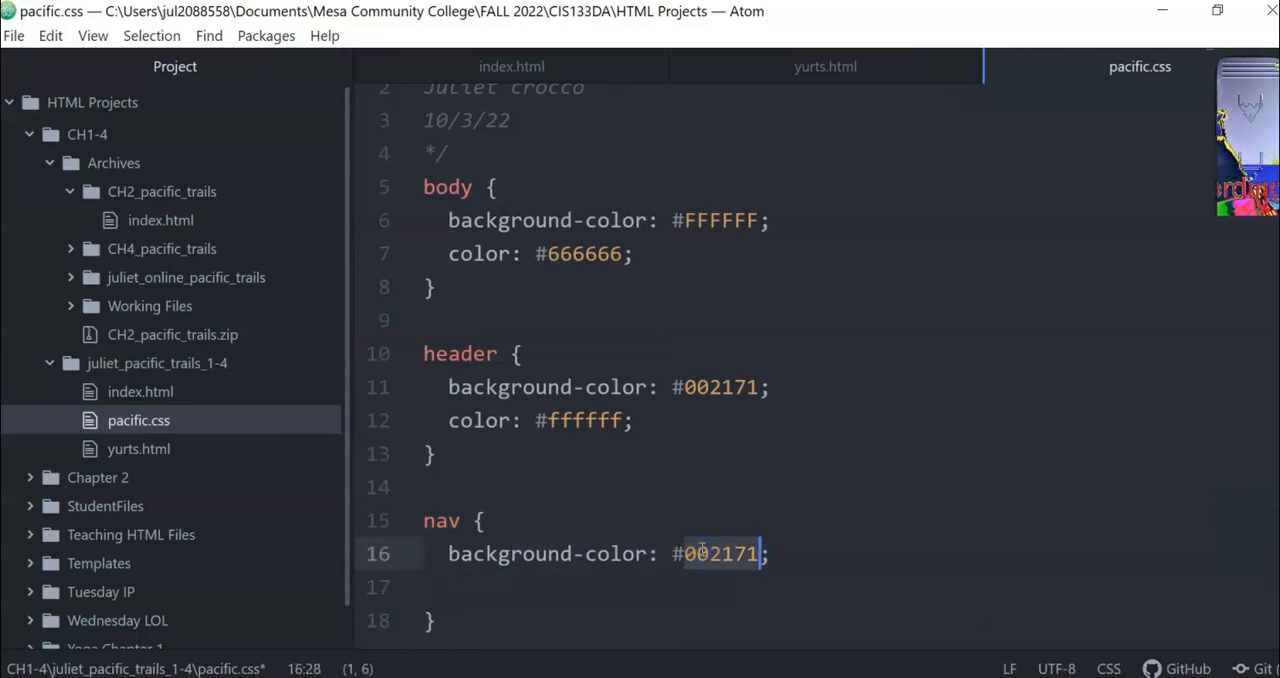
type("bbd")
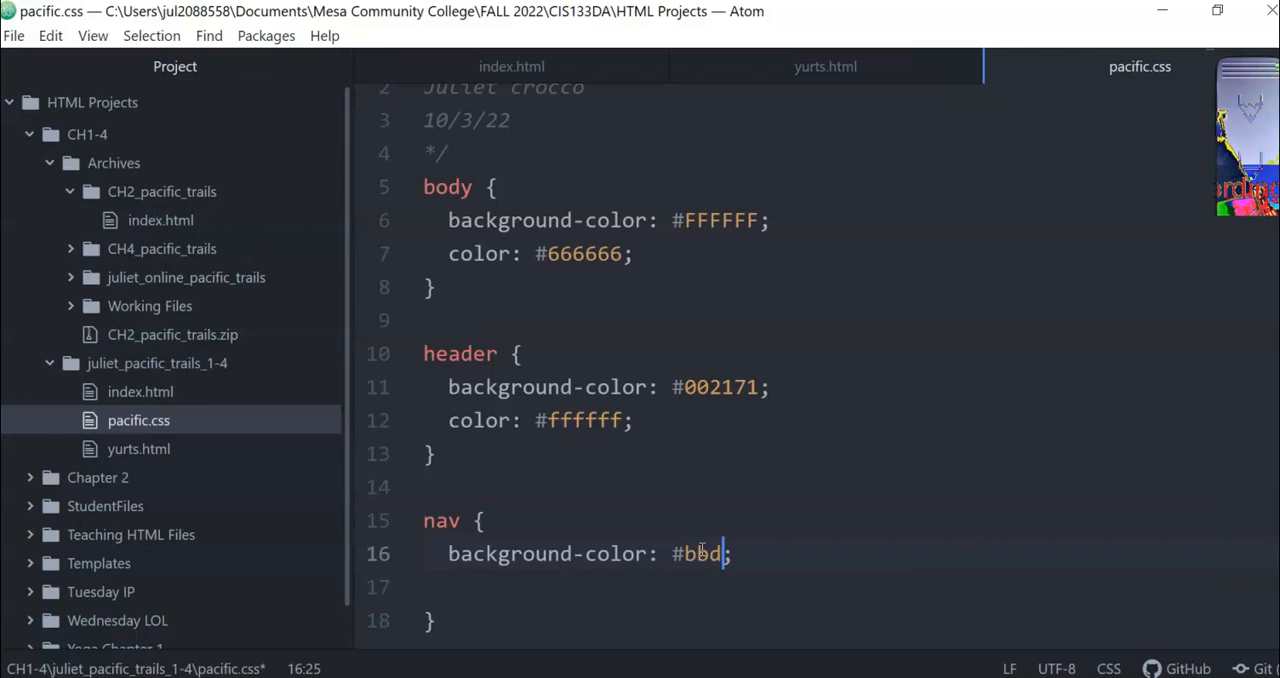
type("efb")
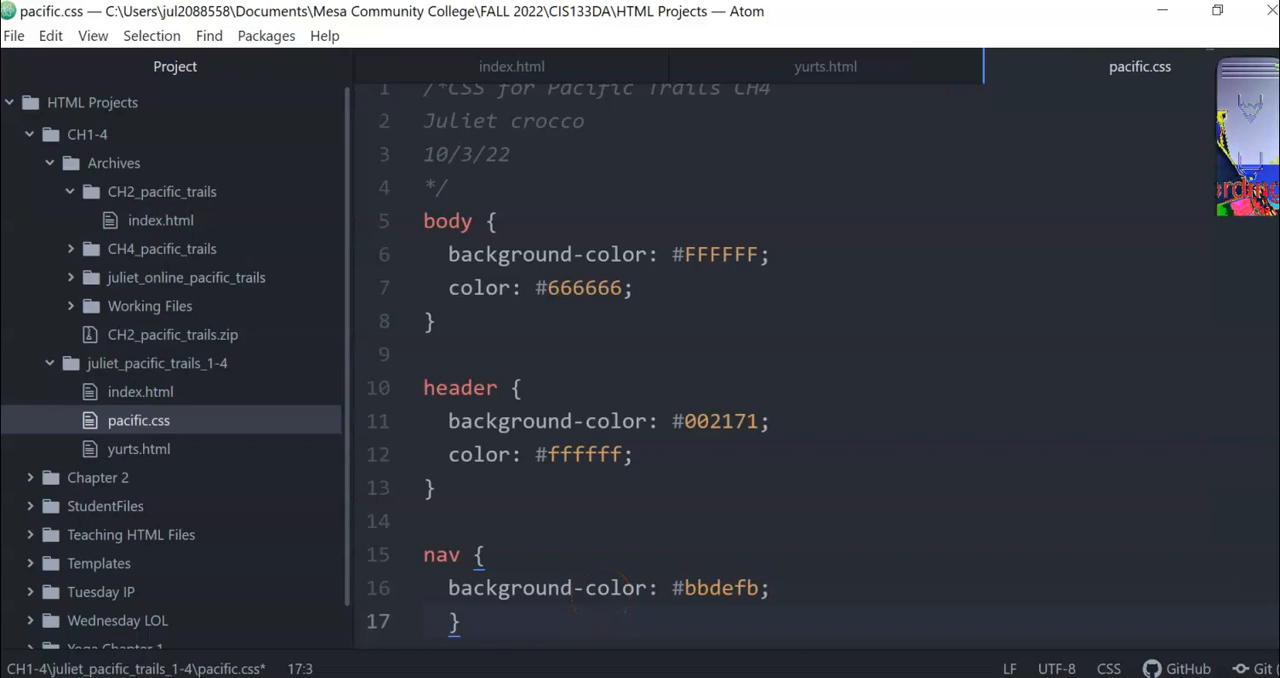
Paste a copy below nav, rename it h2, and set color to #1976d2.
left_click(425, 554)
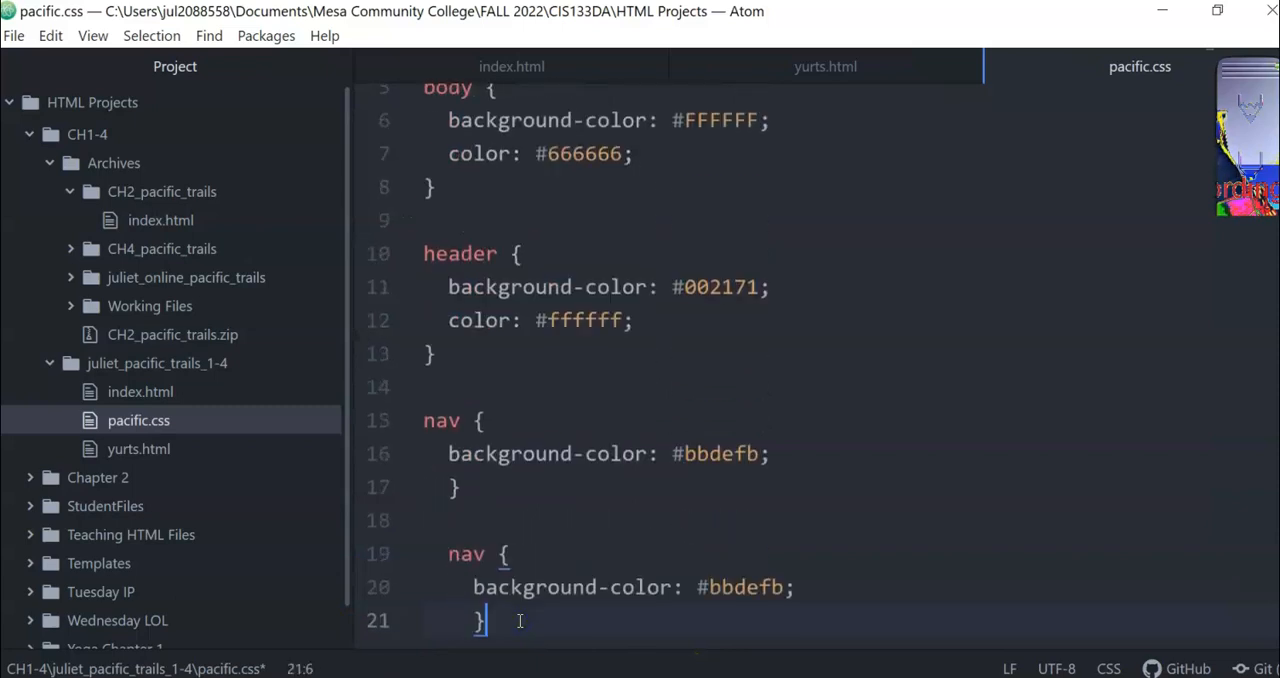
double_click(465, 554)
type("h2")
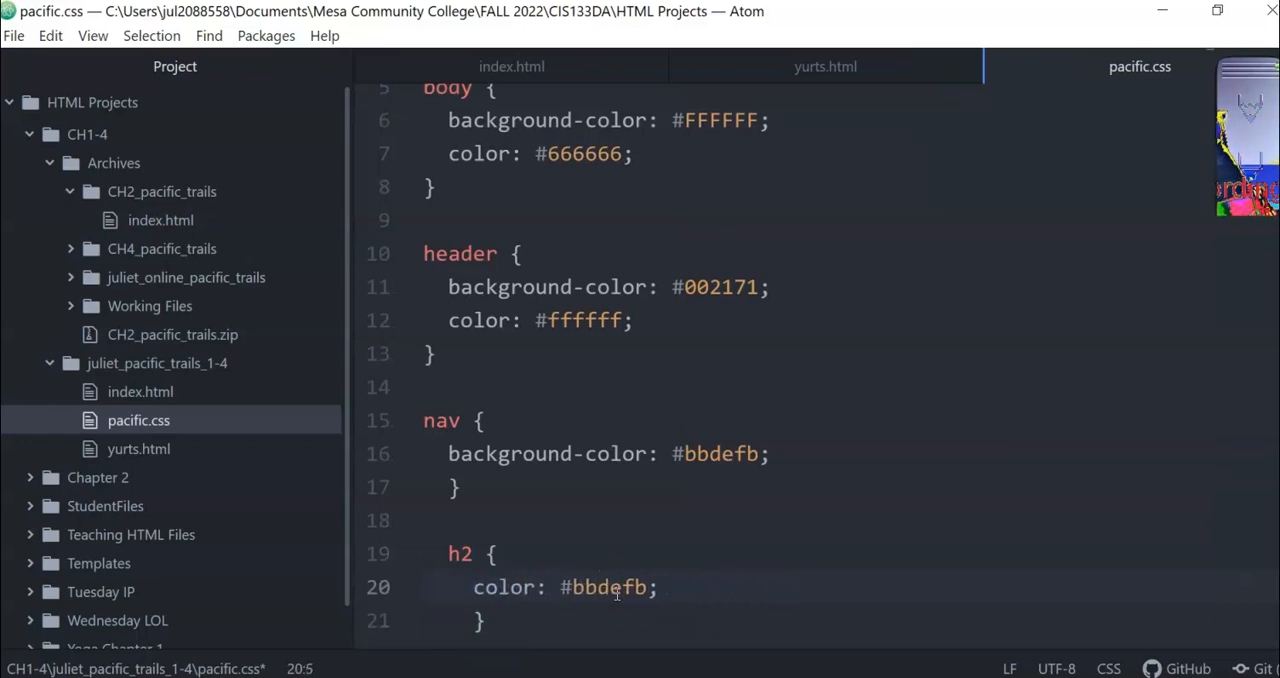
type("19")
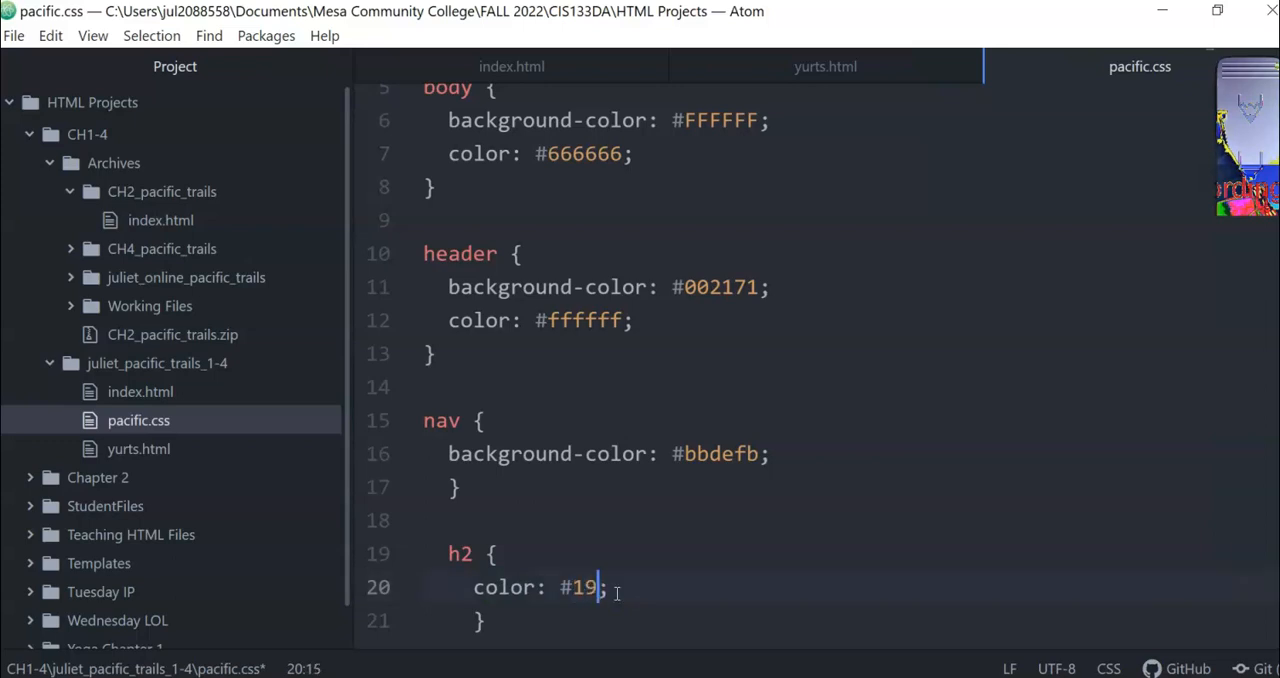
type("76d2")
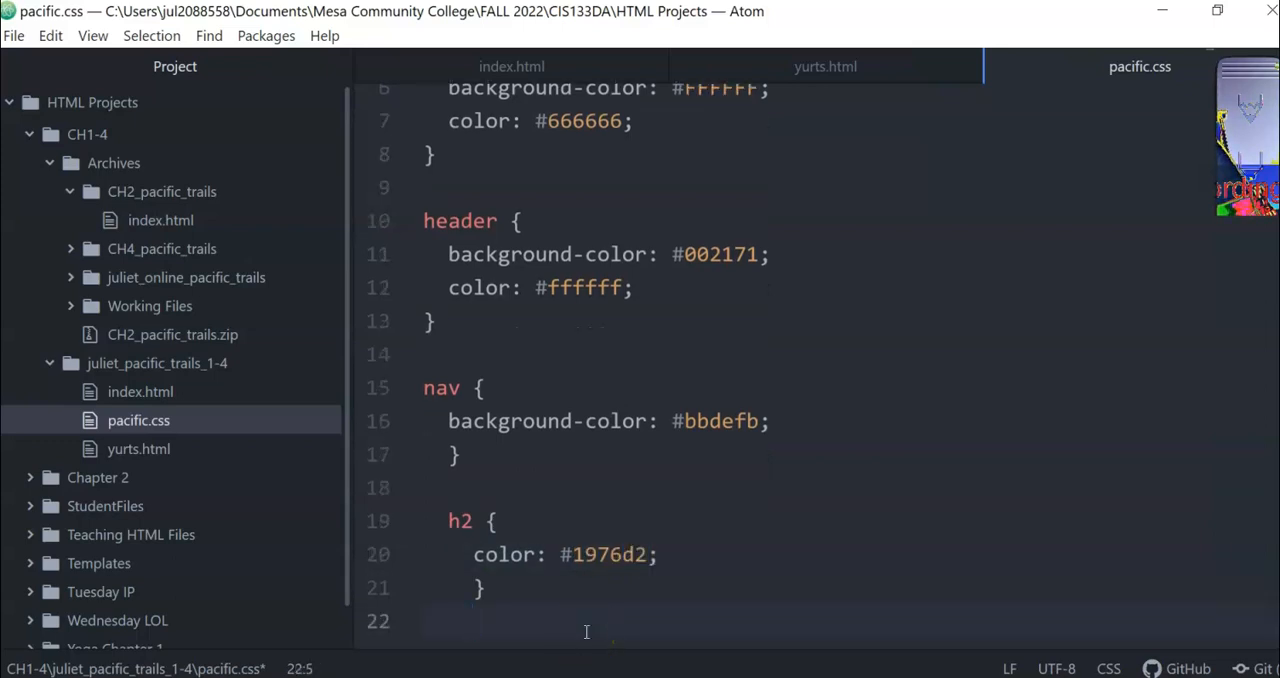
left_click(423, 388)
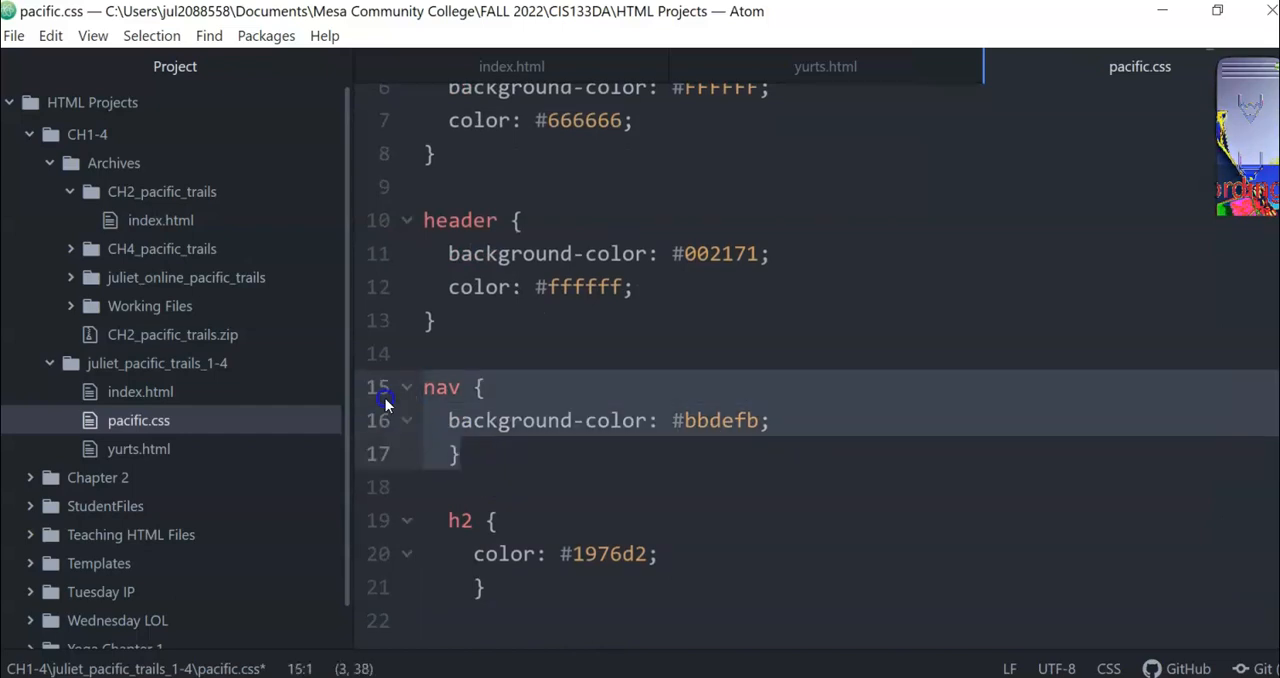
Paste a rule below h2, rename it dt, and set color to #002171.
left_click(420, 620)
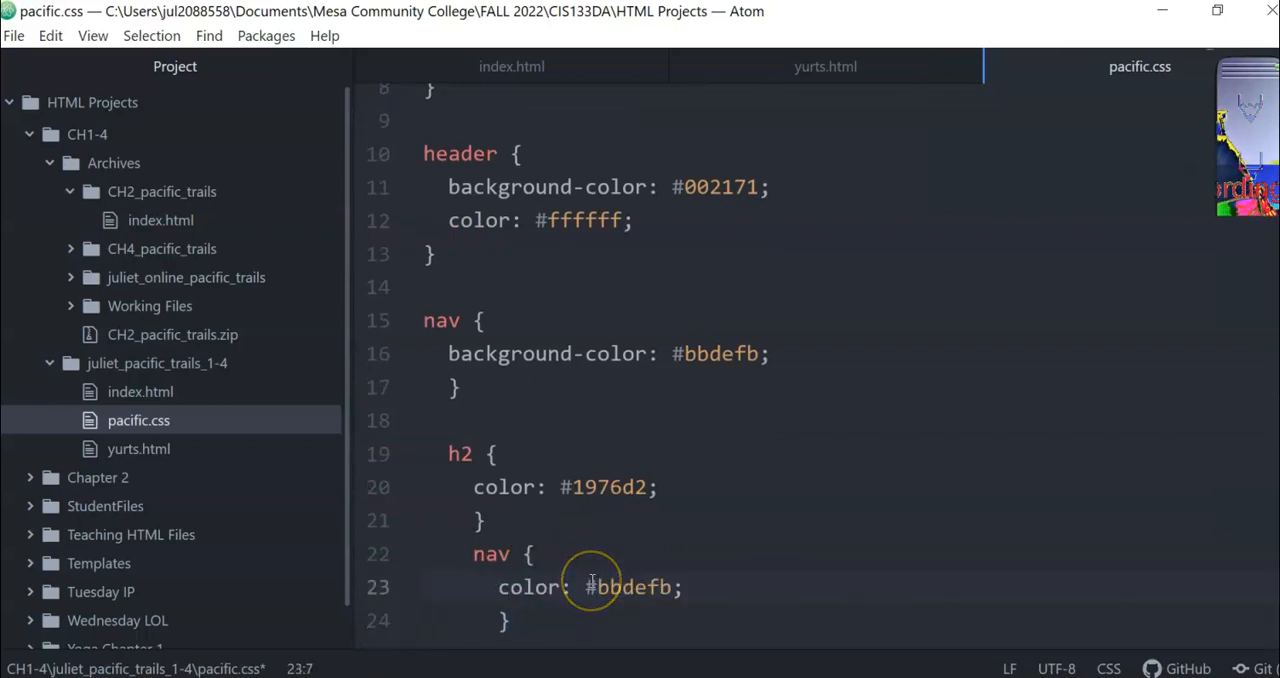
double_click(630, 587)
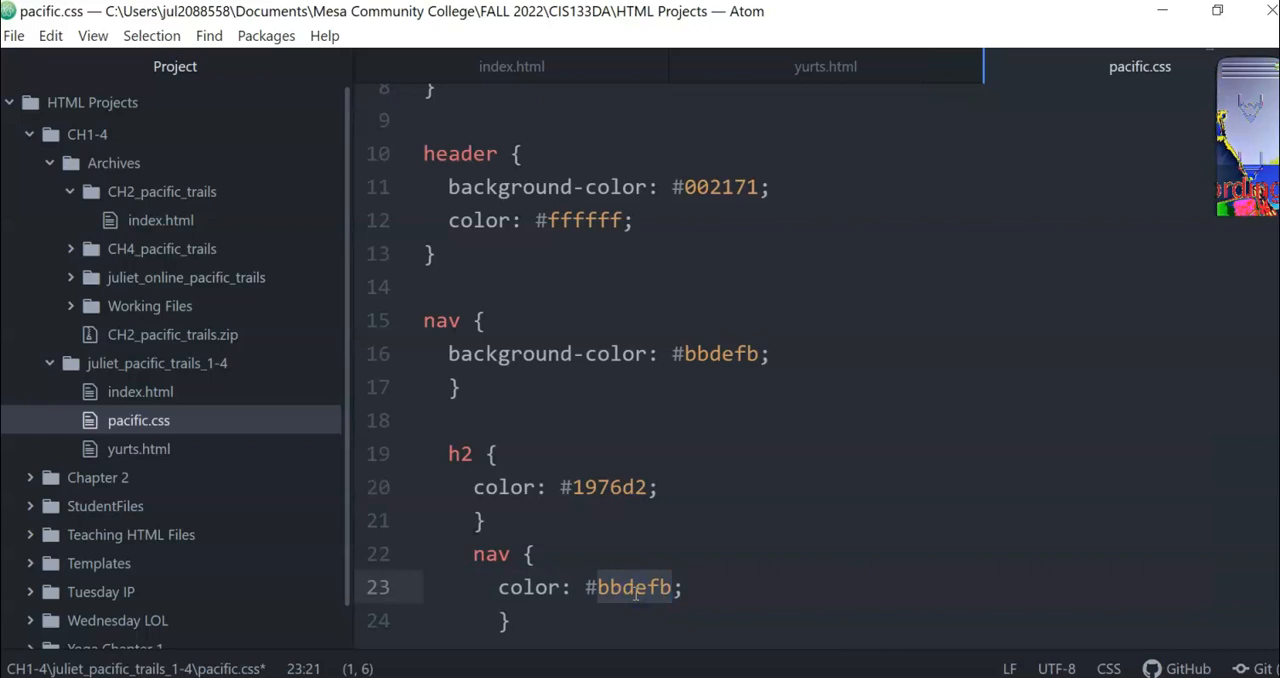
type("dt {")
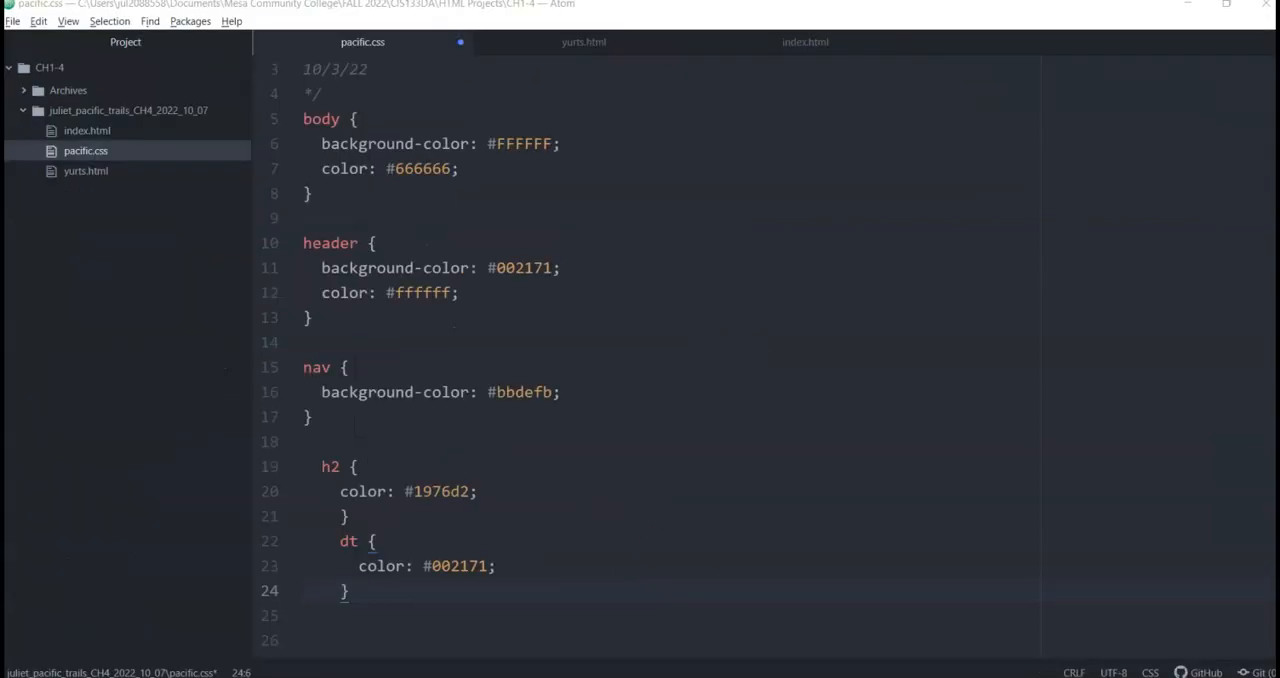
mouse_move(669, 561)
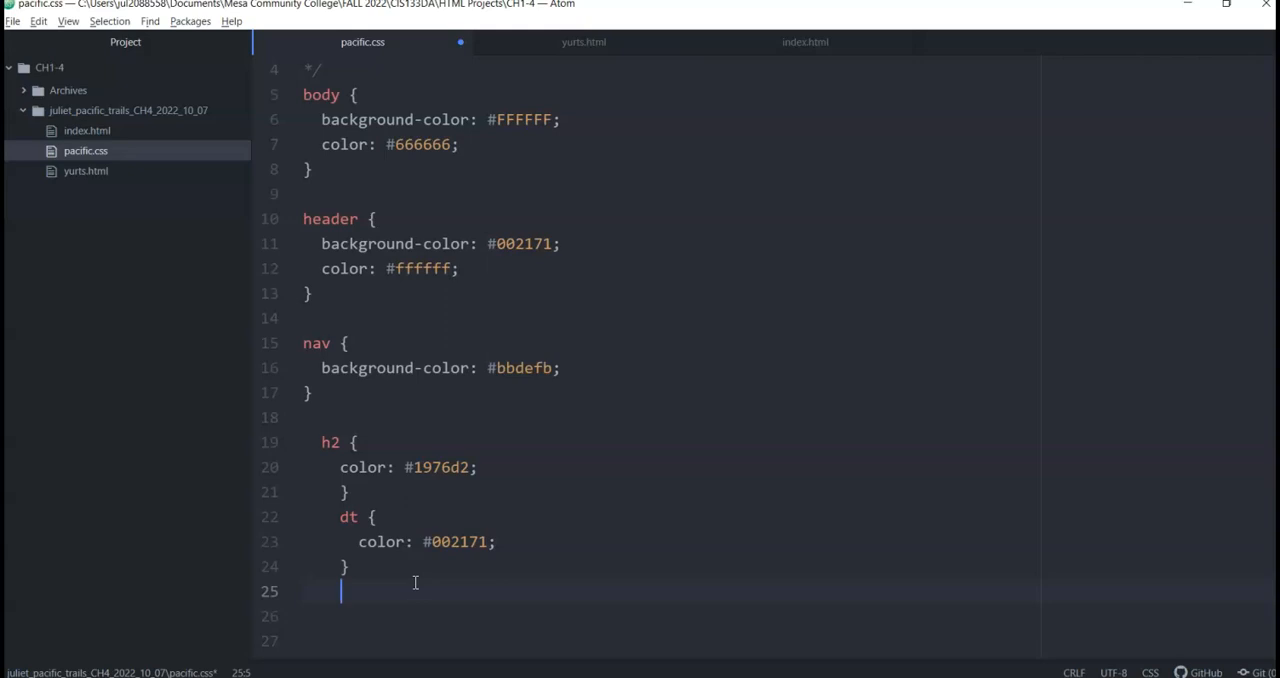
Type a .resort rule containing color: #1976d2;.
type(".resort {")
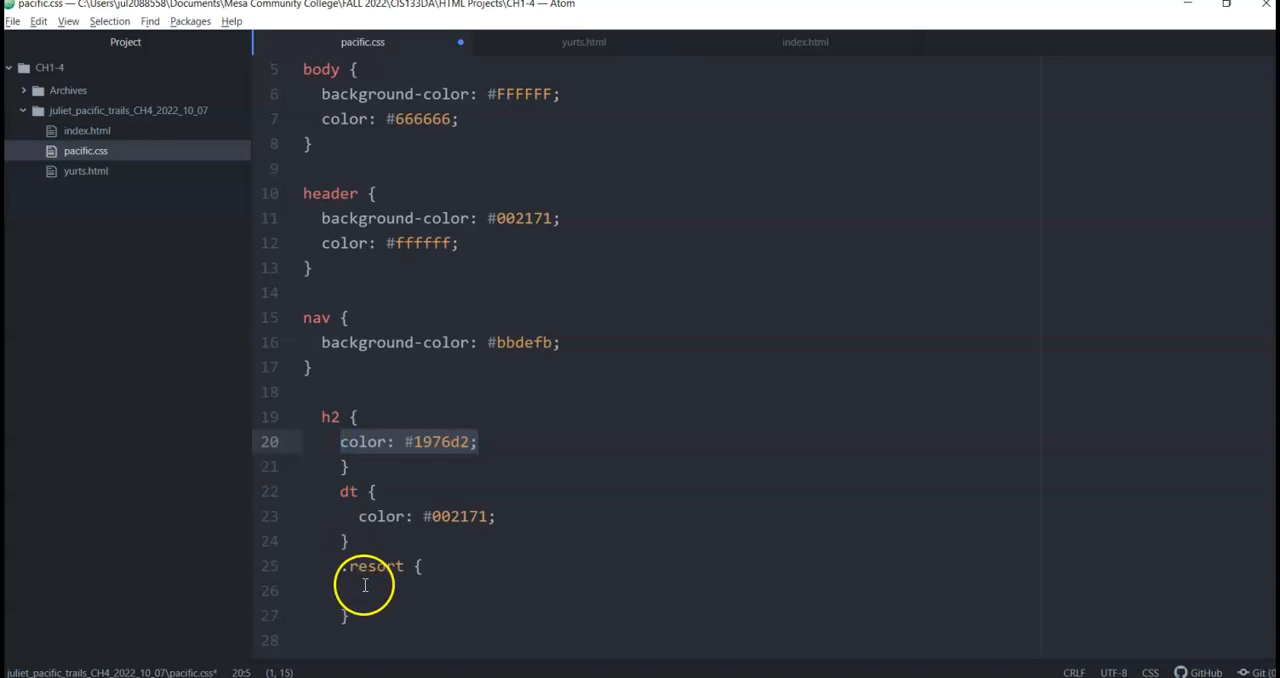
type("color: #1976d2;")
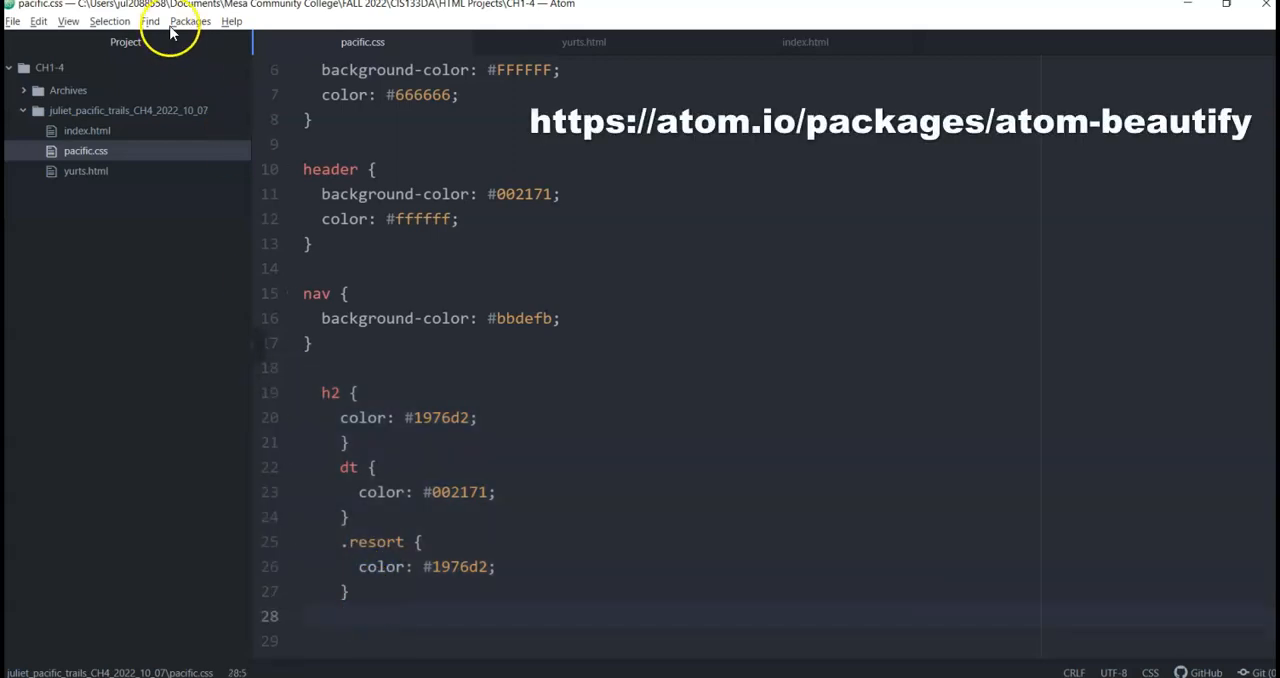
Run Atom Beautify on pacific.css and type a /*classes and ids*/ comment above .resort.
left_click(190, 20)
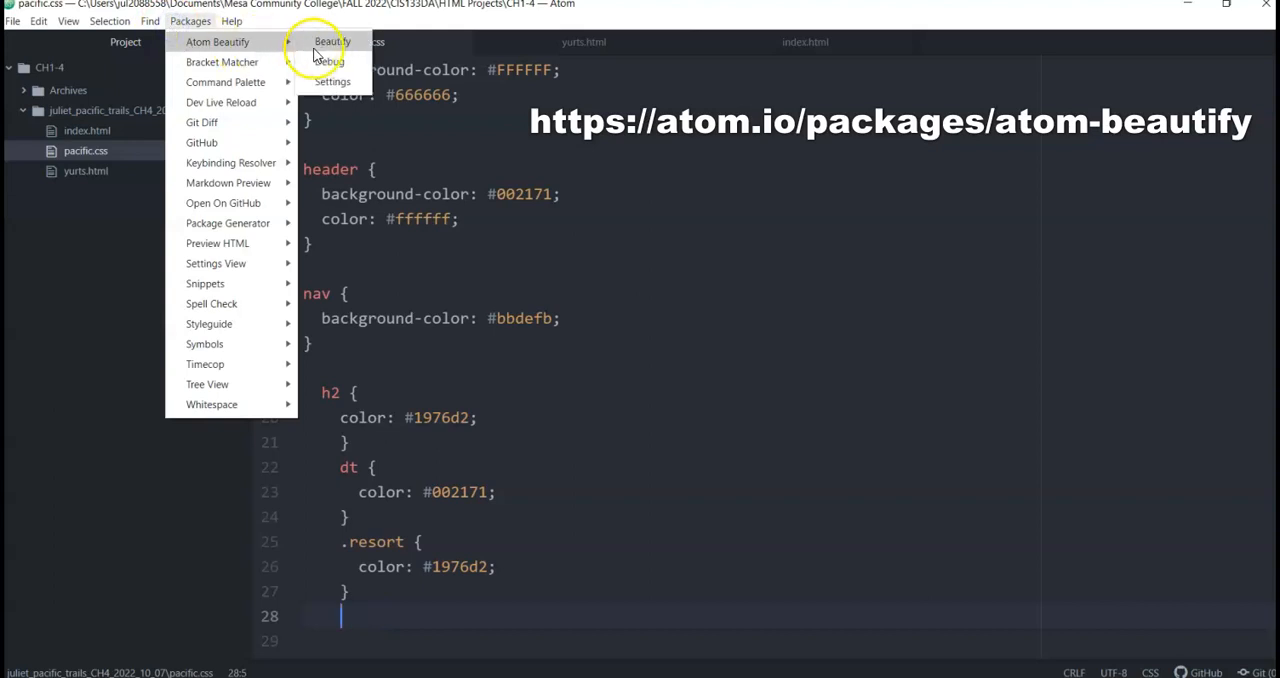
left_click(331, 41)
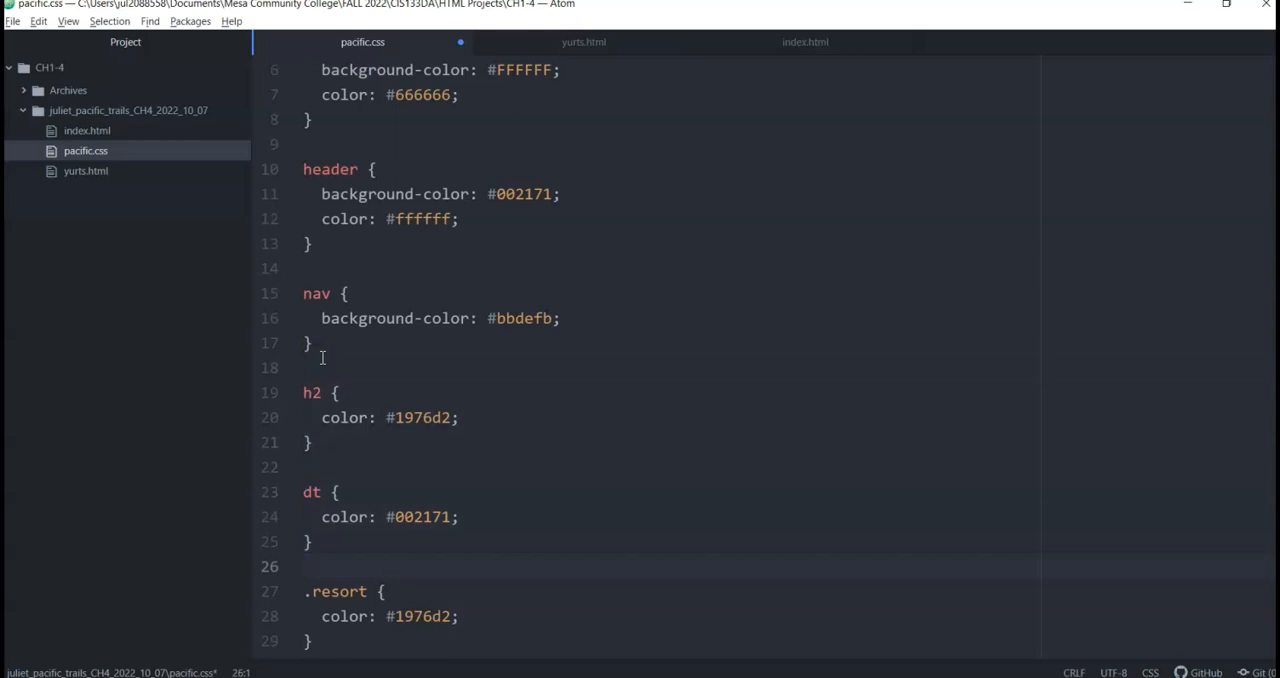
type("/*")
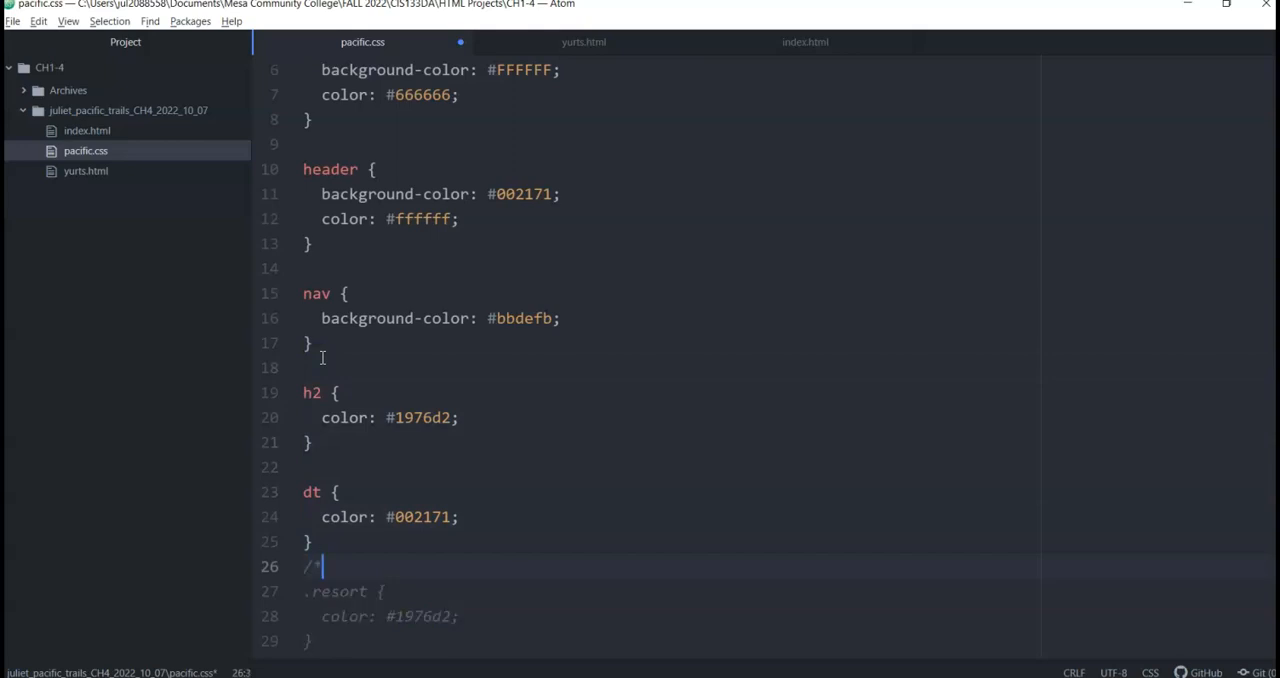
type("clas")
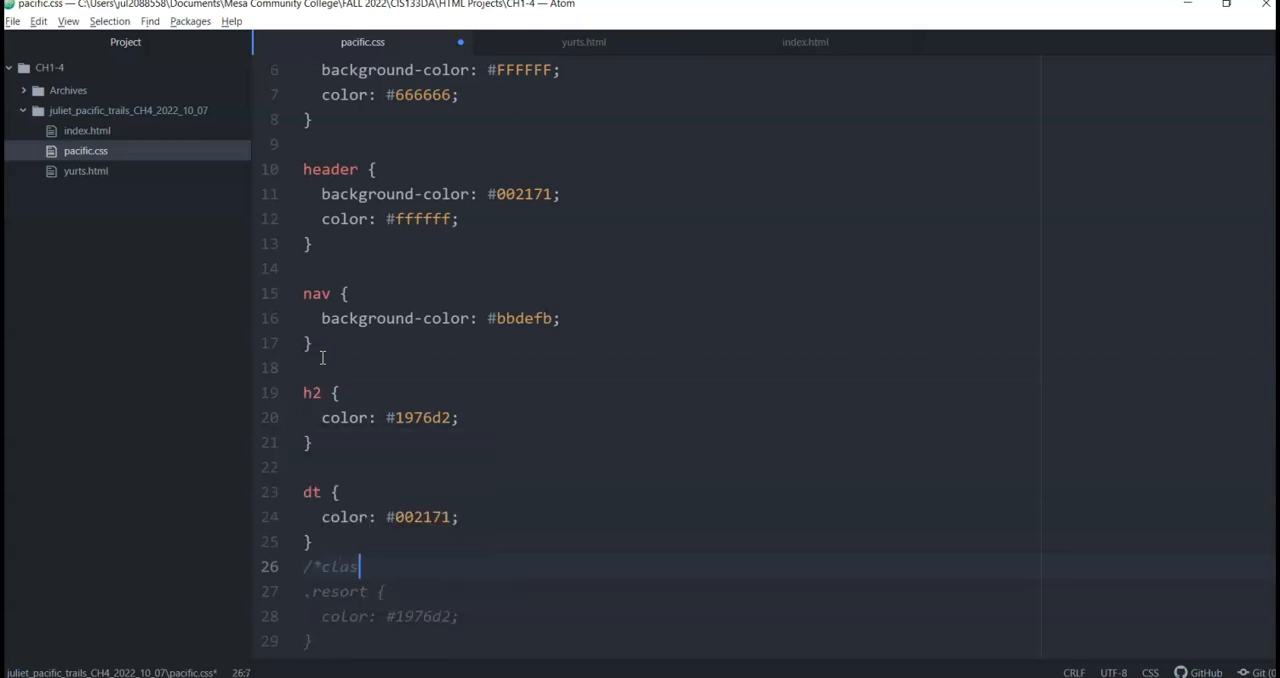
type("ses and ids")
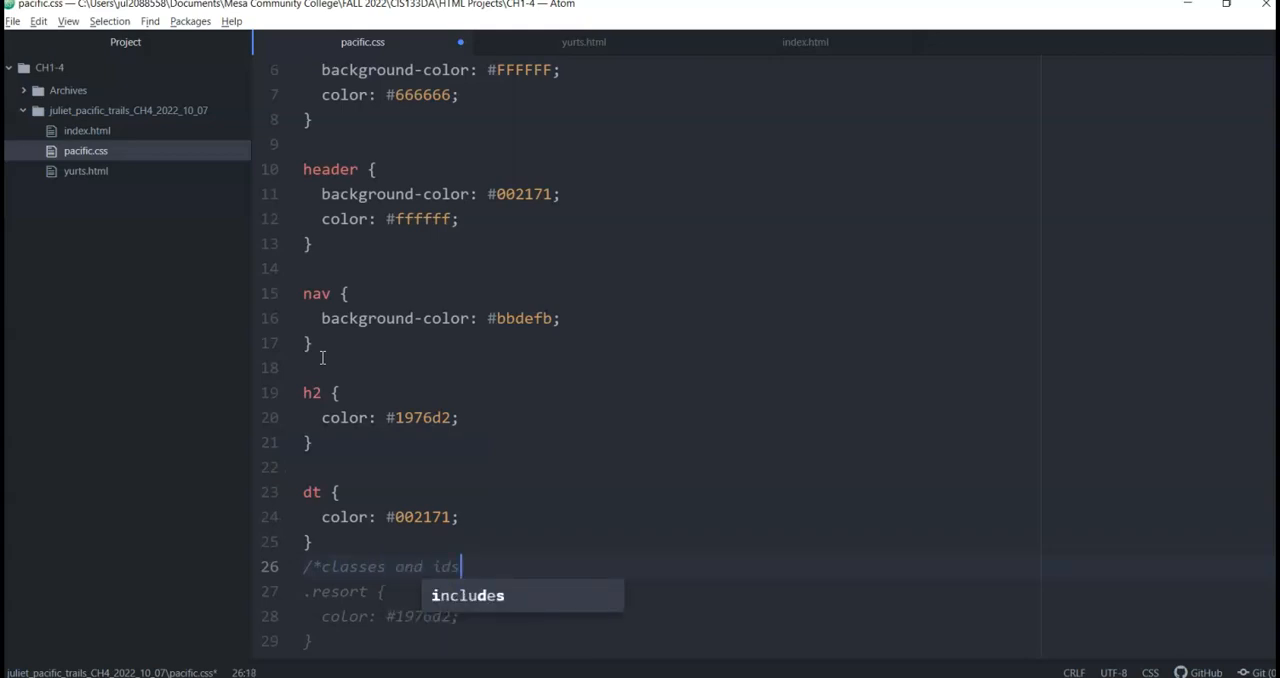
type("*/")
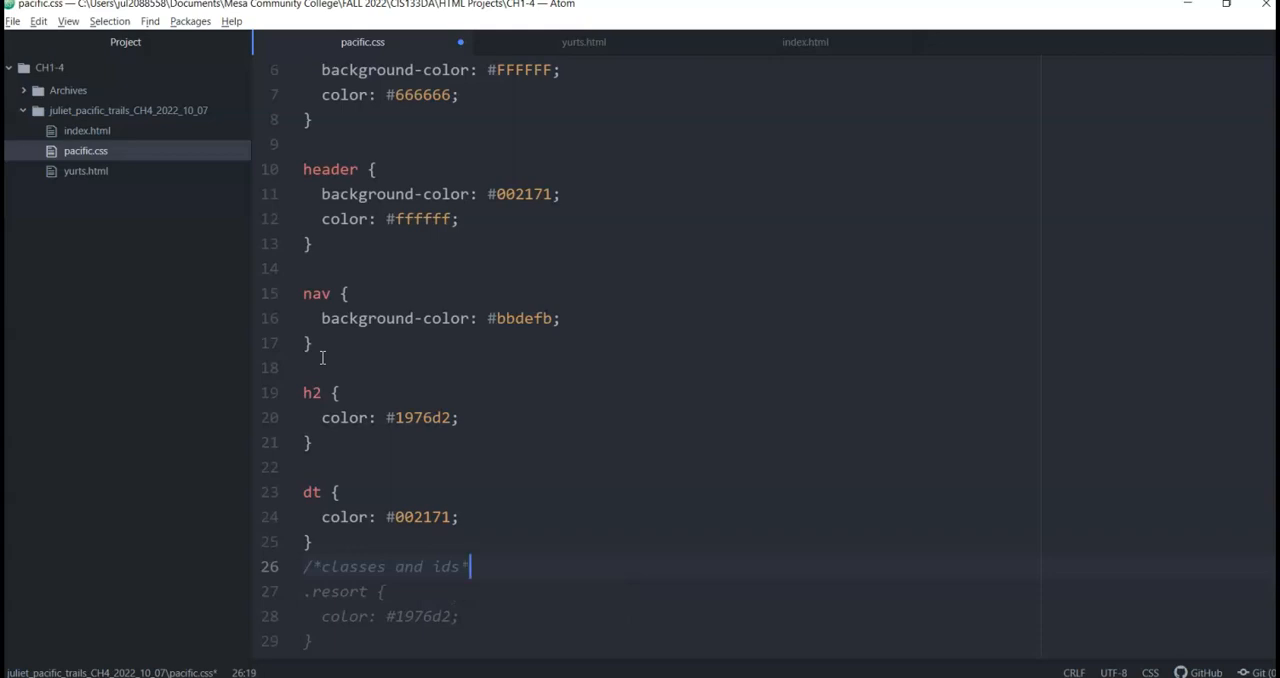
type("/")
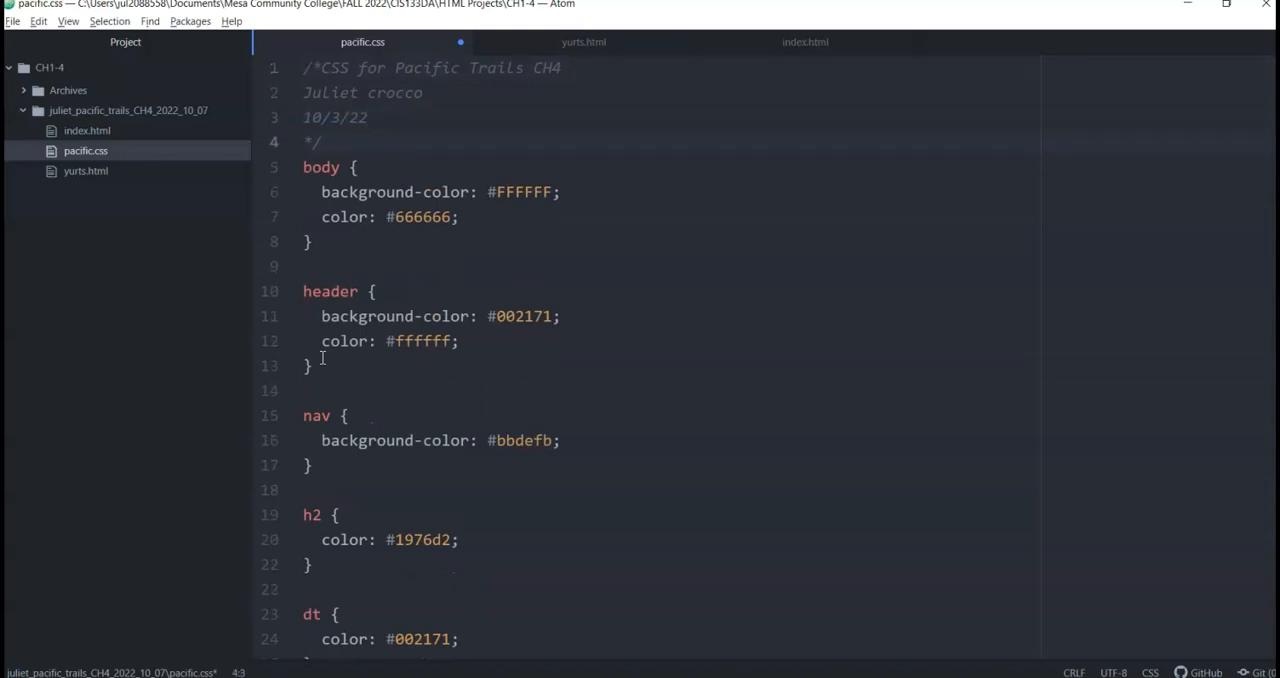
Add a /*global styles*/ comment above the body rule and a blank line before the classes comment.
key("enter")
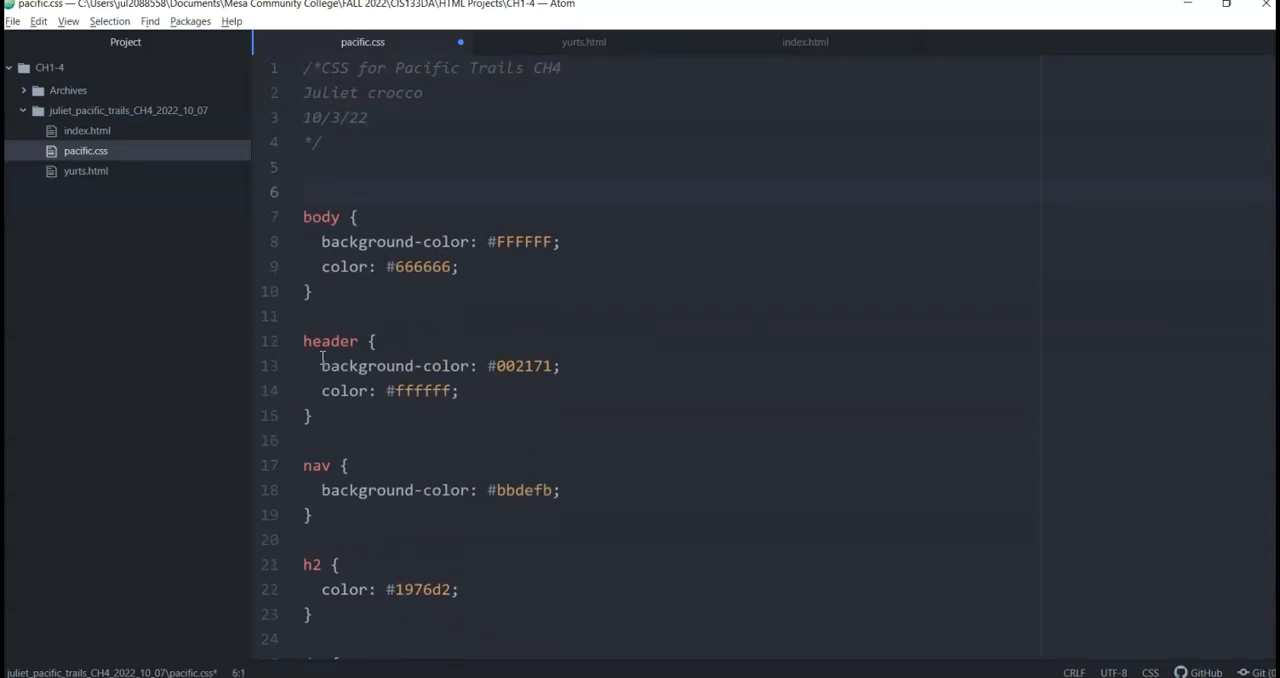
type("/*")
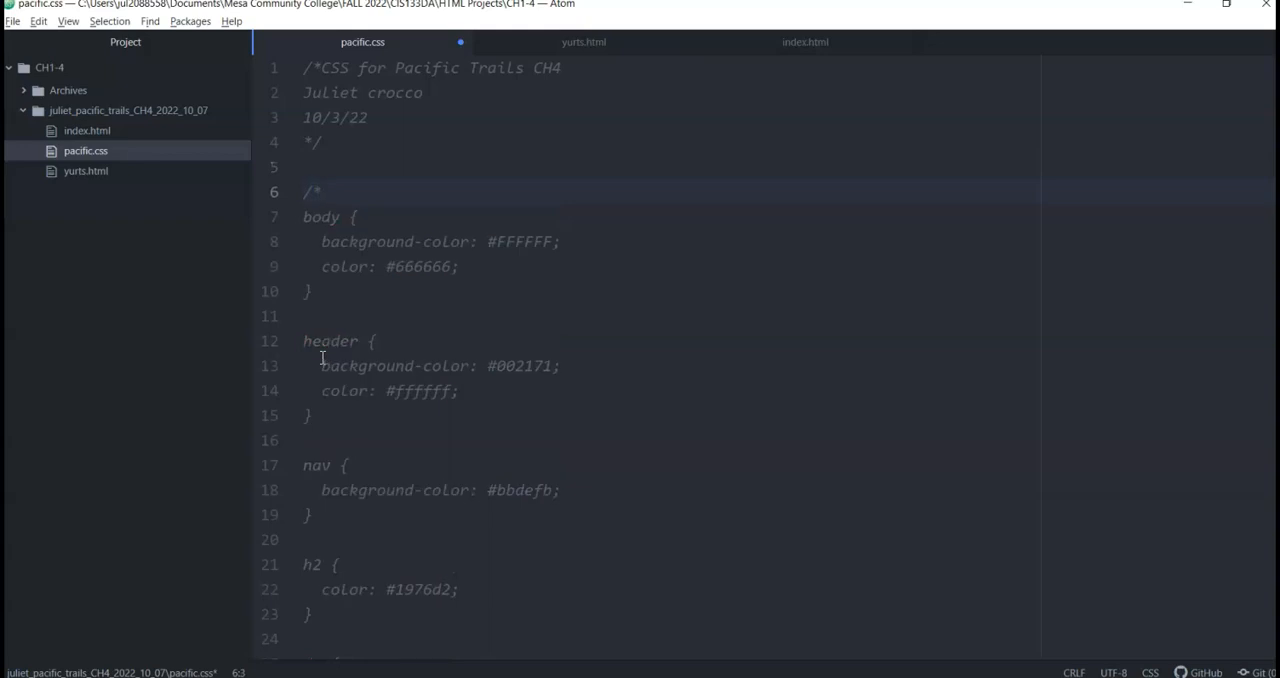
type("global")
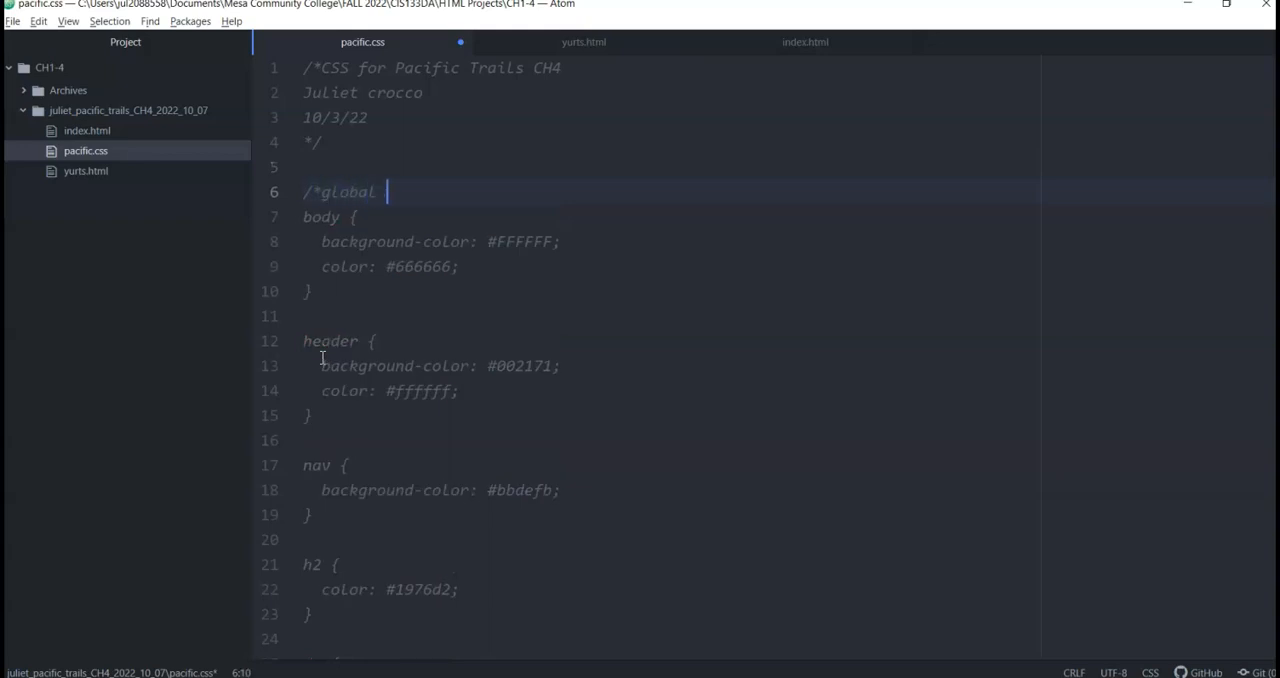
type("styles")
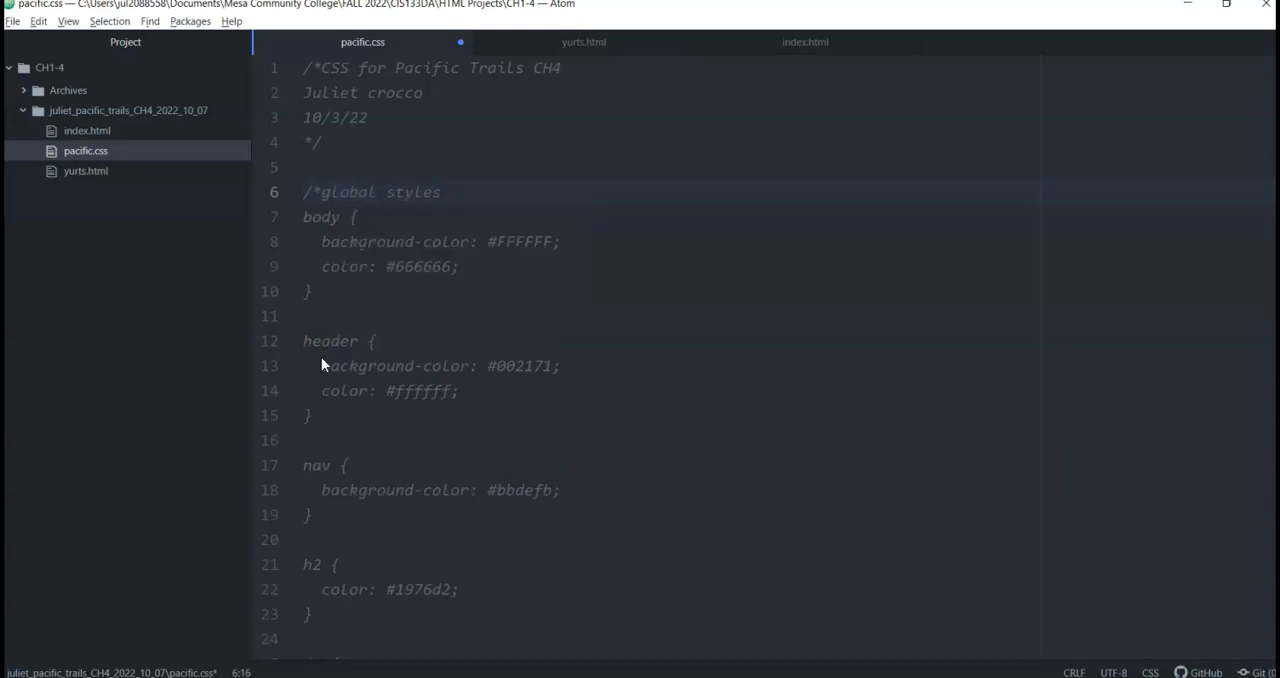
type("*?")
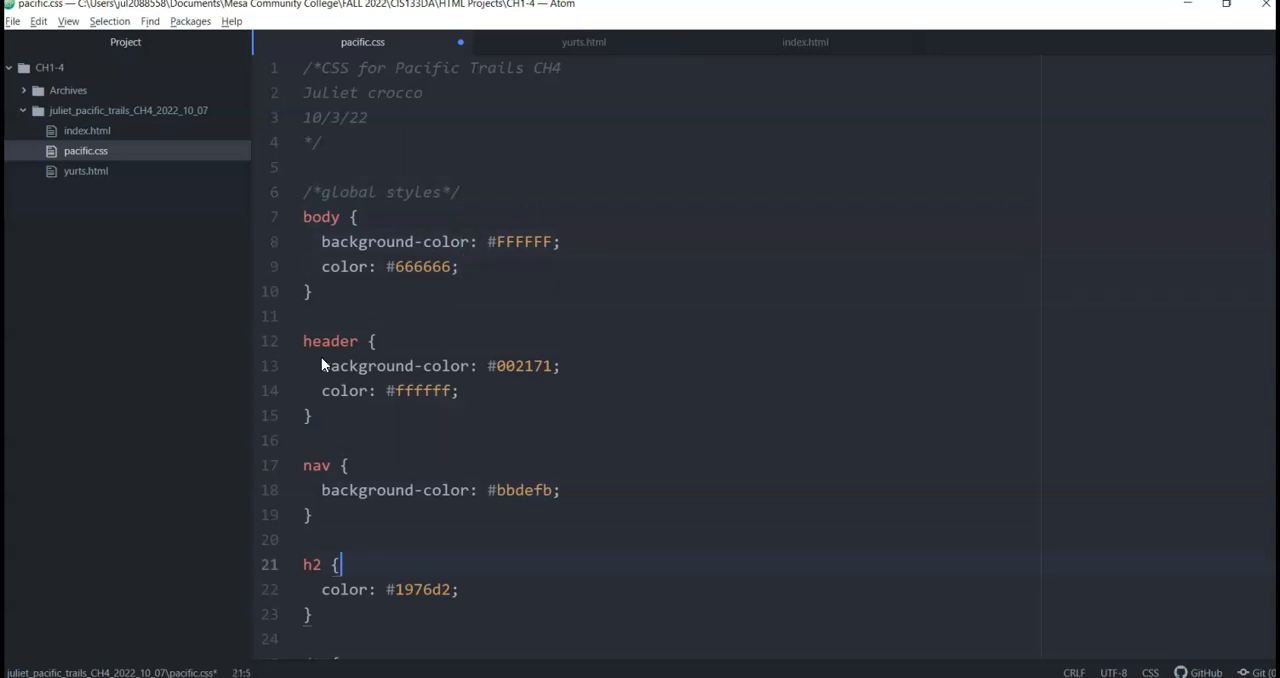
scroll("down", 3)
type("/*classes and ids*/")
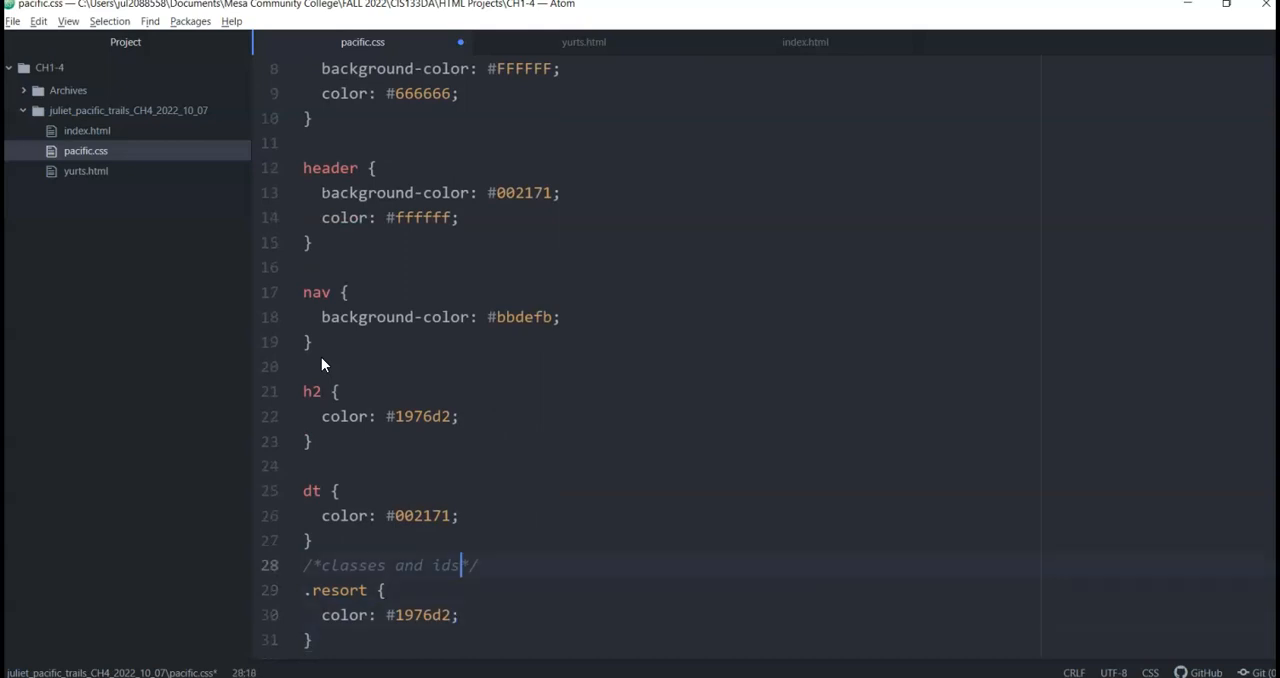
key("Left")
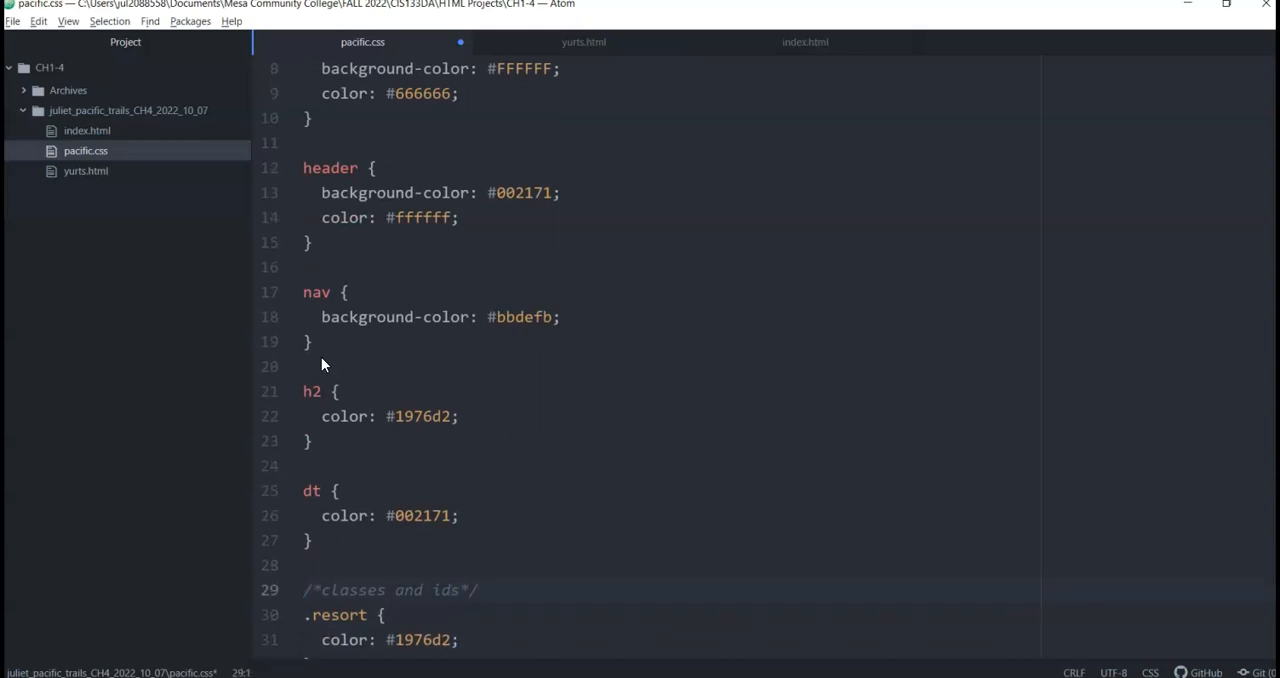
left_click(305, 589)
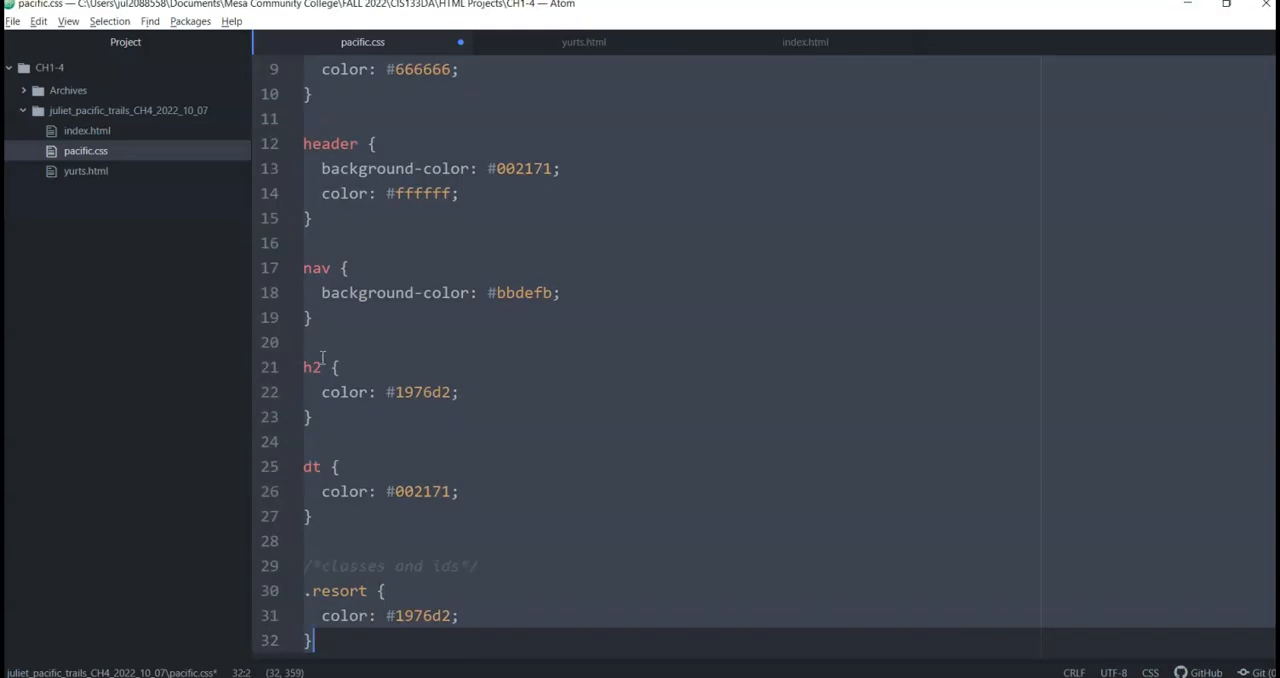
Load jigsaw.w3.org/css-validator, the W3C CSS Validation Service, in a new Firefox tab.
scroll("down", 3)
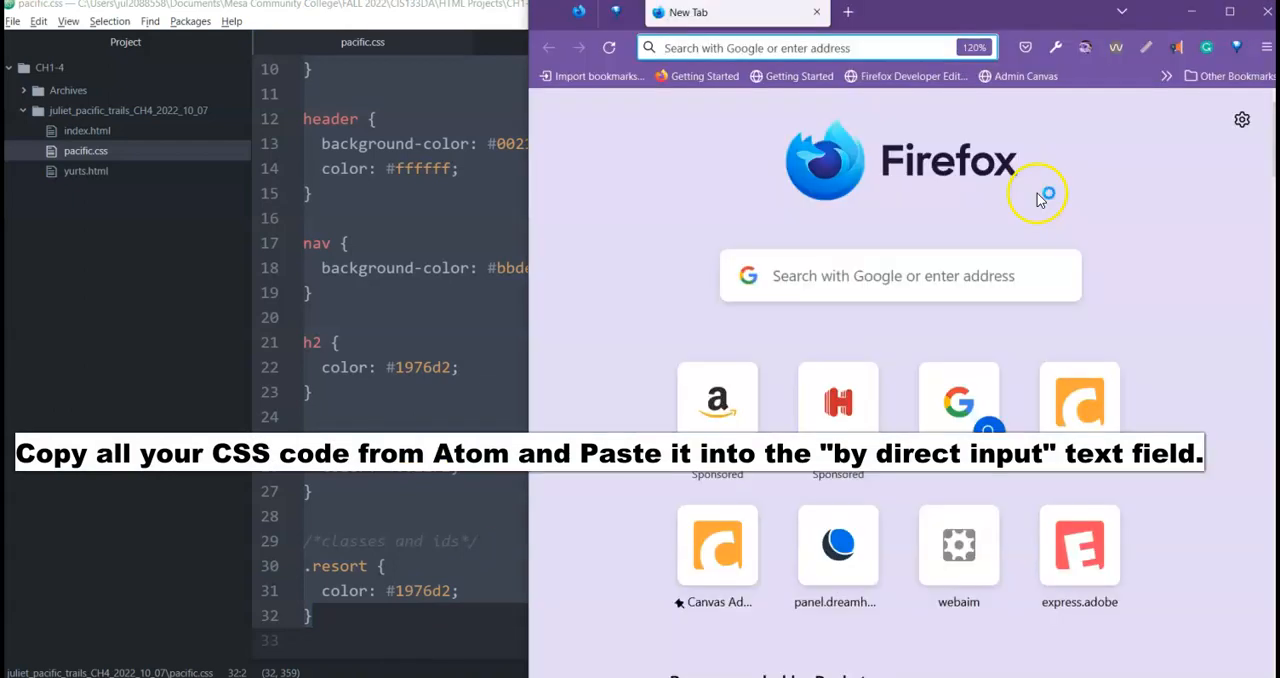
mouse_move(1028, 208)
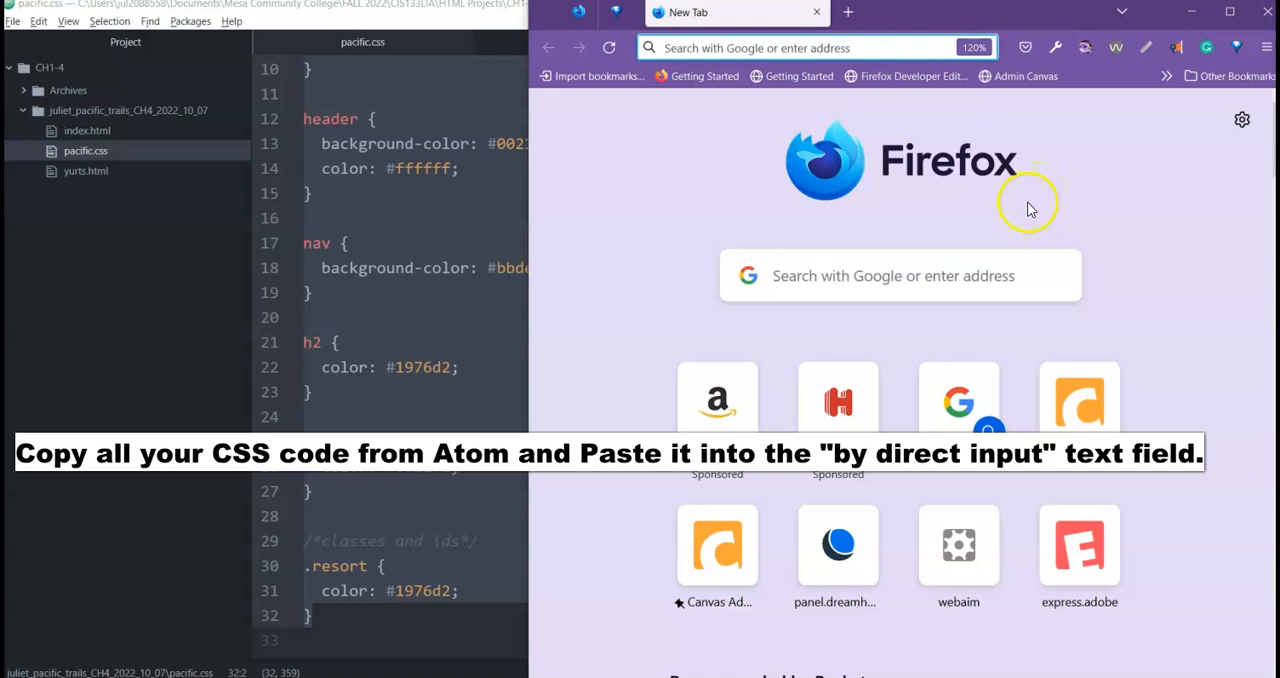
type("jigsaw.w3.")
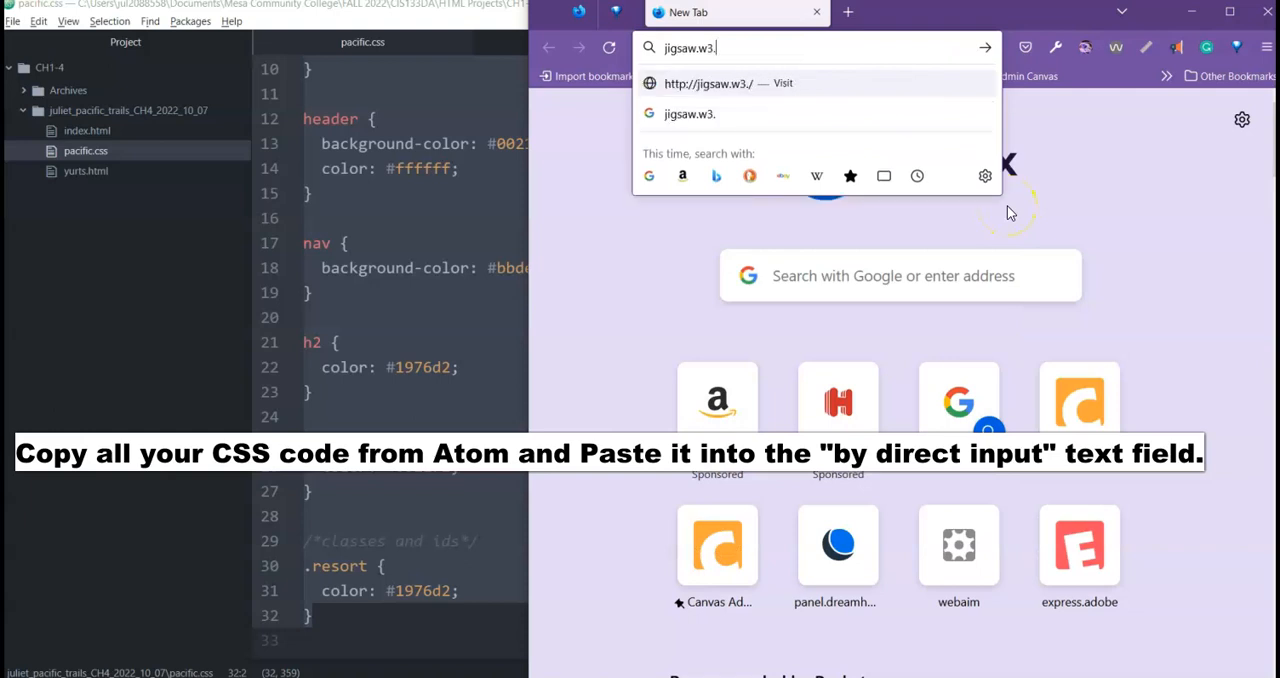
type("org/")
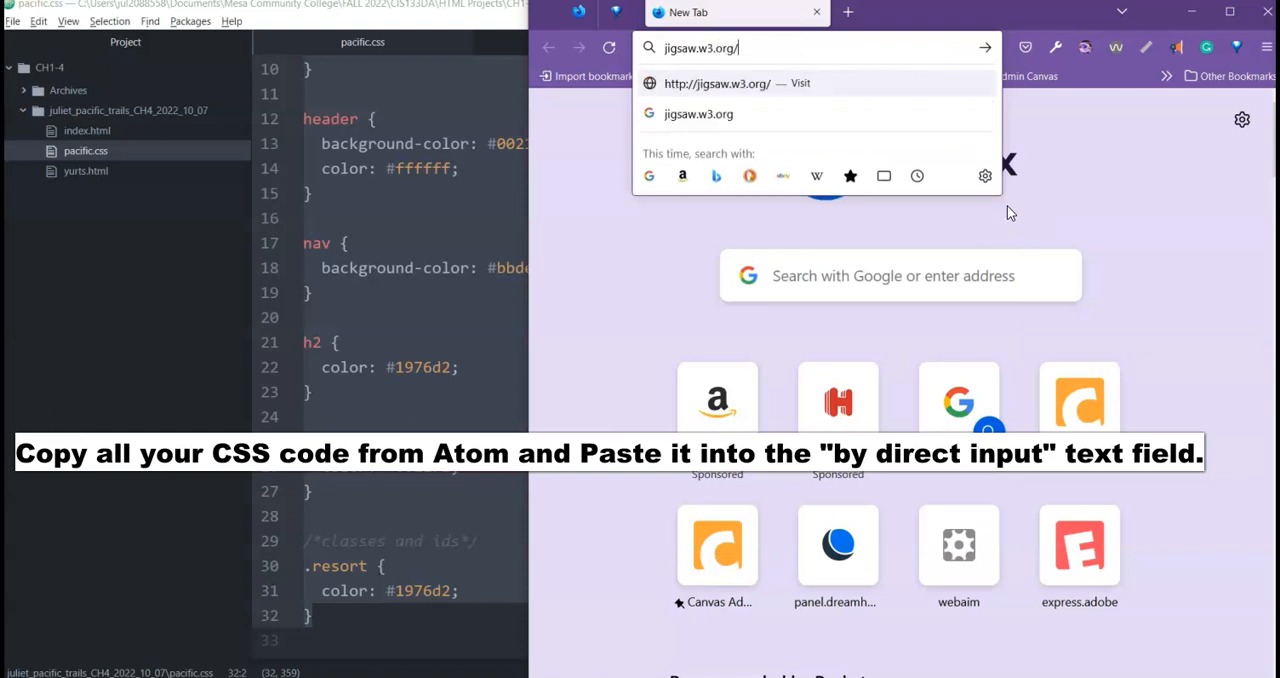
type("css-validator/")
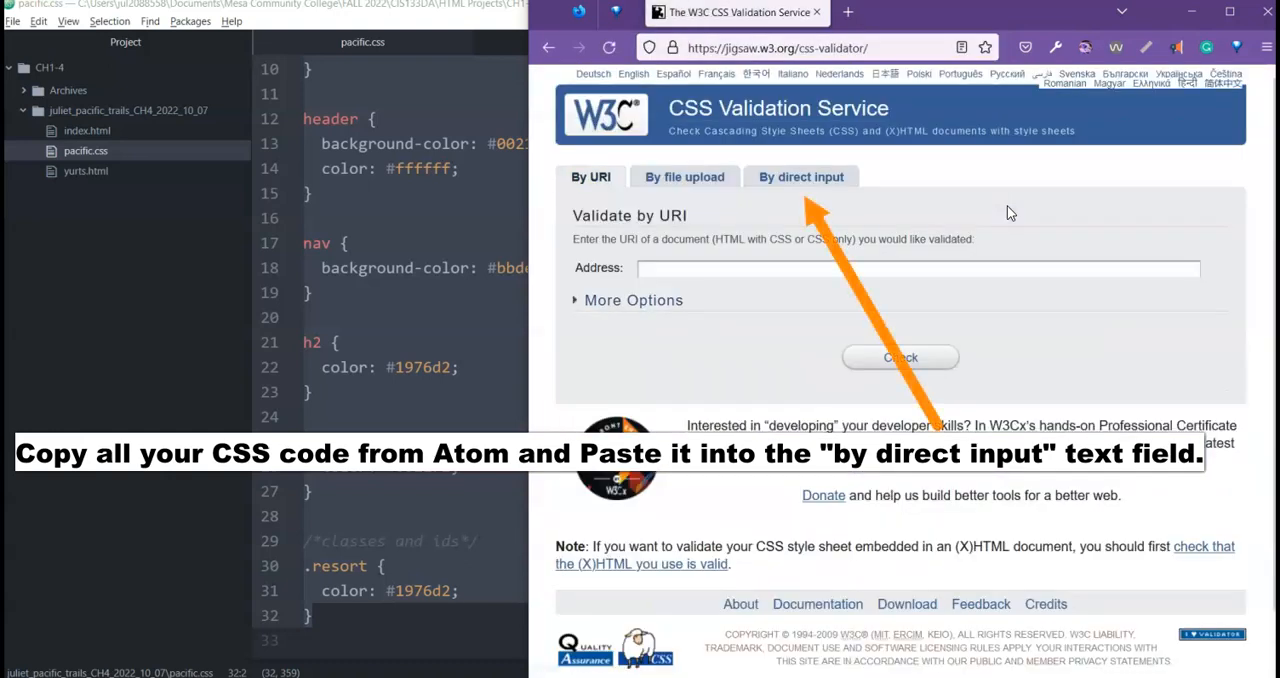
Validate the pasted pacific.css by direct input and confirm No Error Found.
left_click(801, 177)
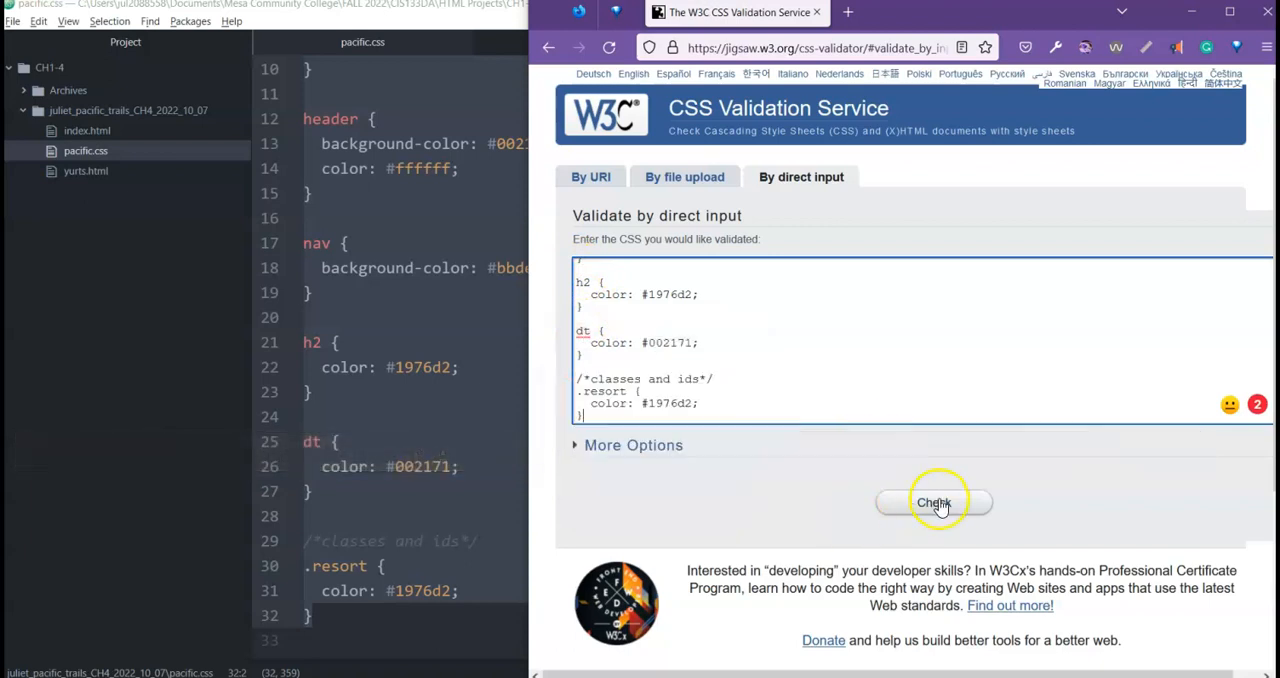
left_click(933, 502)
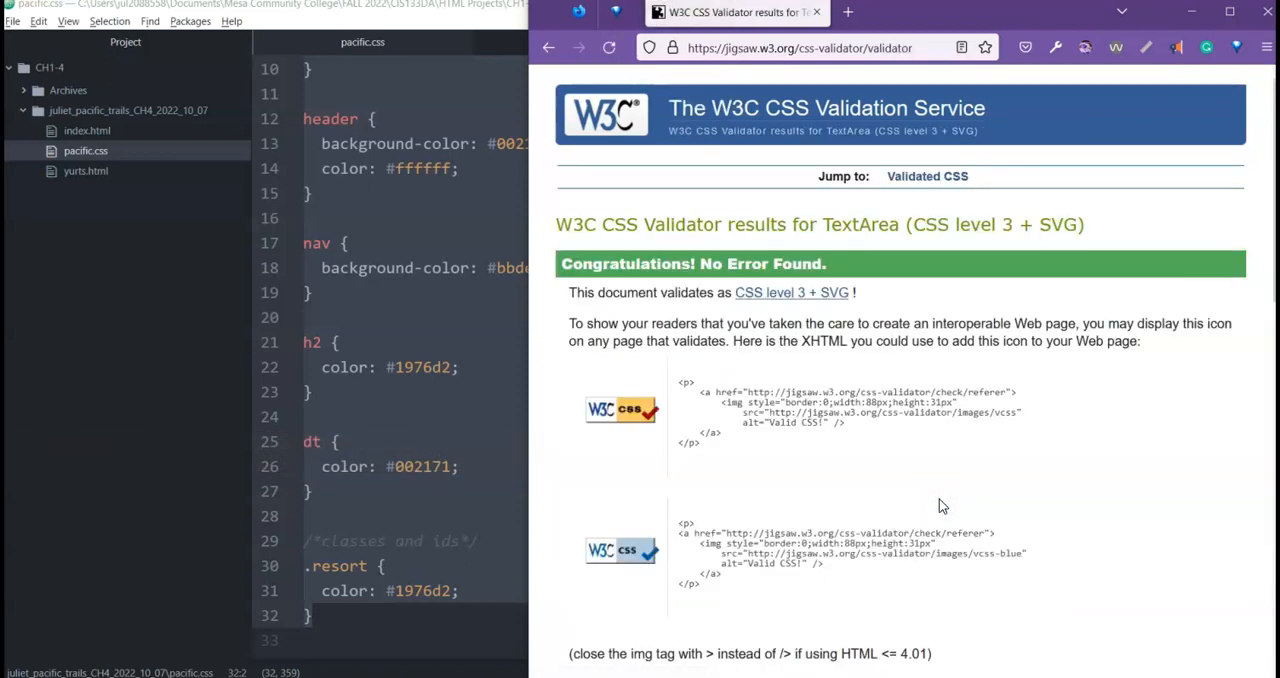
mouse_move(935, 447)
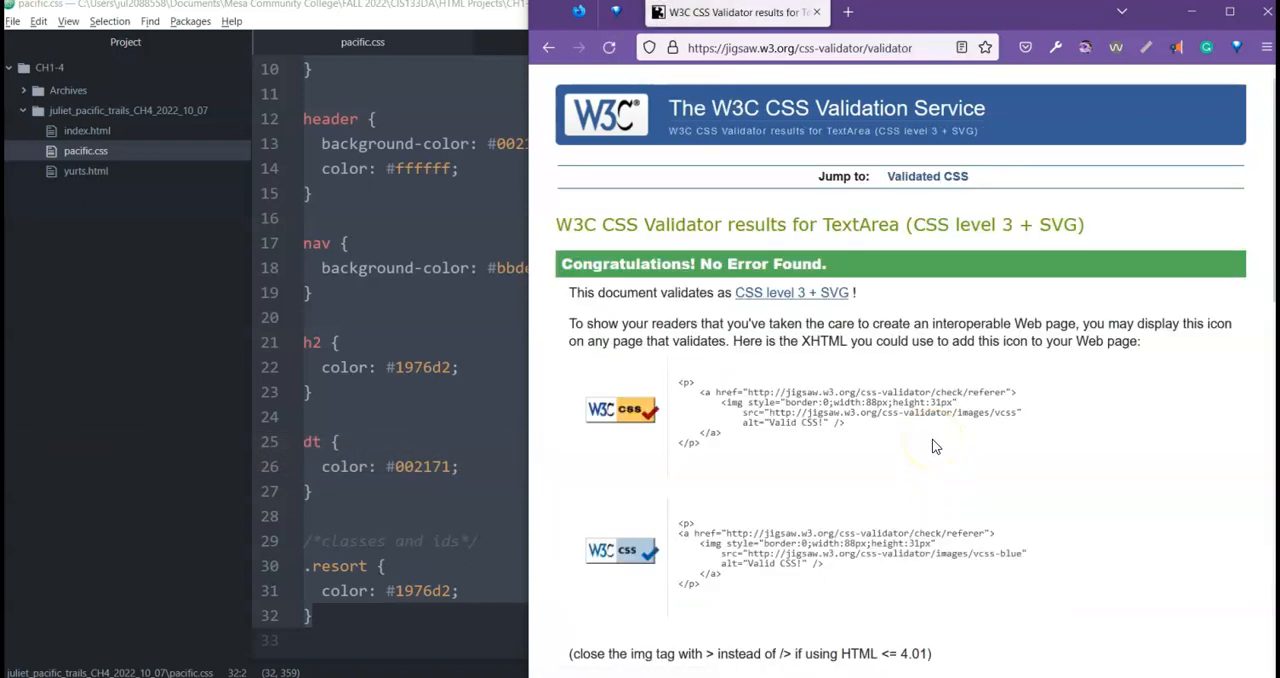
mouse_move(987, 440)
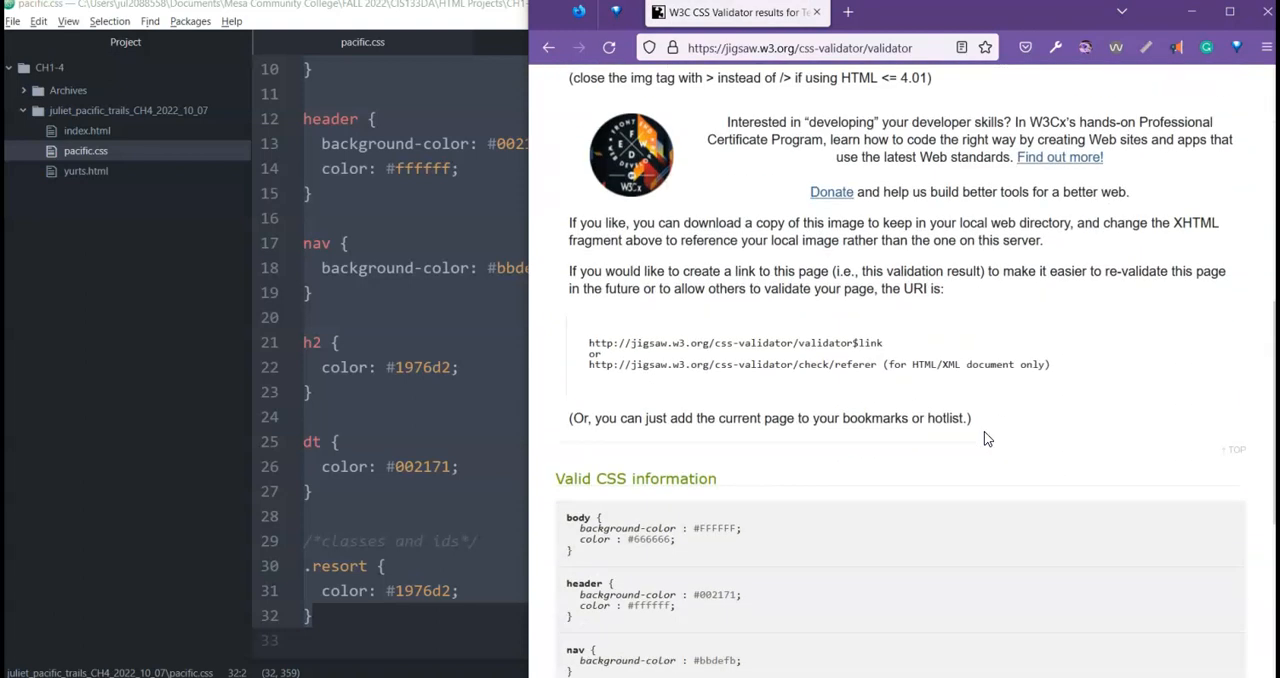
scroll("down", 3)
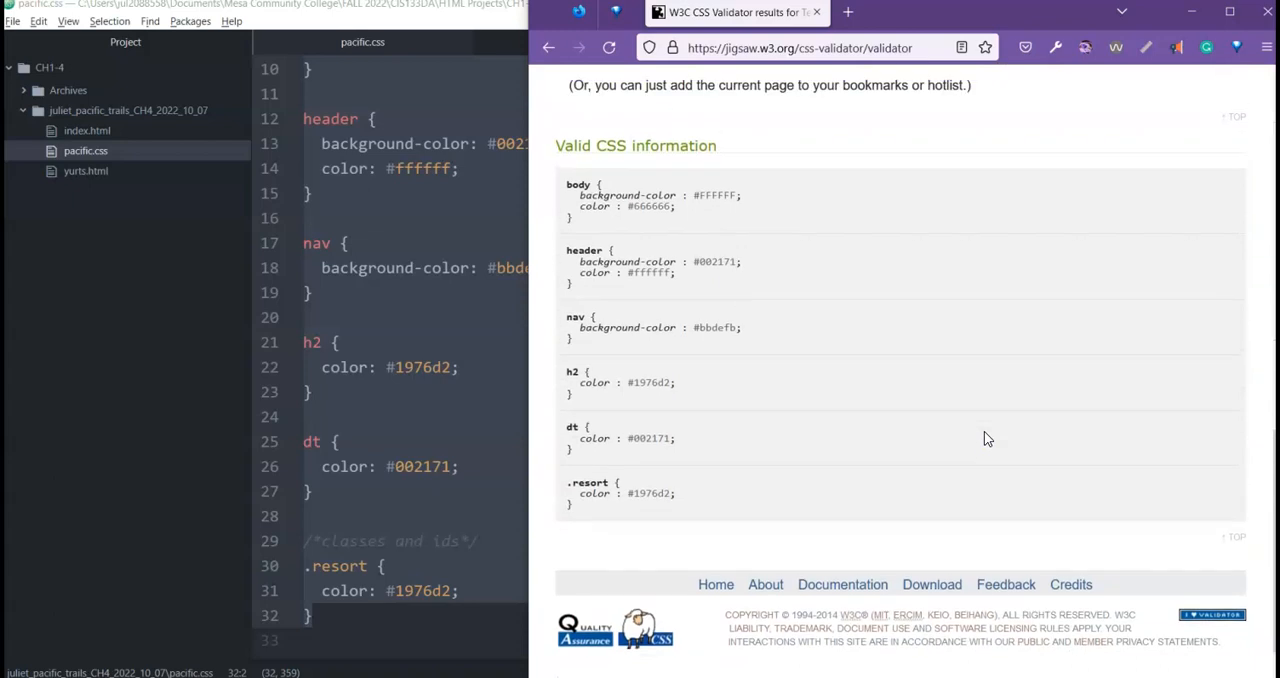
left_click(475, 367)
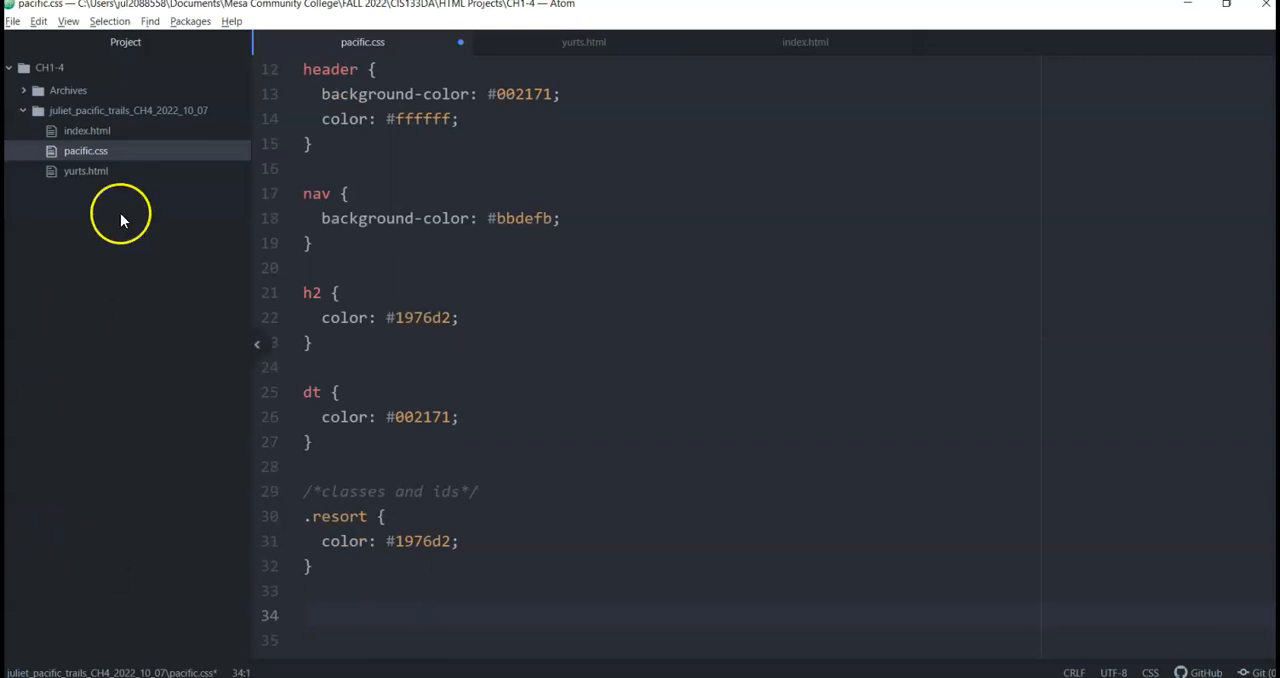
Bring Atom back up showing the saved pacific.css ending at the .resort rule.
left_click(87, 130)
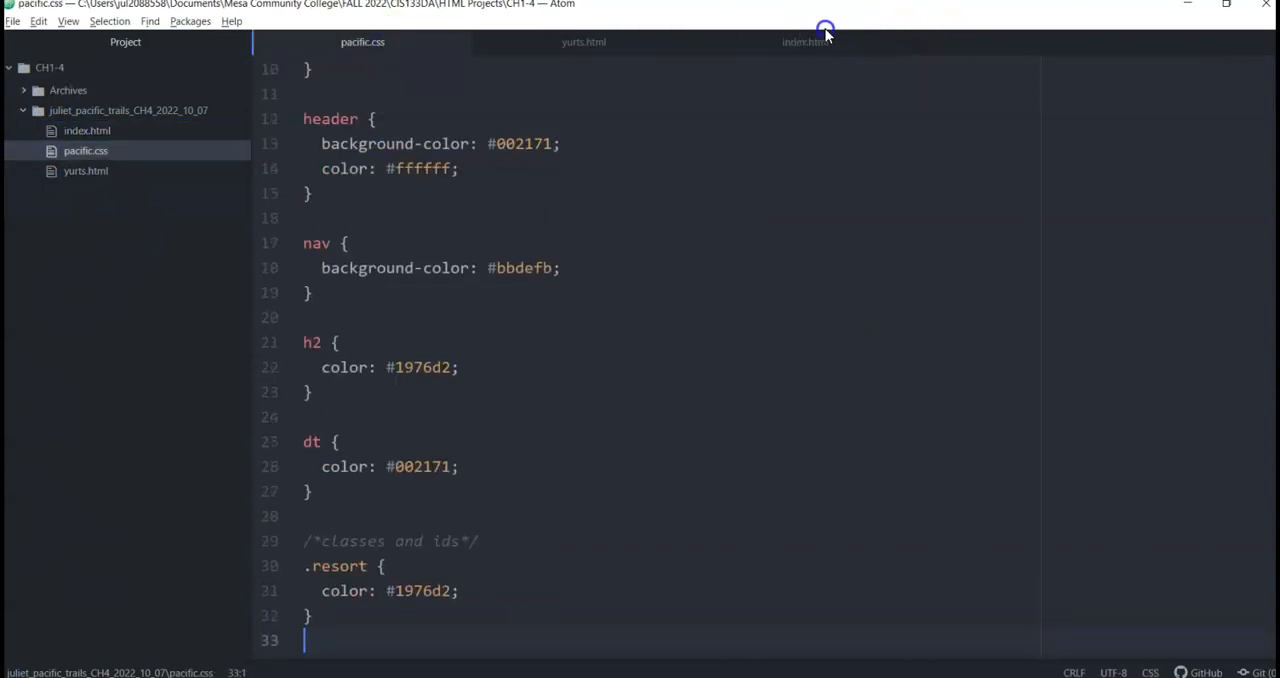
Switch to the index.html tab to show its head section and meta tags.
left_click(805, 42)
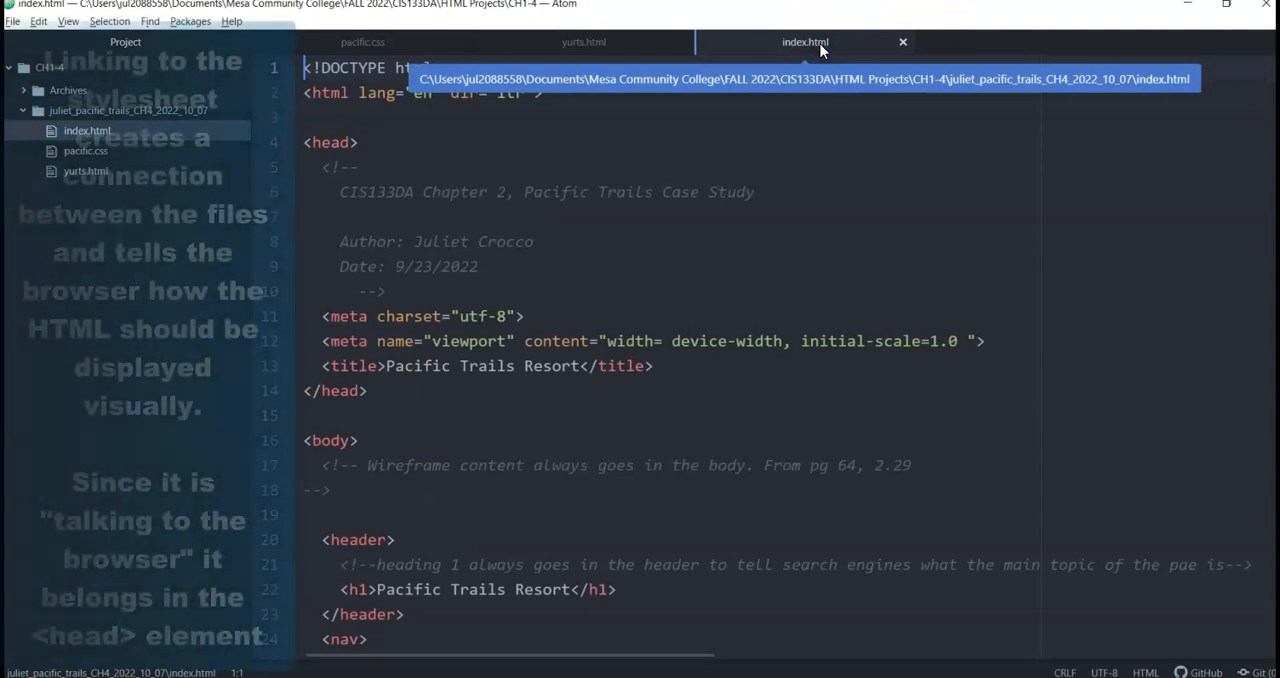
mouse_move(712, 350)
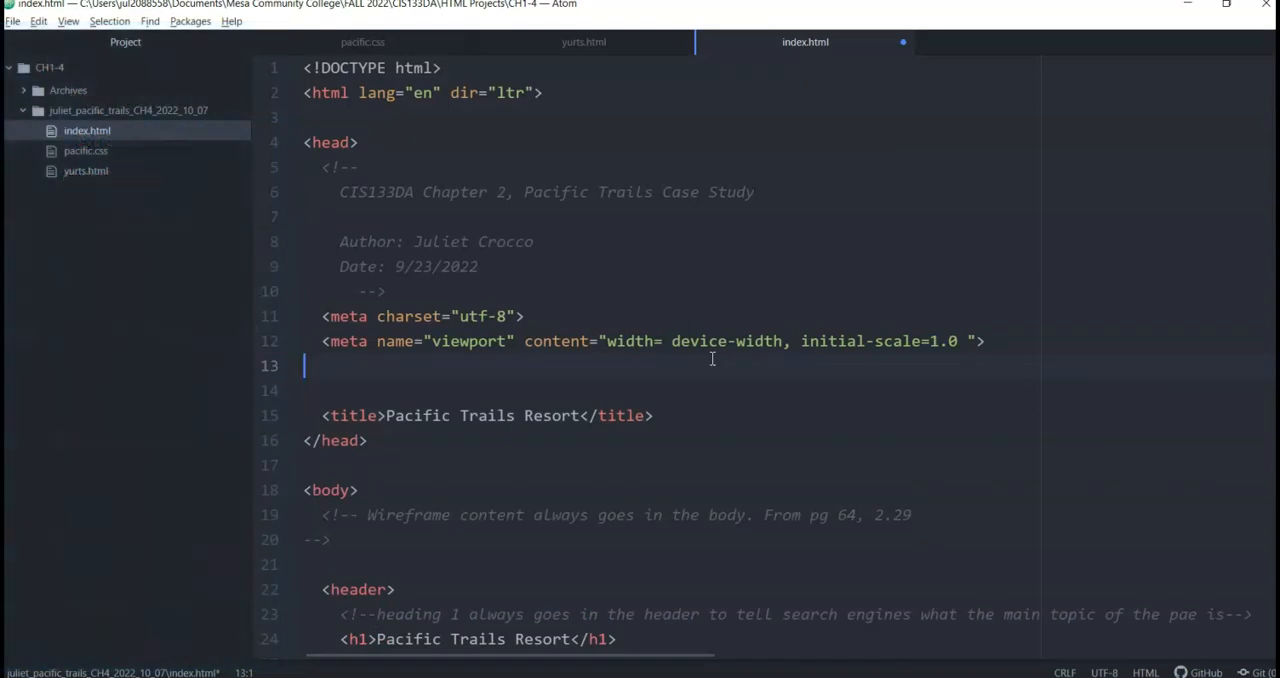
Add a link element in the head of index.html pointing to pacific.css.
type("lin")
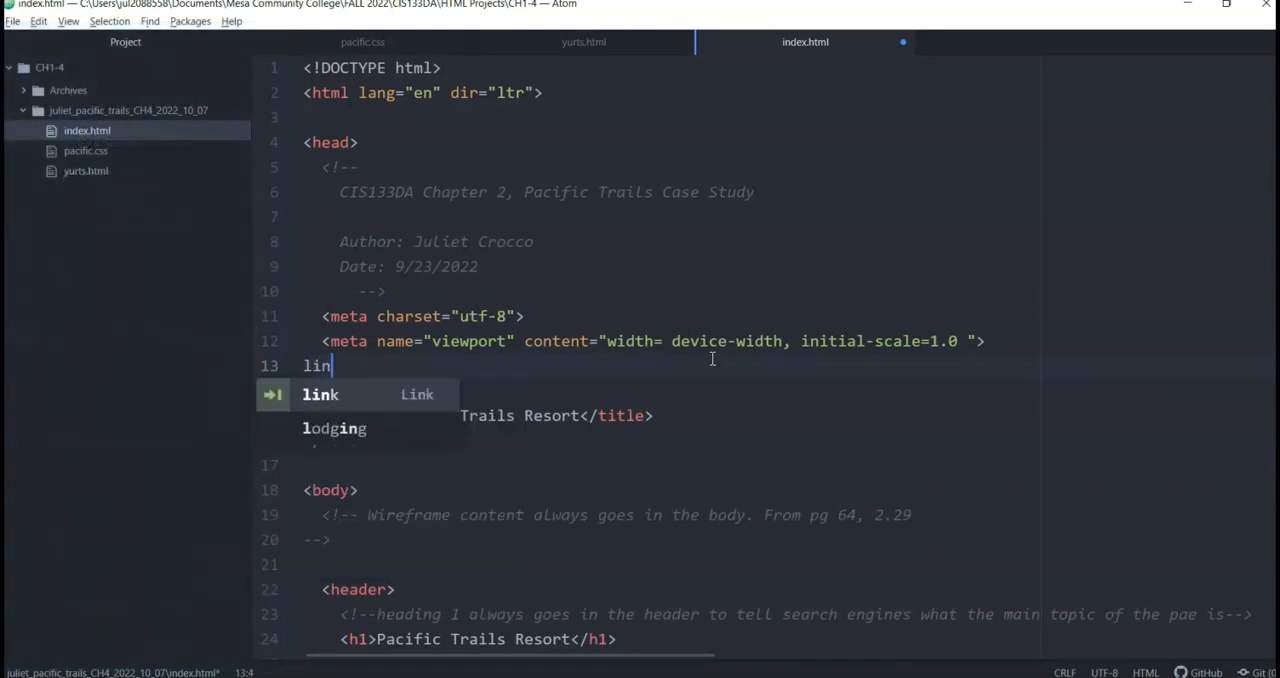
type("k")
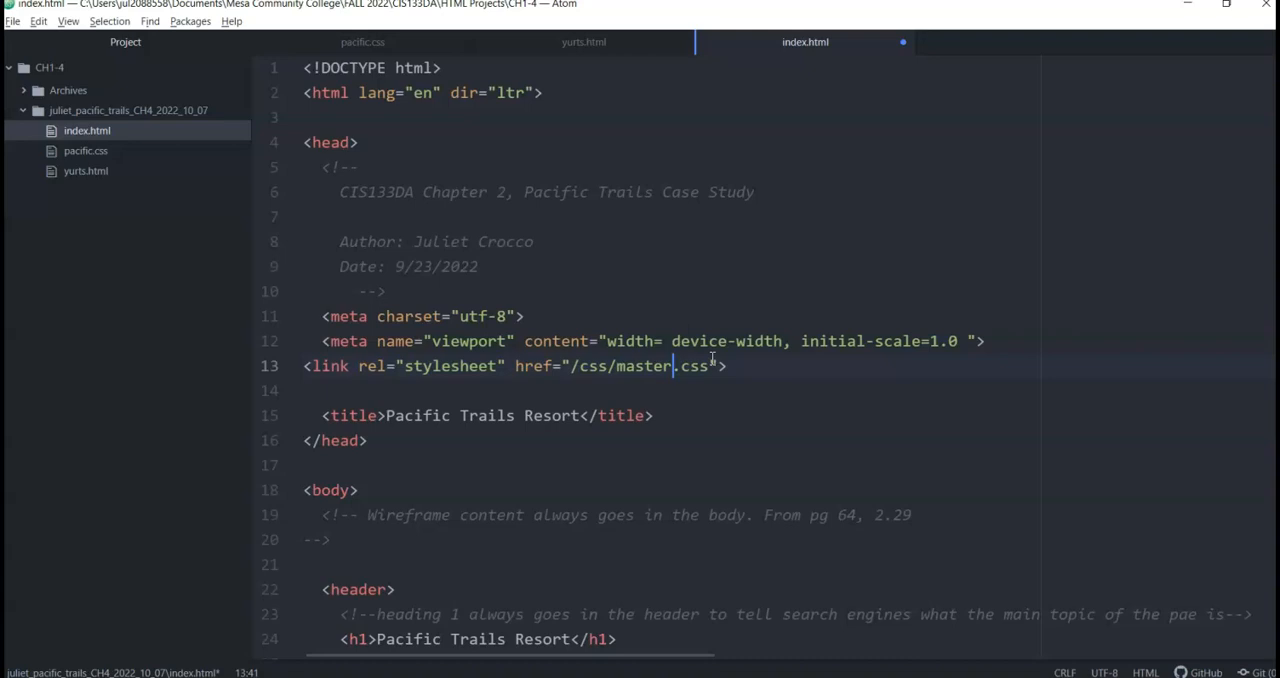
key("Backspace")
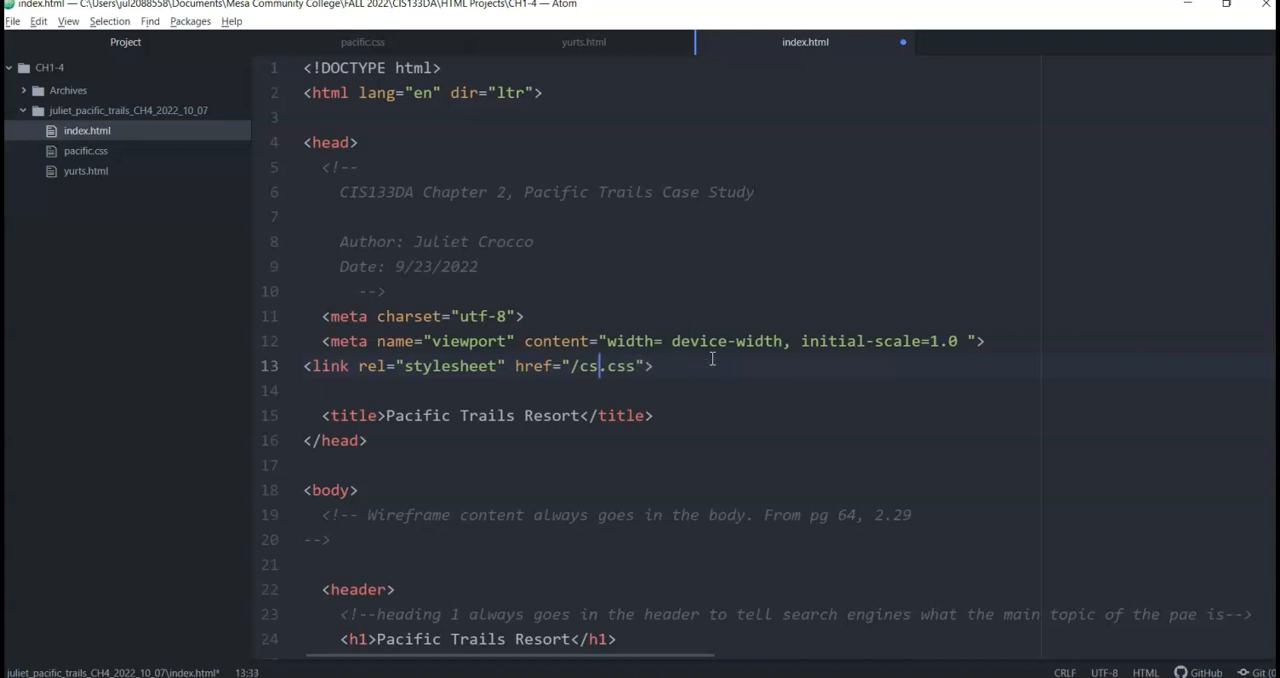
key("BackSpace")
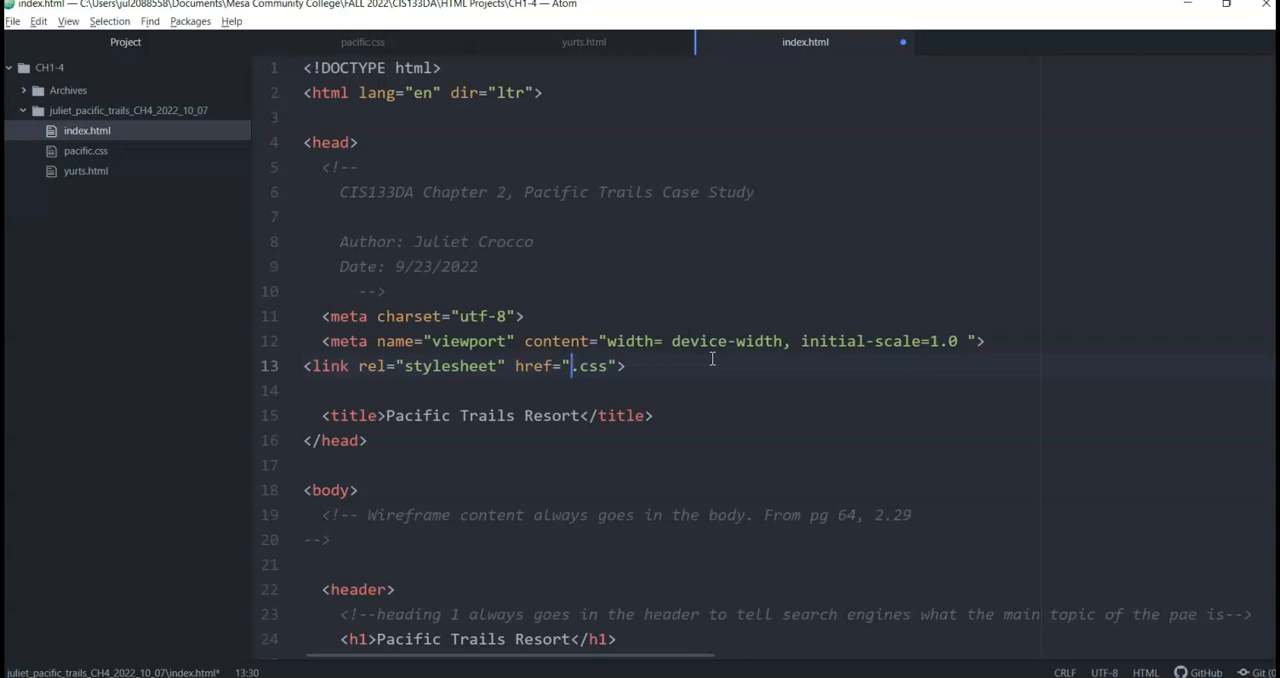
type("pacific")
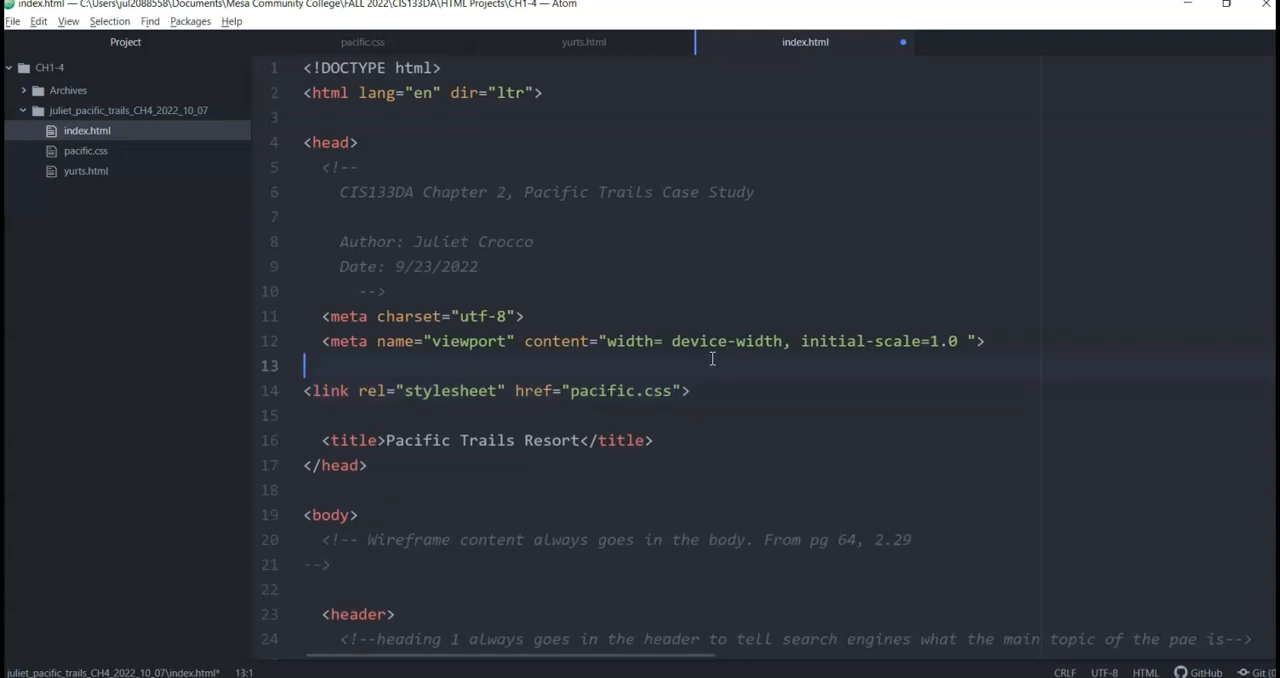
Add the comment 'Linking to main stylesheet' above the link tag.
type("<!")
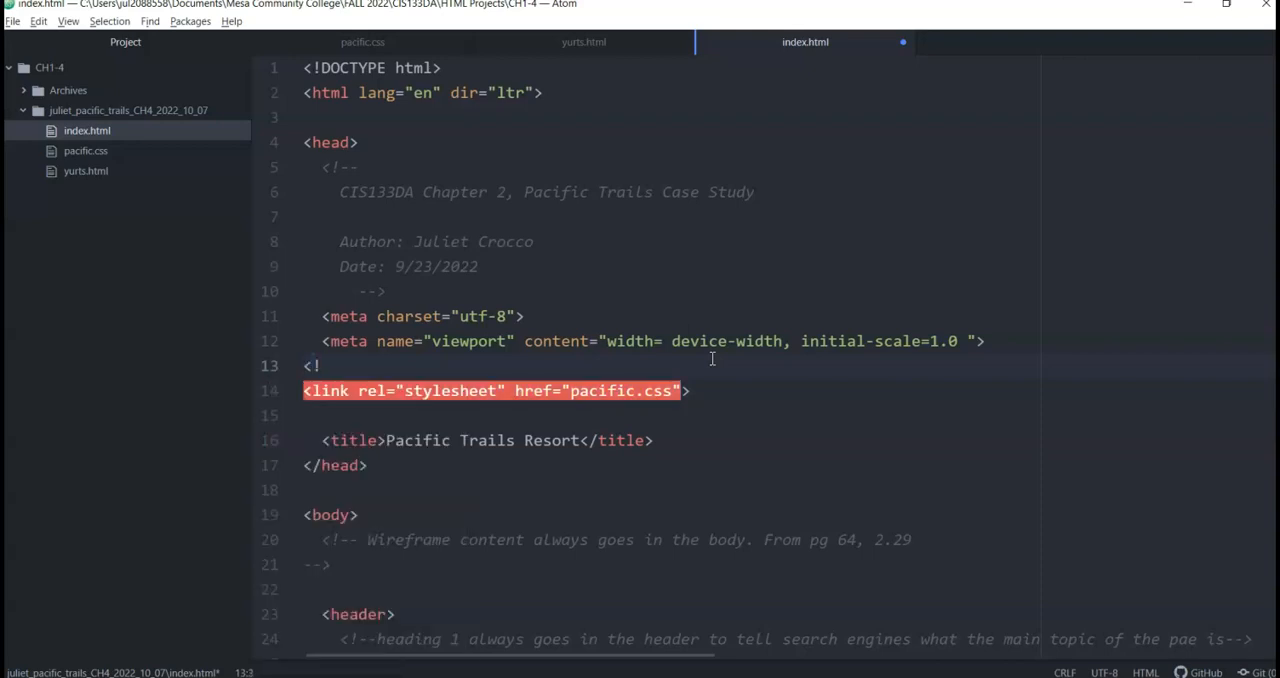
type("--")
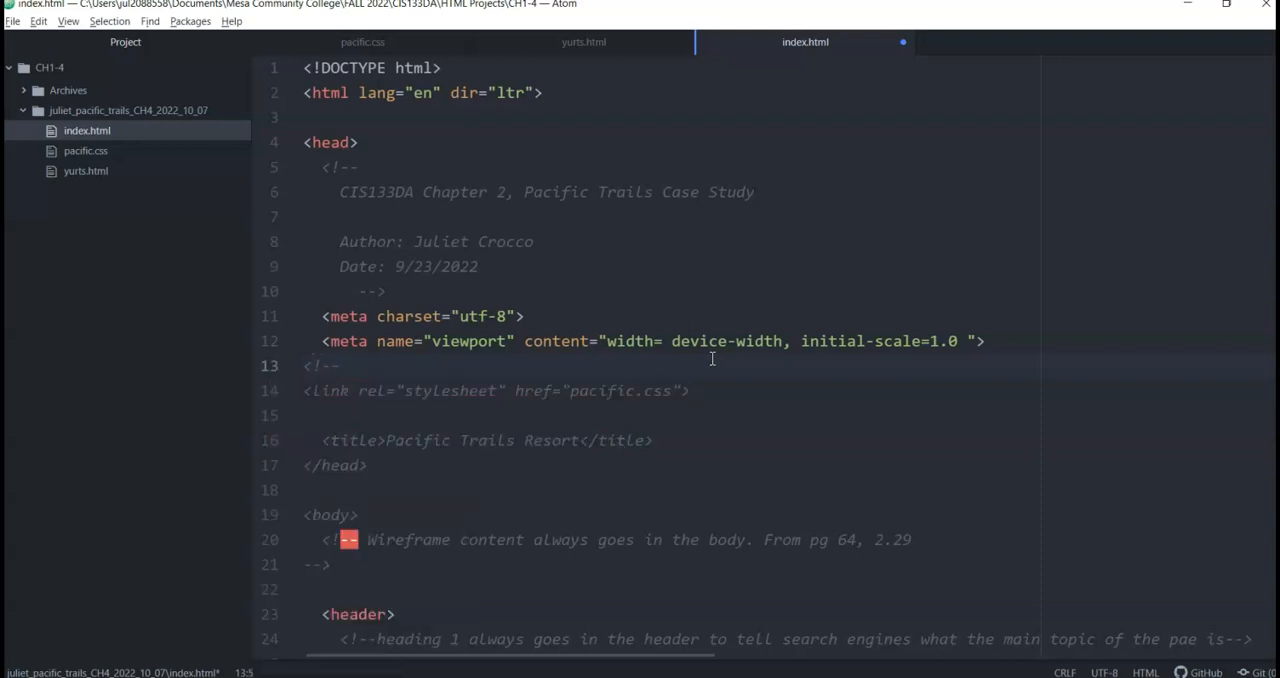
type("Linking to main")
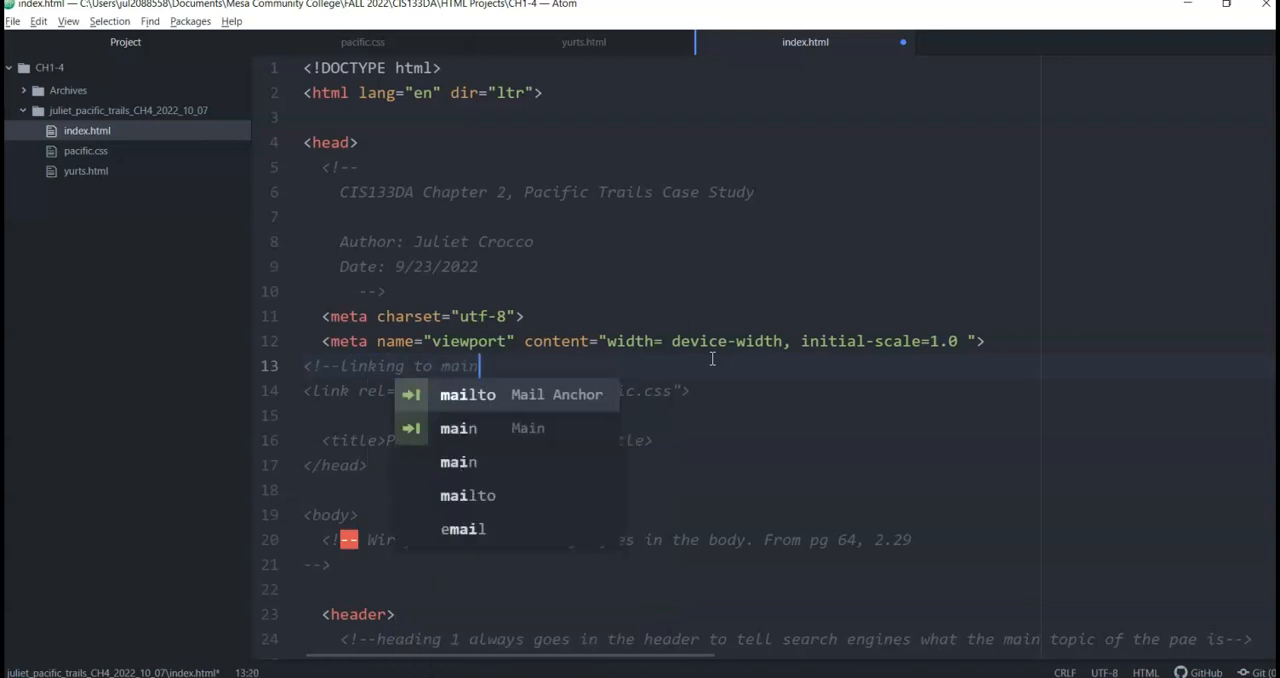
type("stylesh")
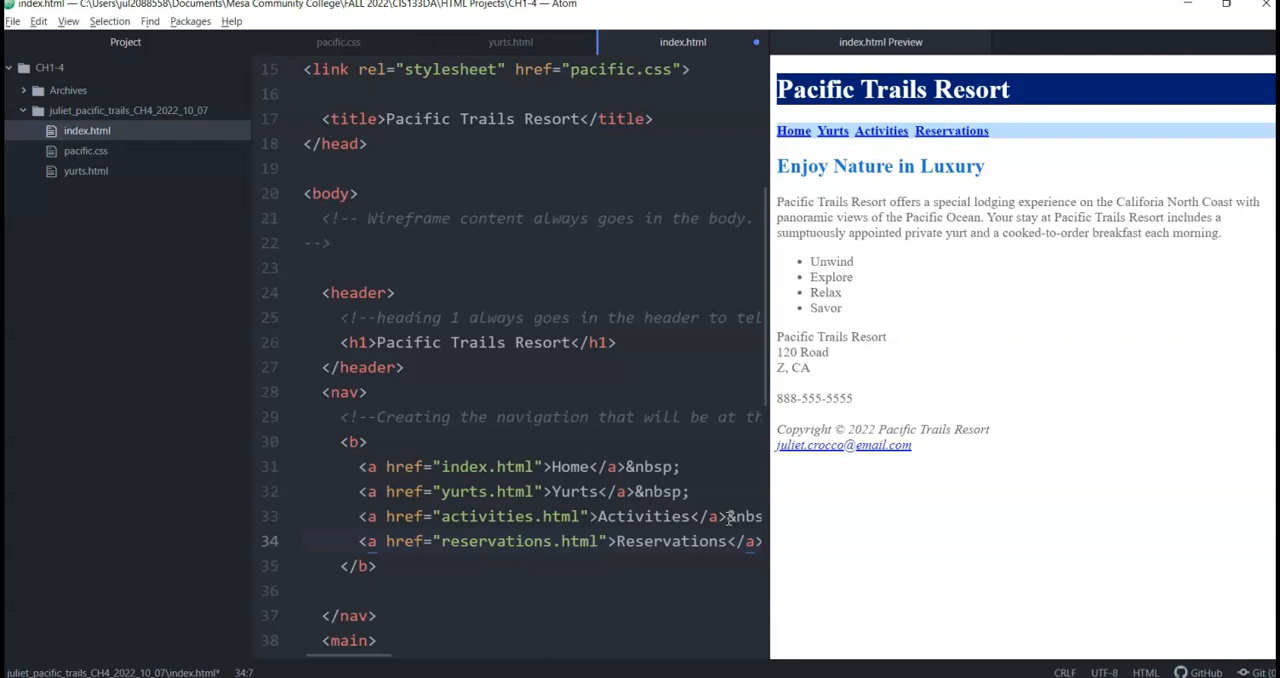
Show the styled preview beside the code and place the cursor after </nav>.
left_click(358, 541)
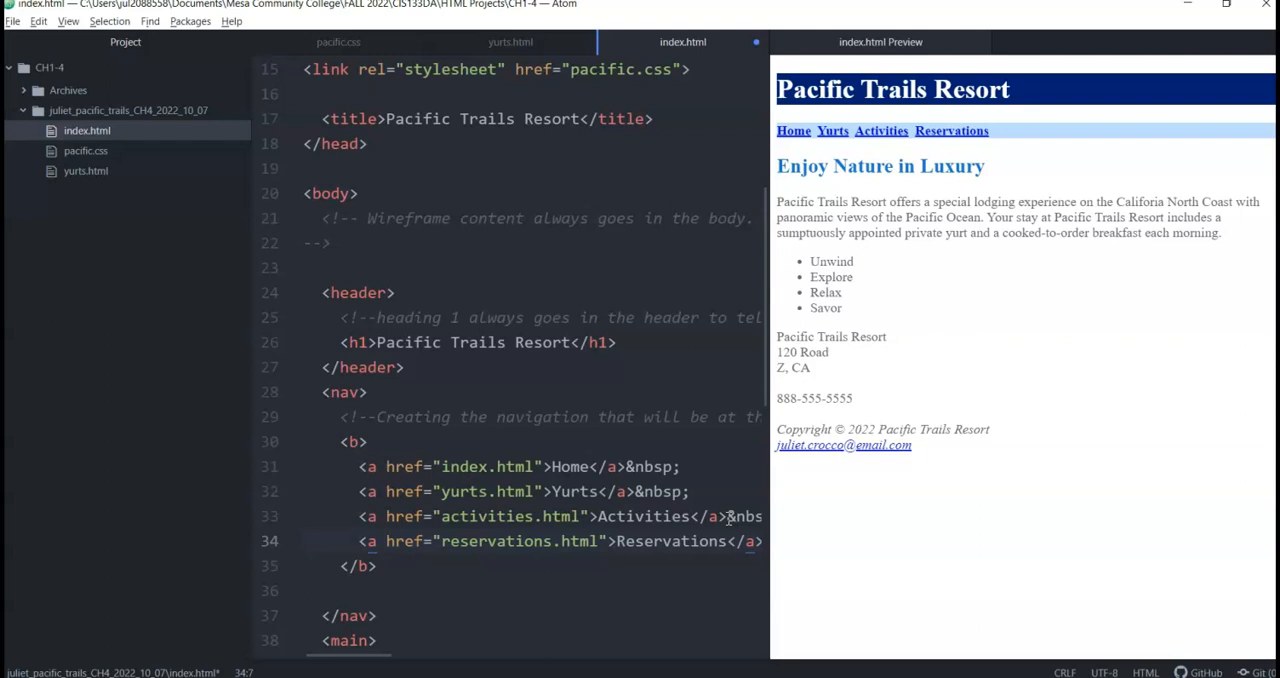
left_click(360, 491)
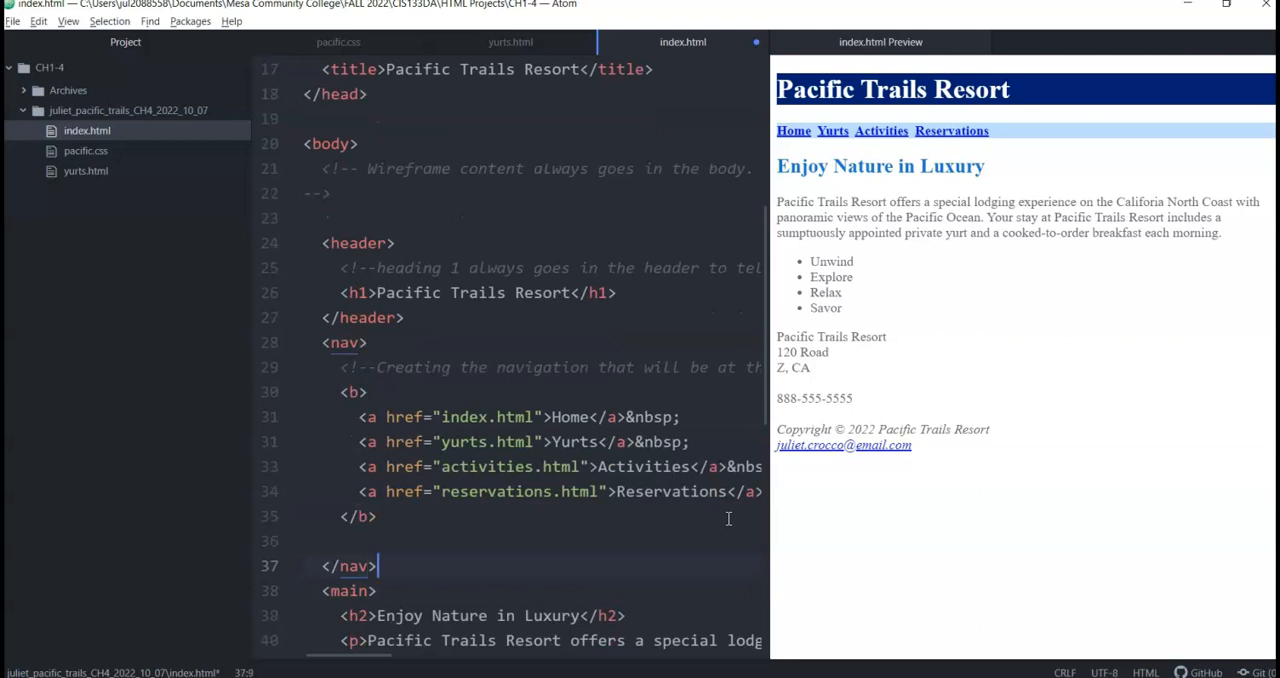
Write a comment after </nav>: end header area, part of every page.
type("<")
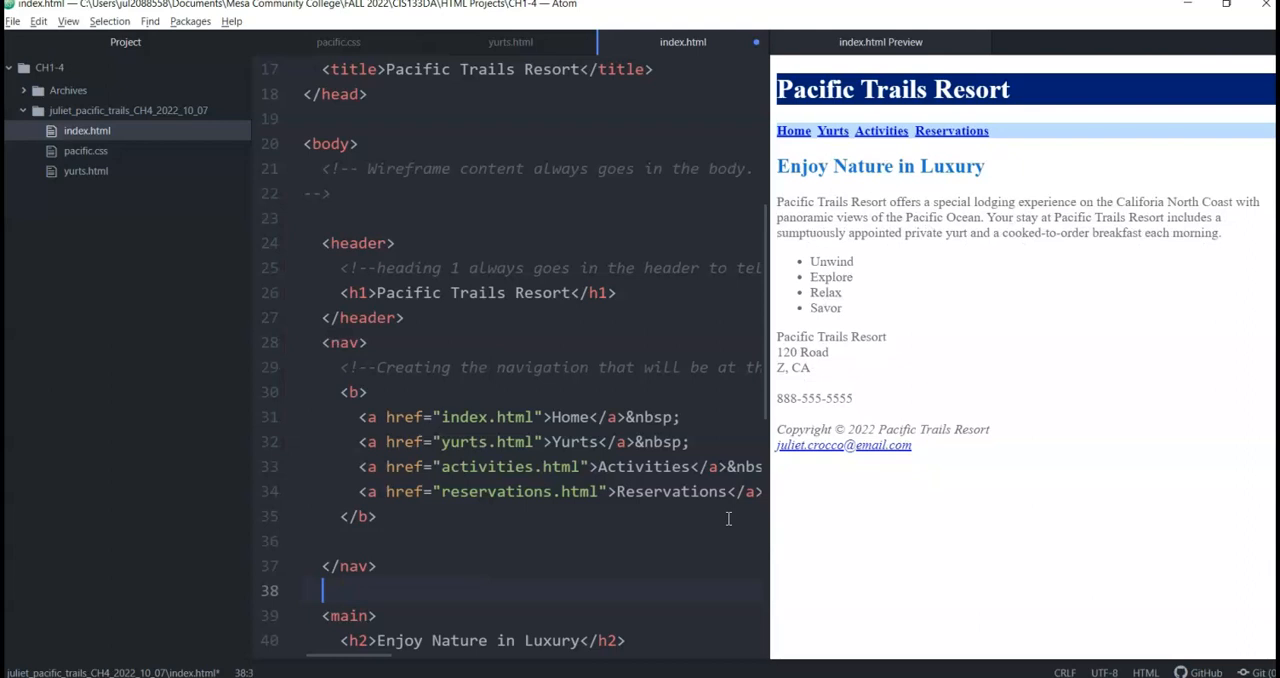
type("<!--end")
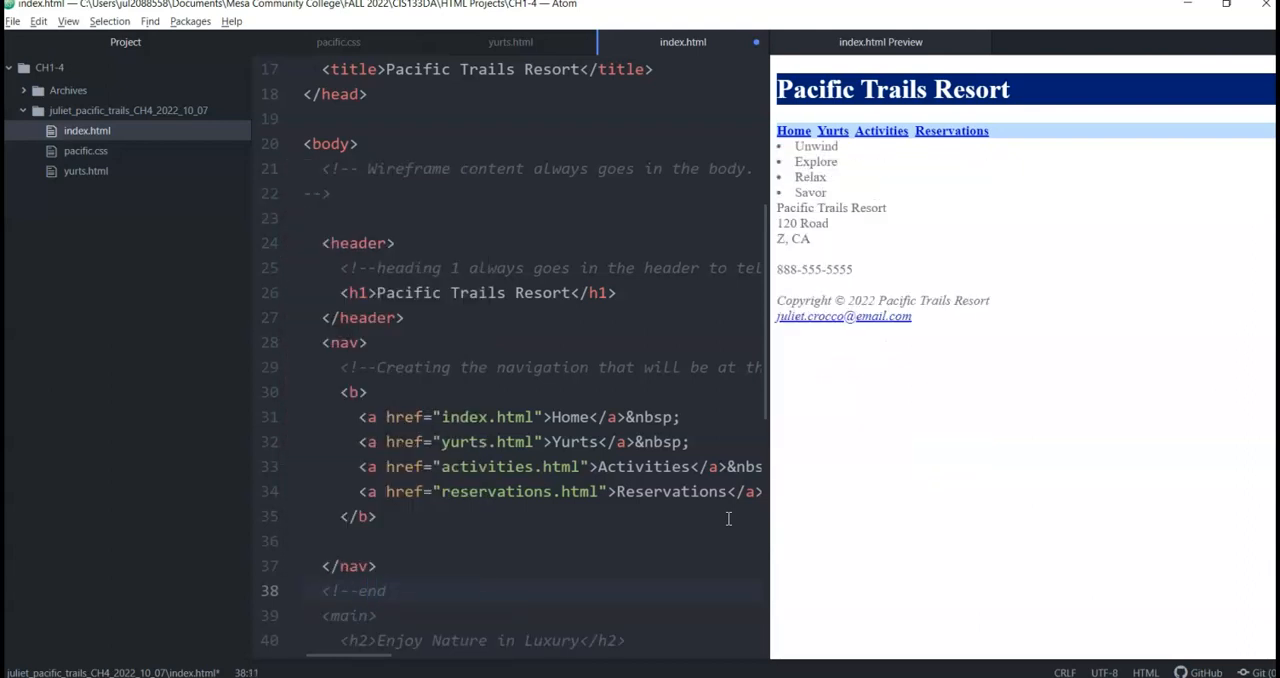
type("header area-->")
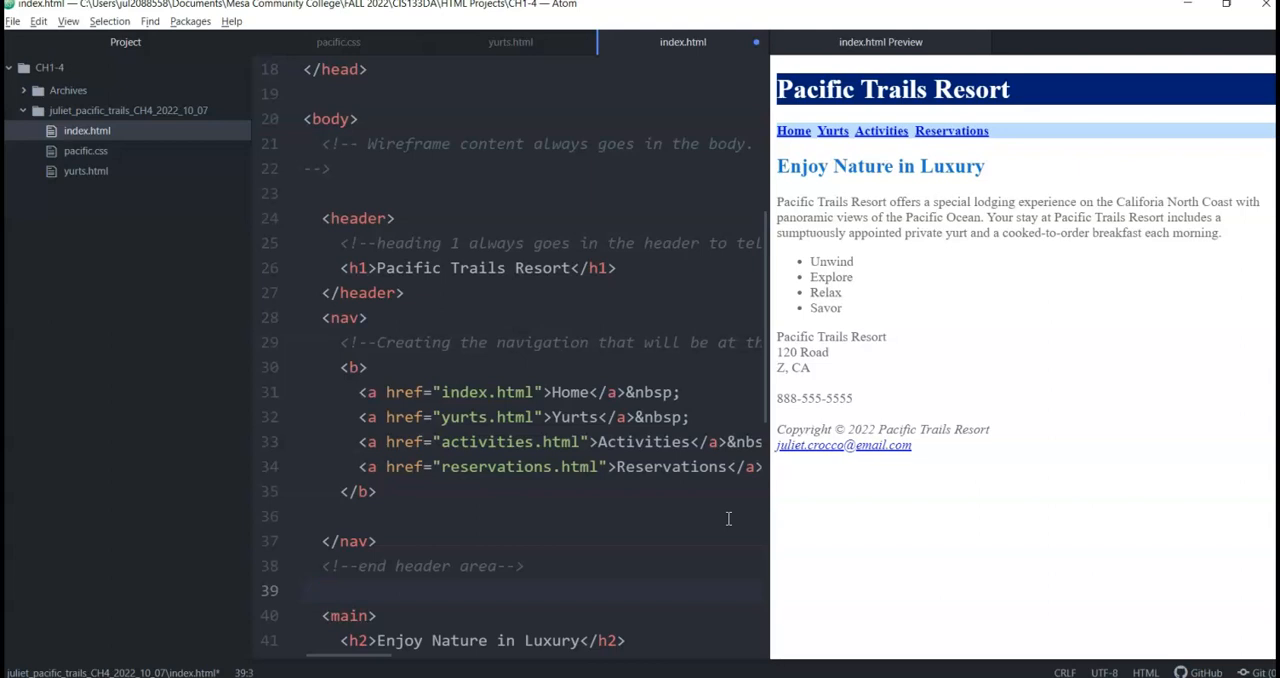
left_click(322, 590)
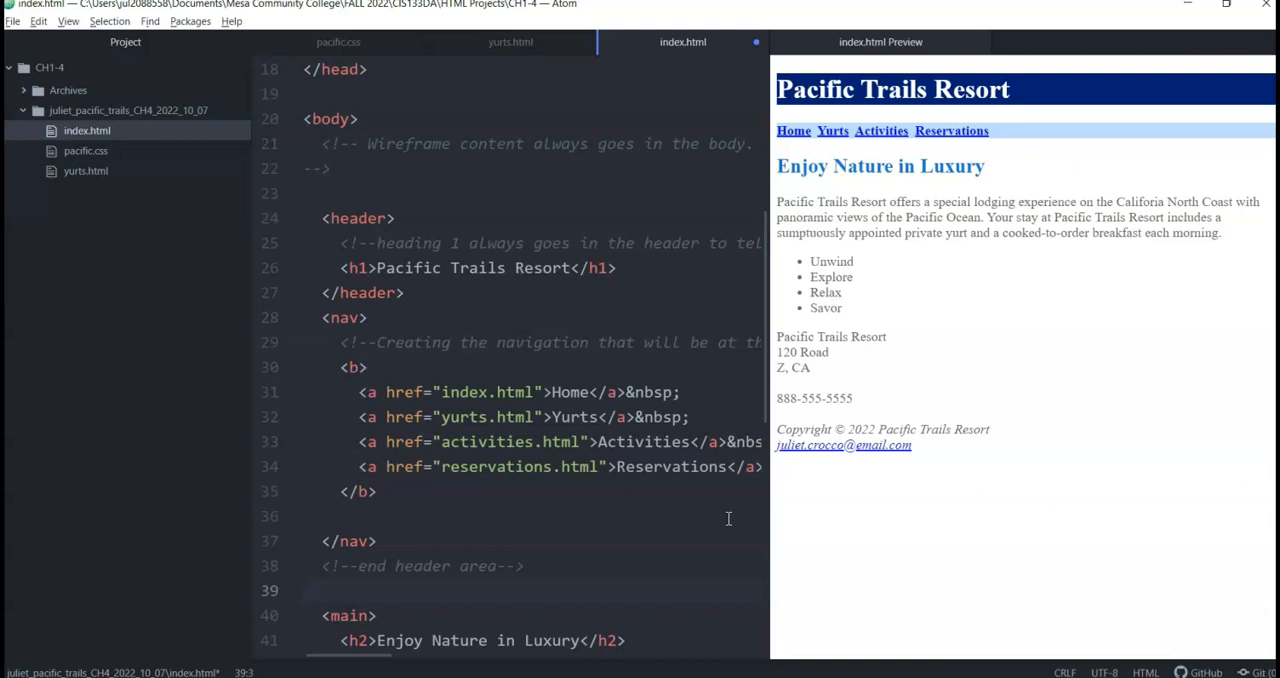
left_click(322, 590)
type(" going to be a part of every")
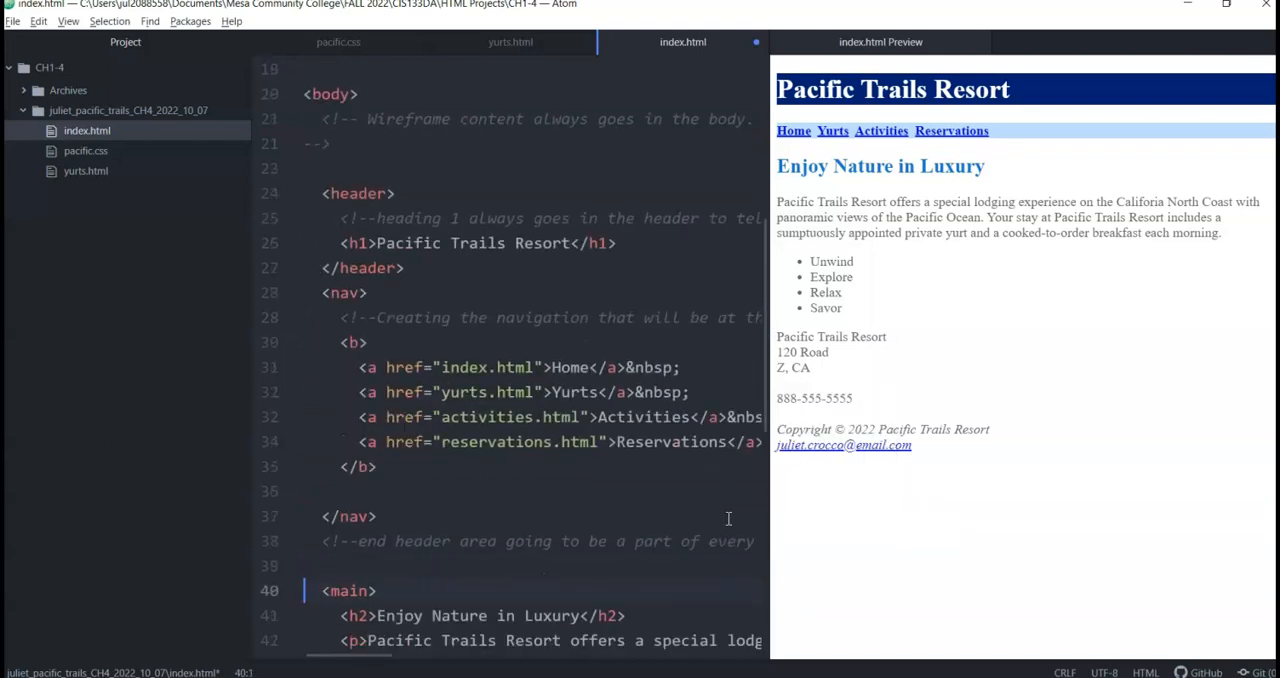
scroll("down", 3)
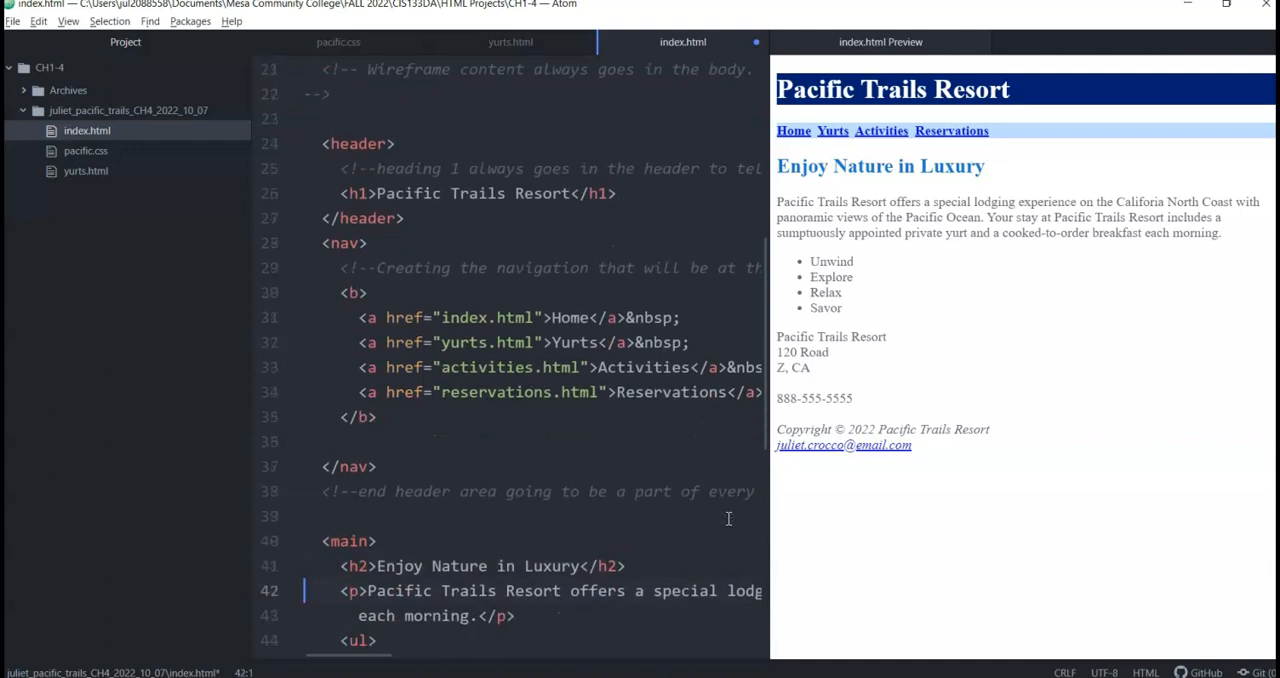
left_click(368, 590)
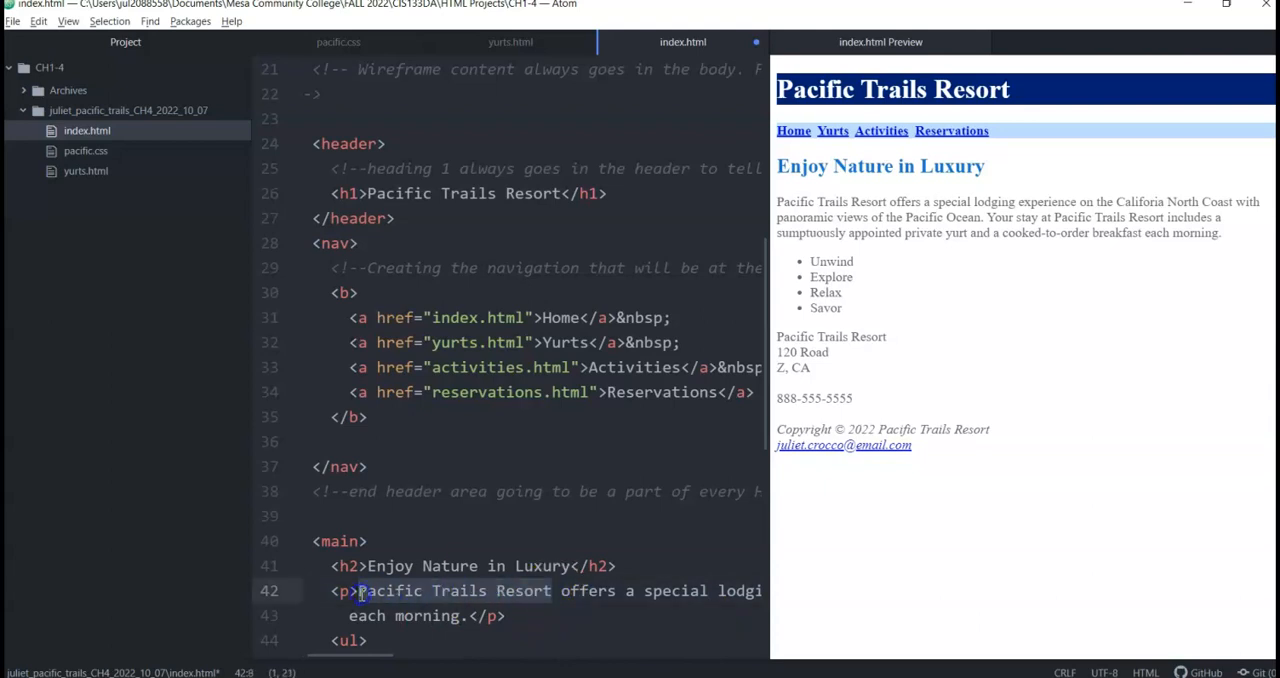
left_click(338, 42)
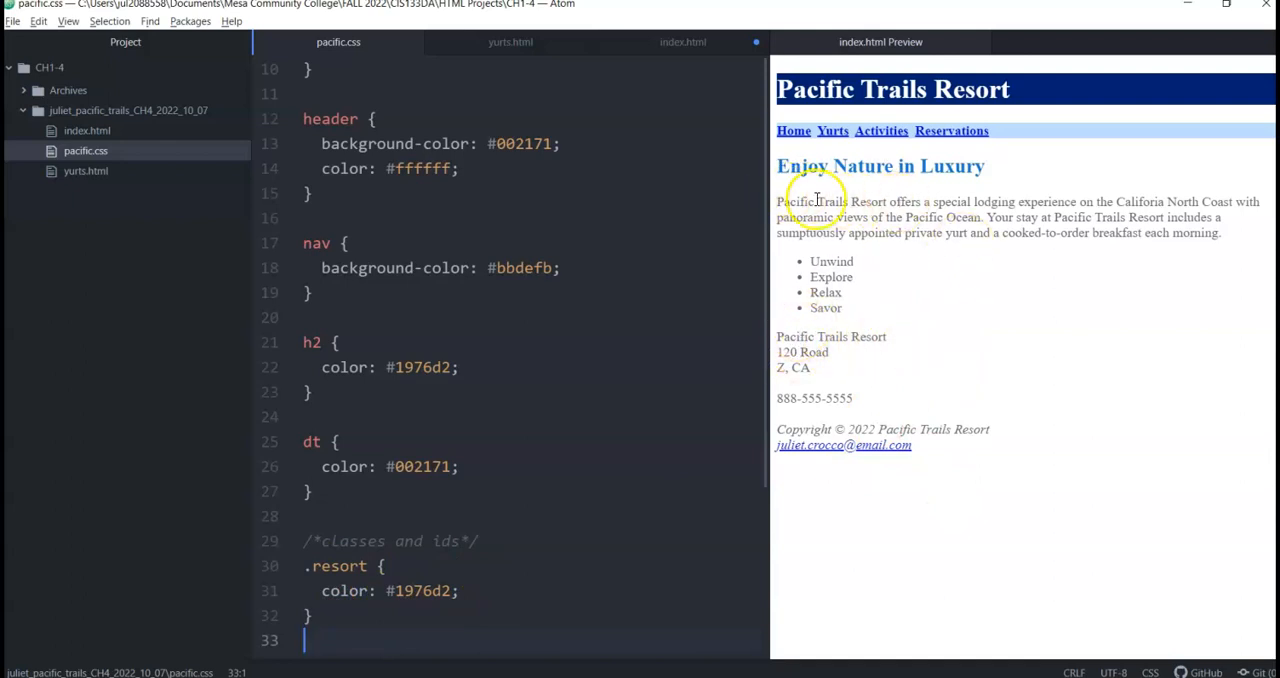
mouse_move(858, 336)
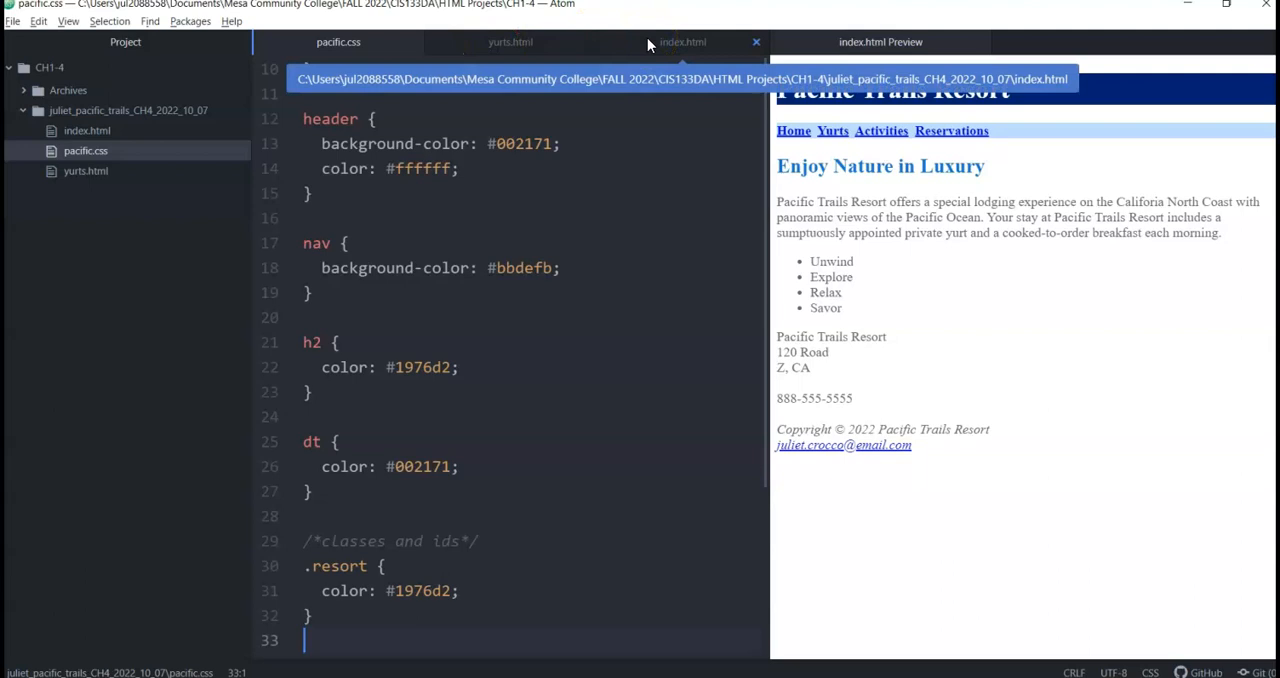
left_click(683, 42)
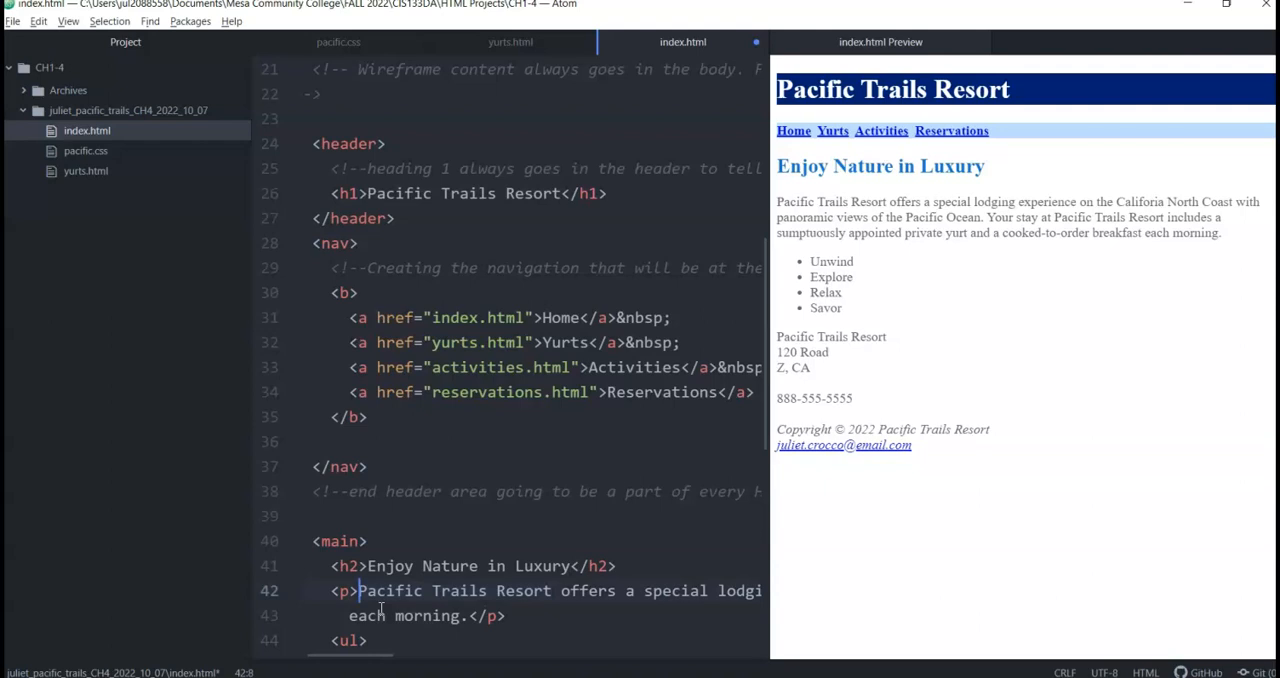
type("<")
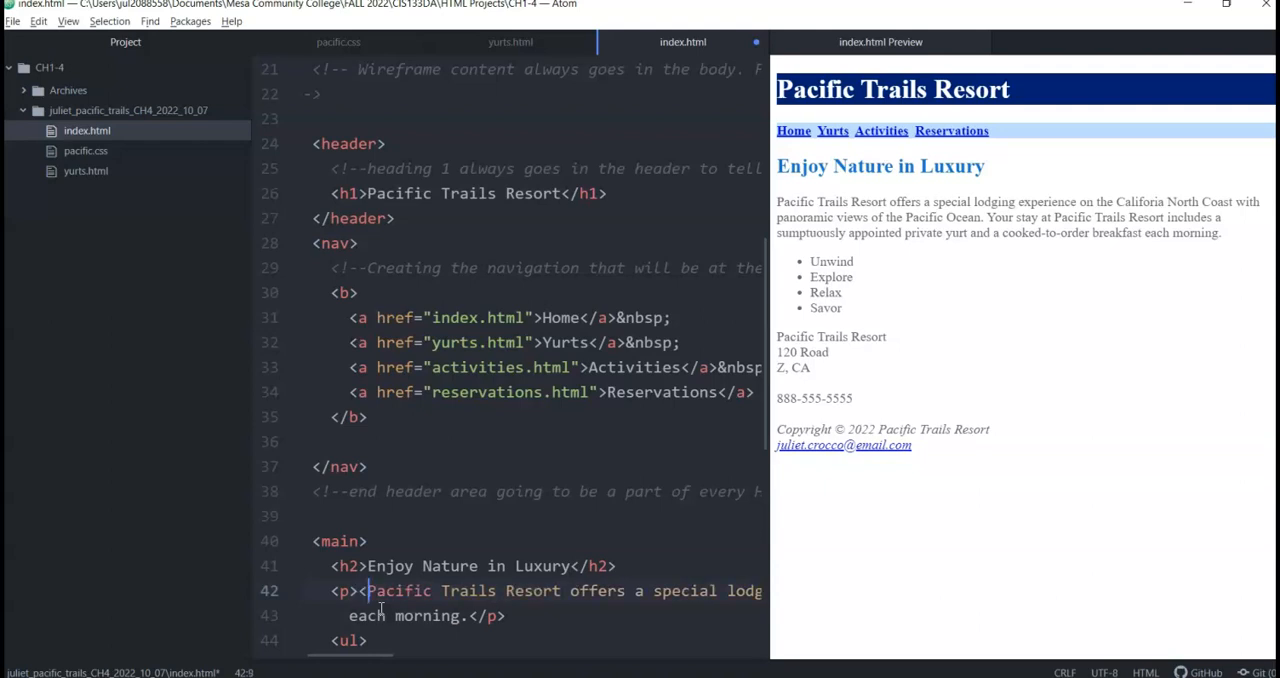
Wrap 'Pacific Trails Resort' in the opening paragraph in <span class="resort">.
type("span>")
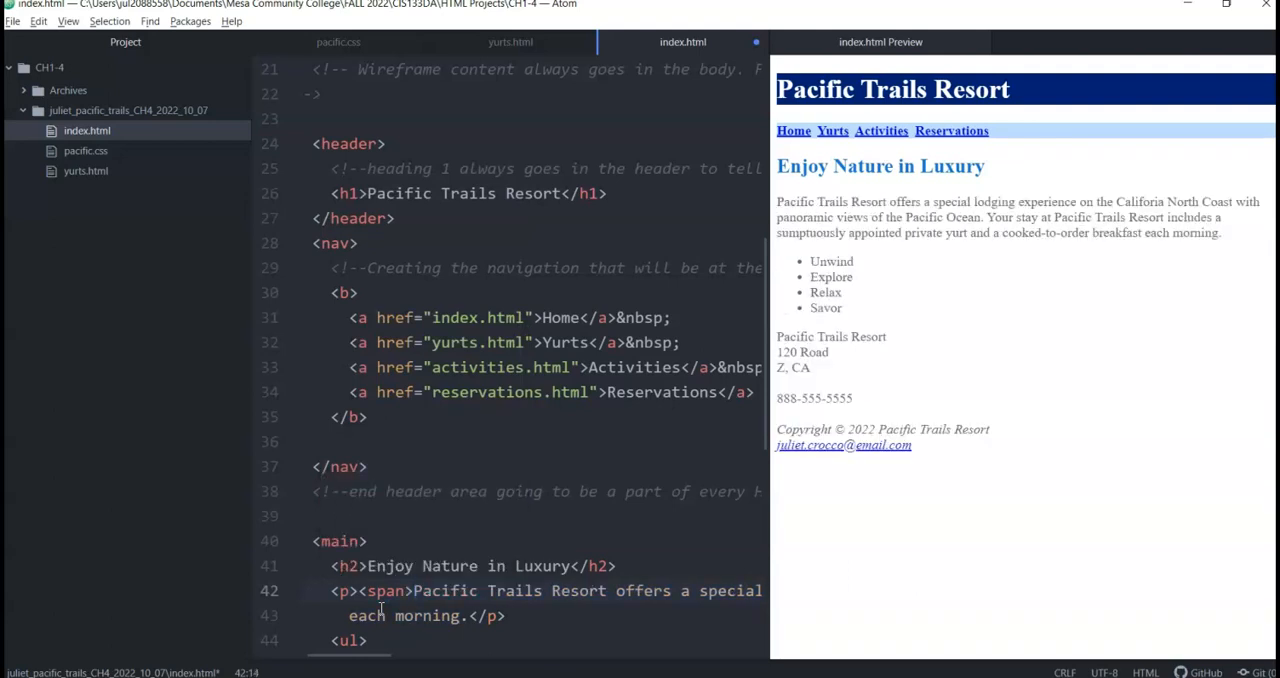
left_click(563, 590)
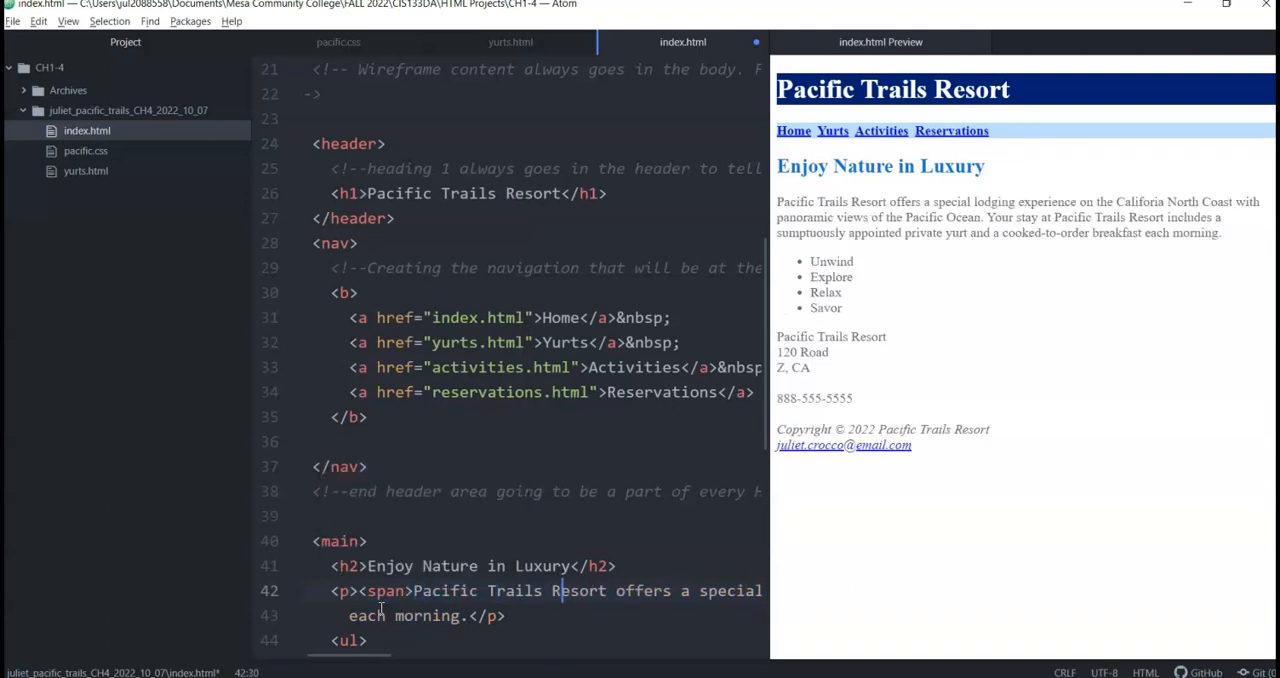
type("</span>")
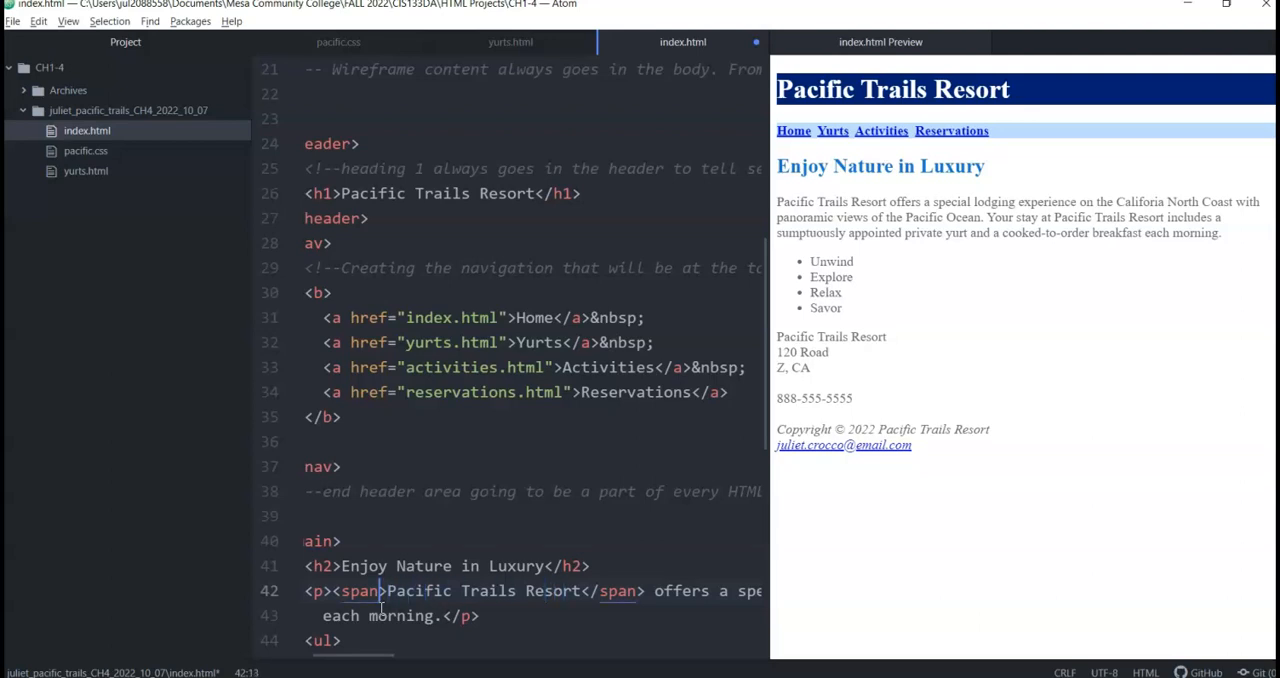
mouse_move(807, 400)
type(" class=\"")
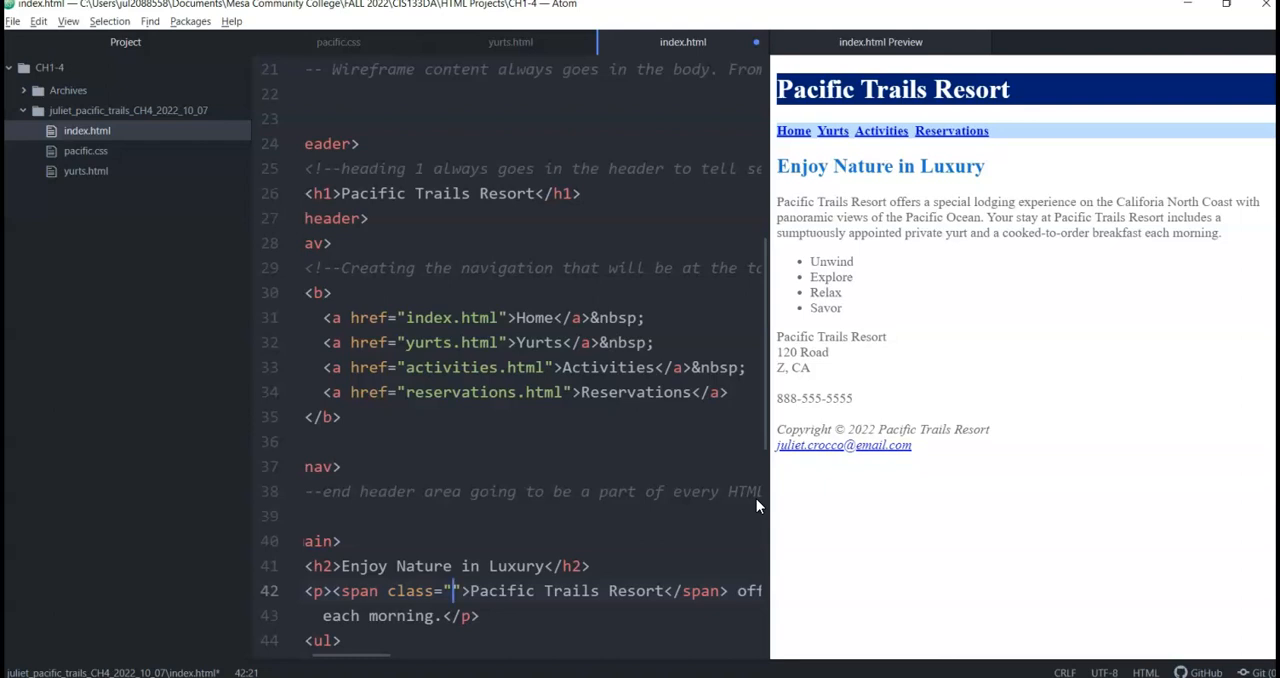
type("res")
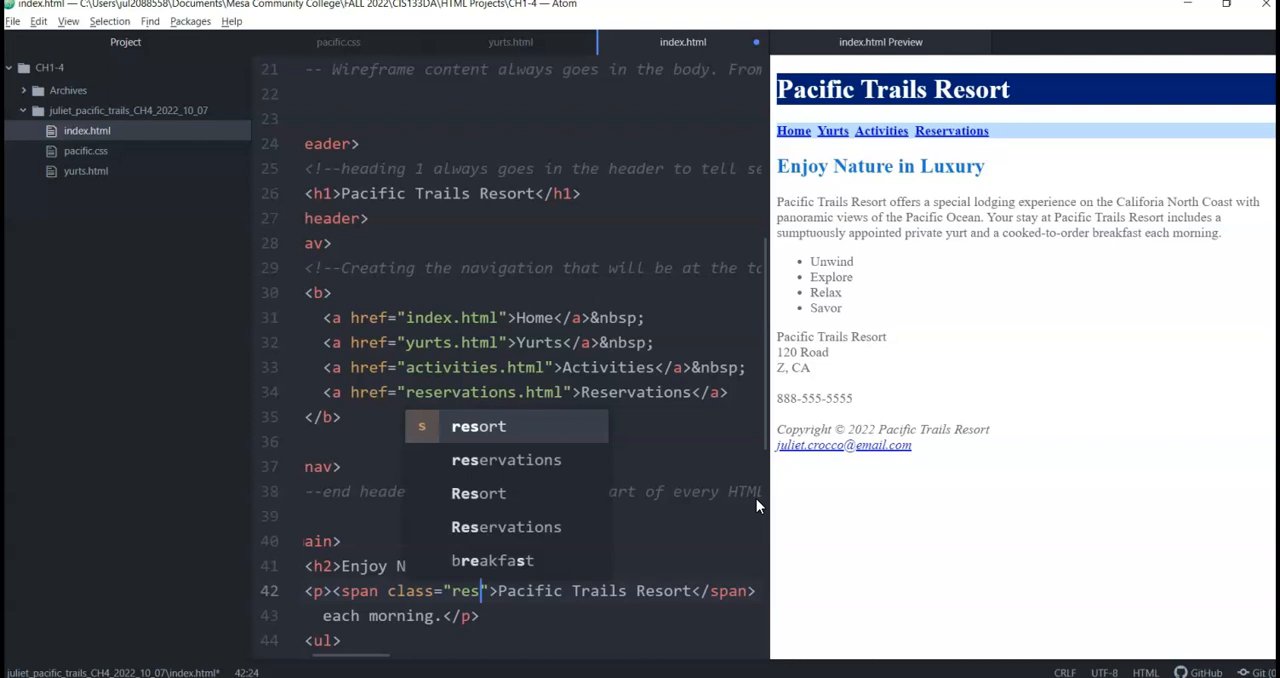
key("enter")
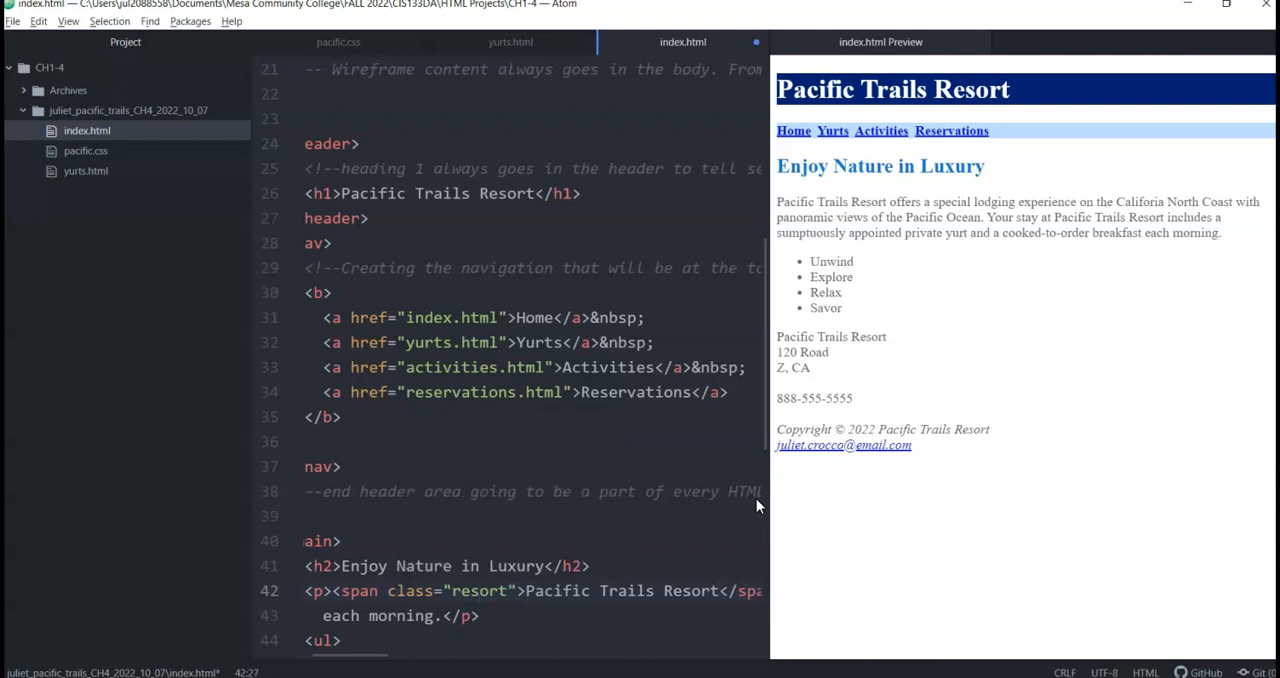
left_click(510, 590)
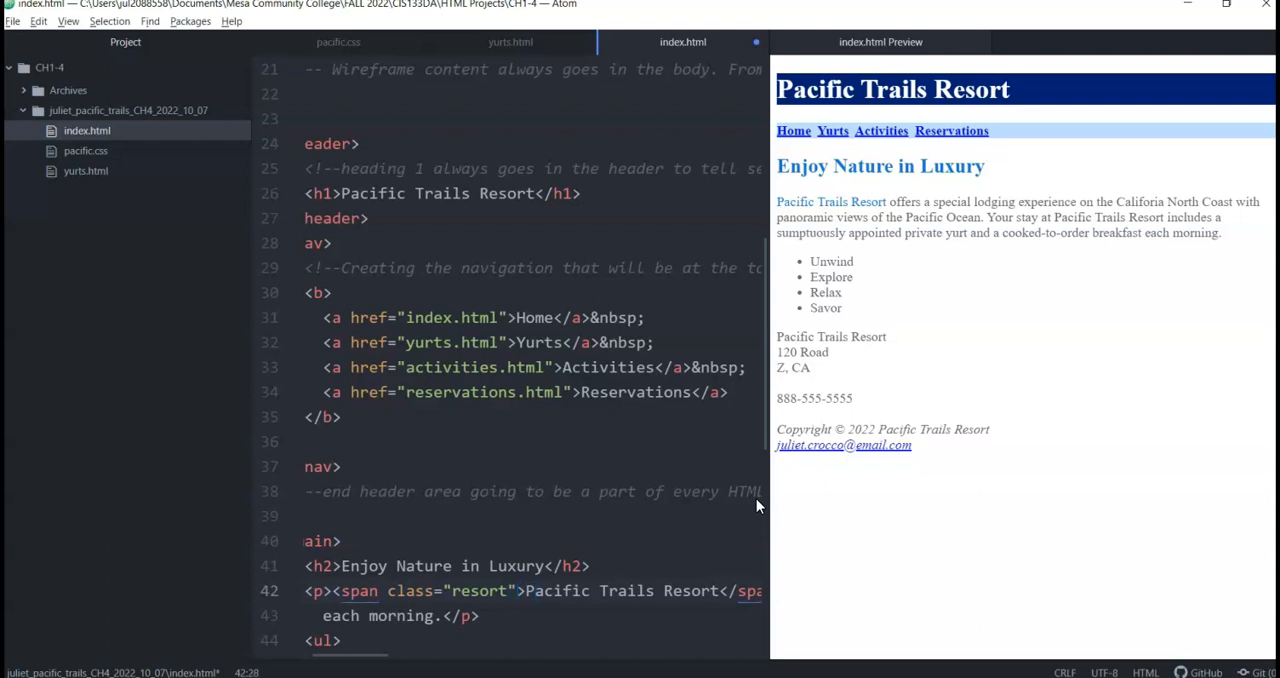
left_click(517, 590)
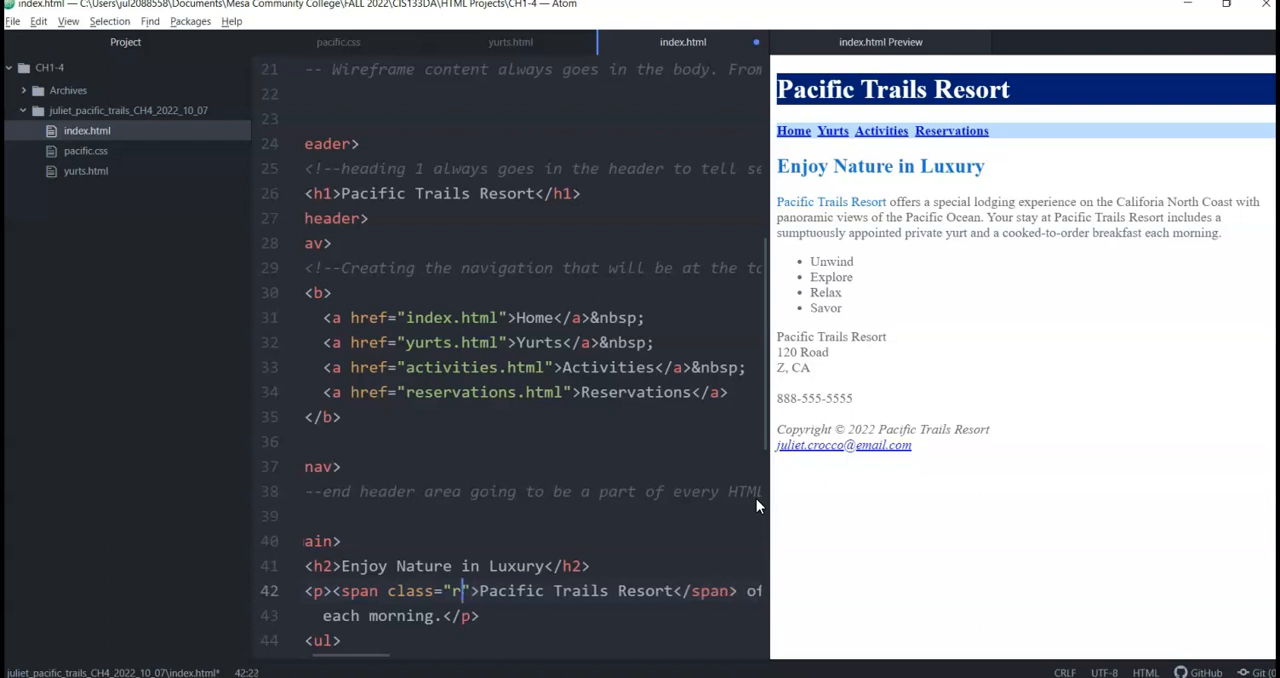
type("esort")
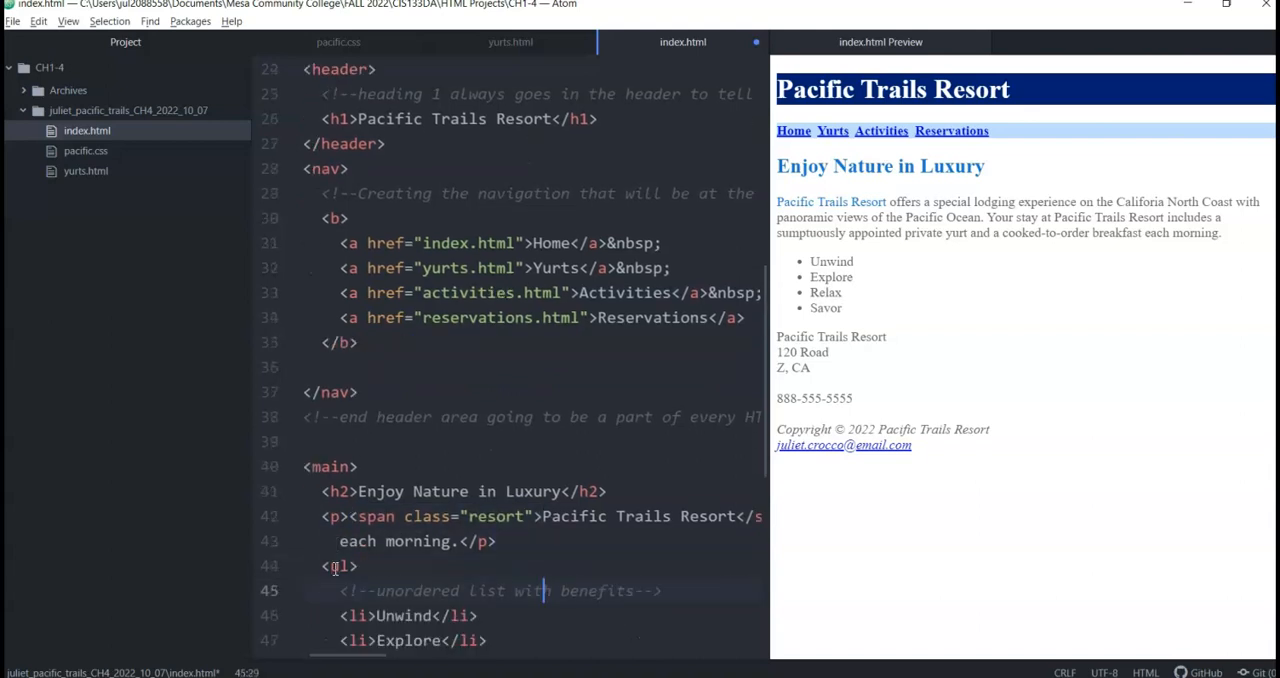
Scroll down to the contact address block in index.html.
scroll("down", 3)
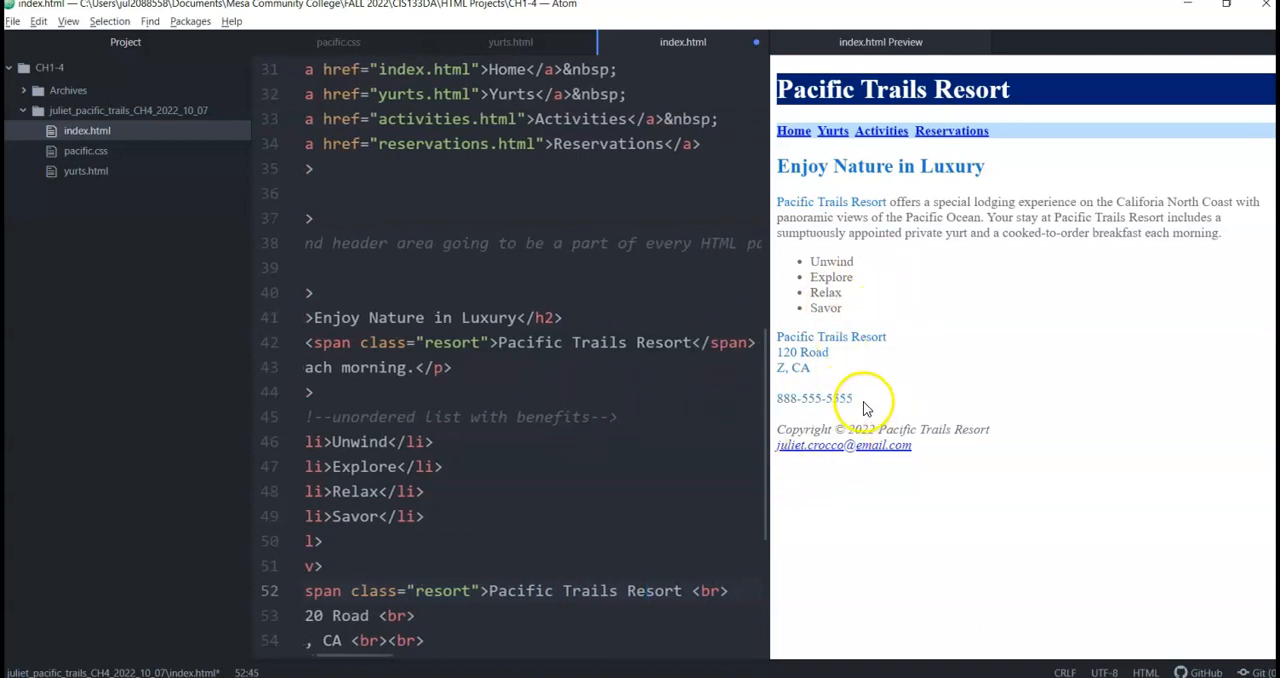
mouse_move(780, 500)
type("</span>")
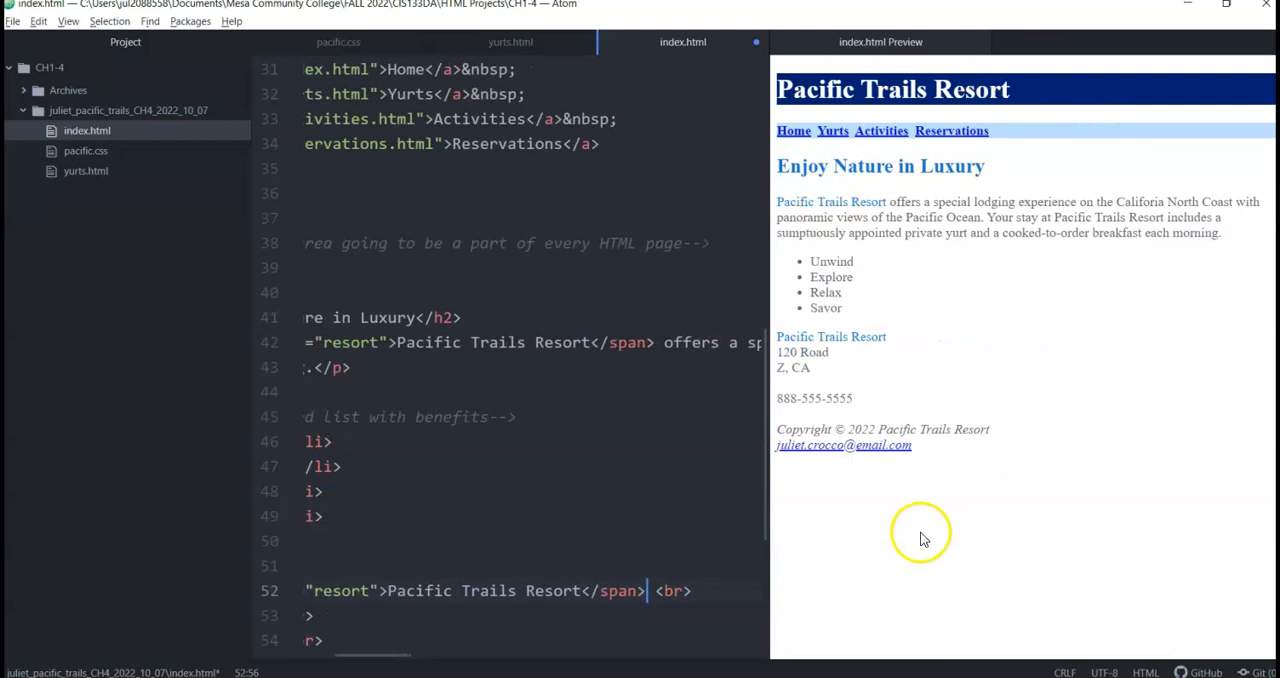
mouse_move(546, 465)
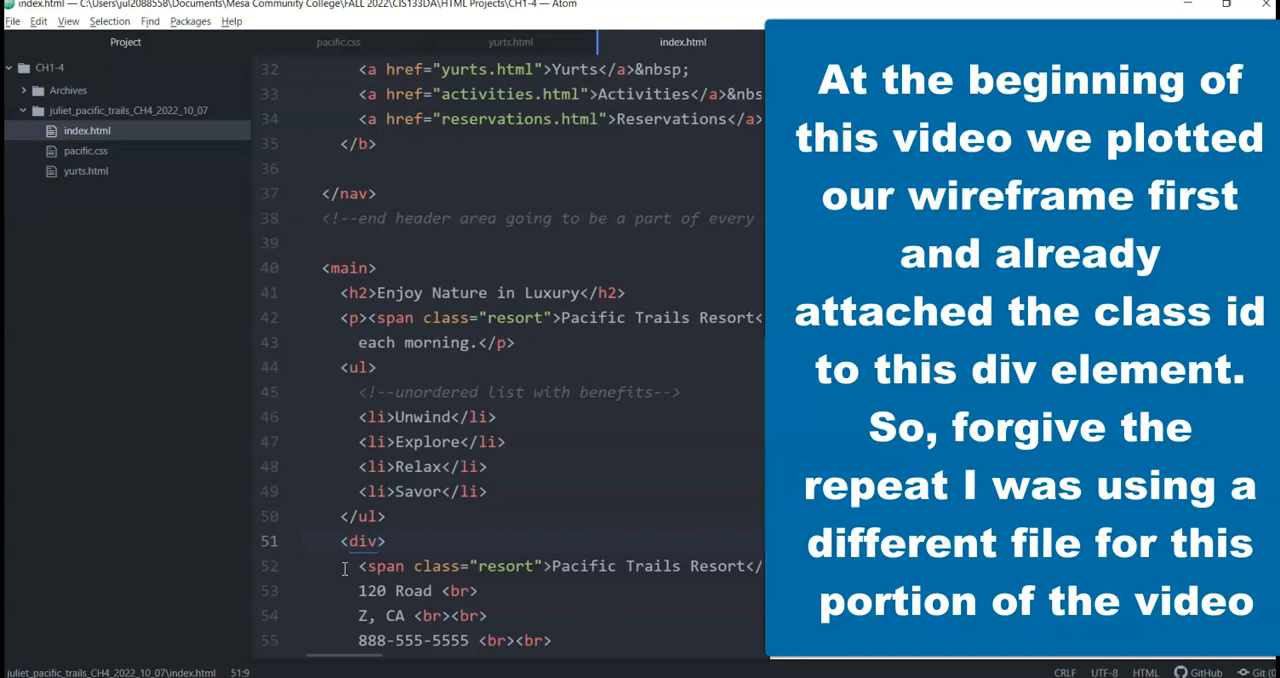
Add id="contact" to the contact block's opening div on line 51.
left_click(379, 541)
type(" id=\"")
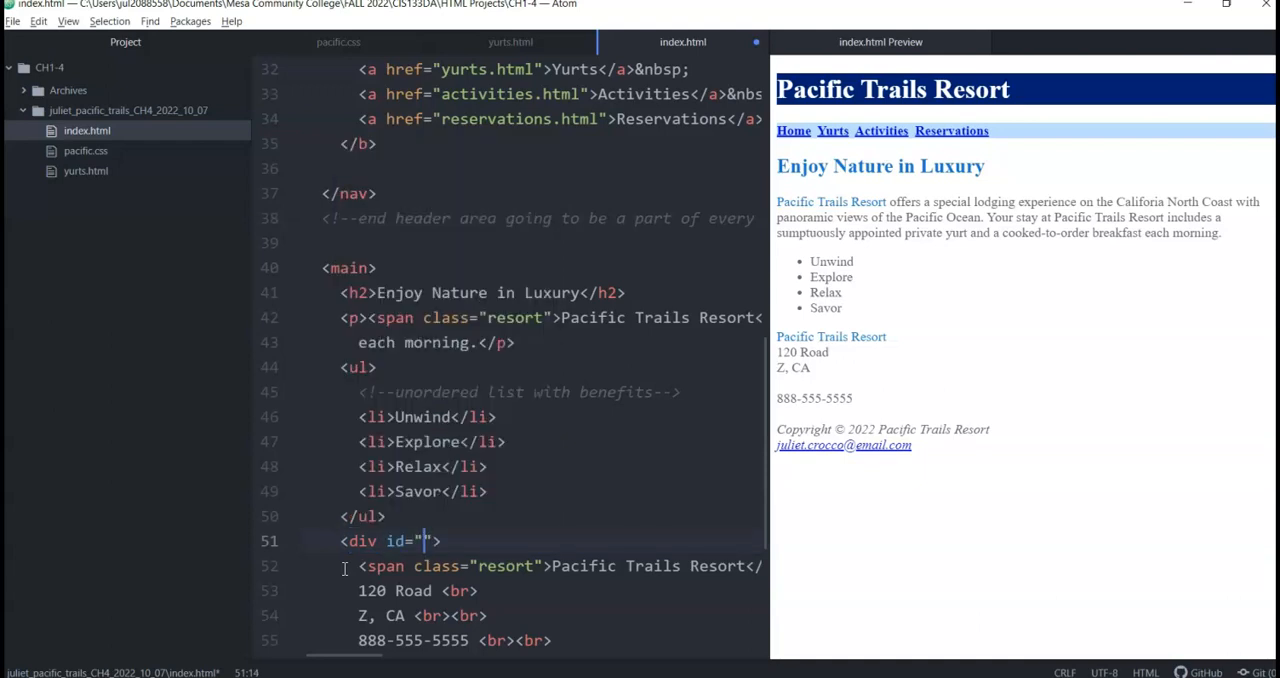
type("contact")
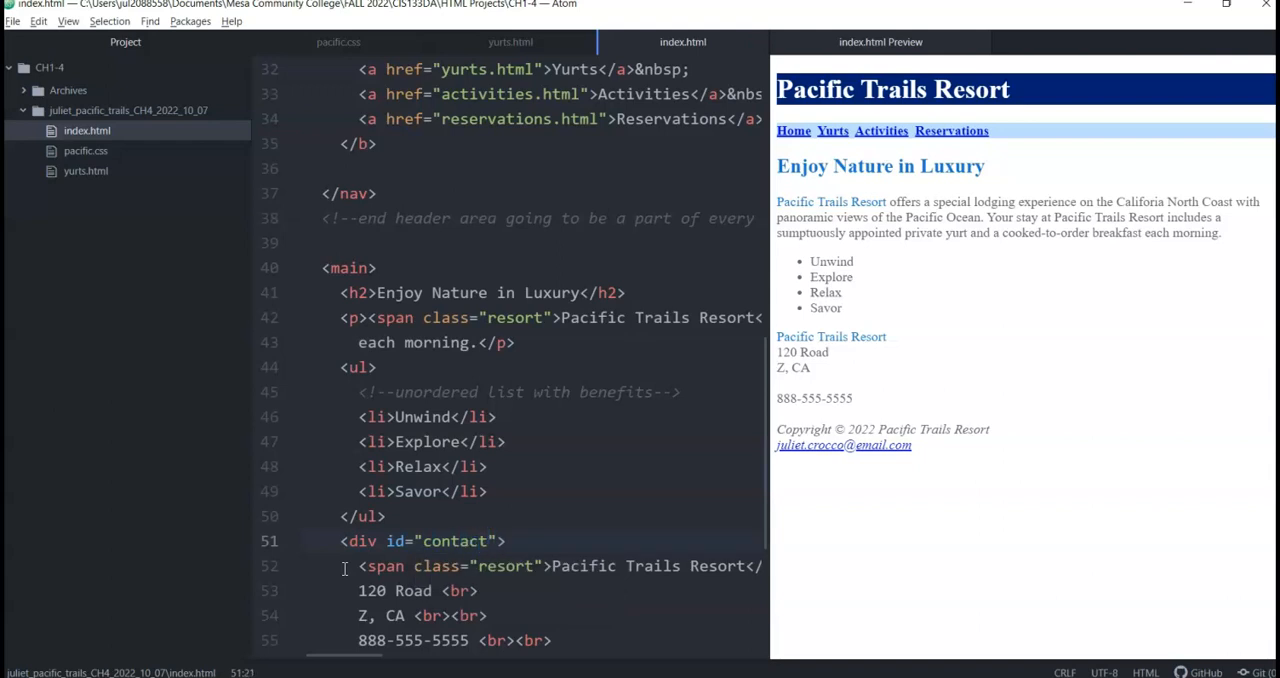
left_click(487, 541)
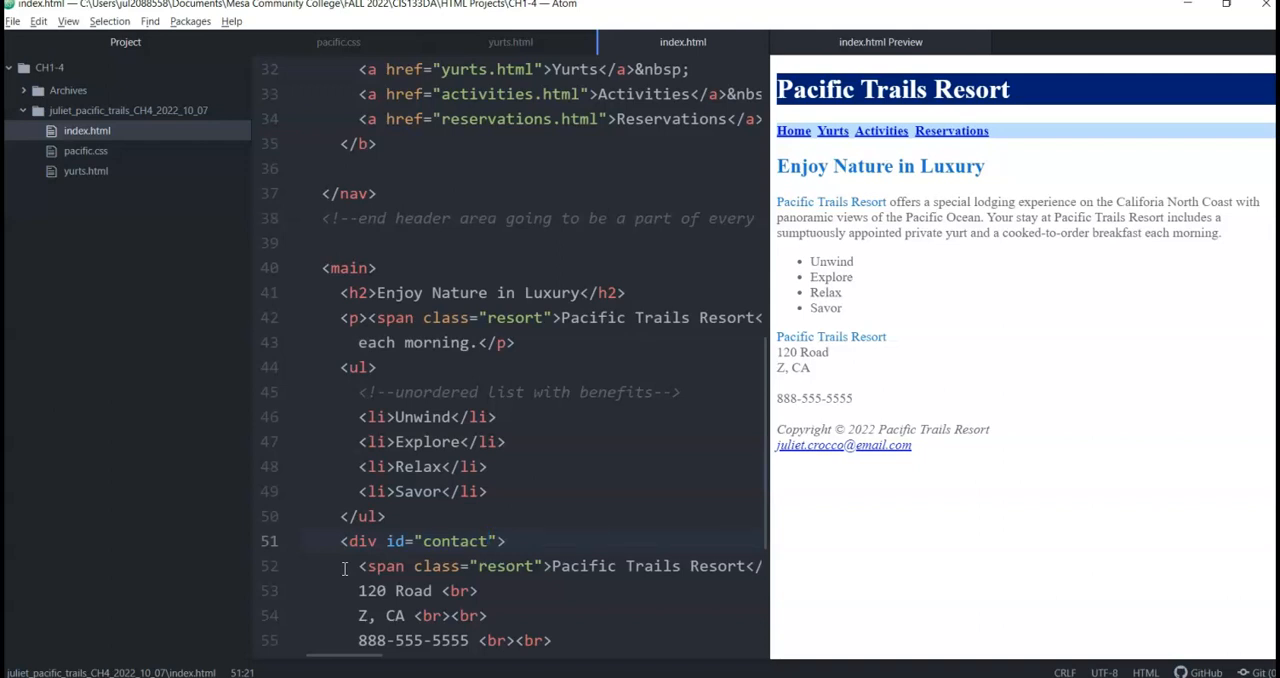
left_click(487, 541)
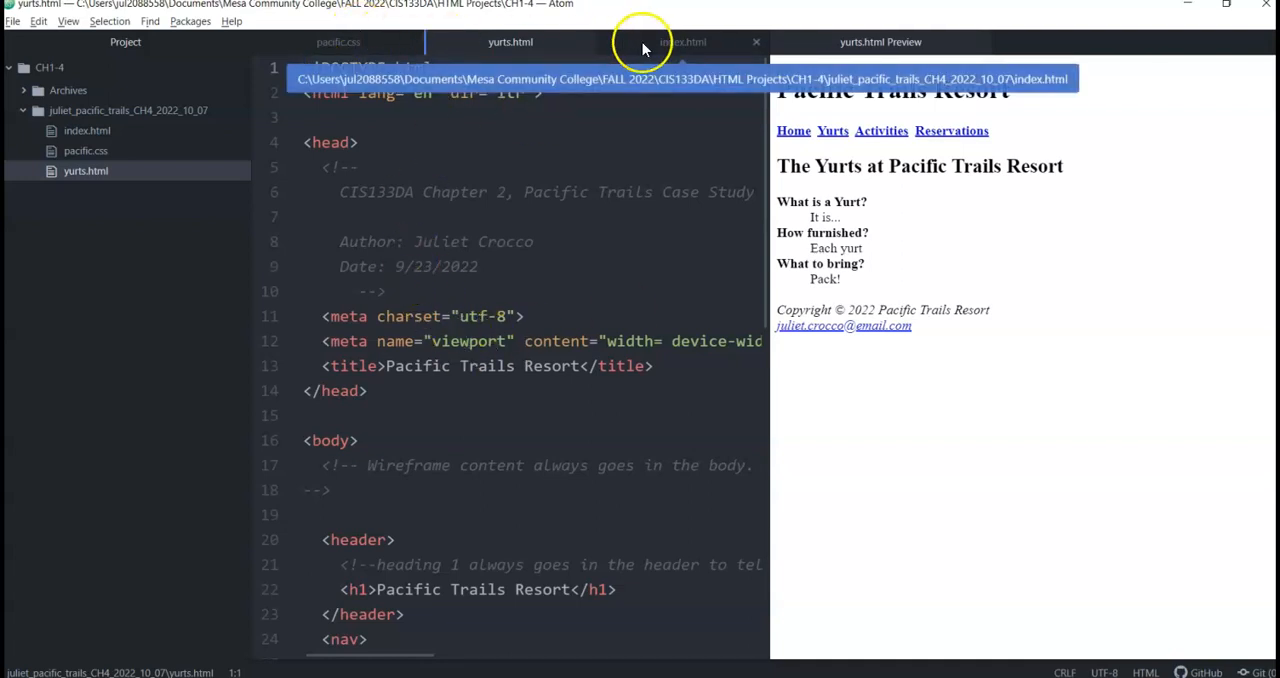
Copy index.html's main-stylesheet comment and pacific.css link lines into the yurts.html head.
left_click(683, 42)
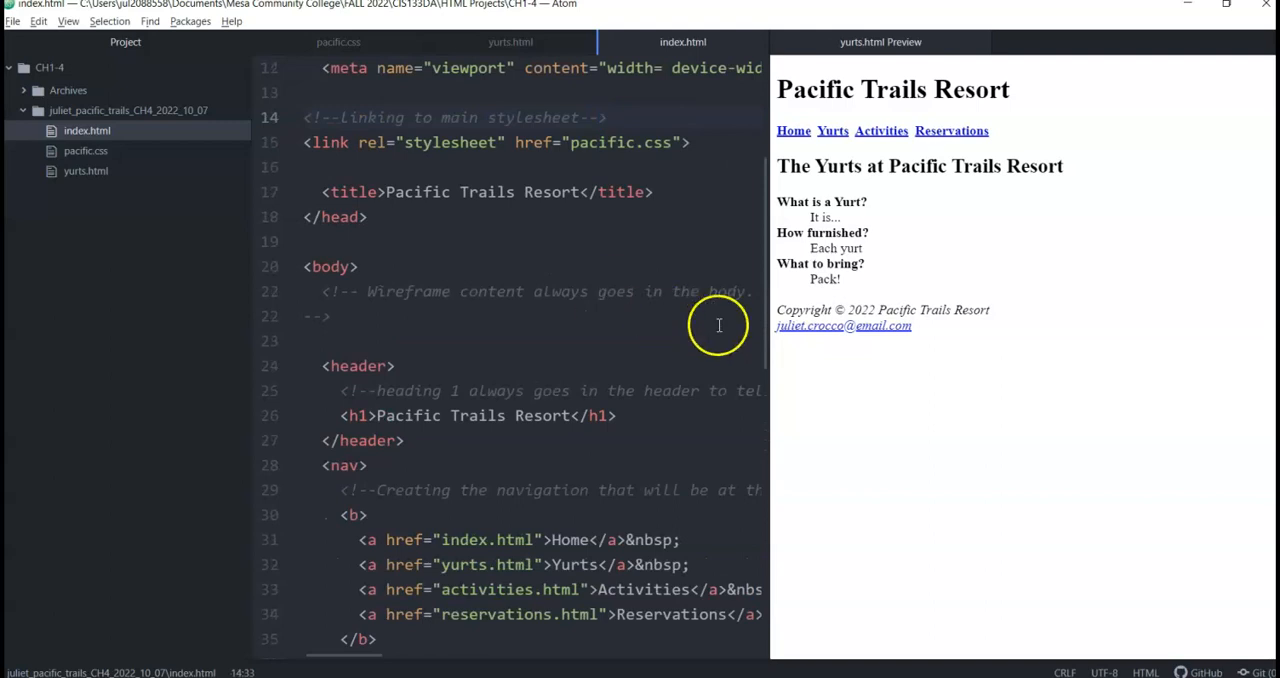
left_click(342, 105)
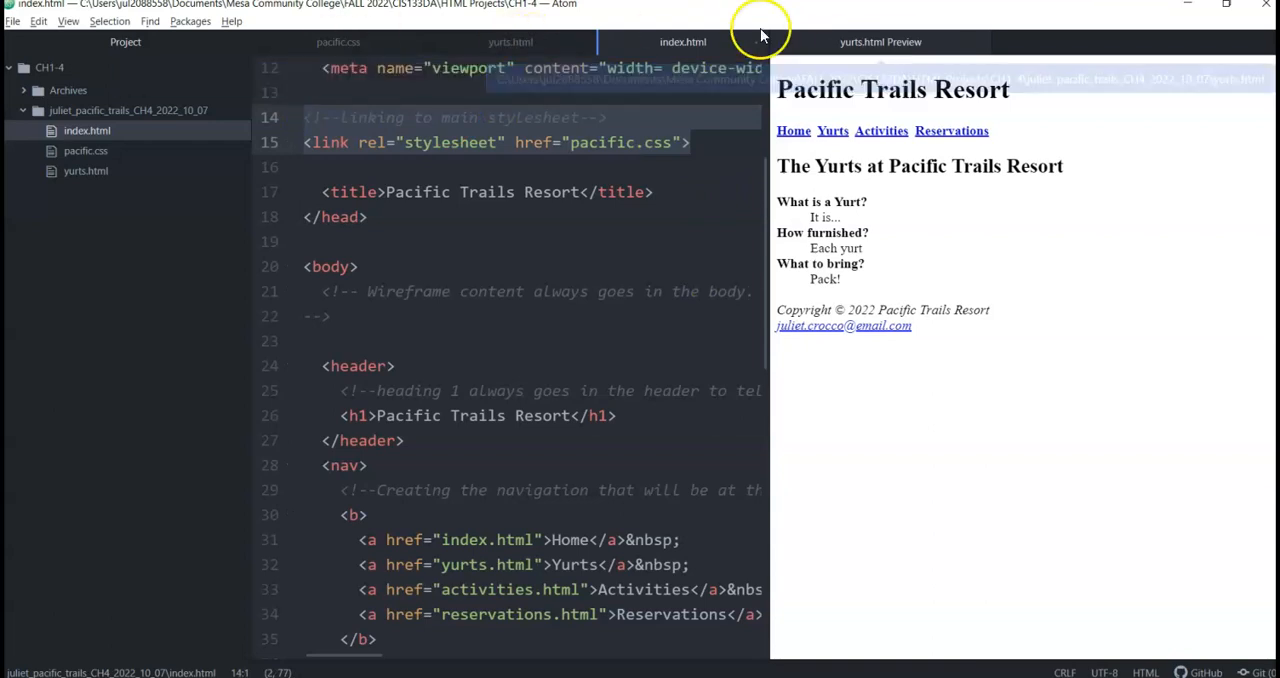
left_click(510, 42)
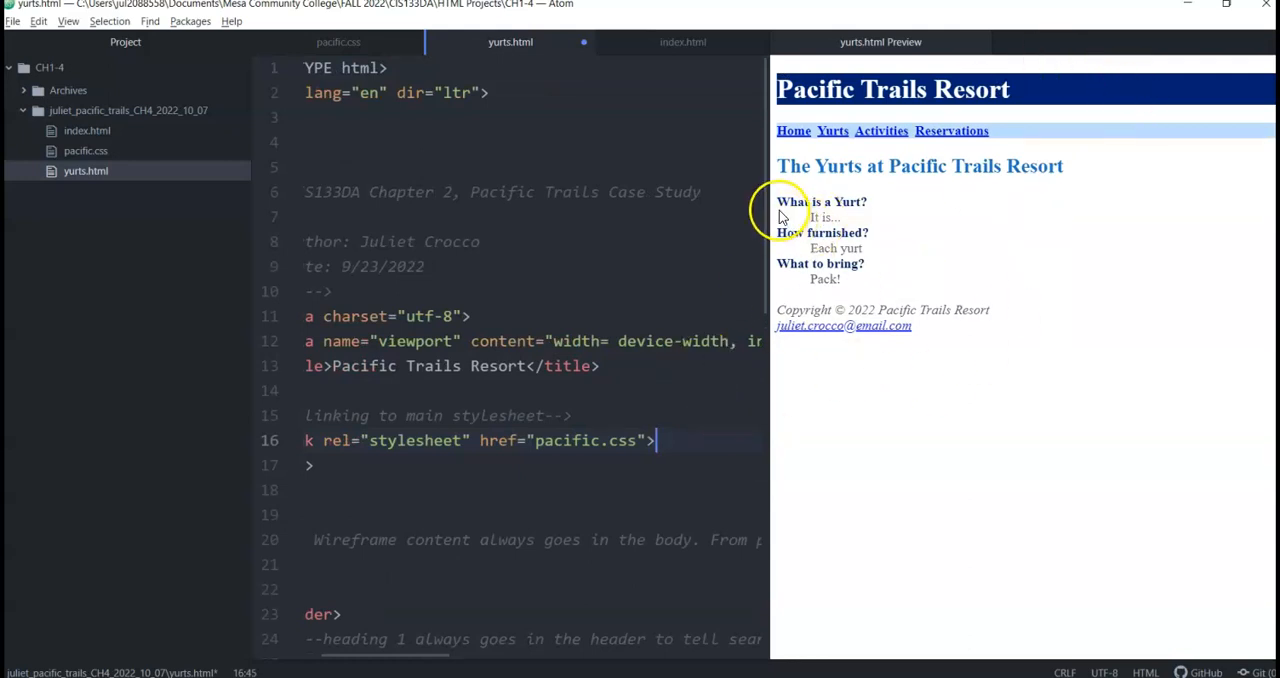
mouse_move(867, 207)
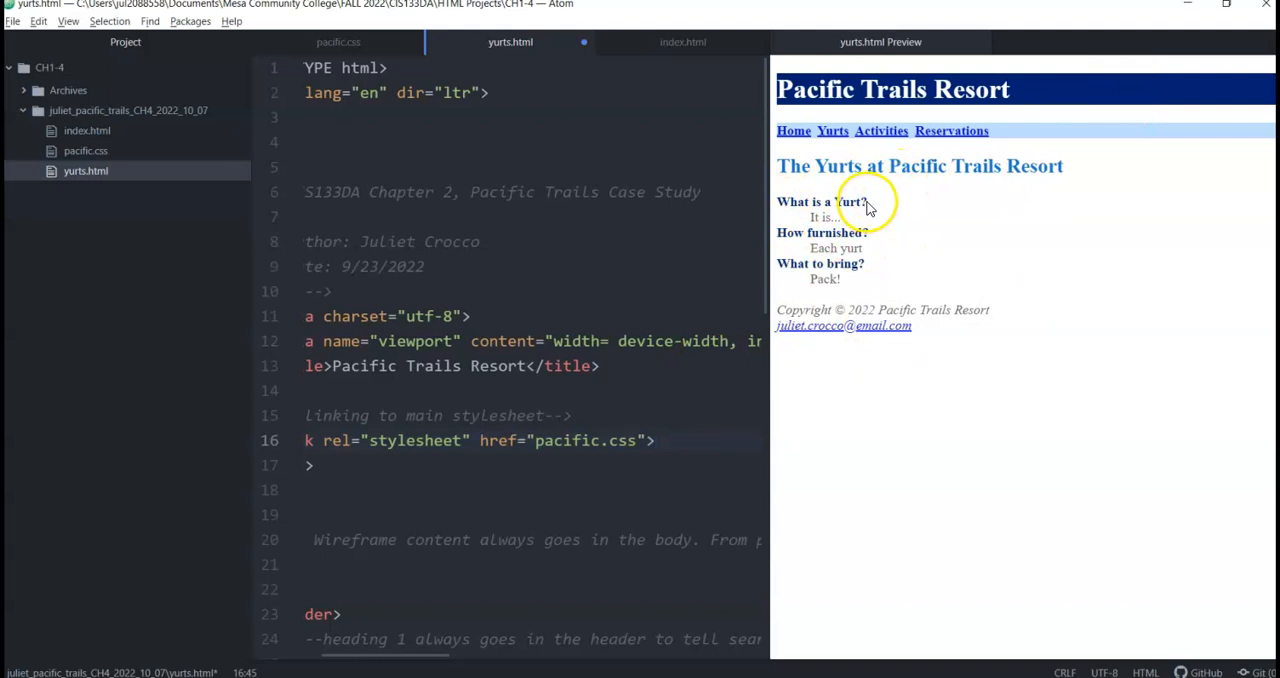
double_click(821, 201)
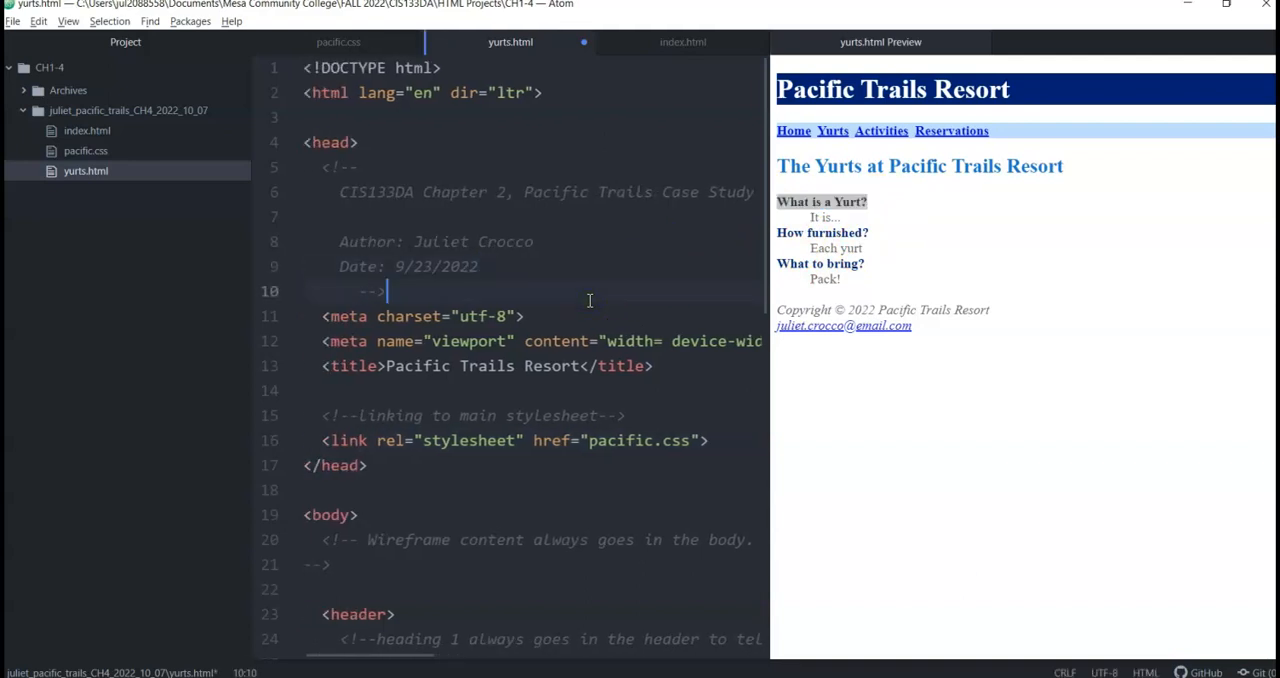
Put <dl> above the first yurt question comment and </dl> after the last dd line.
scroll("down", 3)
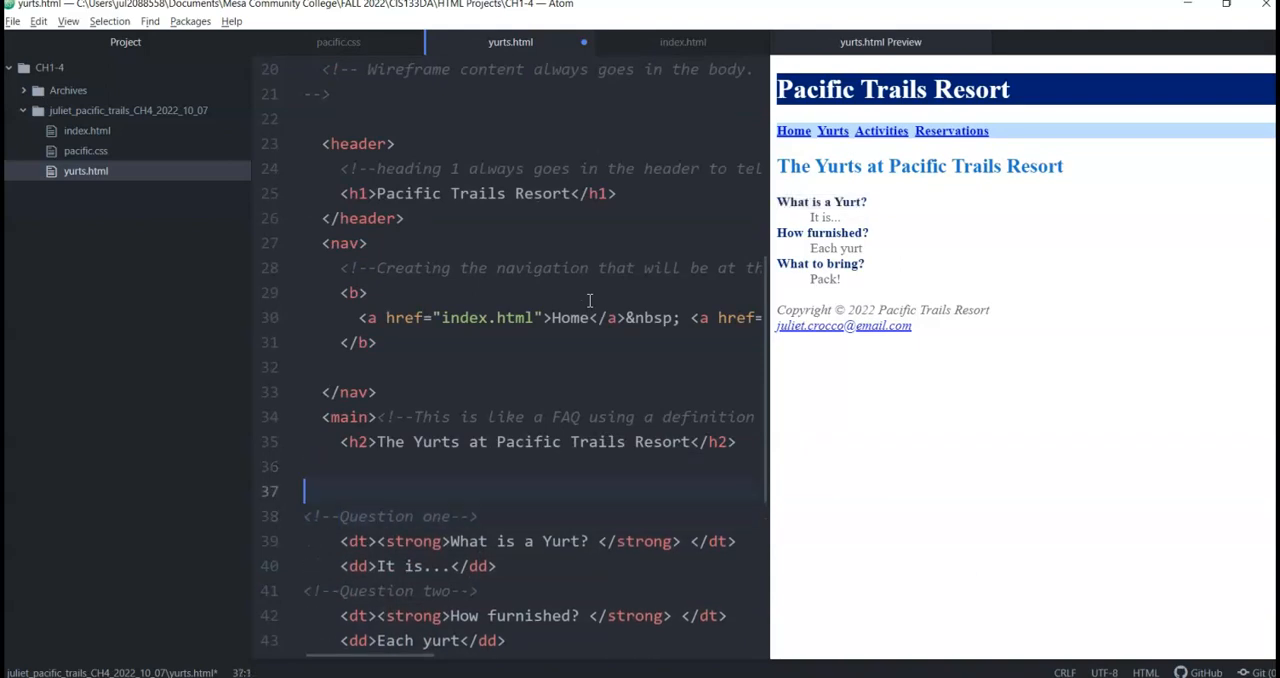
type("dl class=\"\">")
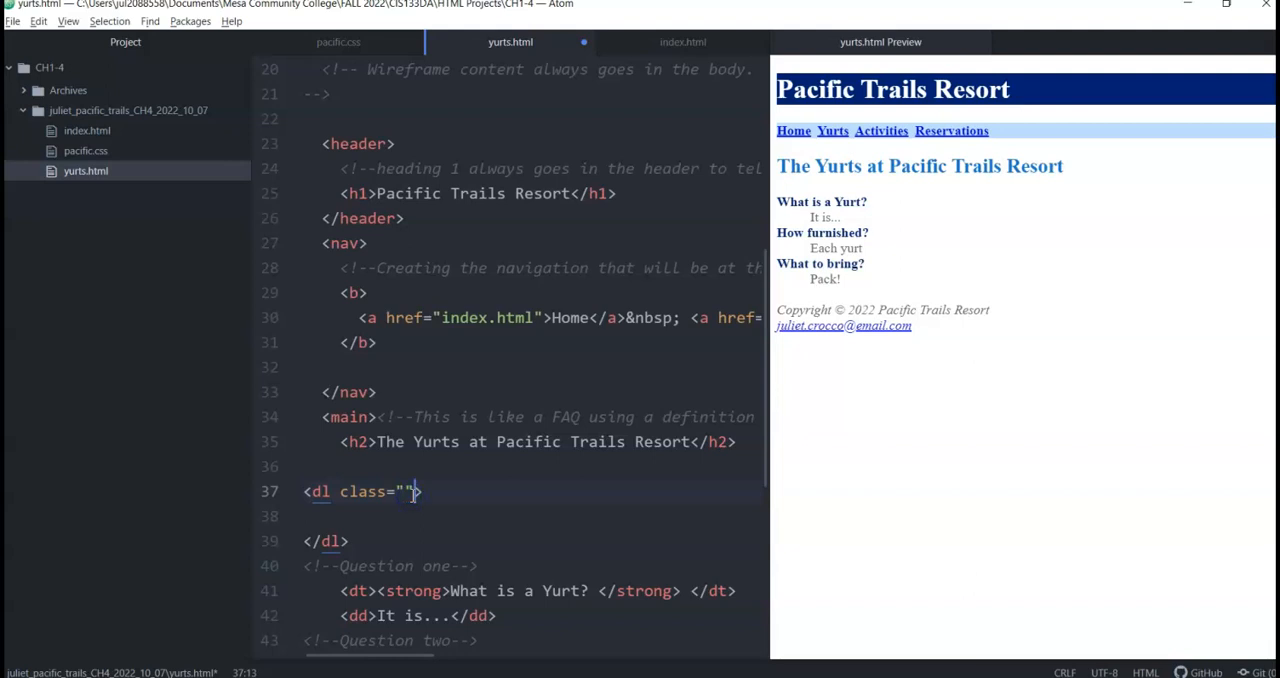
key("BackSpace")
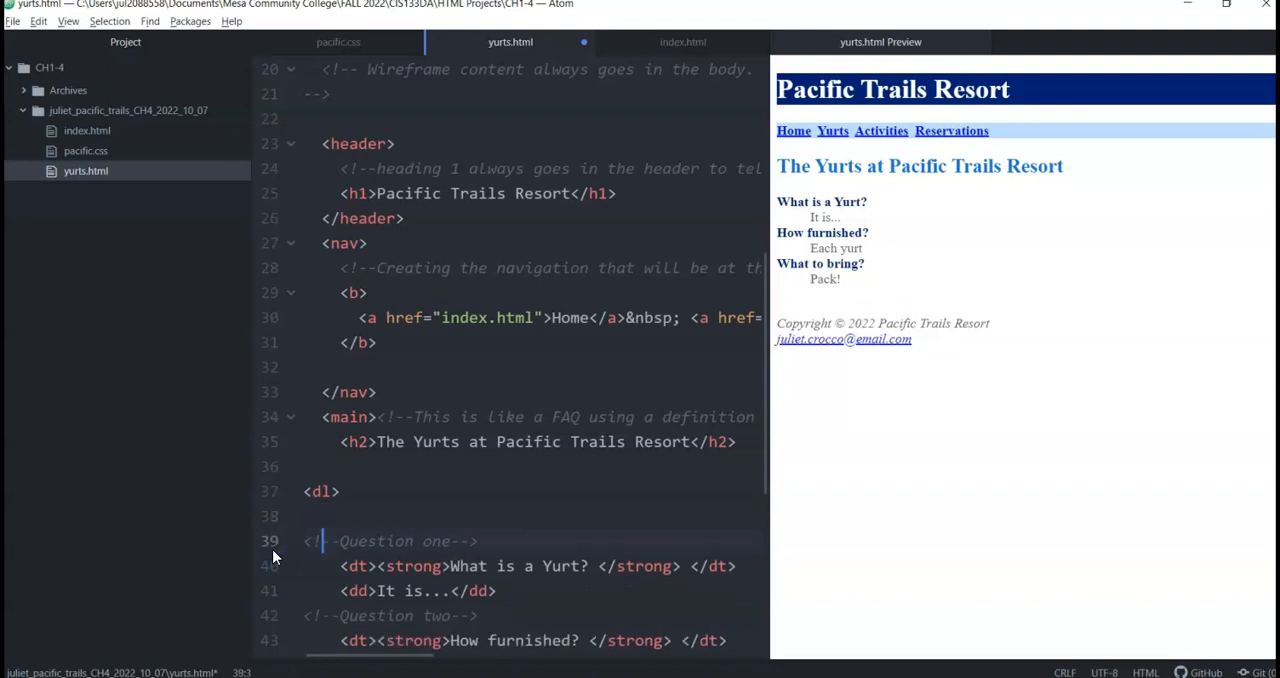
scroll("down", 3)
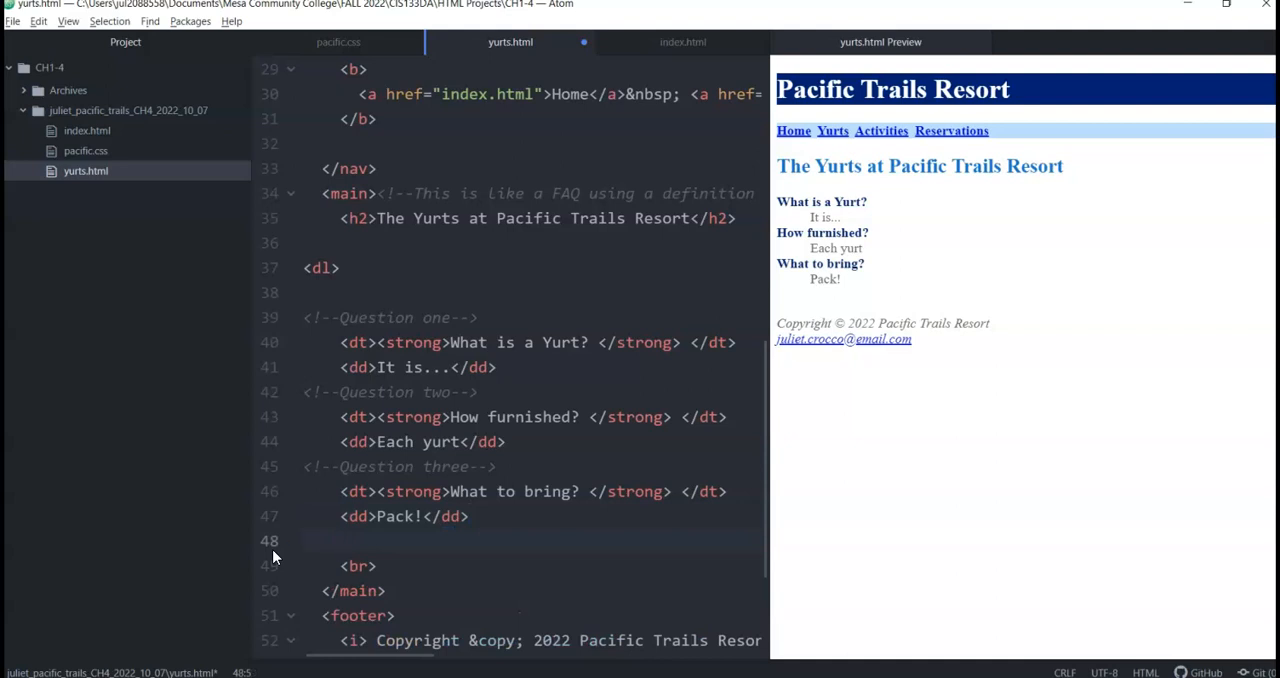
type("</dl>")
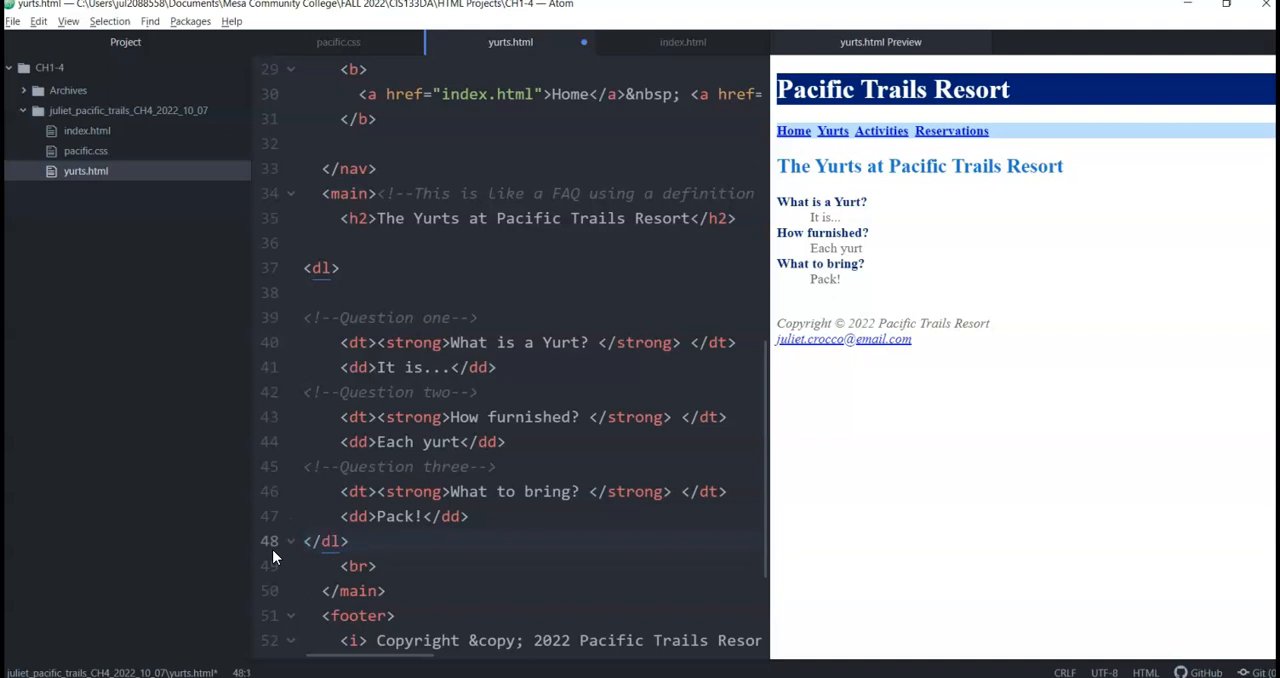
left_click(305, 541)
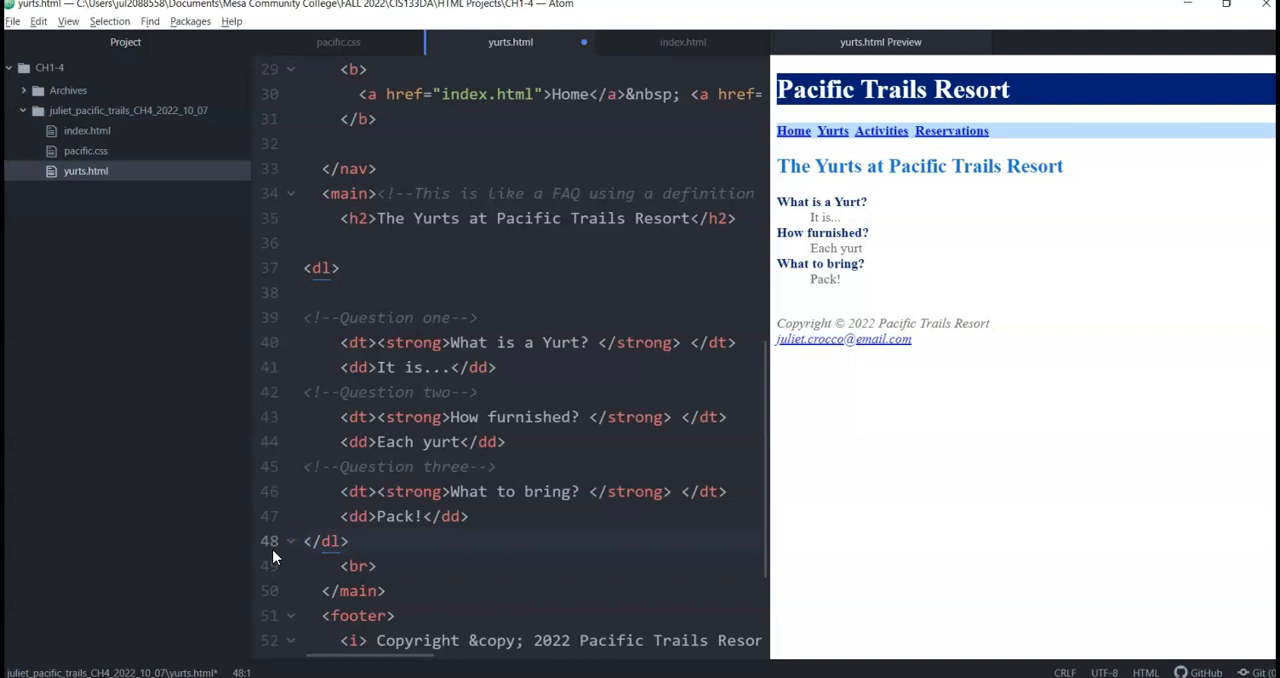
left_click(303, 541)
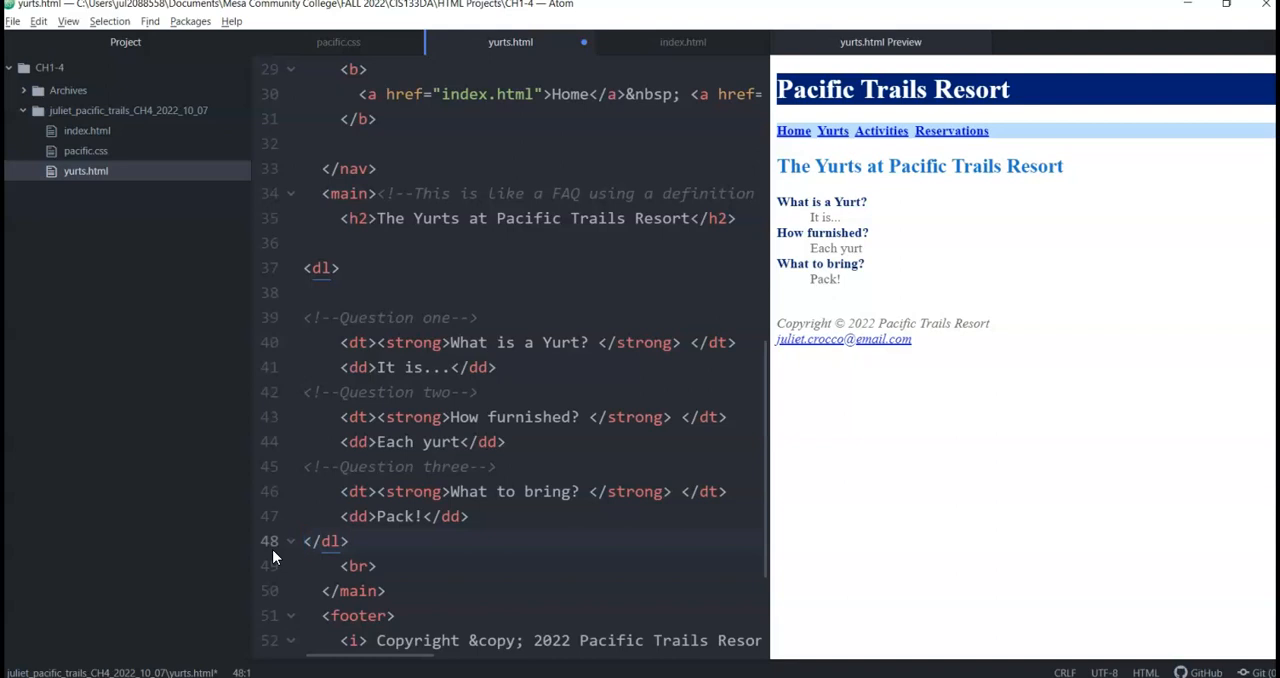
left_click(304, 541)
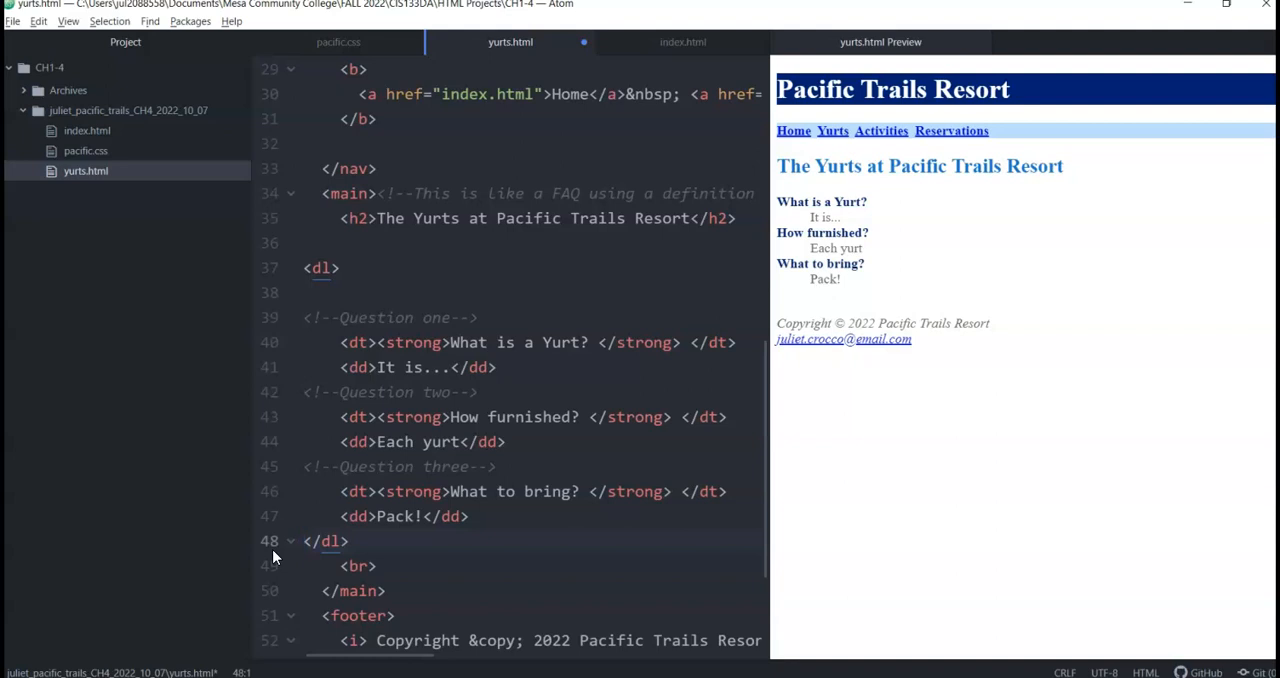
left_click(303, 541)
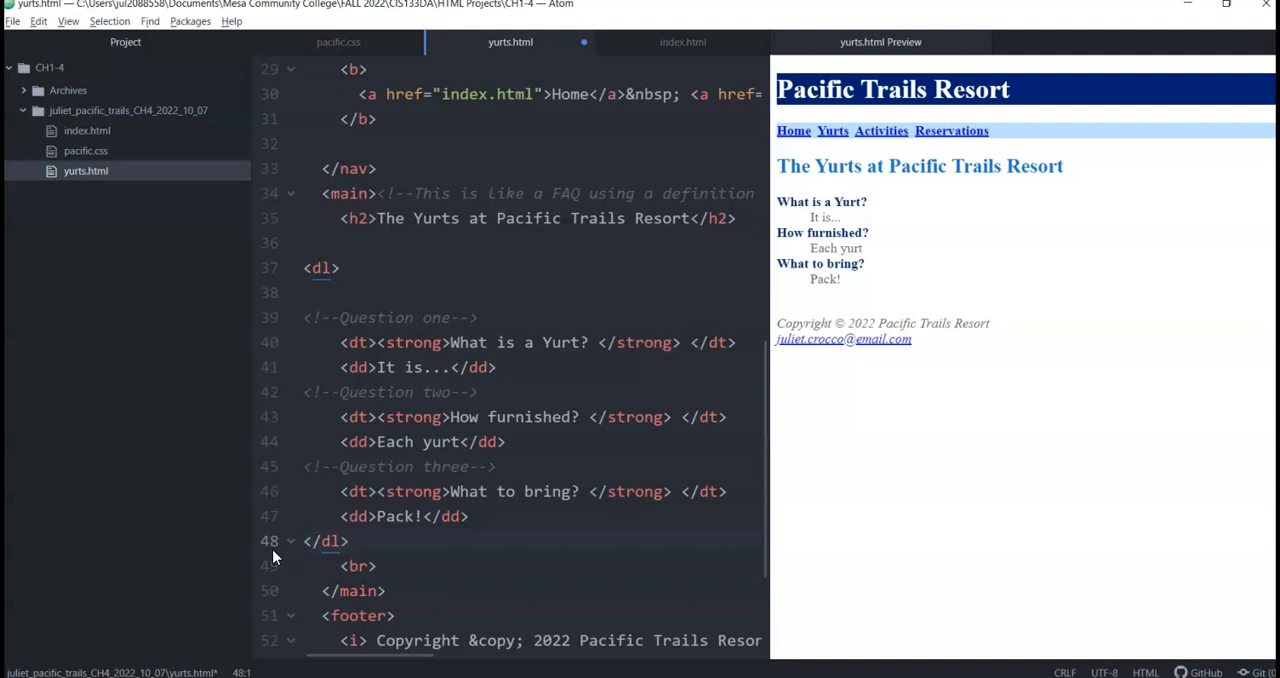
left_click(303, 541)
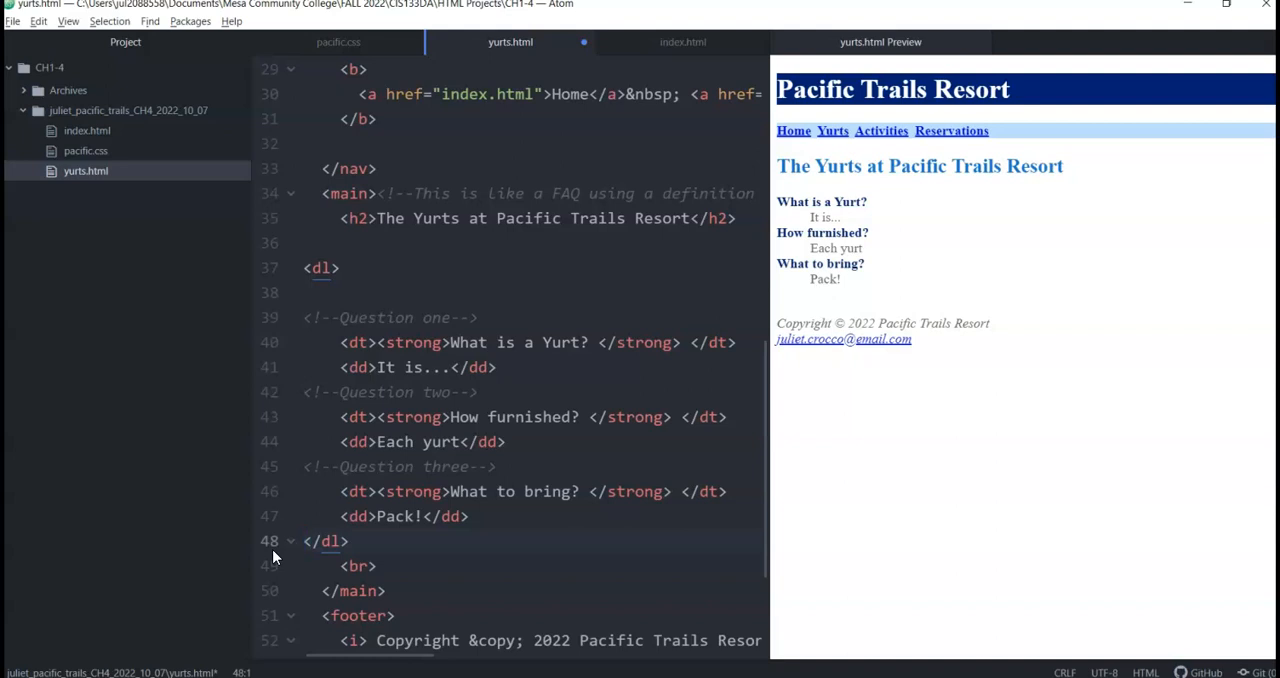
left_click(305, 540)
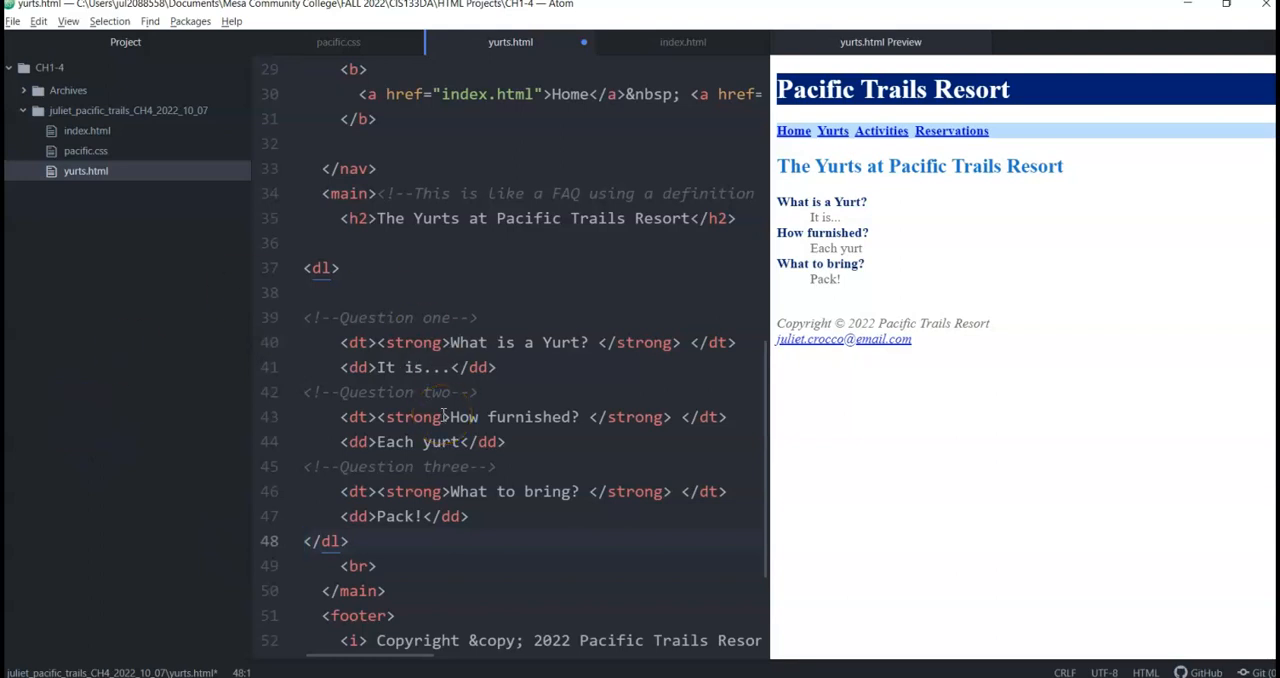
Reopen pacific.css and insert two blank lines after the header rule.
left_click(338, 42)
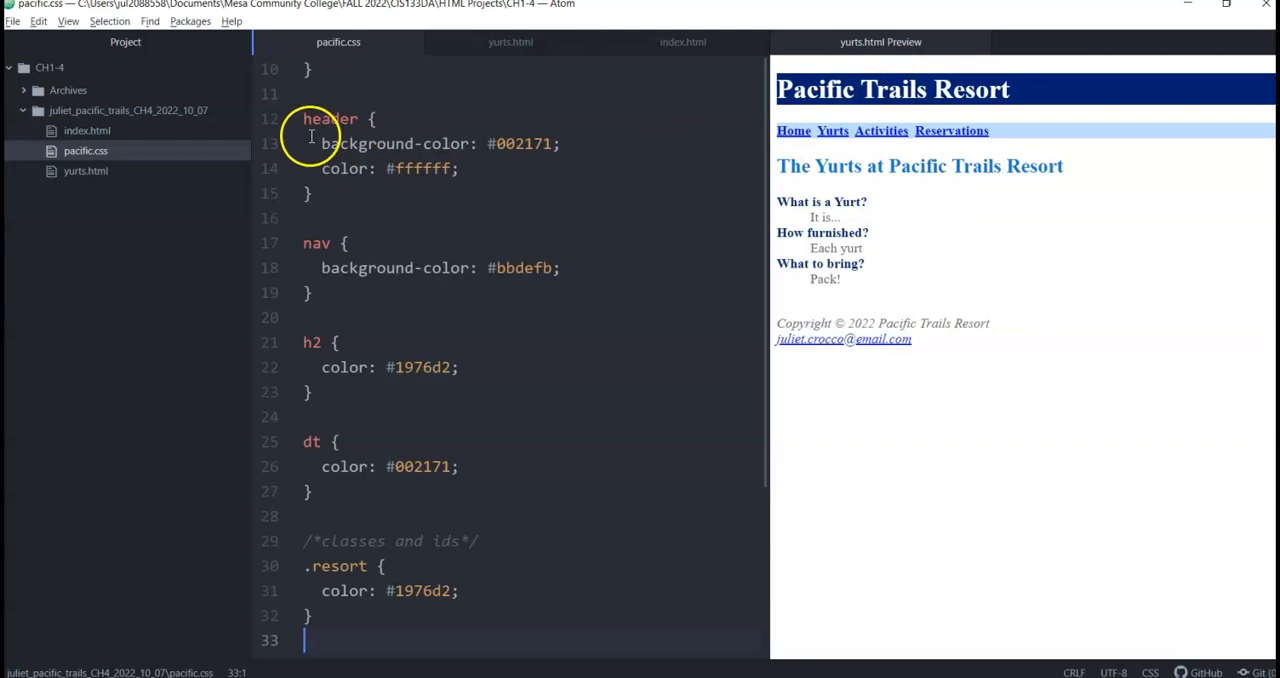
mouse_move(790, 78)
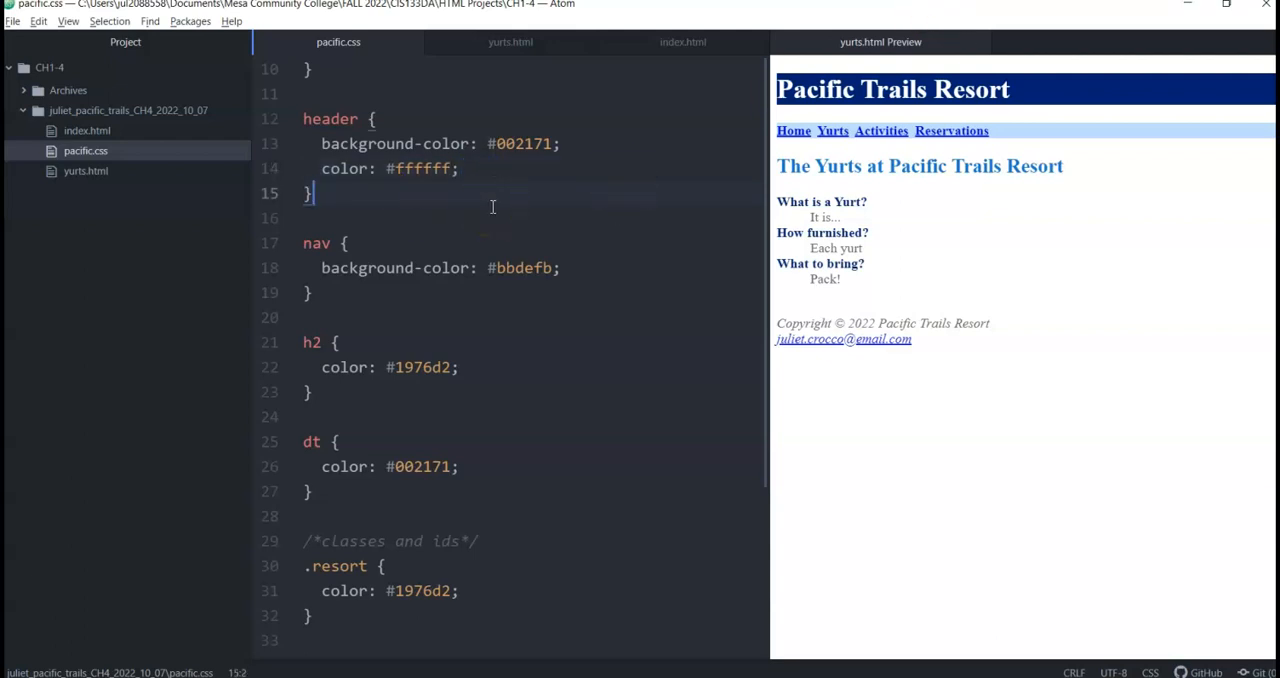
key("enter")
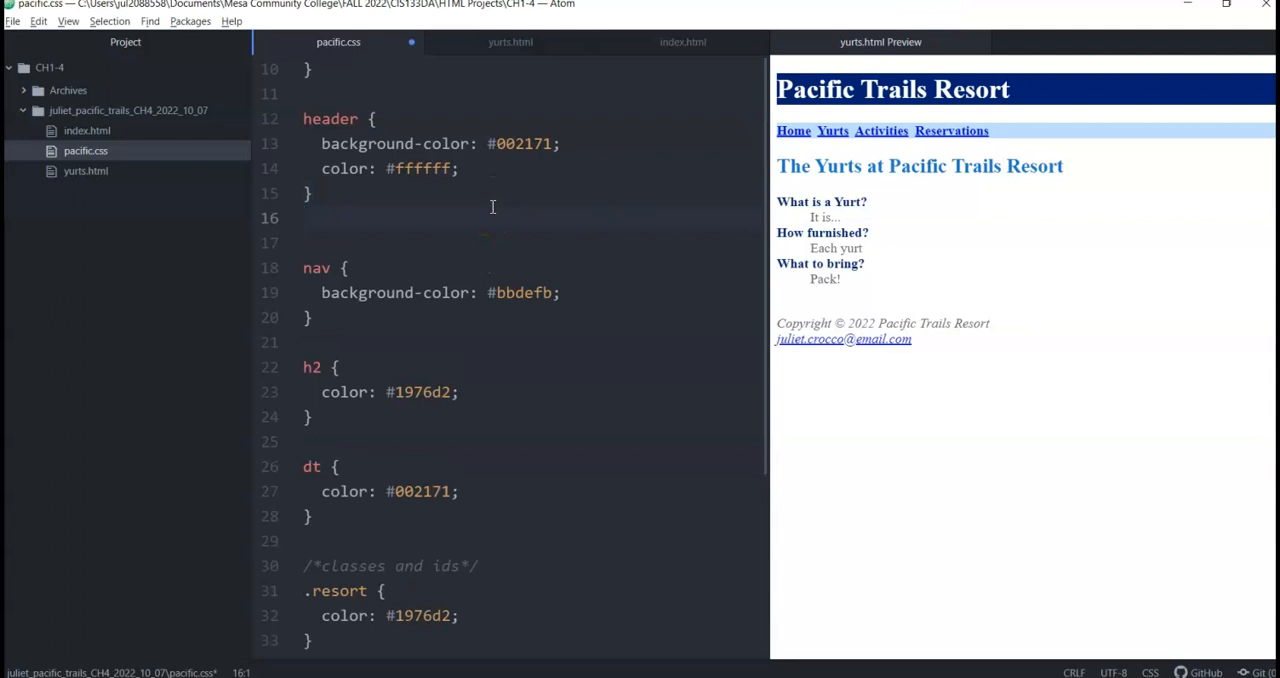
left_click(303, 218)
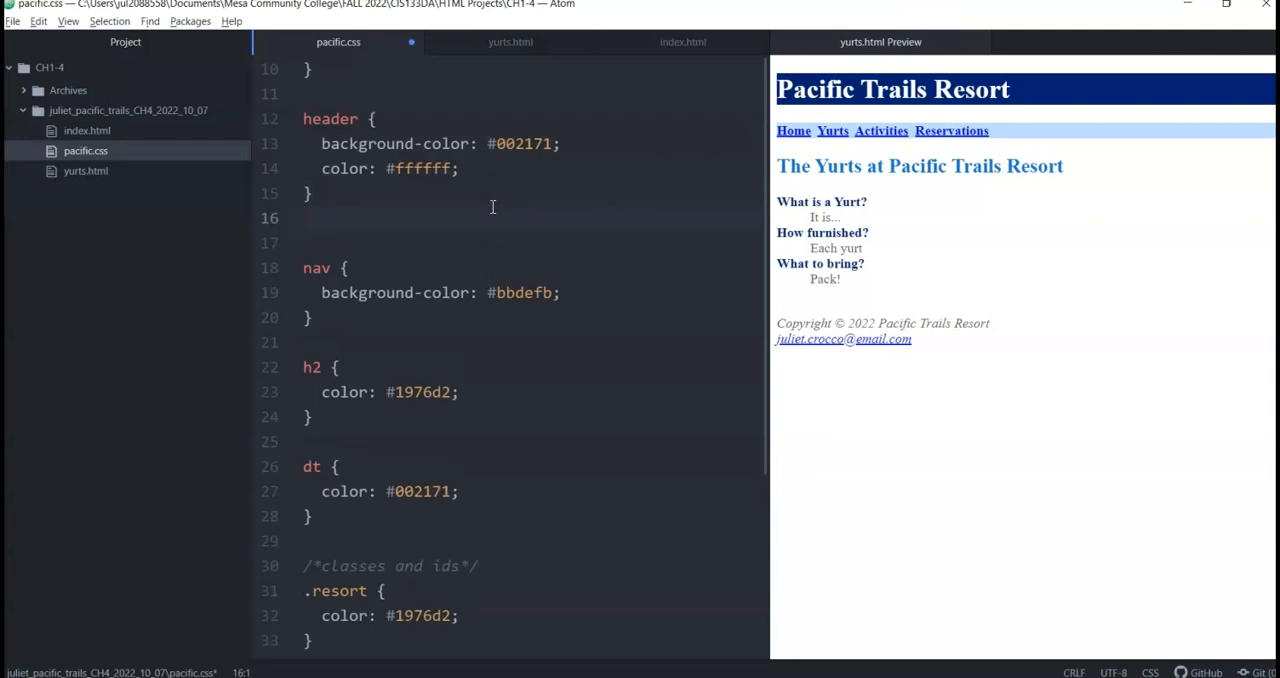
left_click(305, 218)
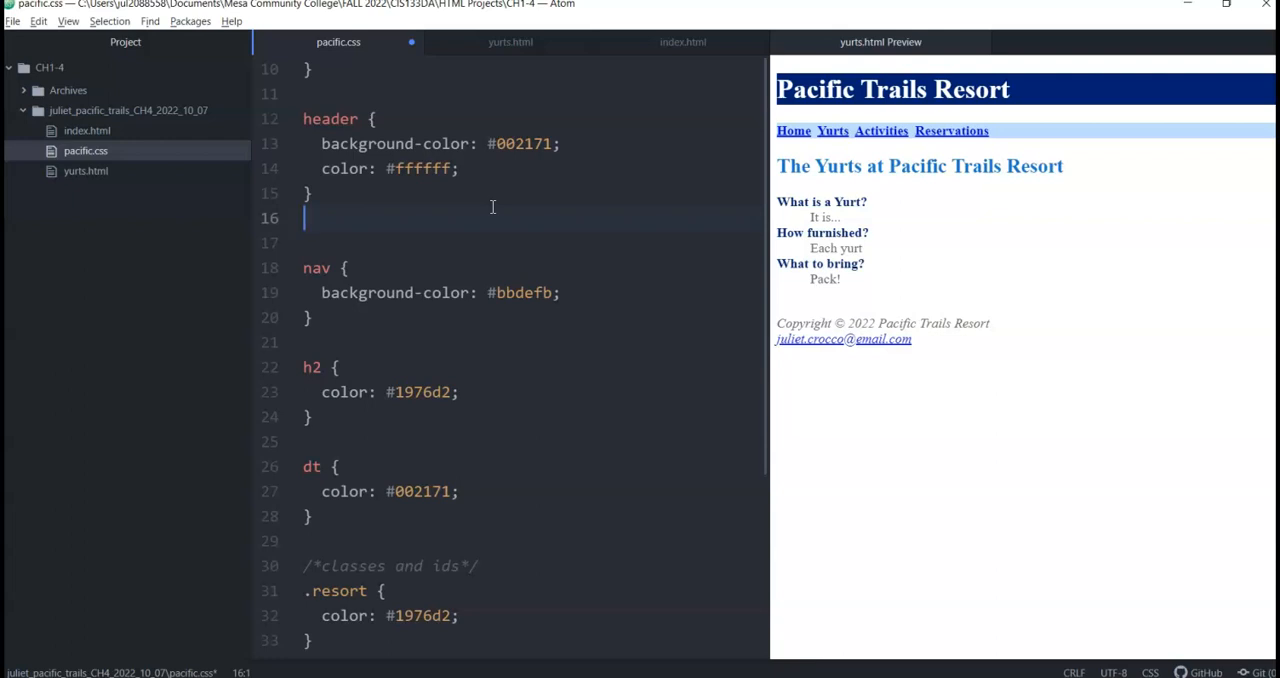
key("enter")
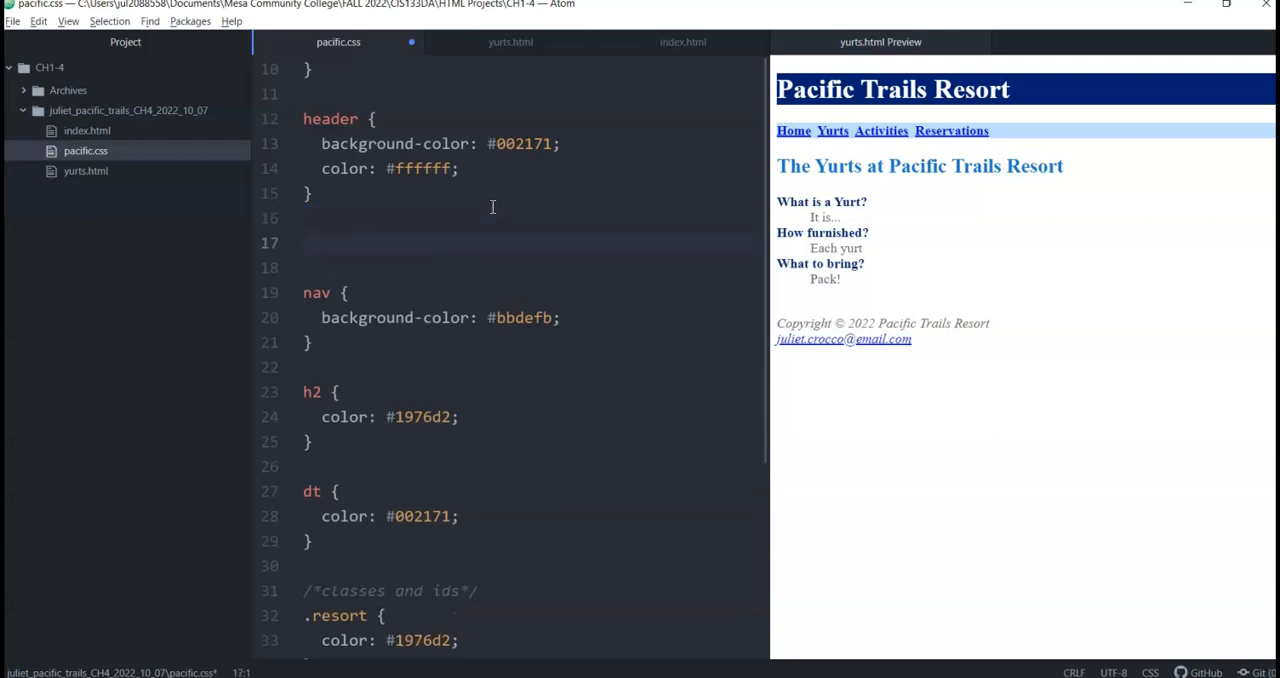
Write an h1 rule with margin-bottom: 0 below the header rule in pacific.css.
type("h1")
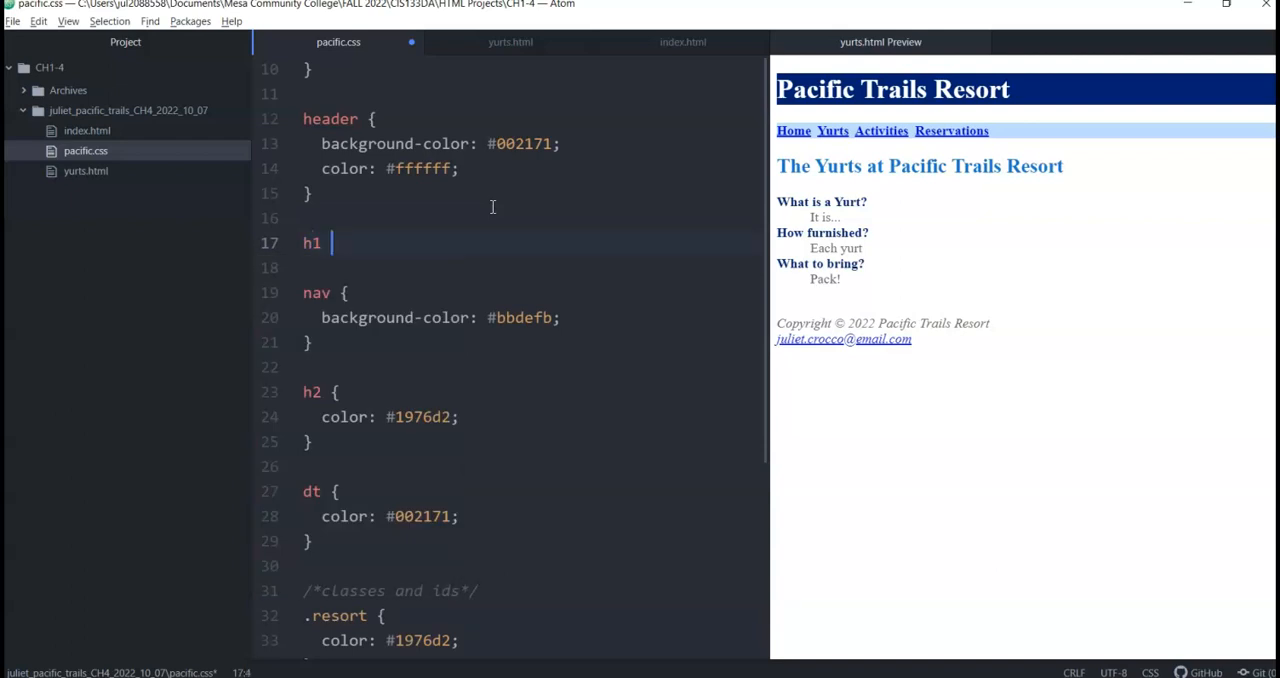
type("{")
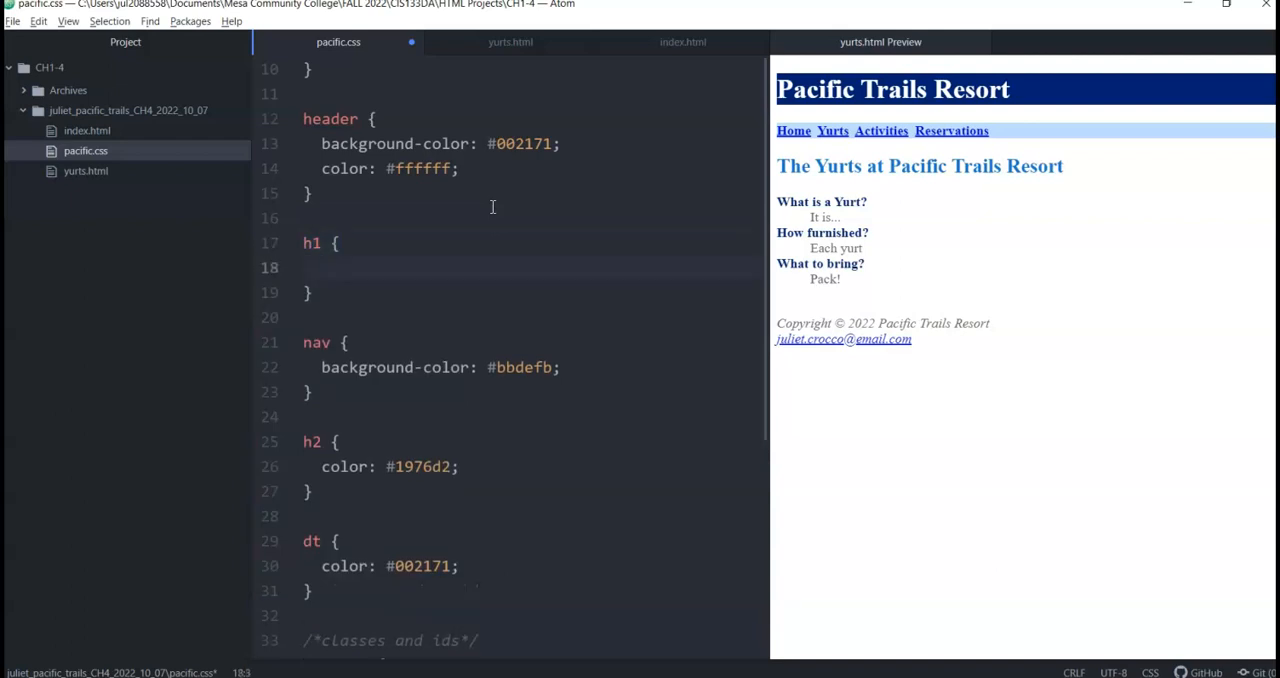
type("ma")
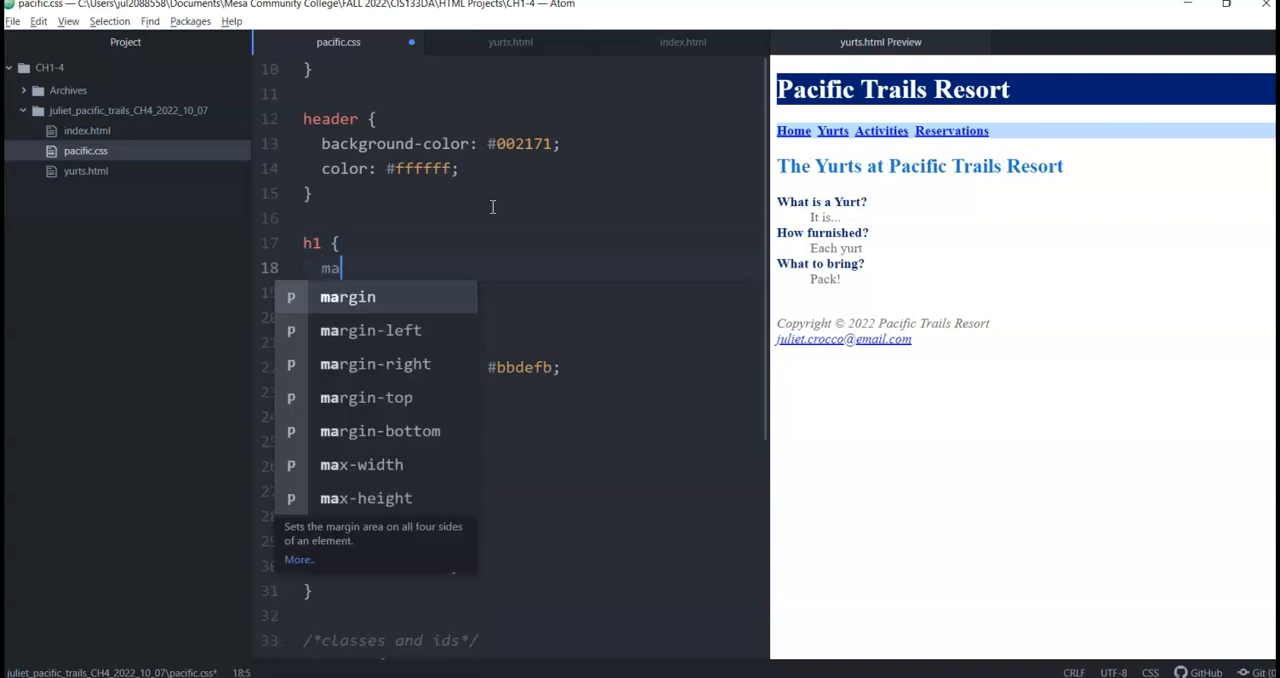
type("rgin-bottom:")
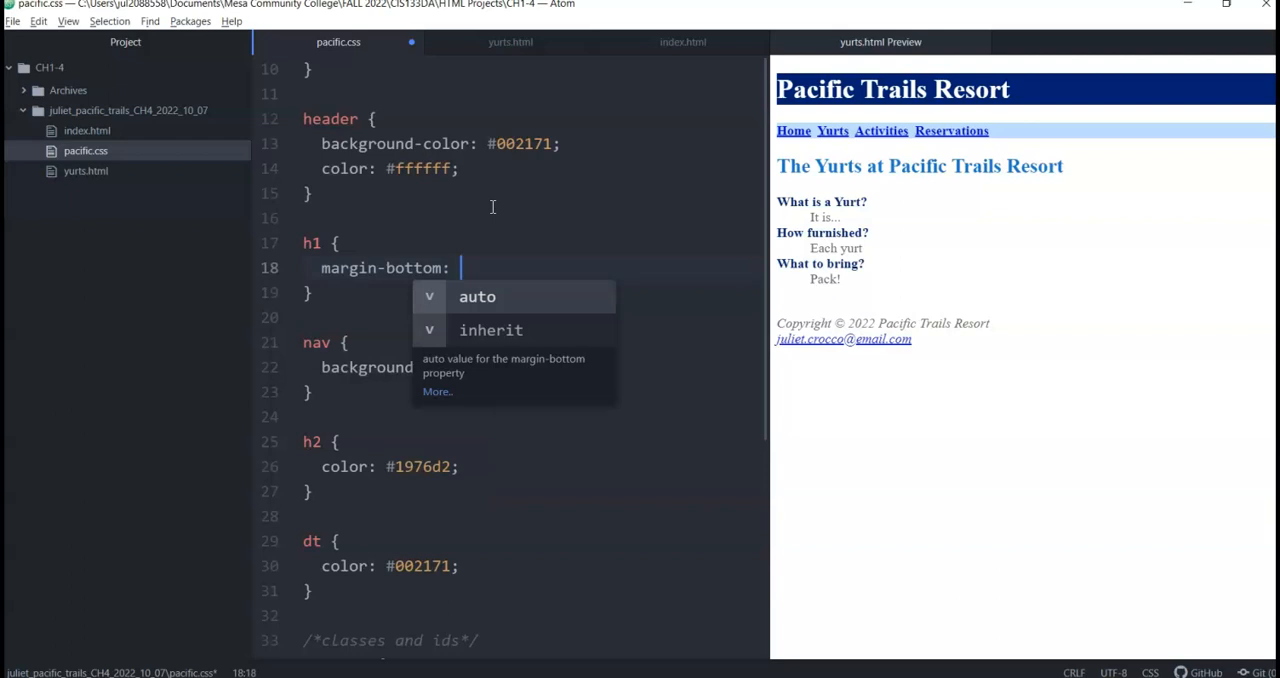
type("0;")
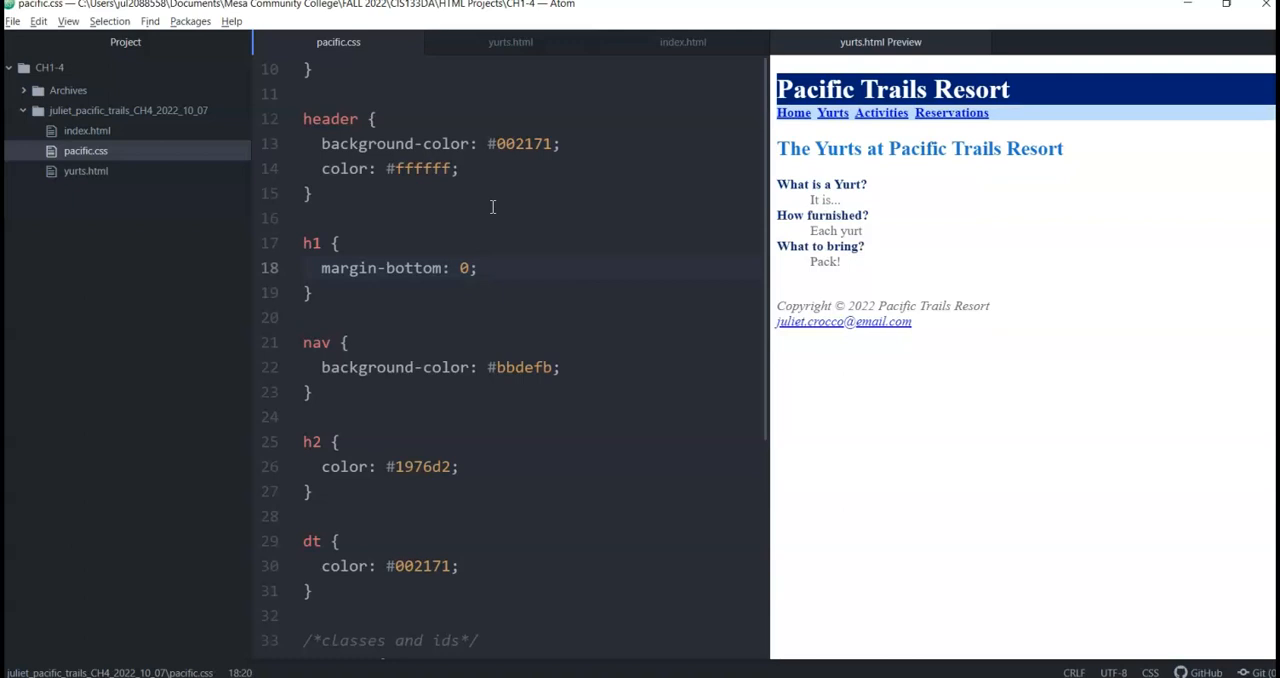
left_click(478, 268)
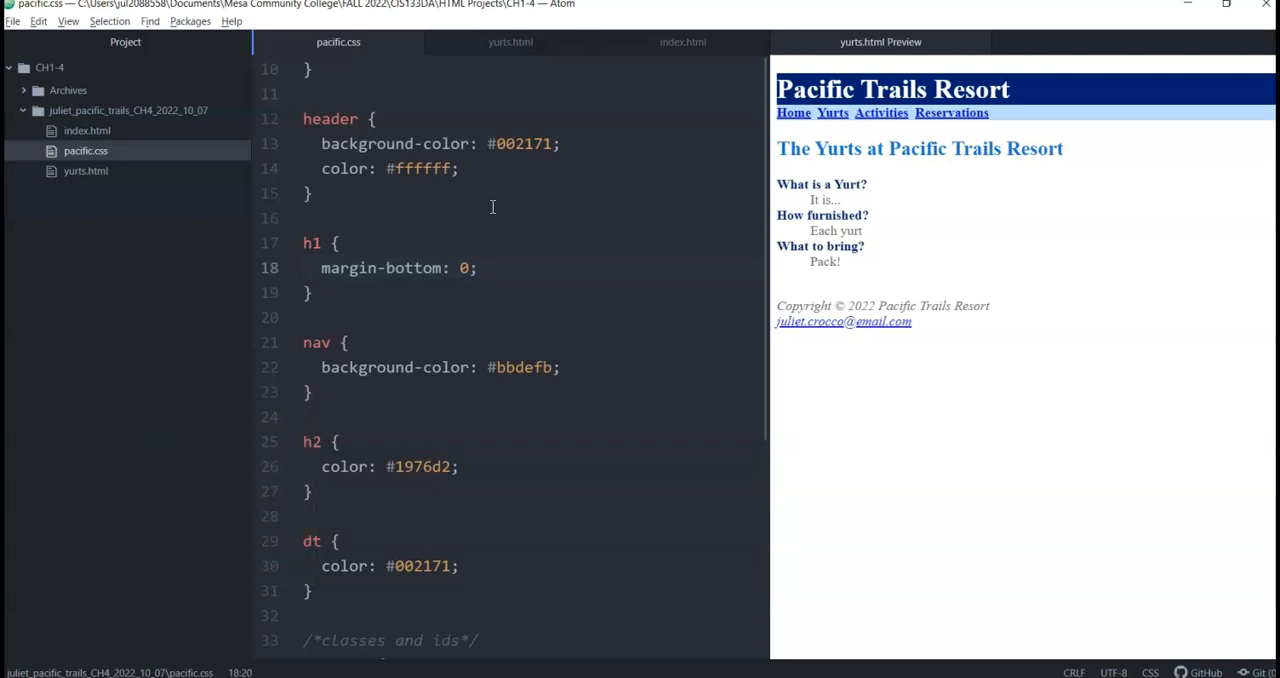
left_click(478, 267)
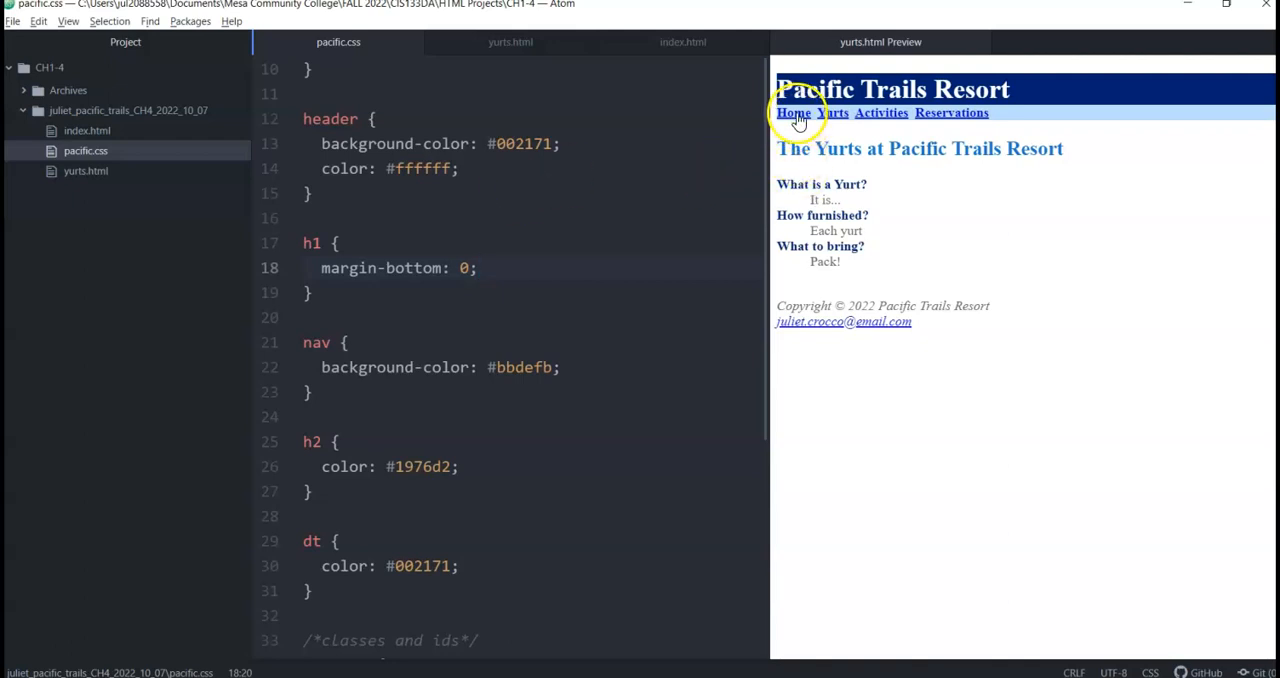
Follow the preview's Home link, then close the yurts.html Preview tab.
left_click(793, 112)
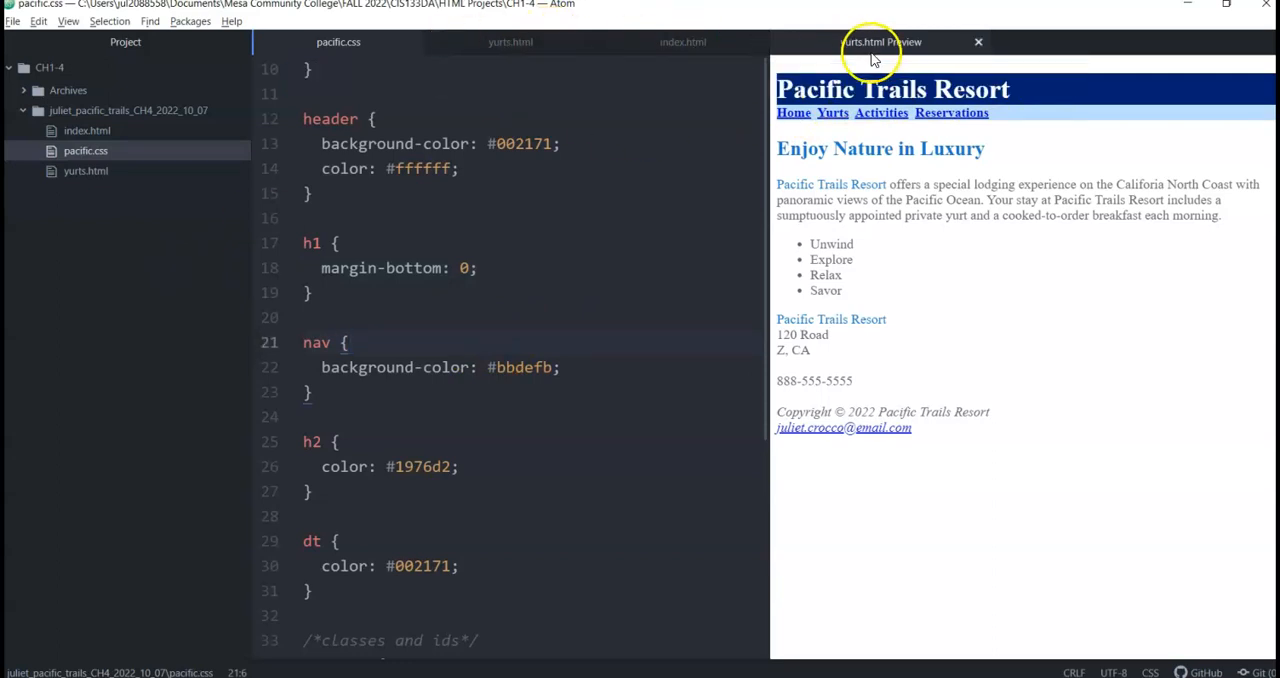
left_click(978, 42)
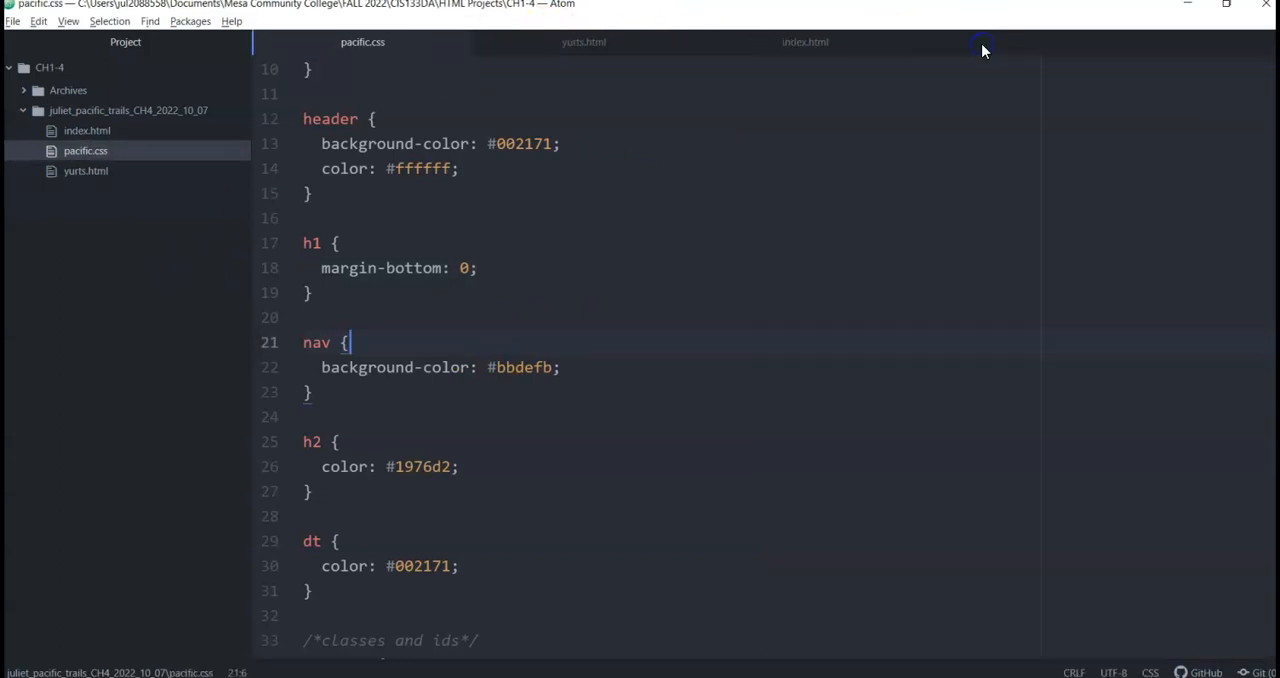
mouse_move(610, 285)
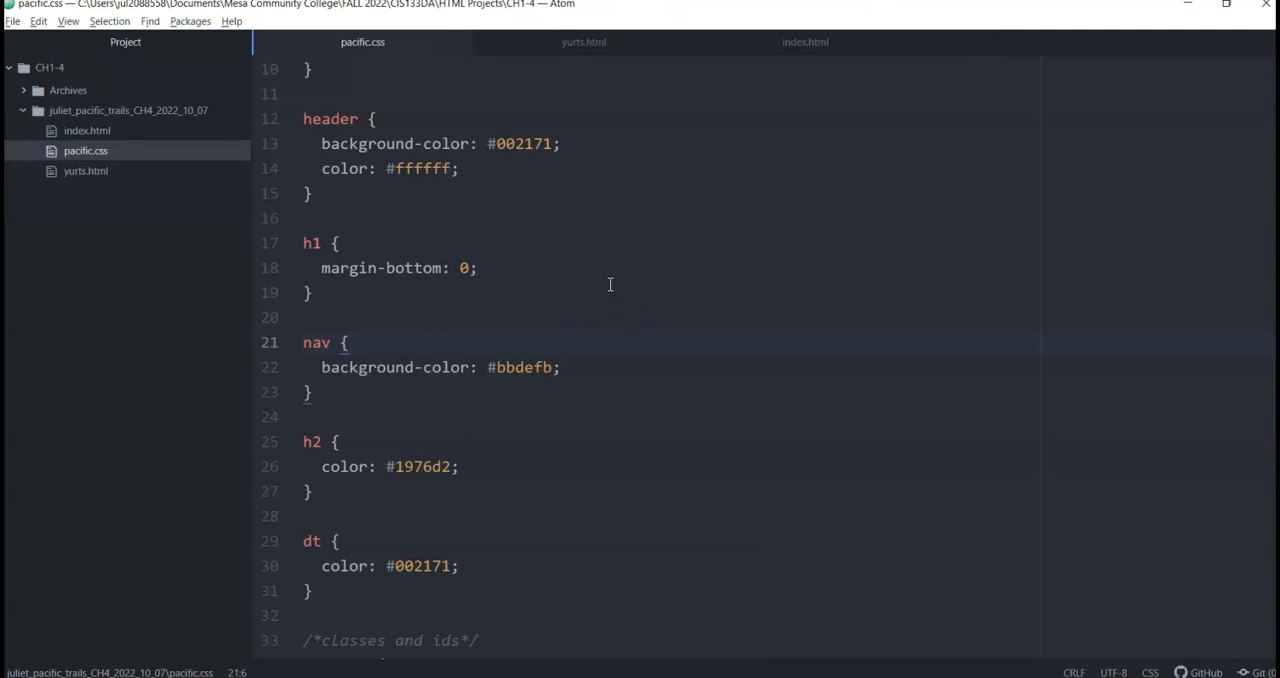